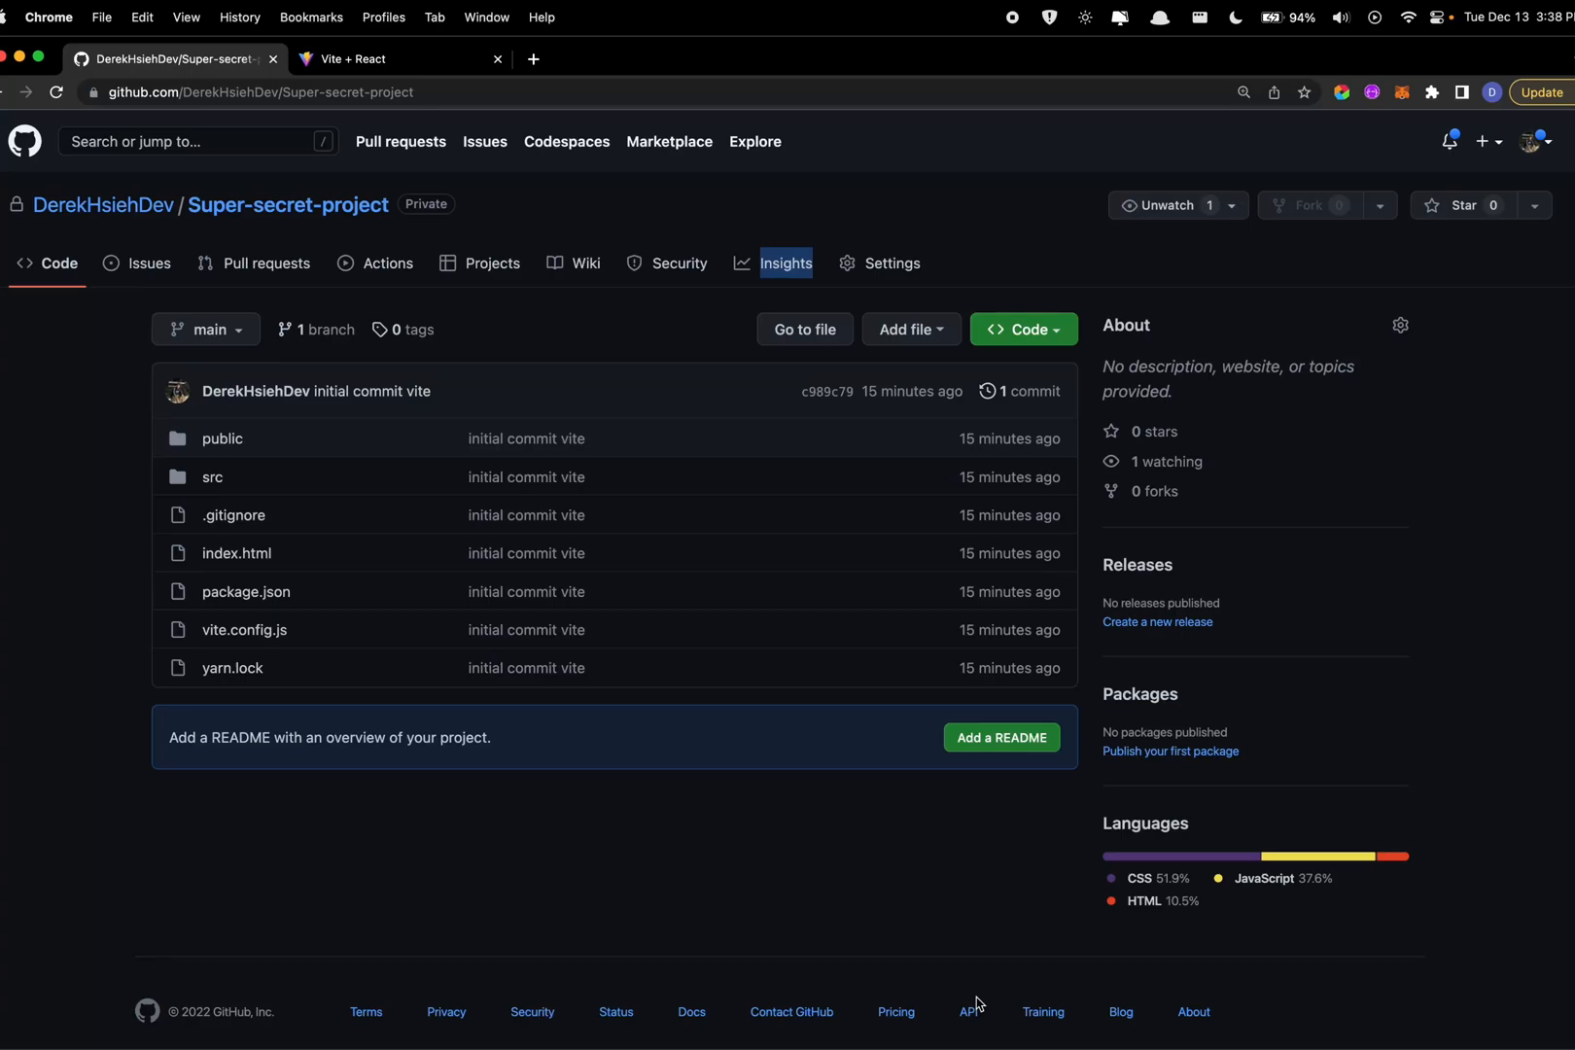
pyautogui.moveTo(1020, 779)
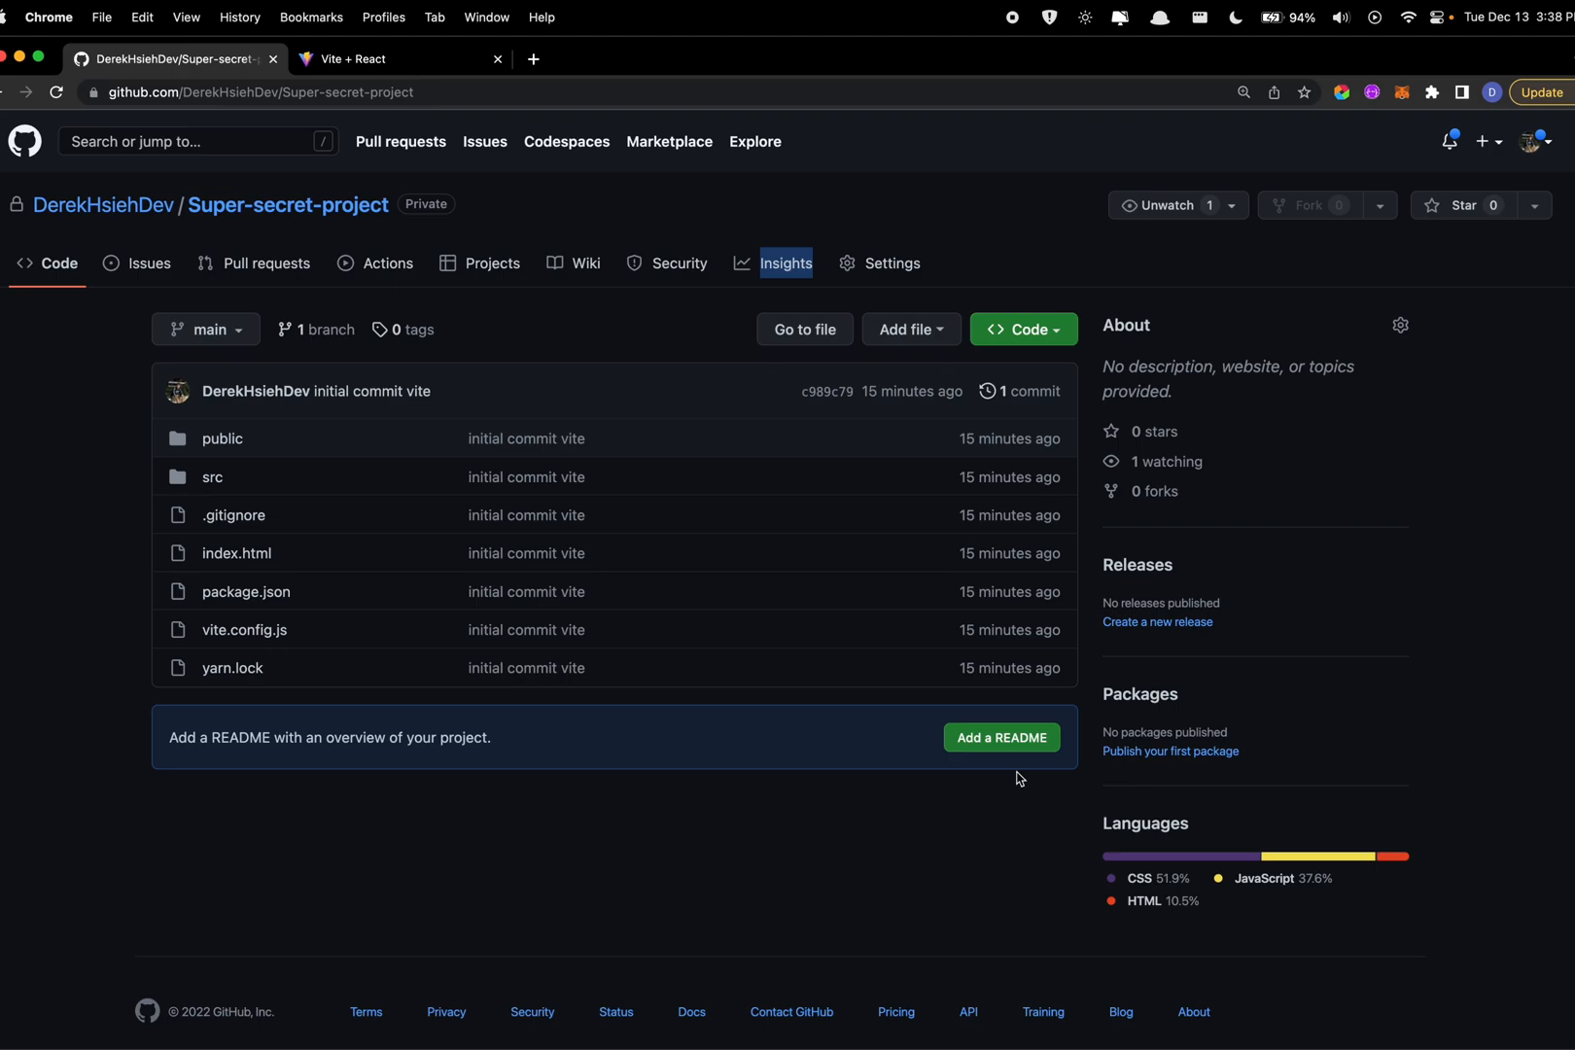
pyautogui.moveTo(495, 183)
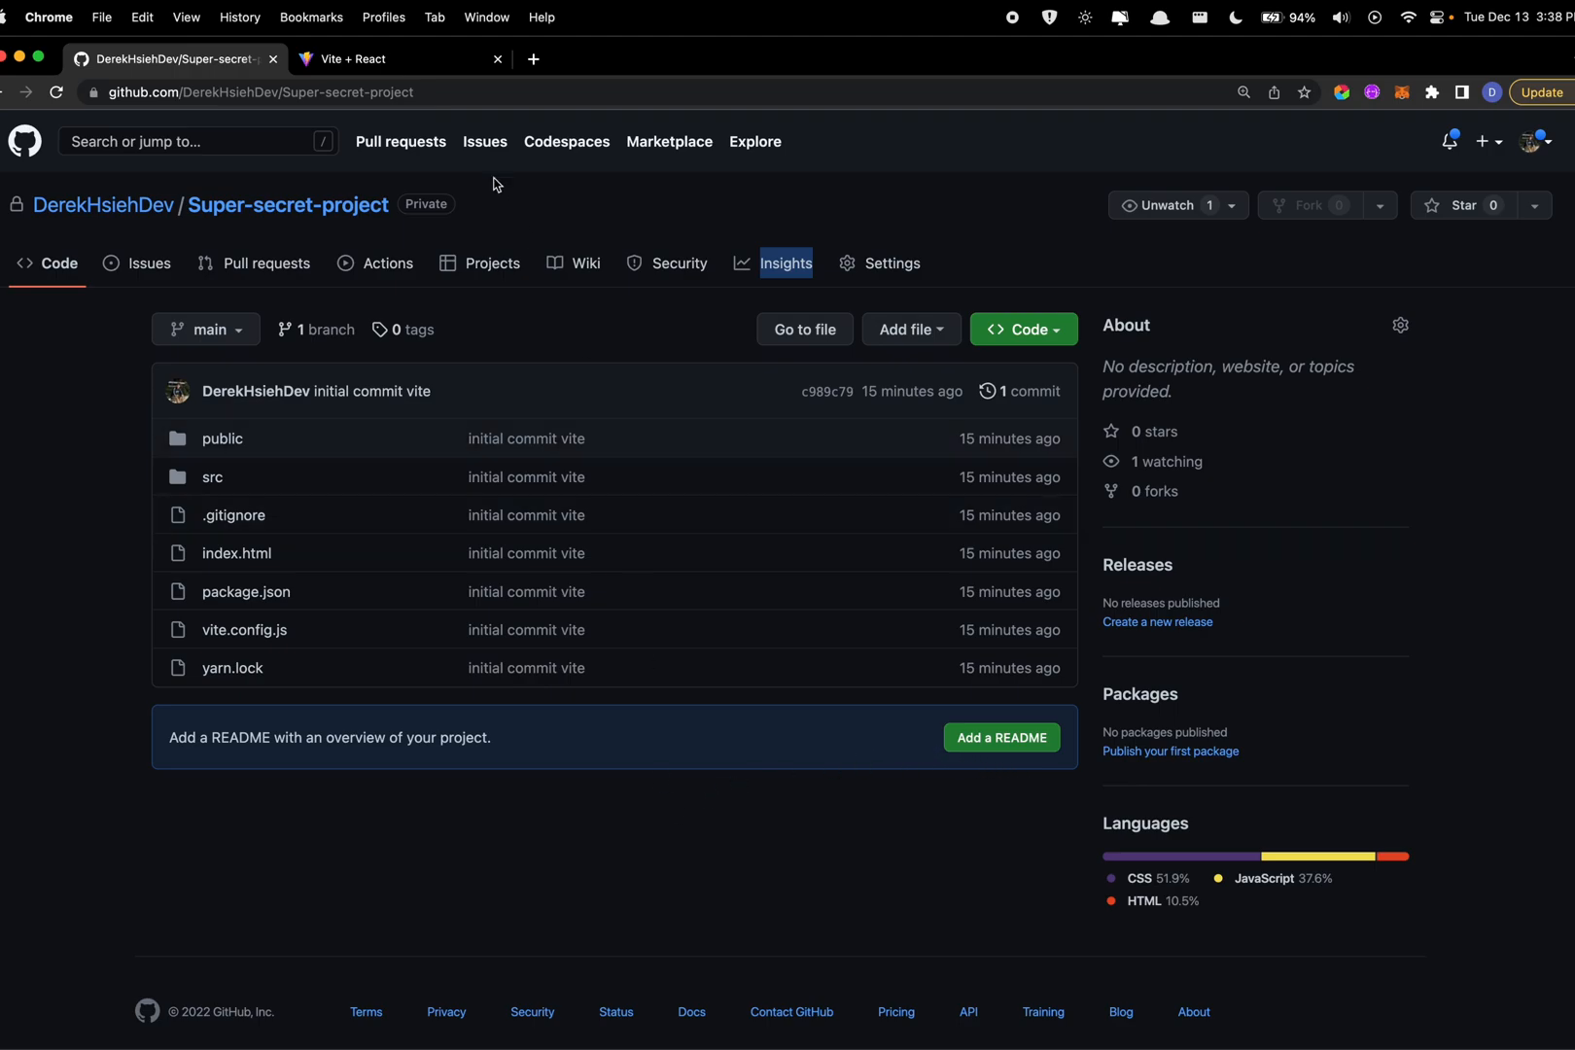
pyautogui.moveTo(462, 235)
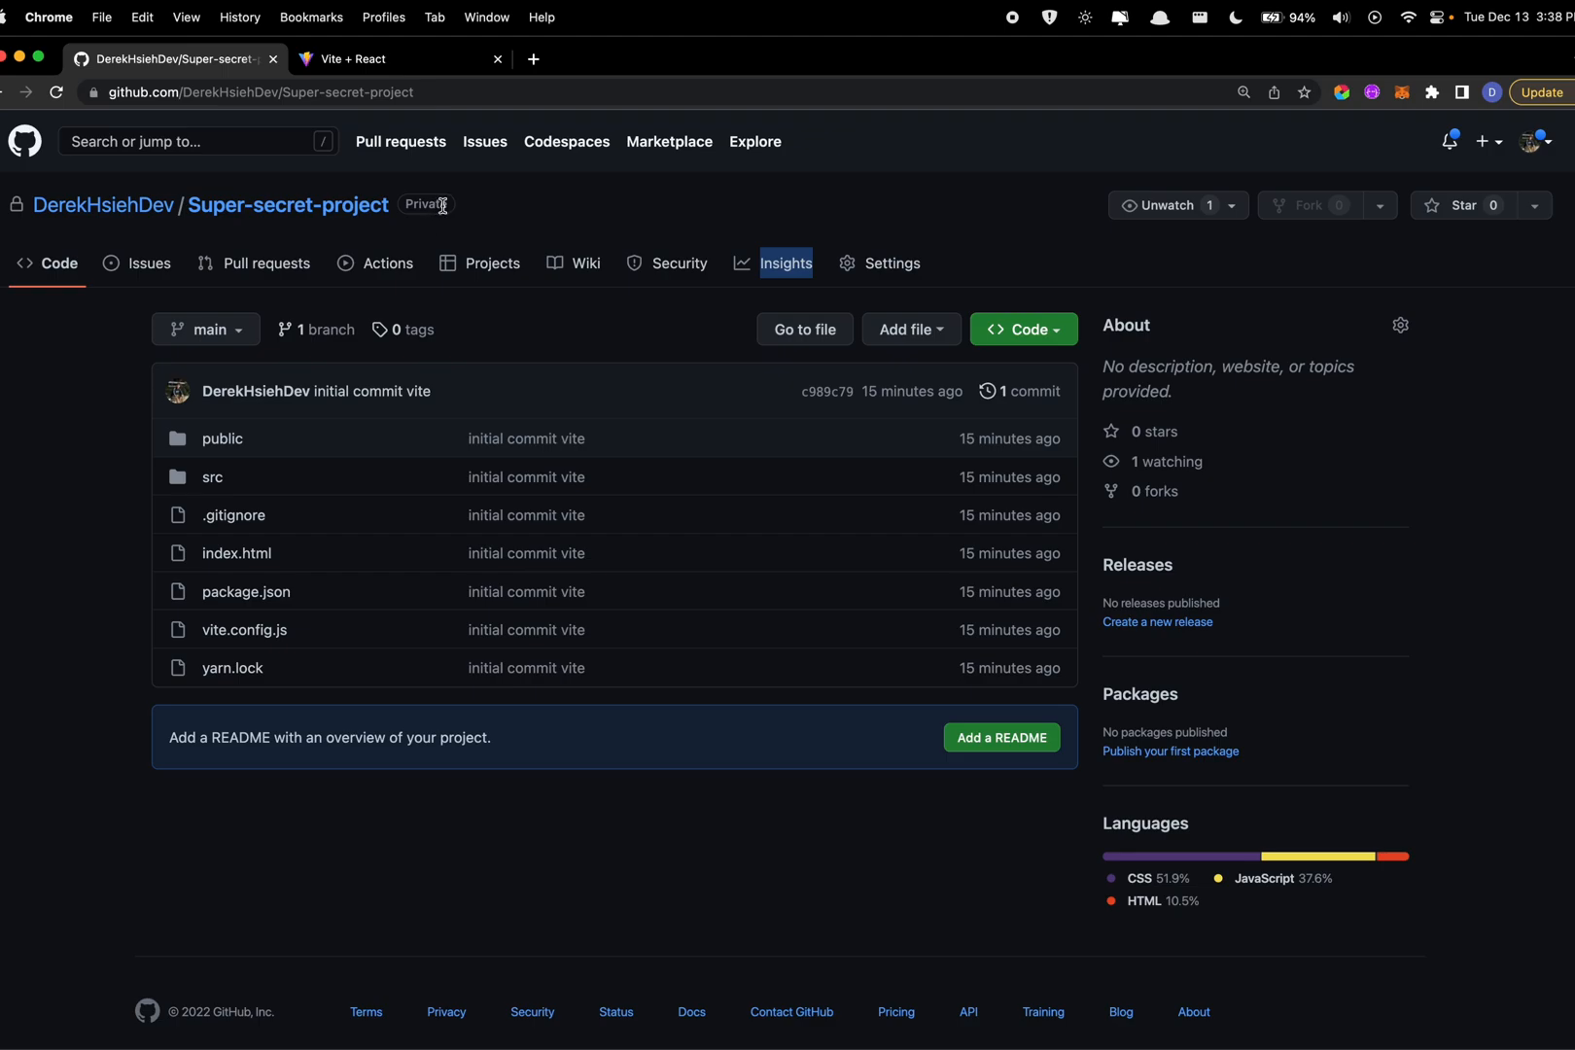
pyautogui.moveTo(441, 225)
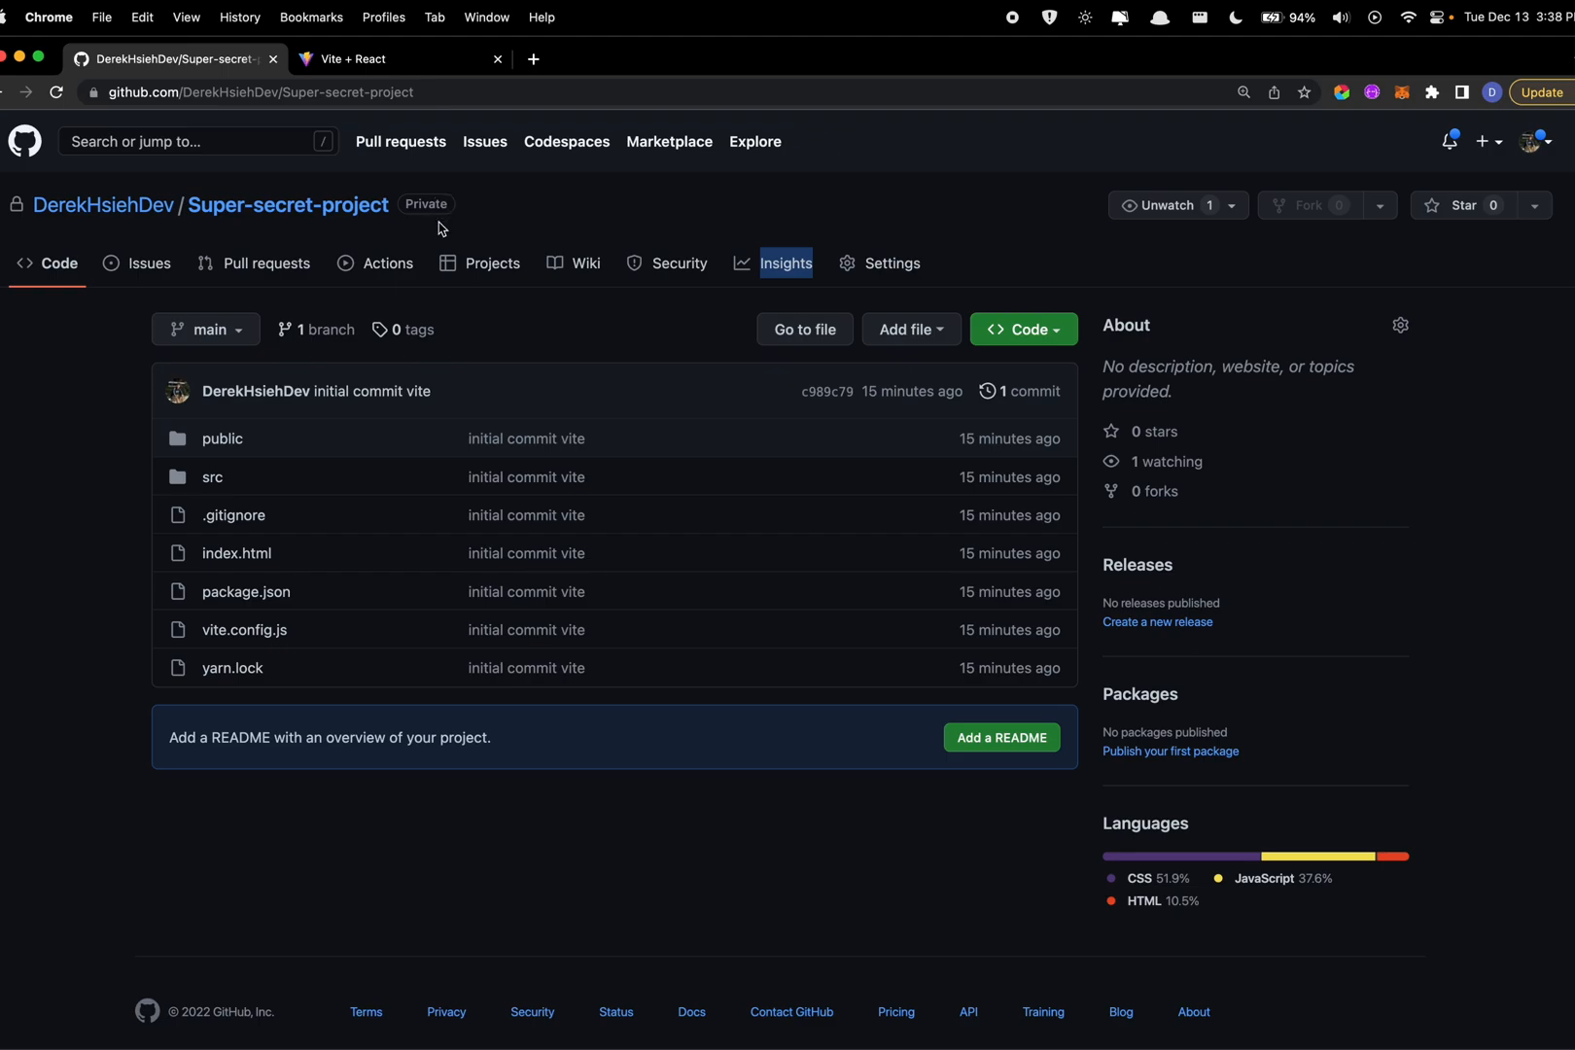
pyautogui.moveTo(502, 201)
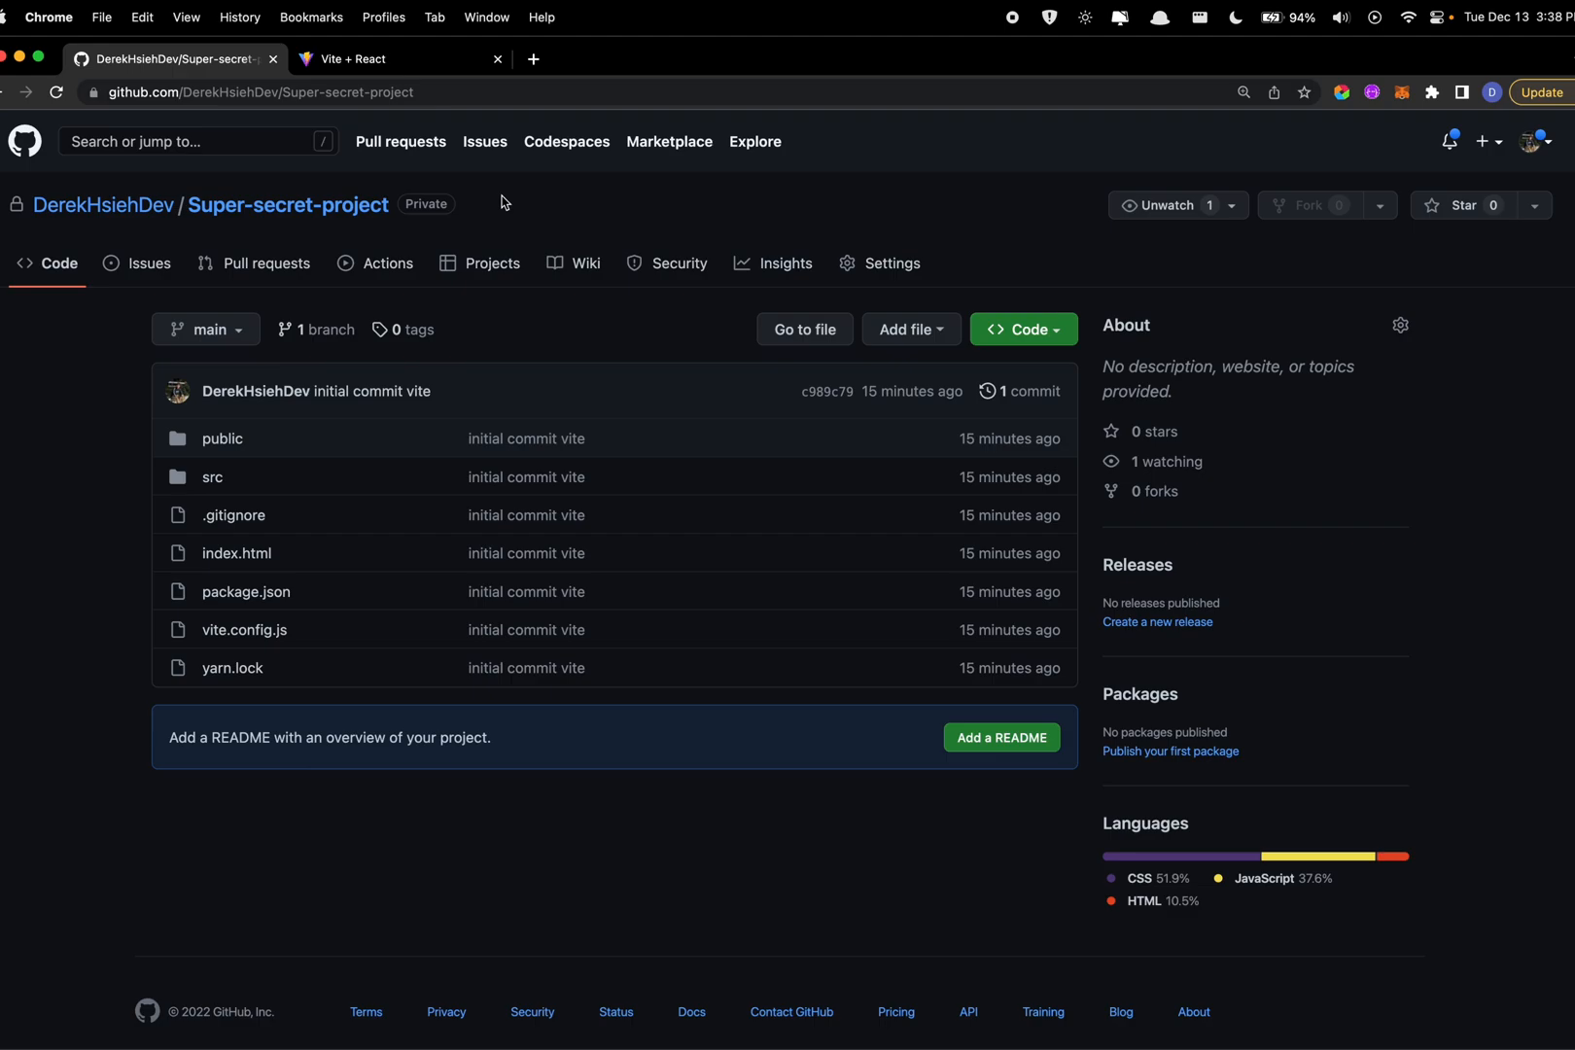
pyautogui.moveTo(512, 248)
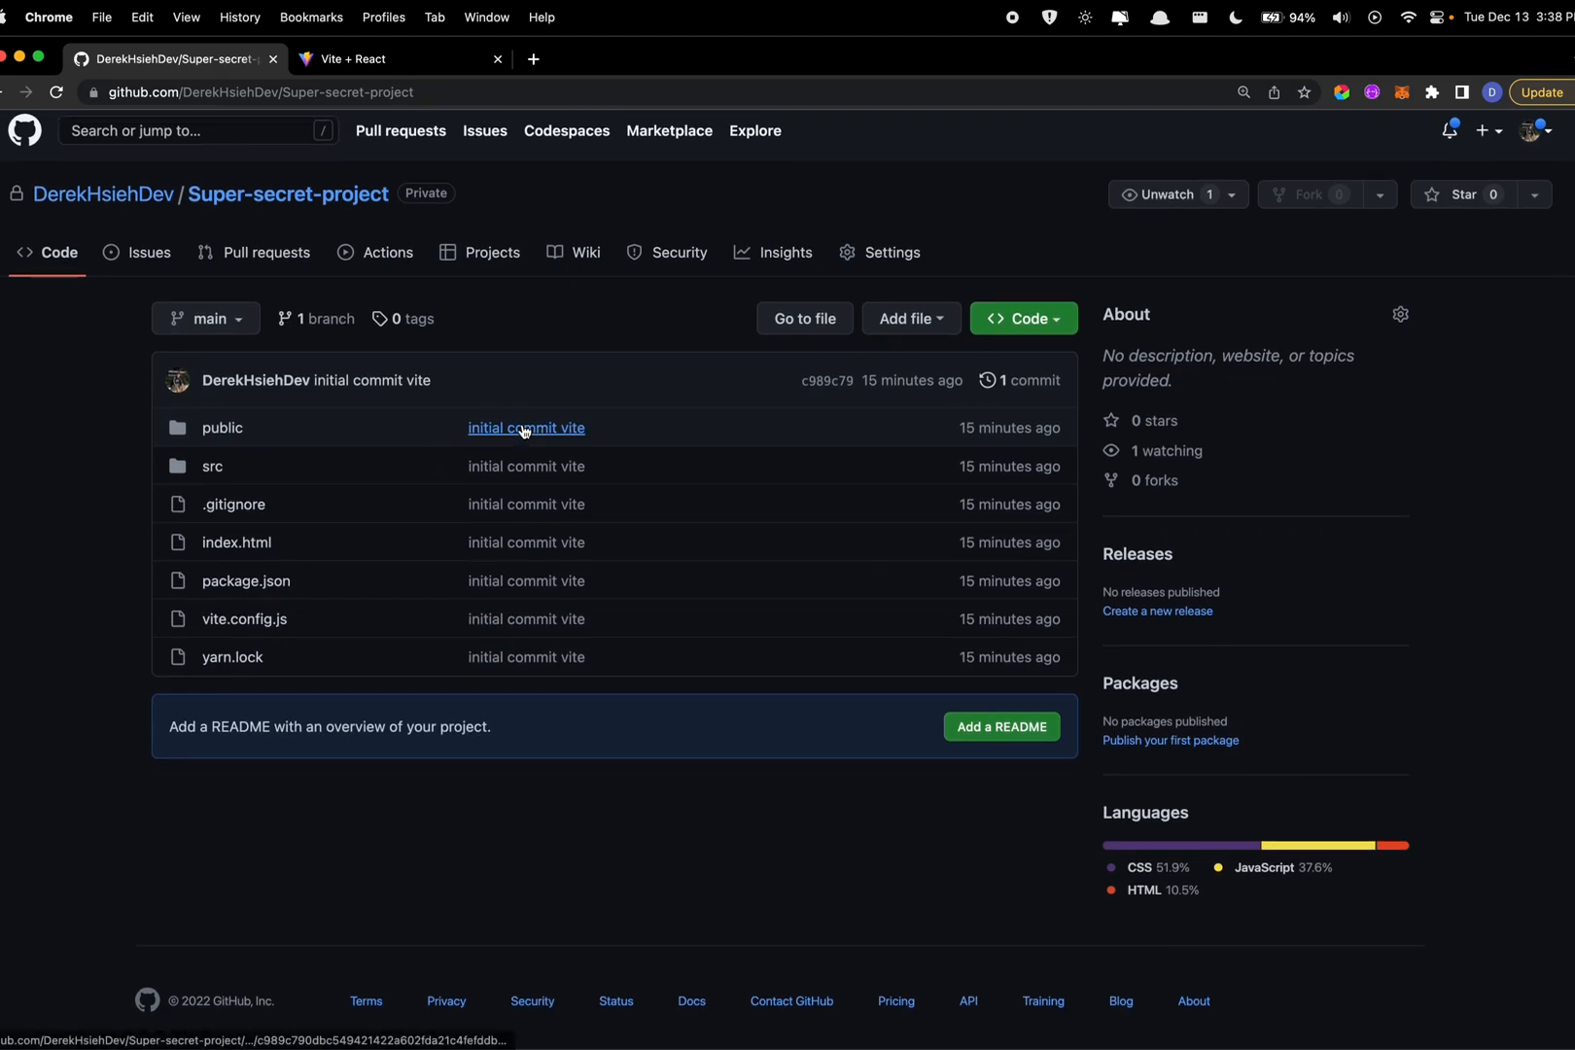
# Raise the local Vite + React app's counter to 9, then return to the GitHub repository
pyautogui.click(352, 58)
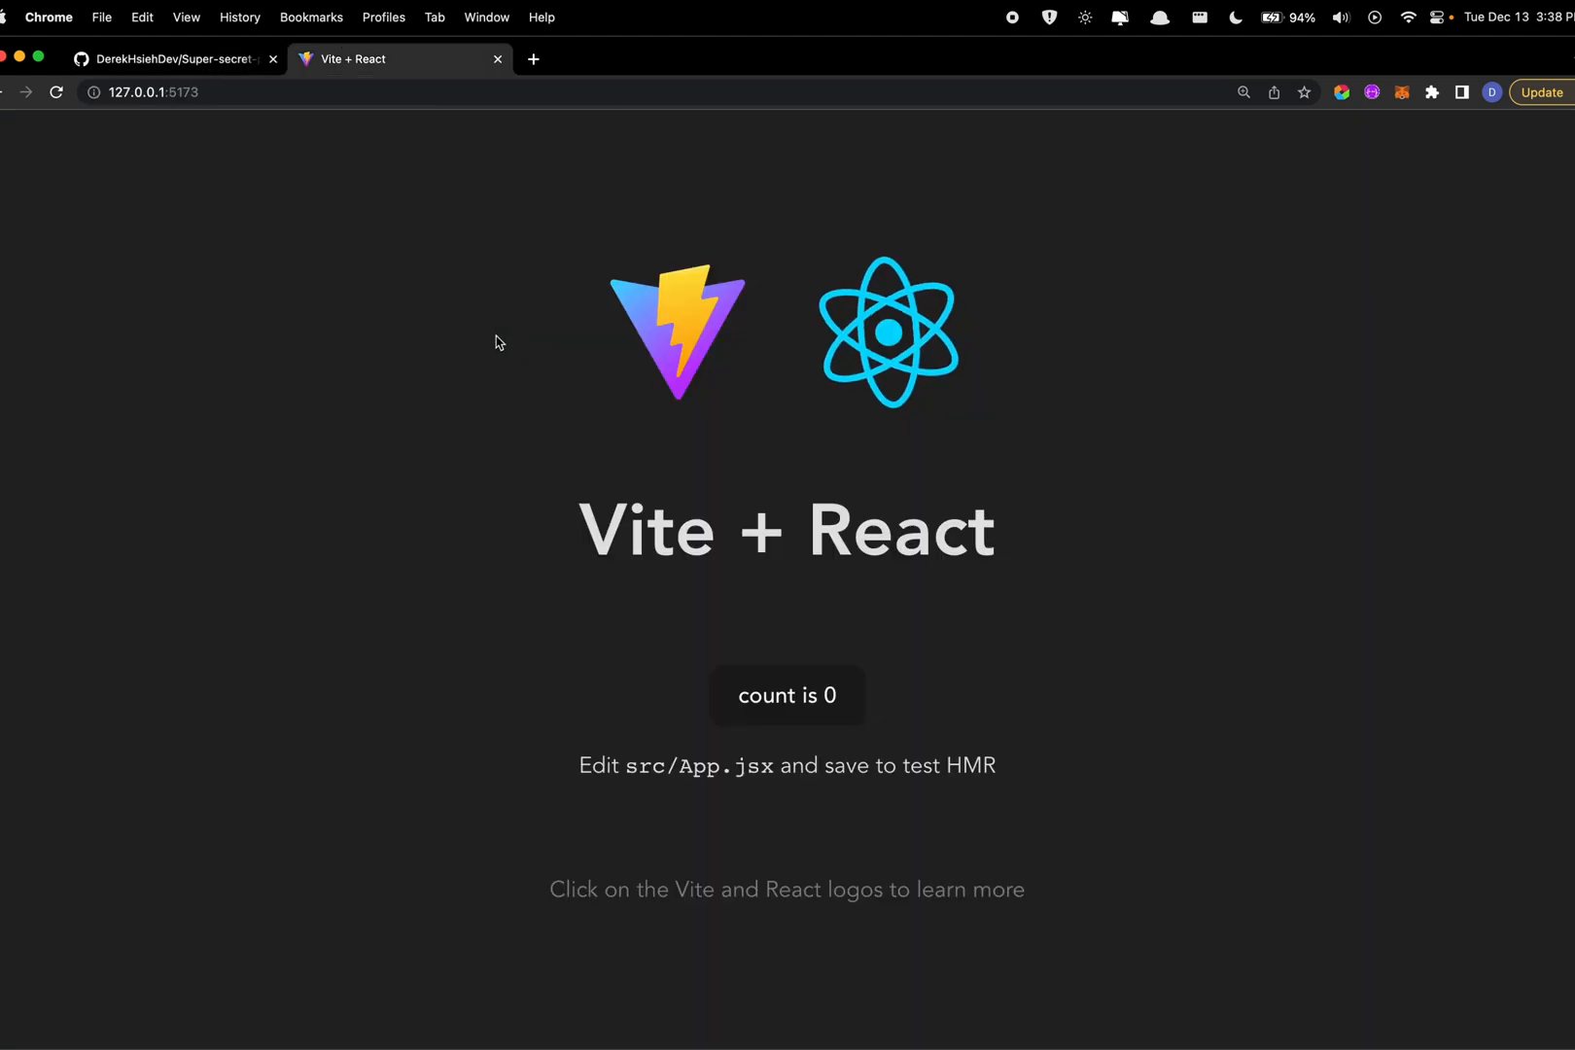
pyautogui.click(171, 59)
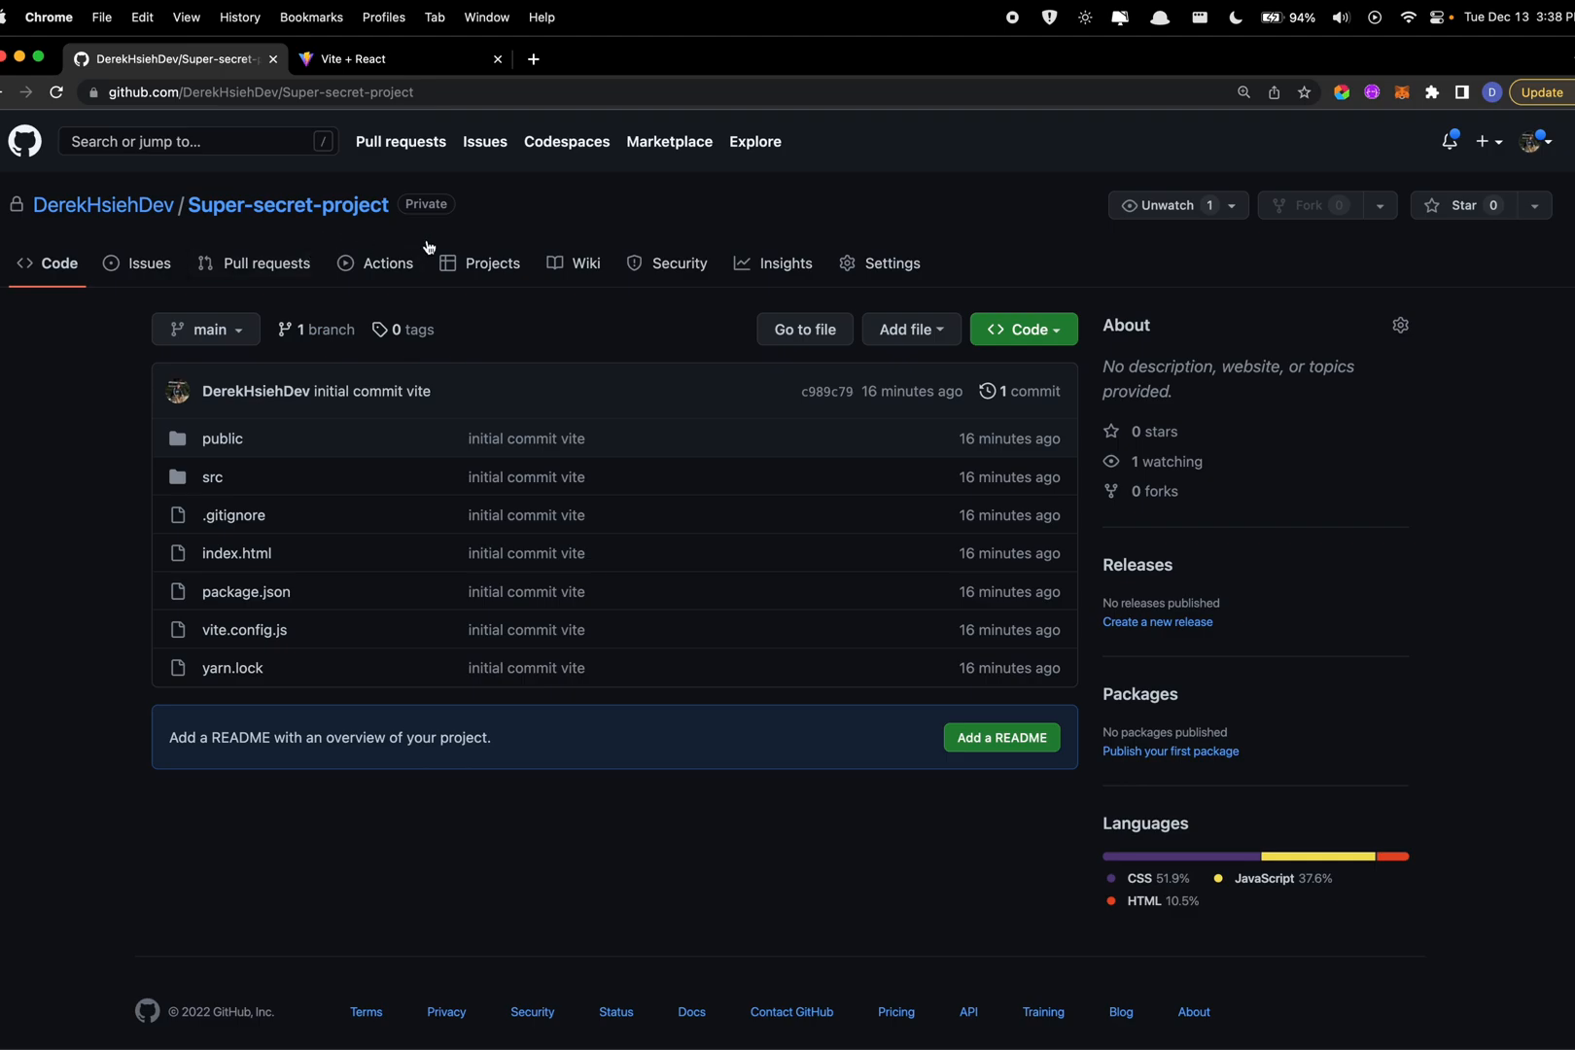
pyautogui.click(399, 58)
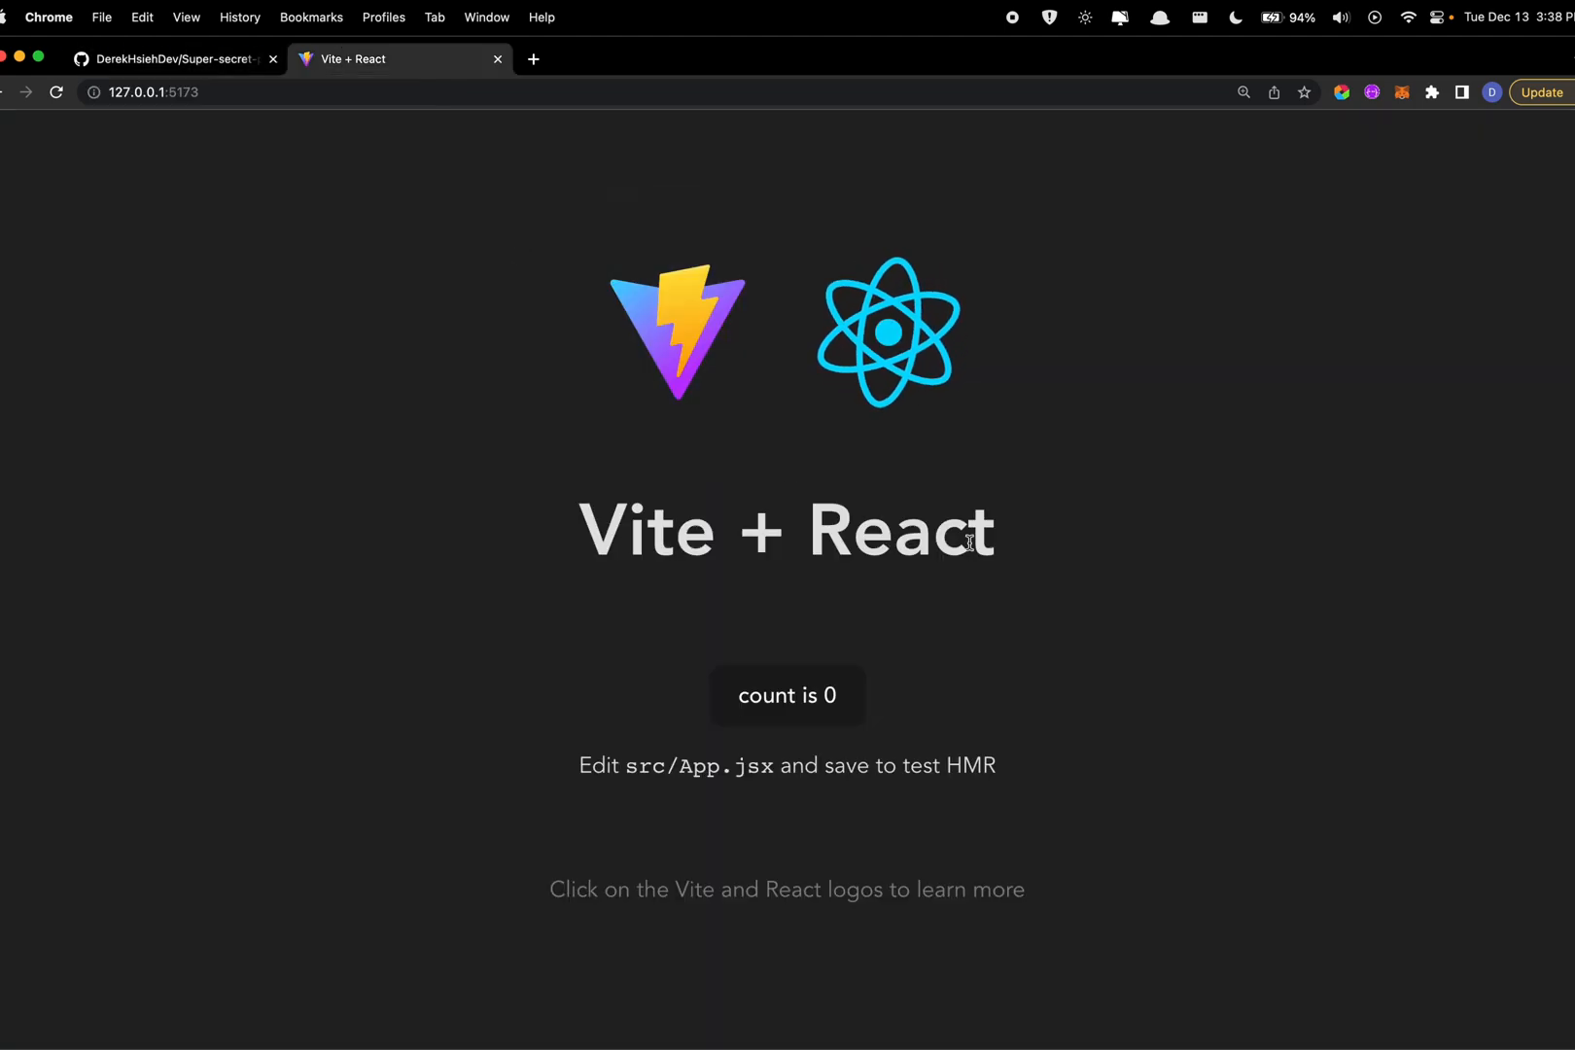
pyautogui.click(788, 695)
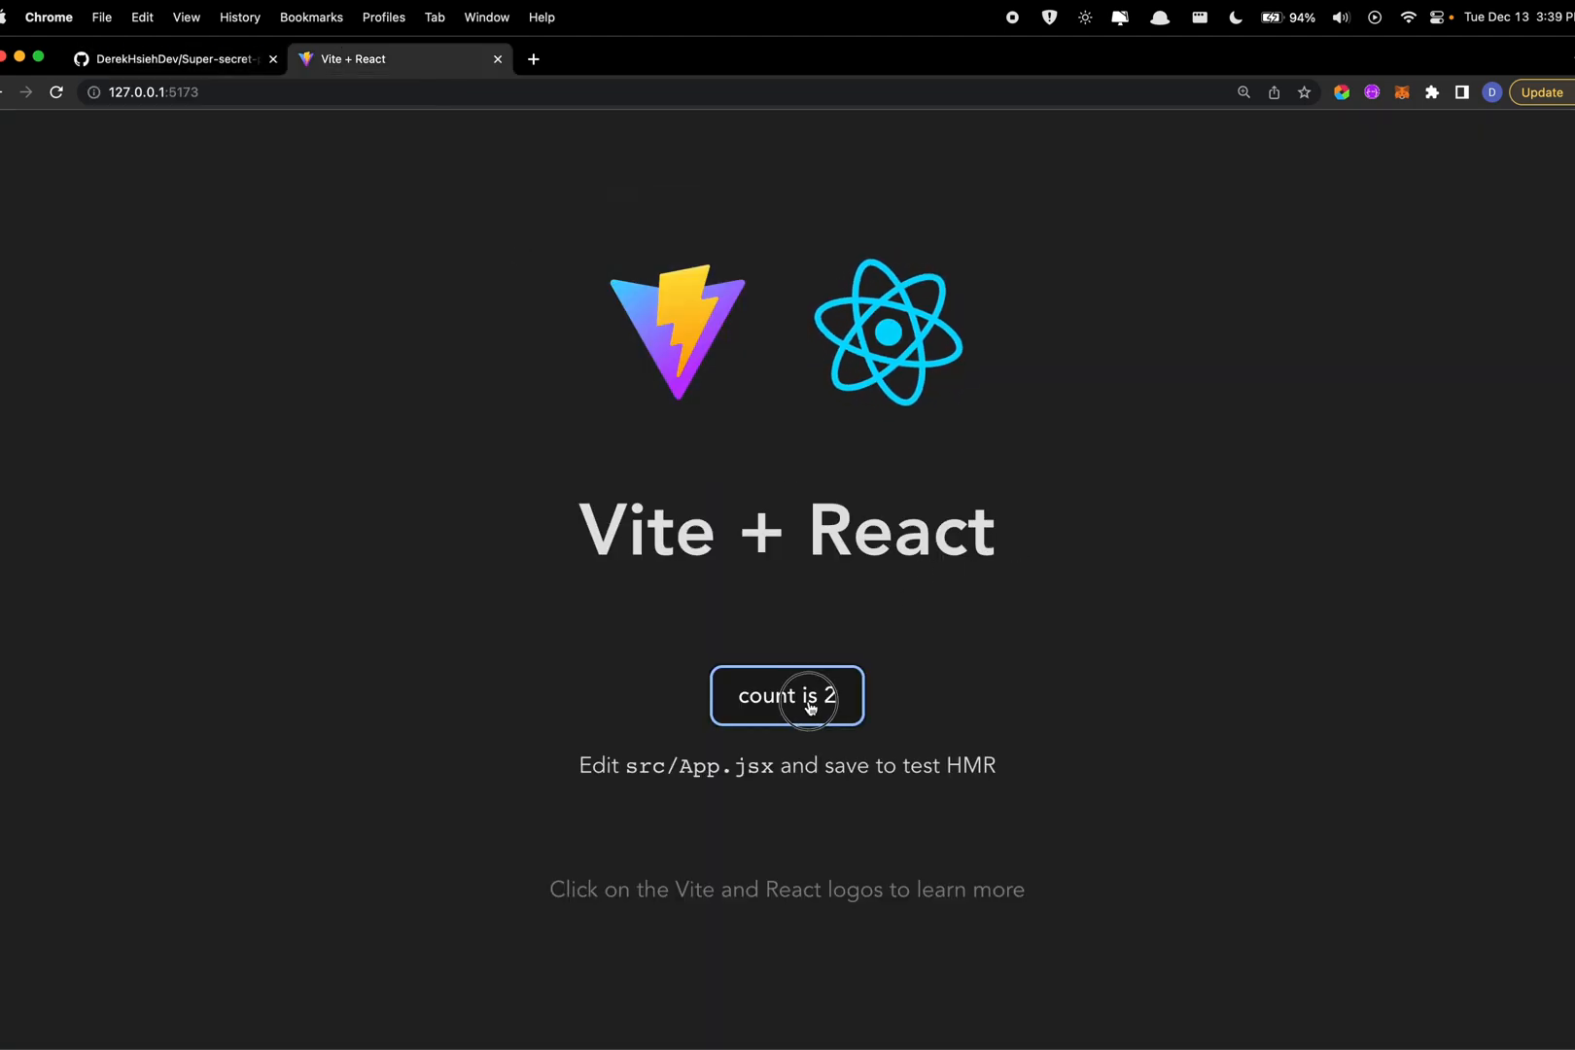
pyautogui.click(786, 694)
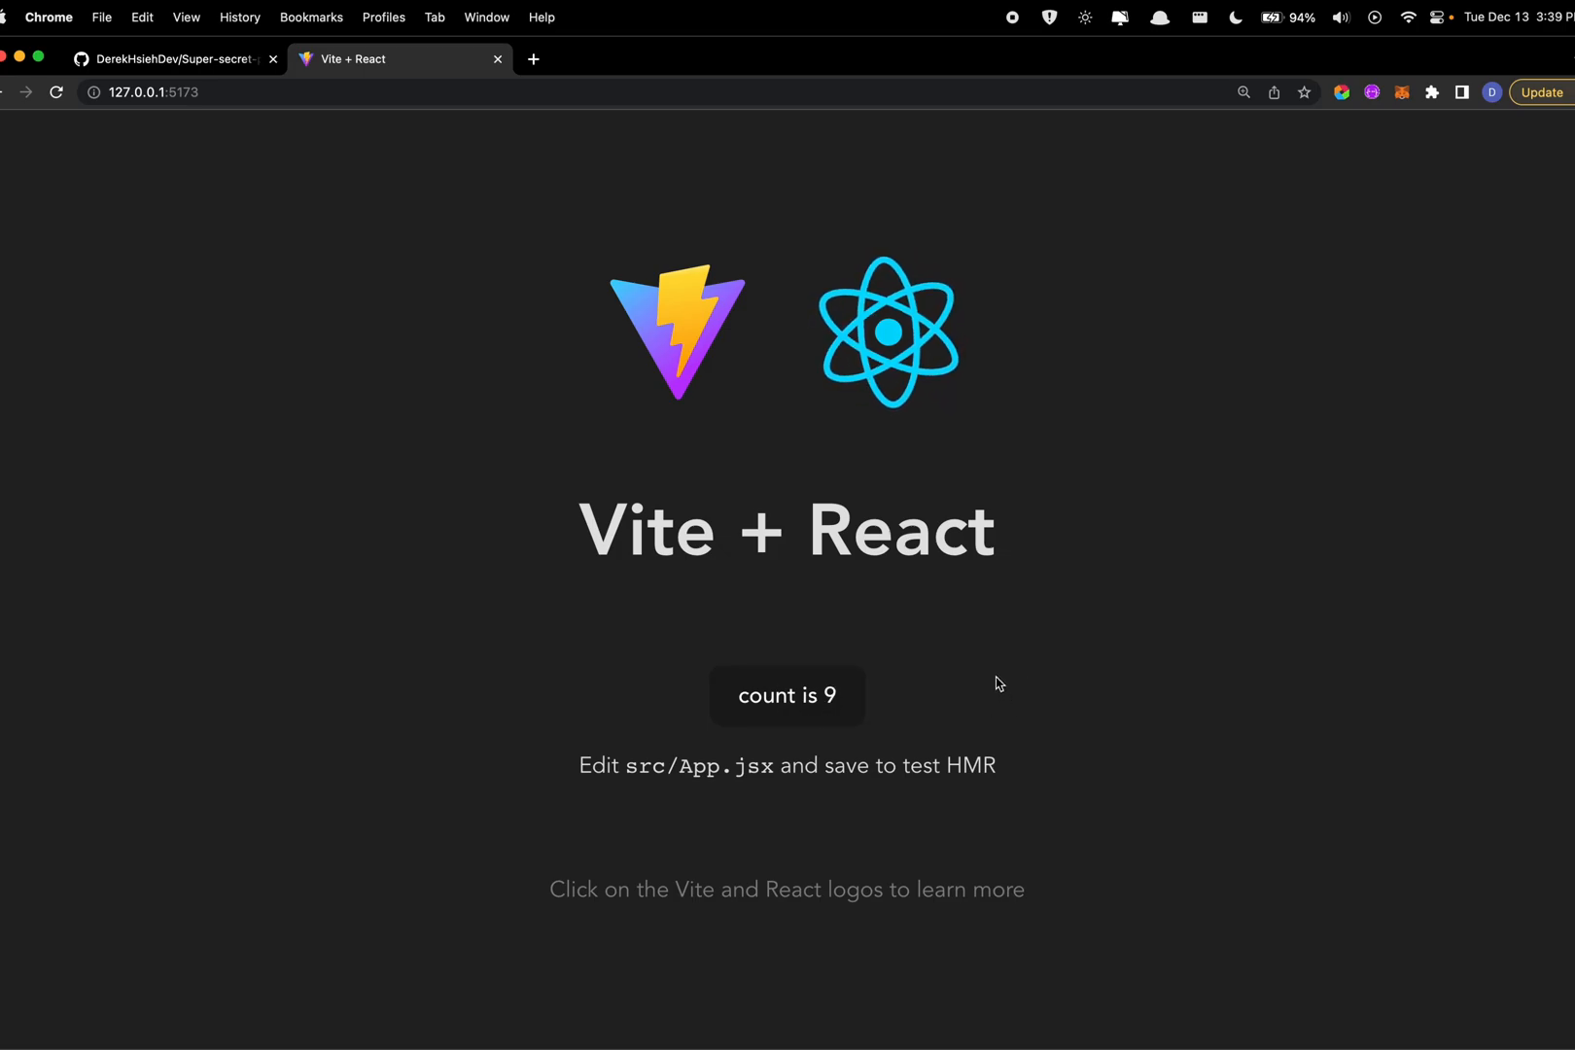
pyautogui.click(171, 59)
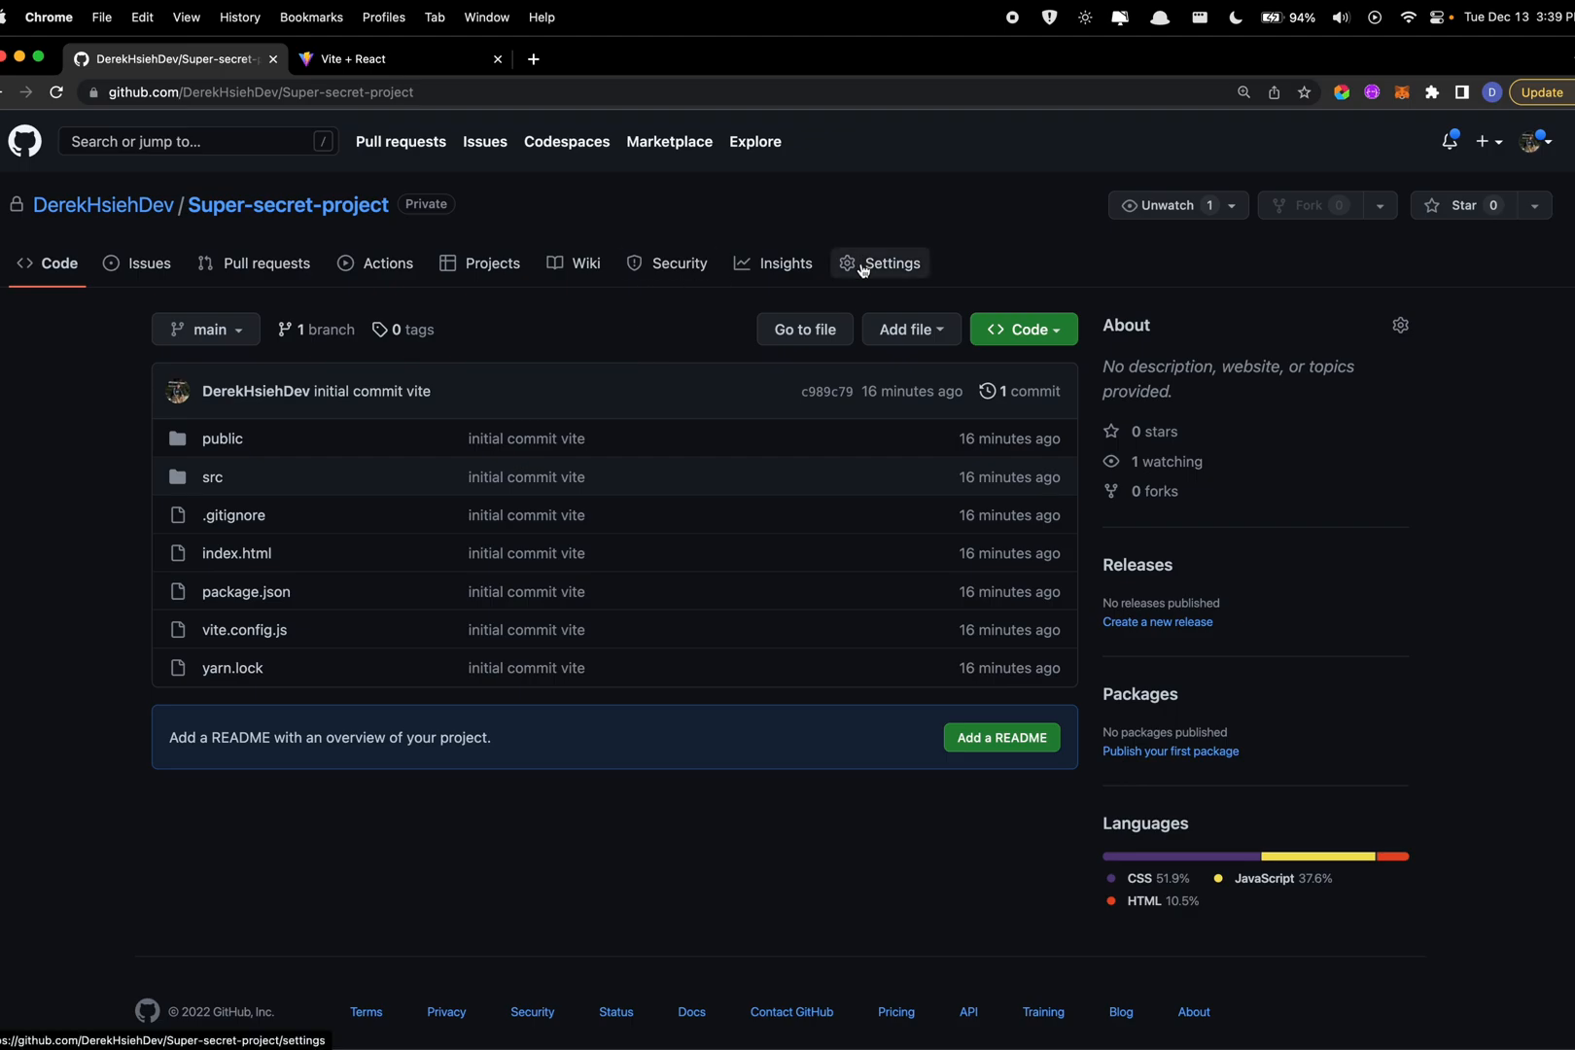
# Open the repository's Collaborators settings and copy the pending invitation link
pyautogui.click(889, 262)
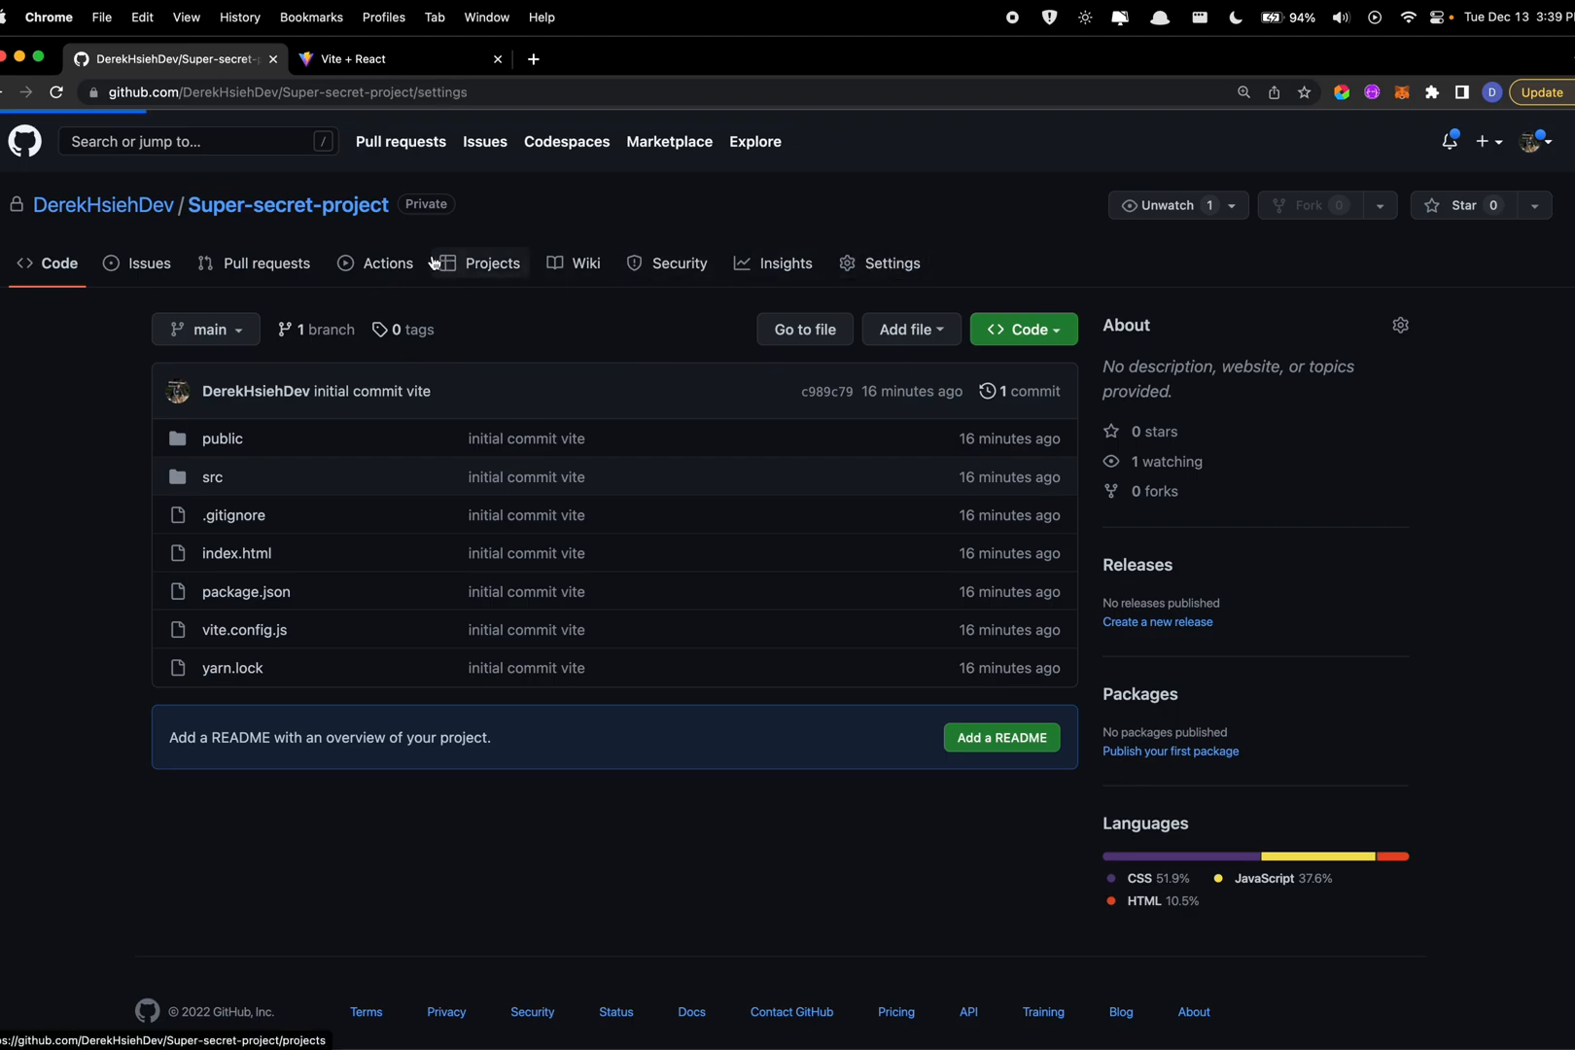
pyautogui.click(891, 263)
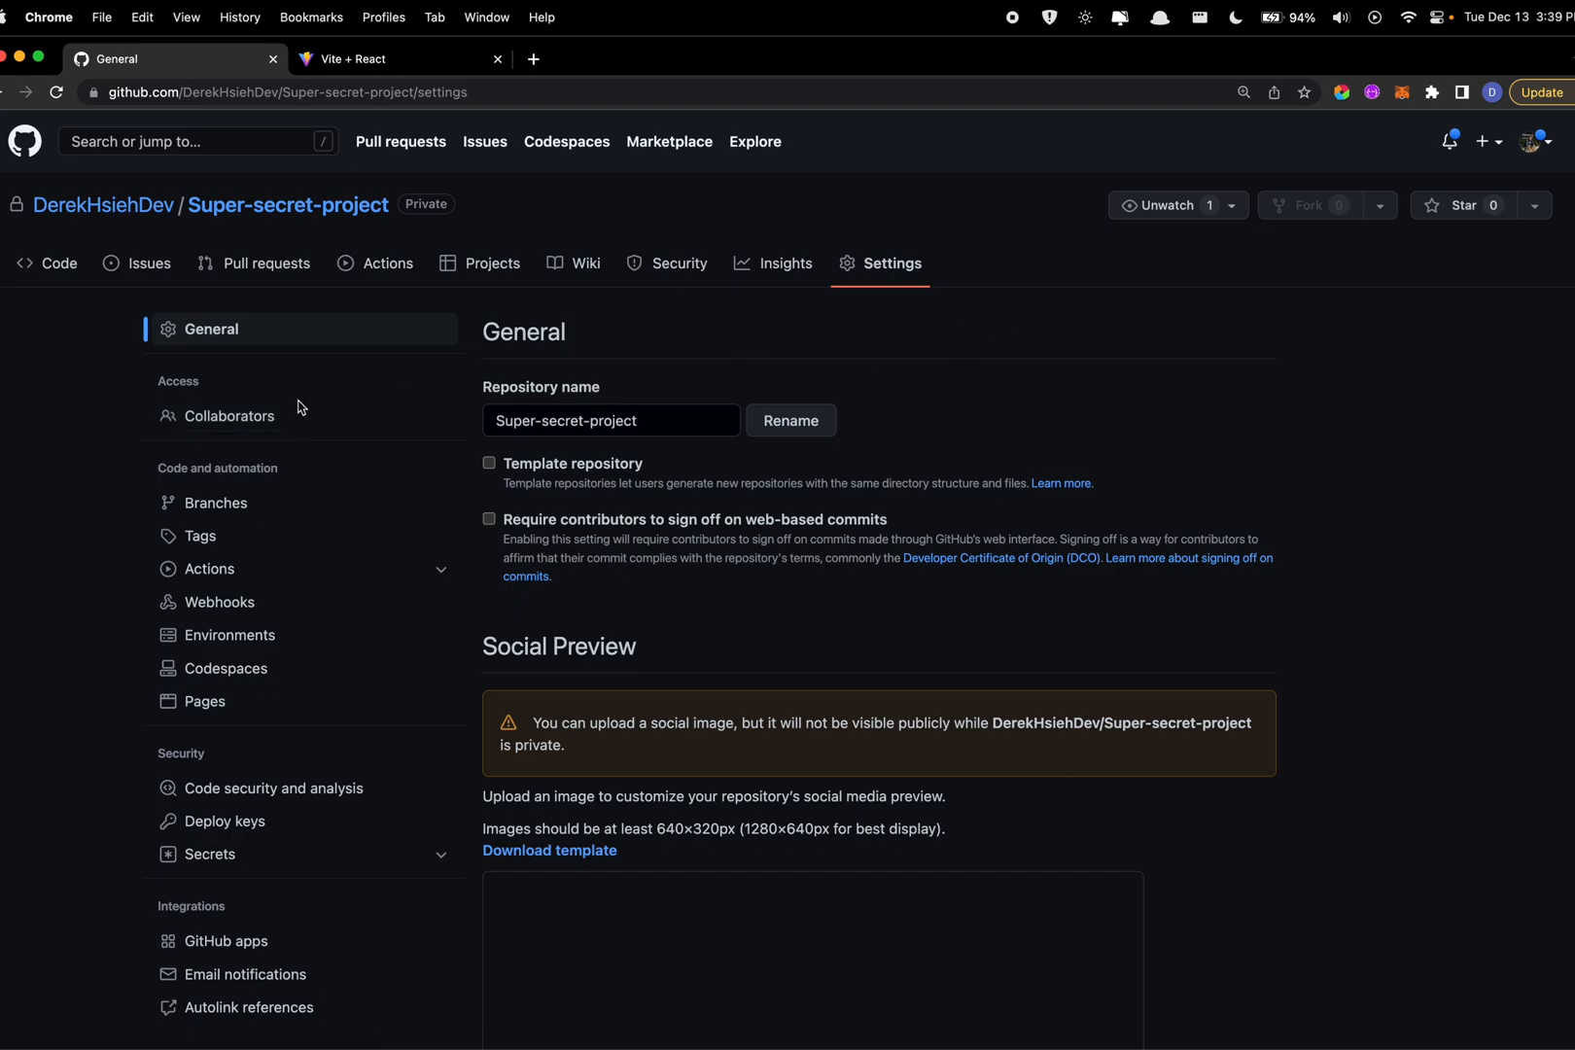
pyautogui.click(229, 415)
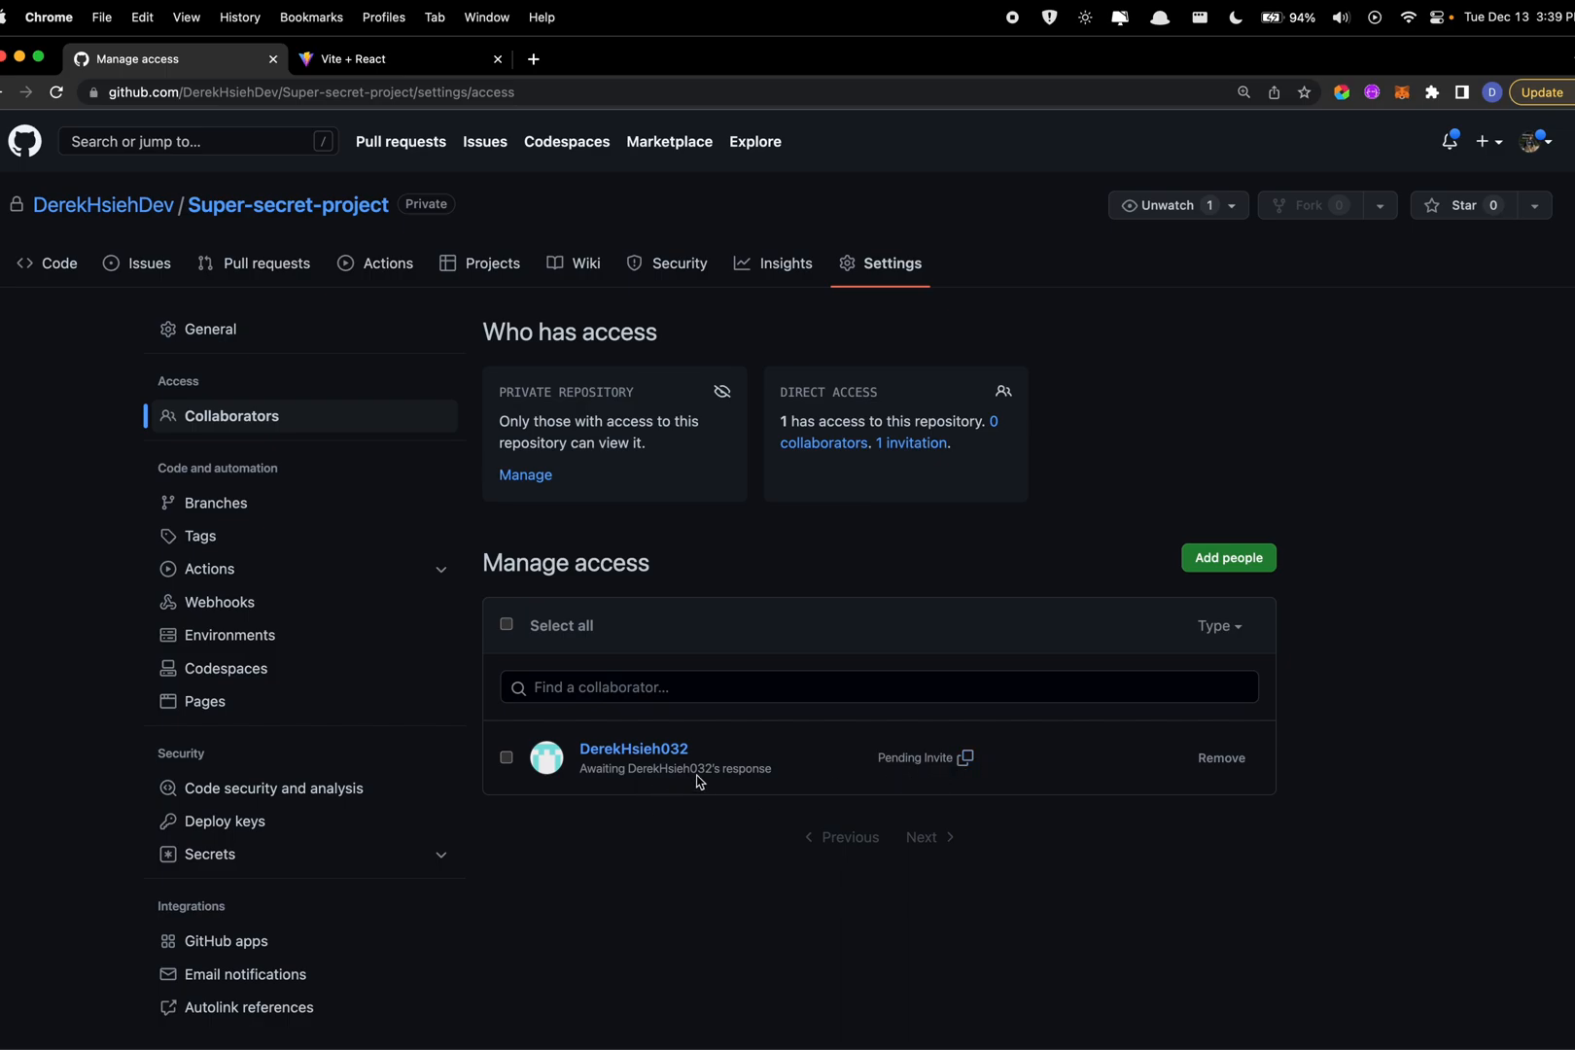
pyautogui.moveTo(690, 773)
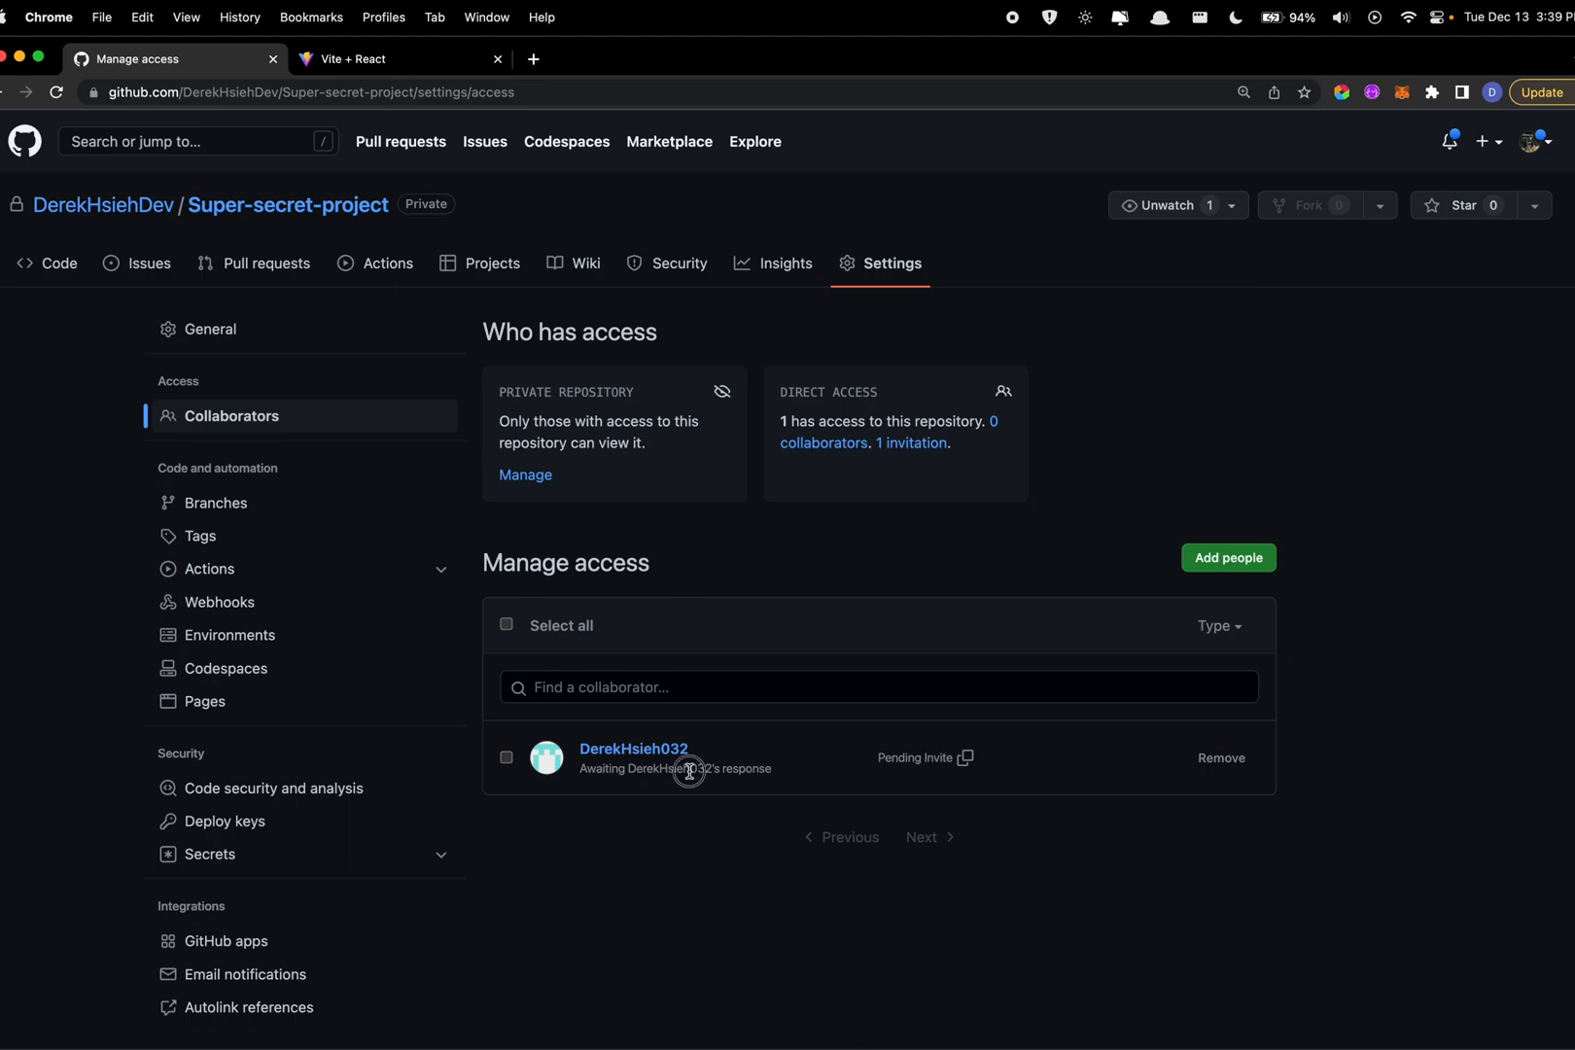
pyautogui.doubleClick(745, 775)
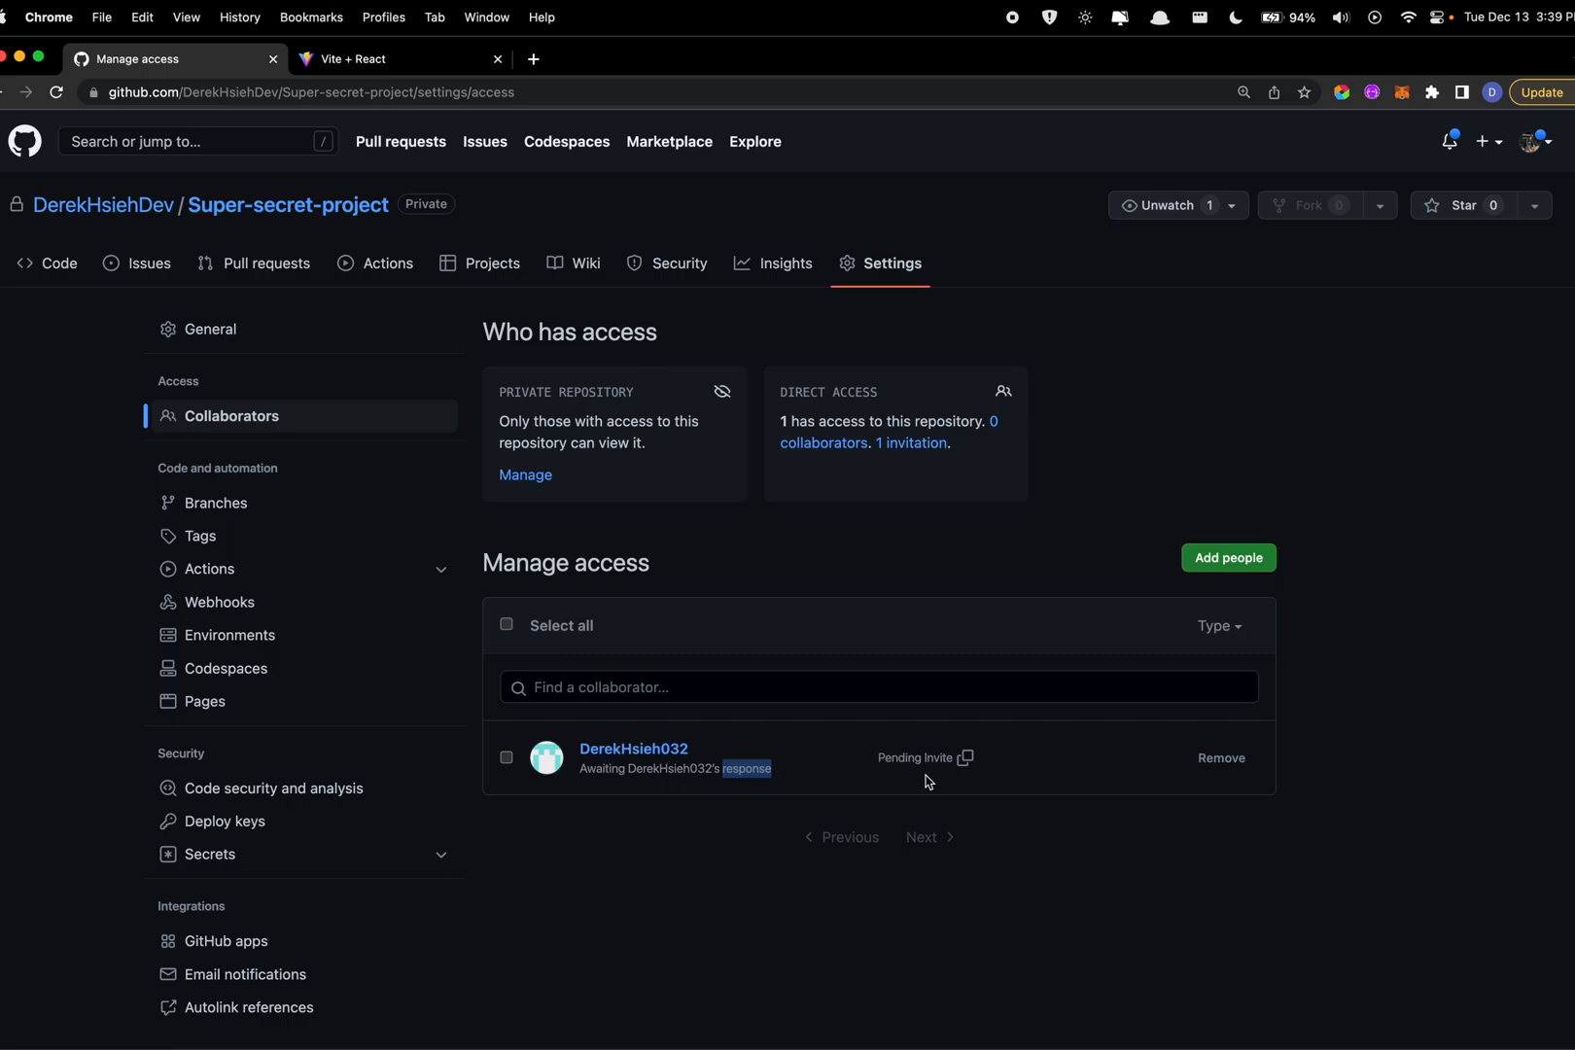
pyautogui.click(964, 756)
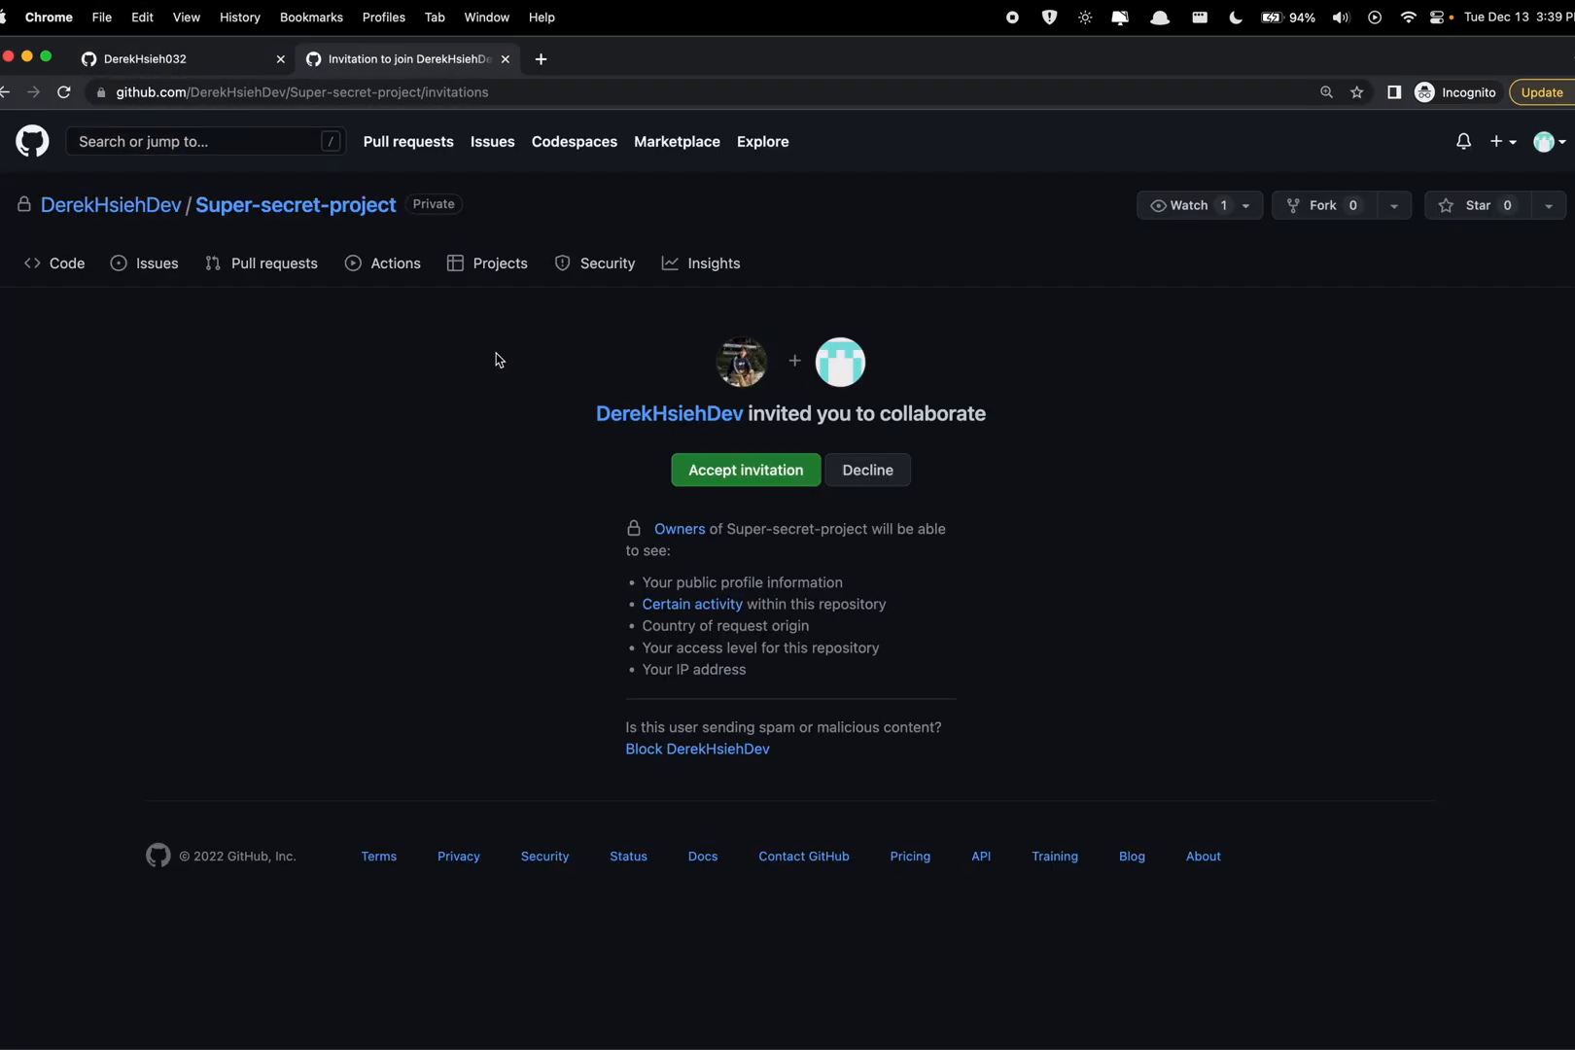
# Accept the Super-secret-project invitation as the second account and confirm one collaborator is listed
pyautogui.click(746, 470)
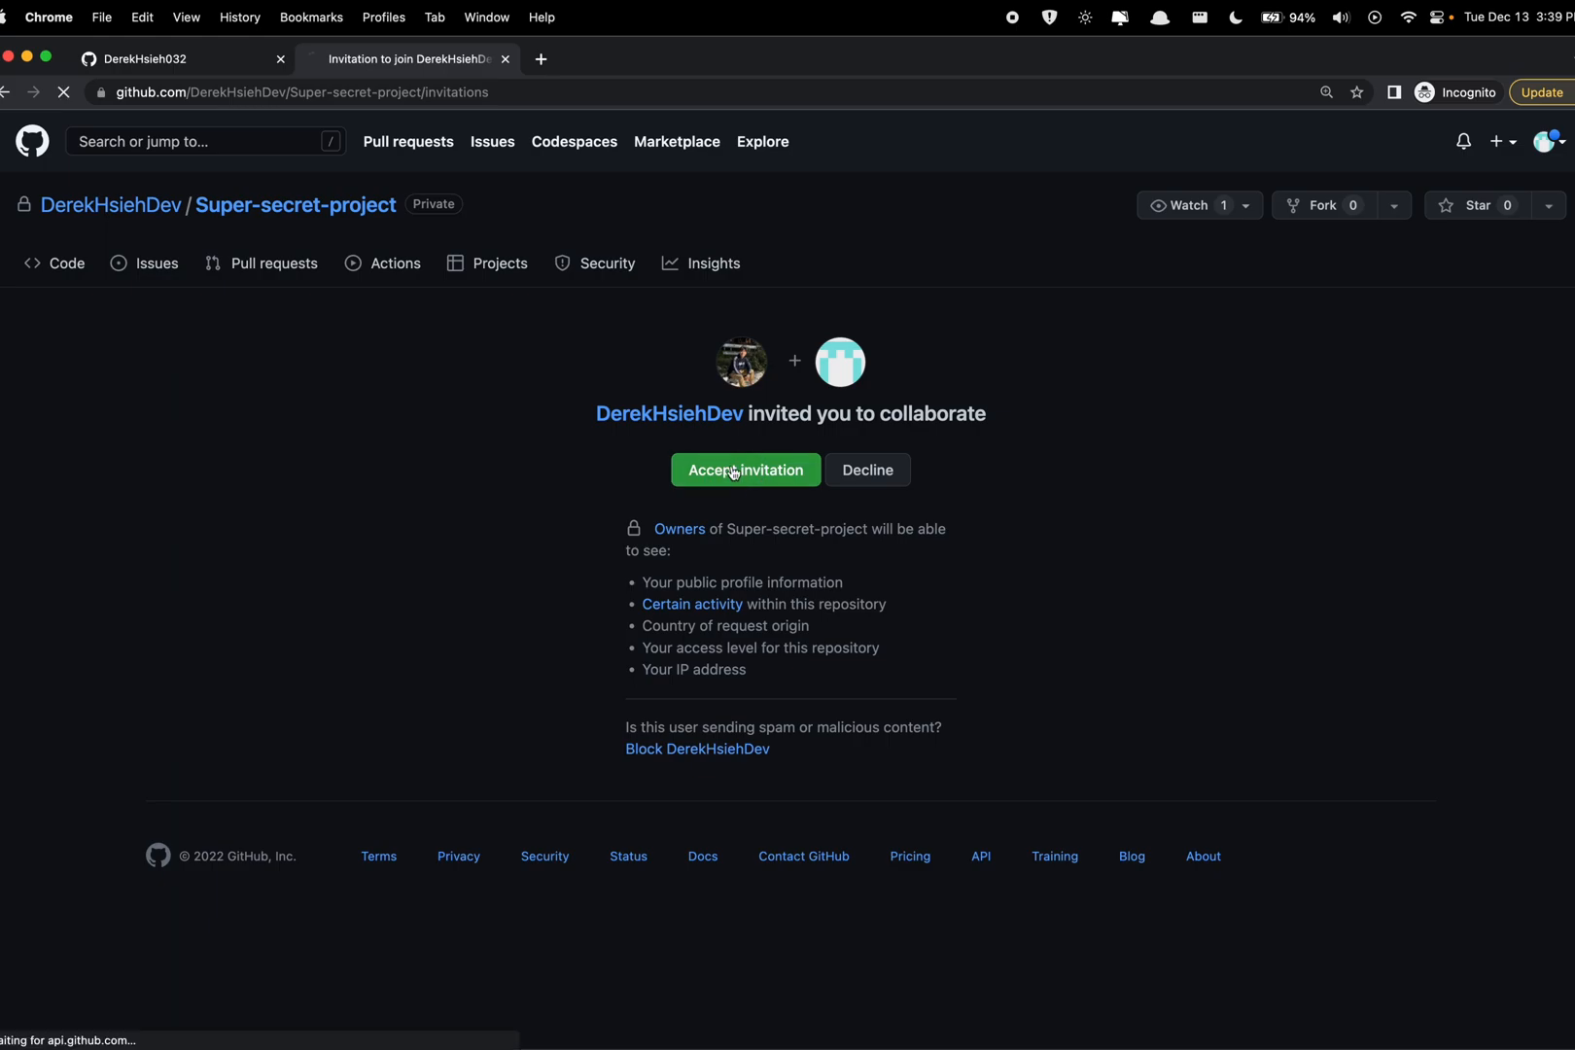
pyautogui.click(744, 469)
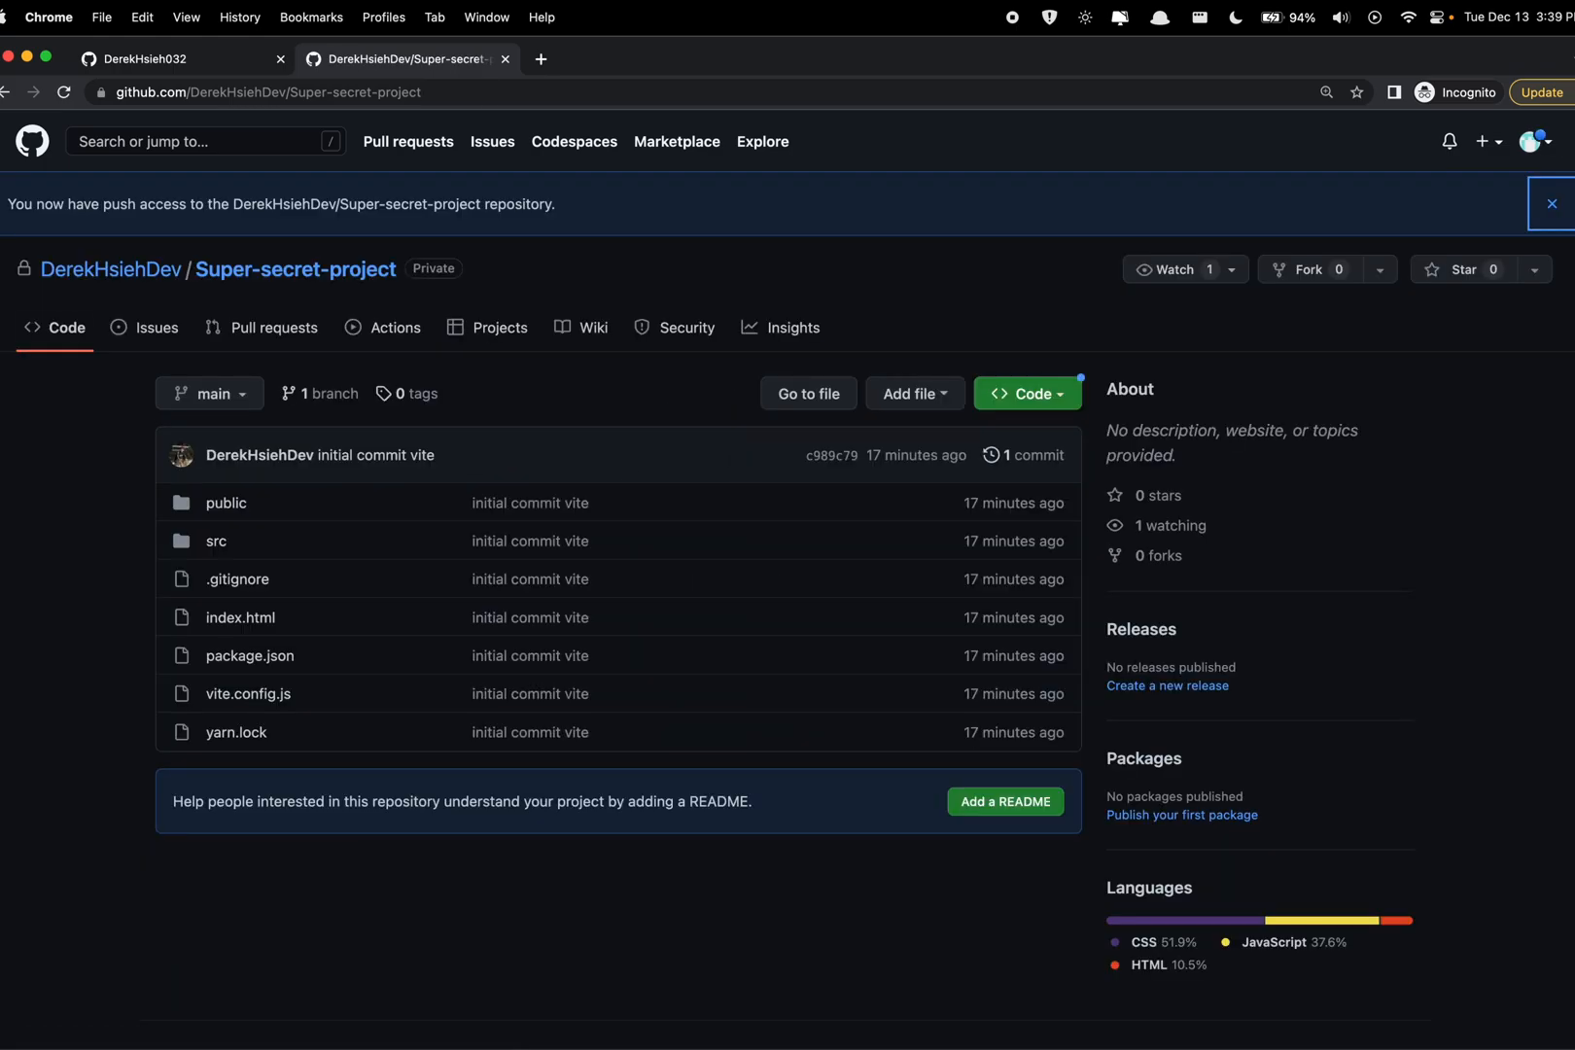
pyautogui.moveTo(688, 327)
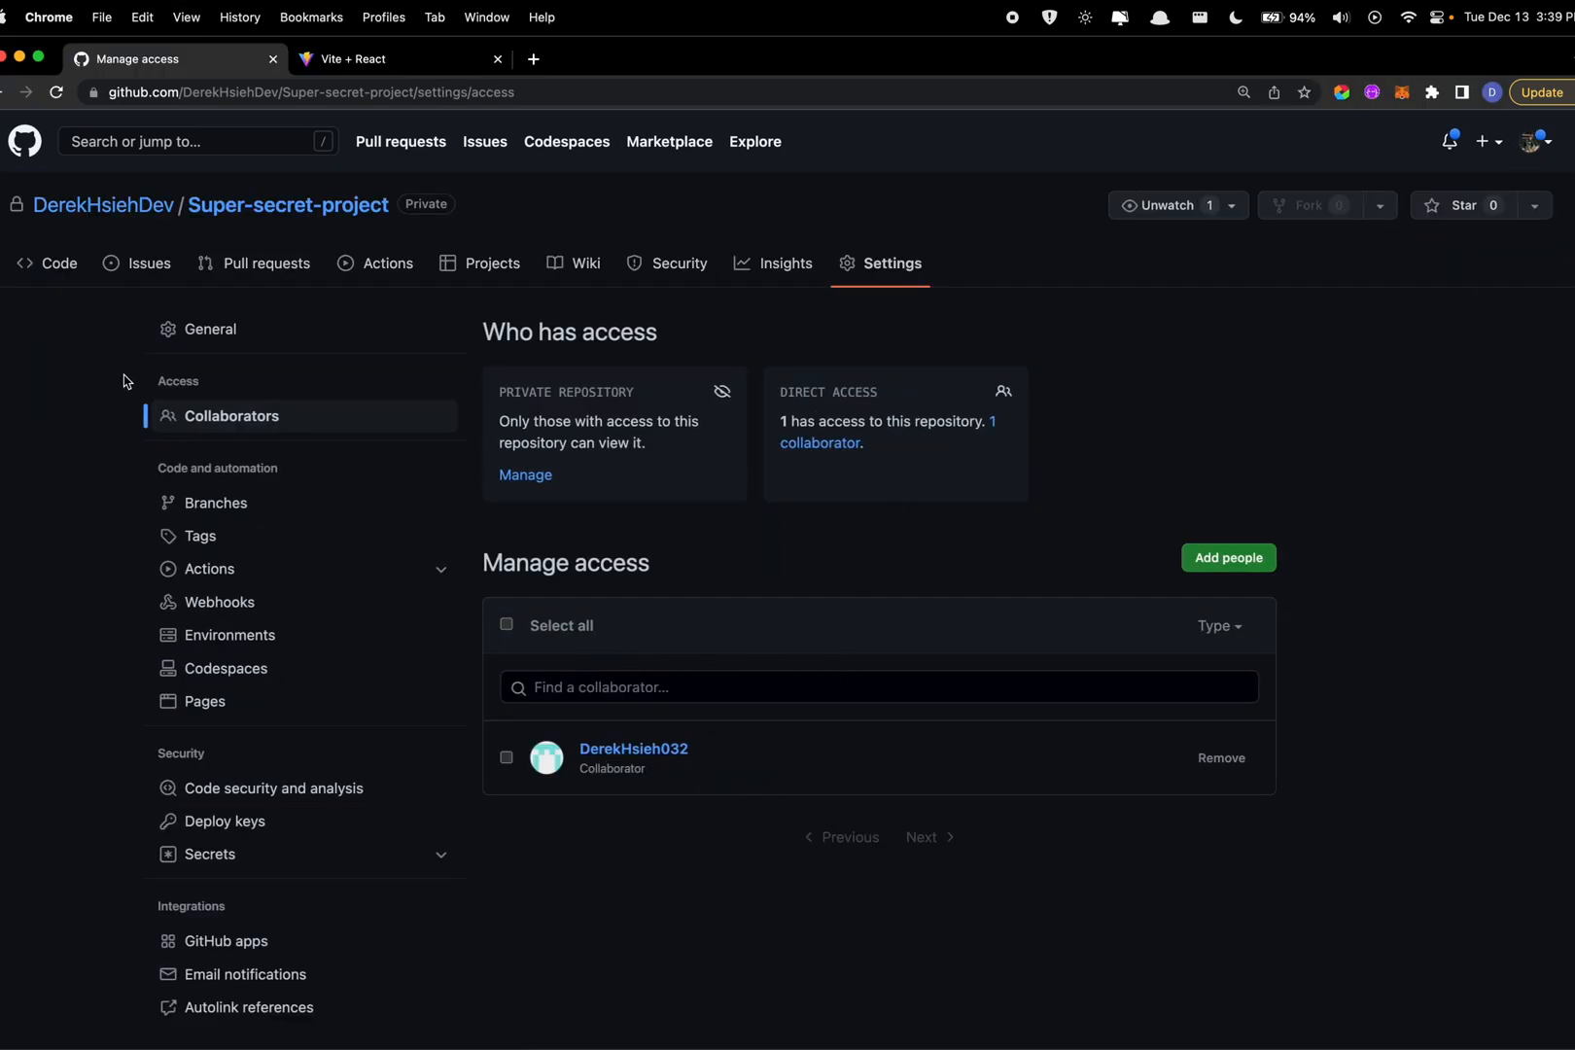
pyautogui.doubleClick(611, 770)
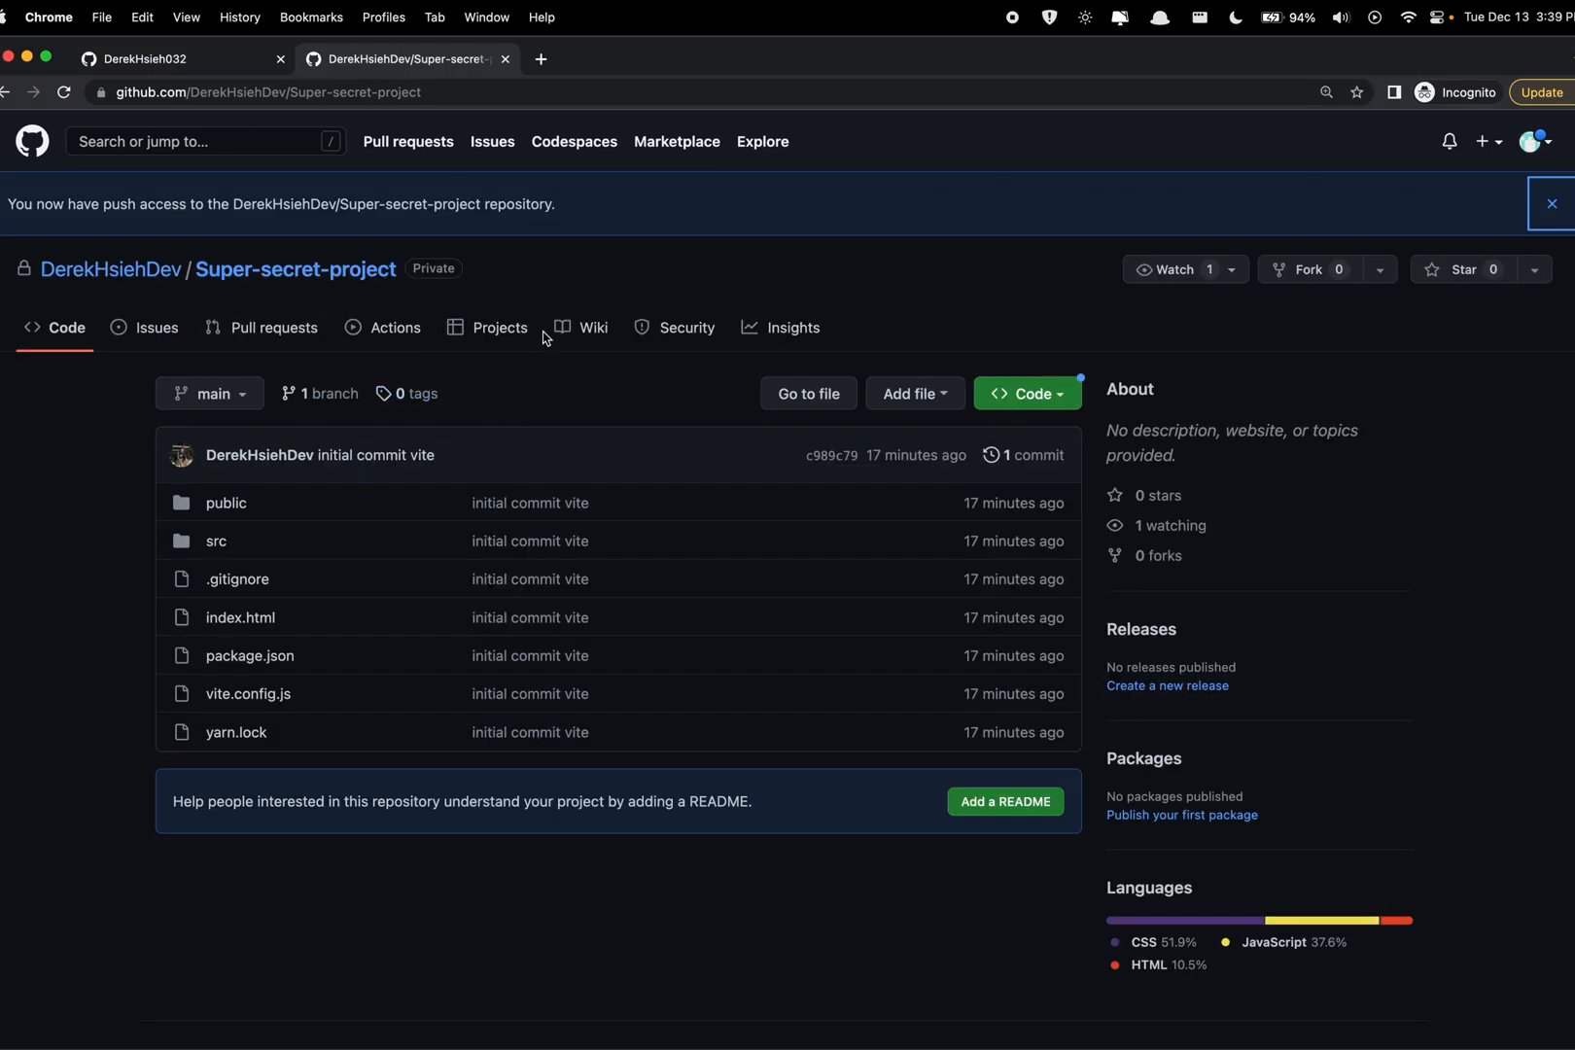
pyautogui.moveTo(807, 392)
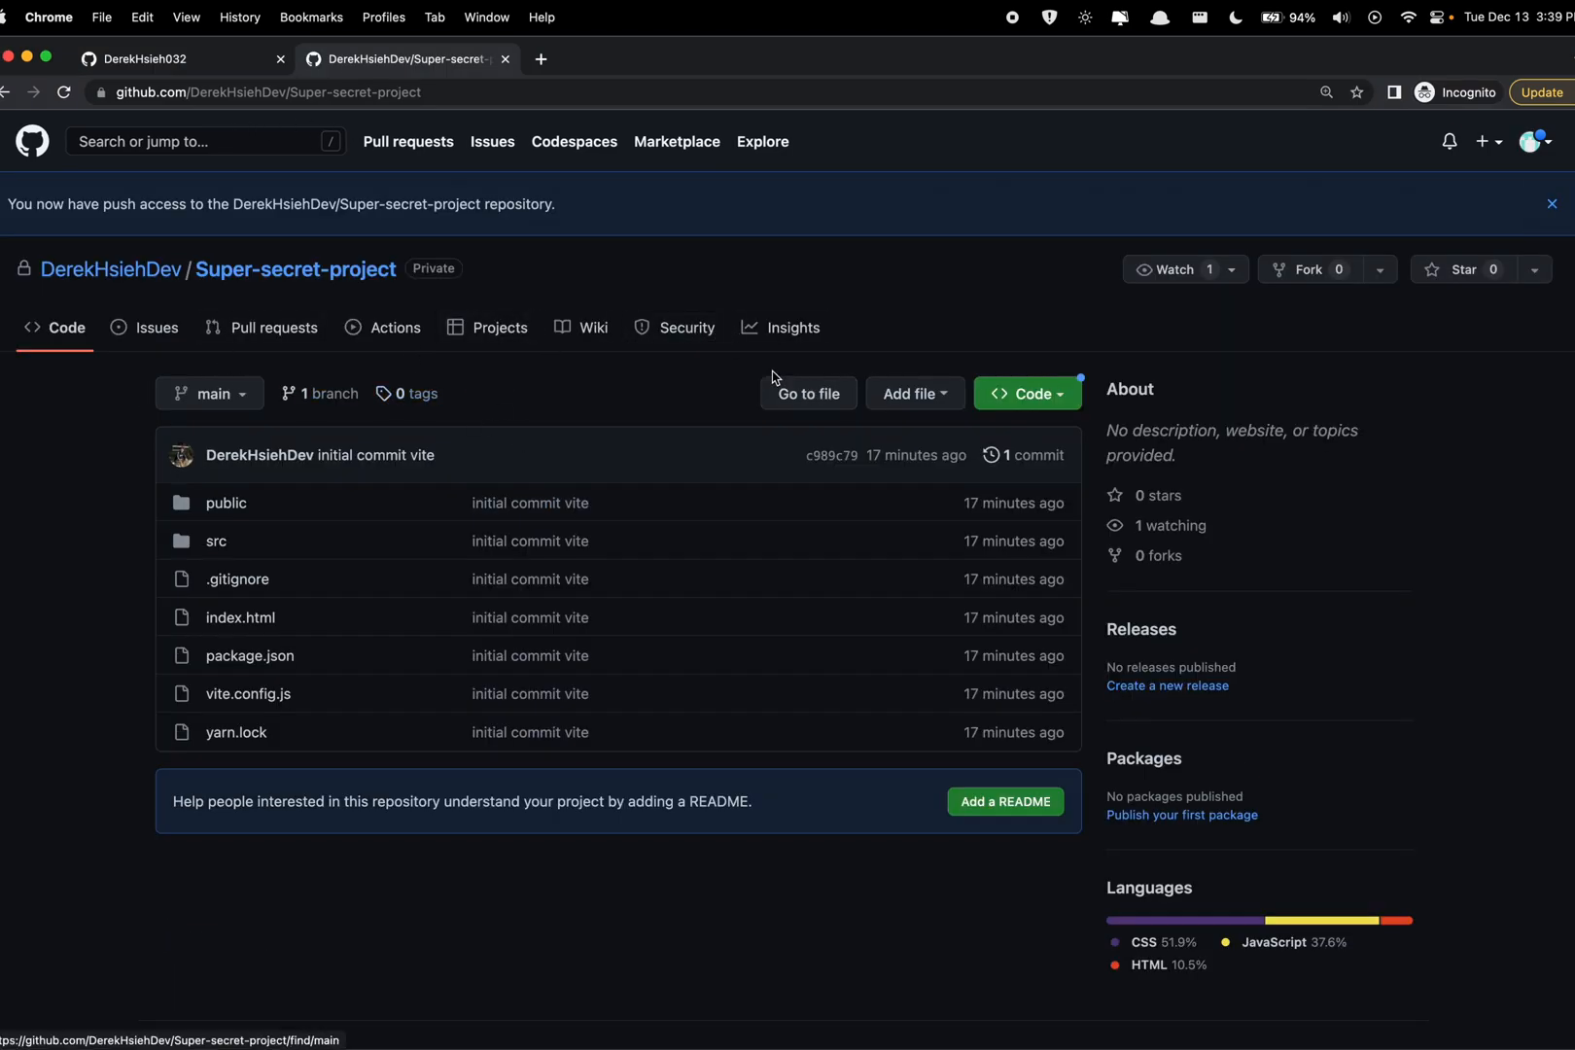
pyautogui.moveTo(849, 750)
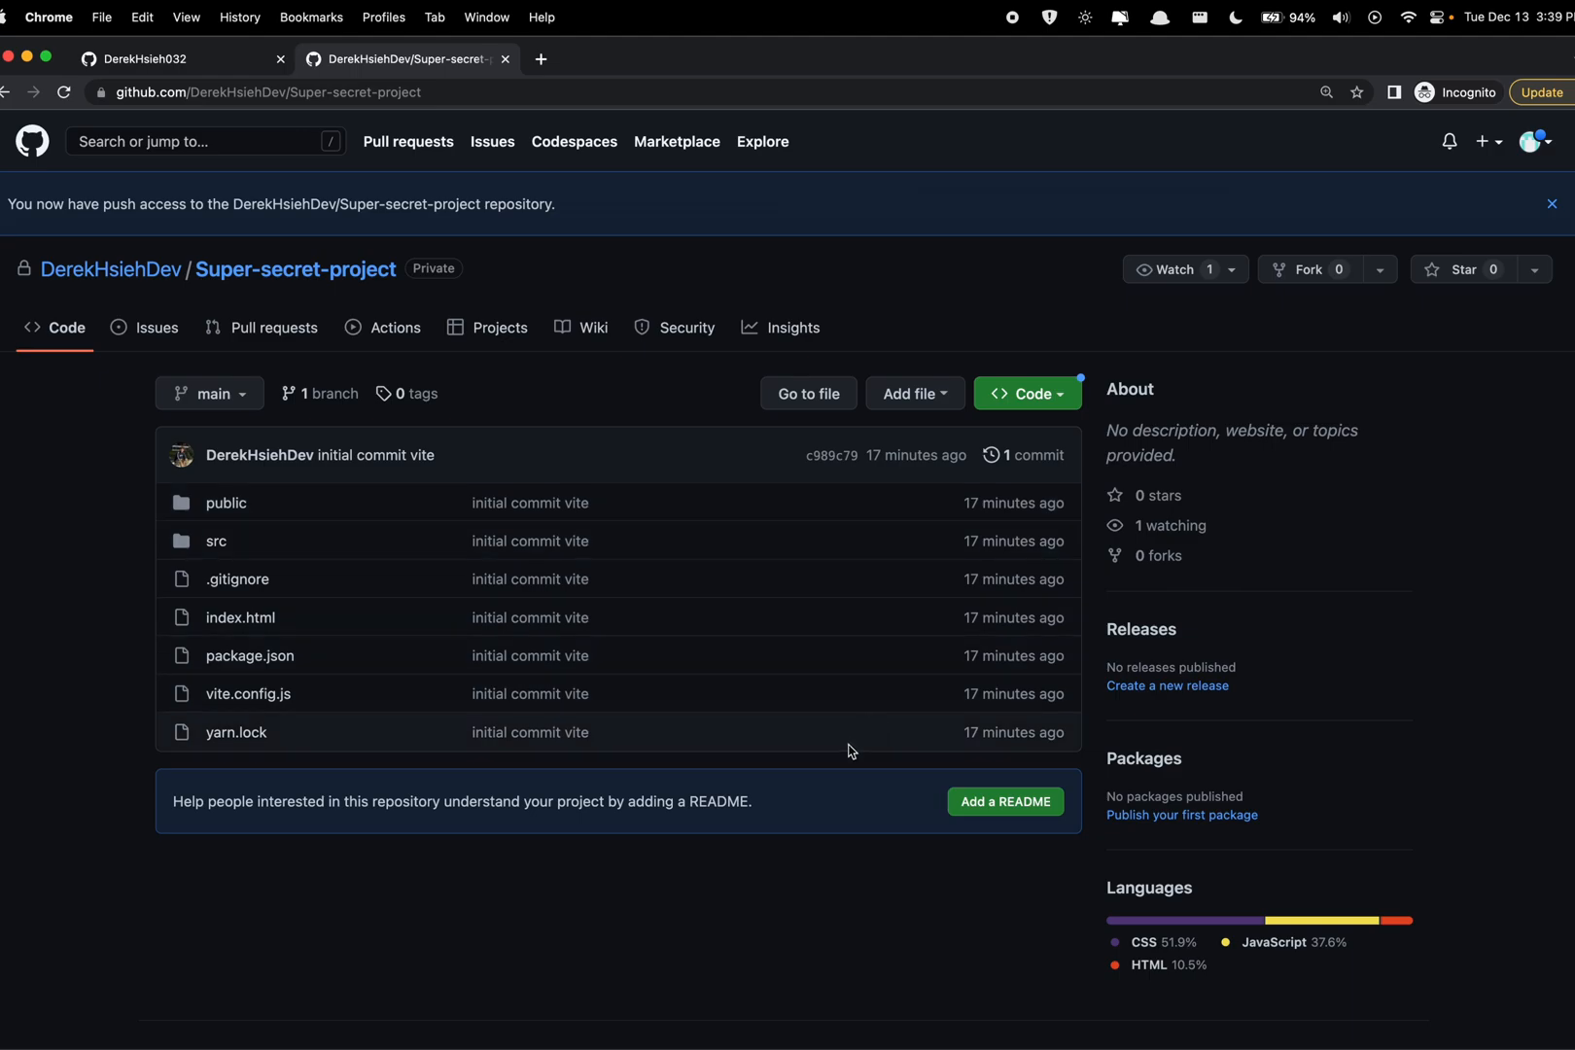
pyautogui.click(1026, 393)
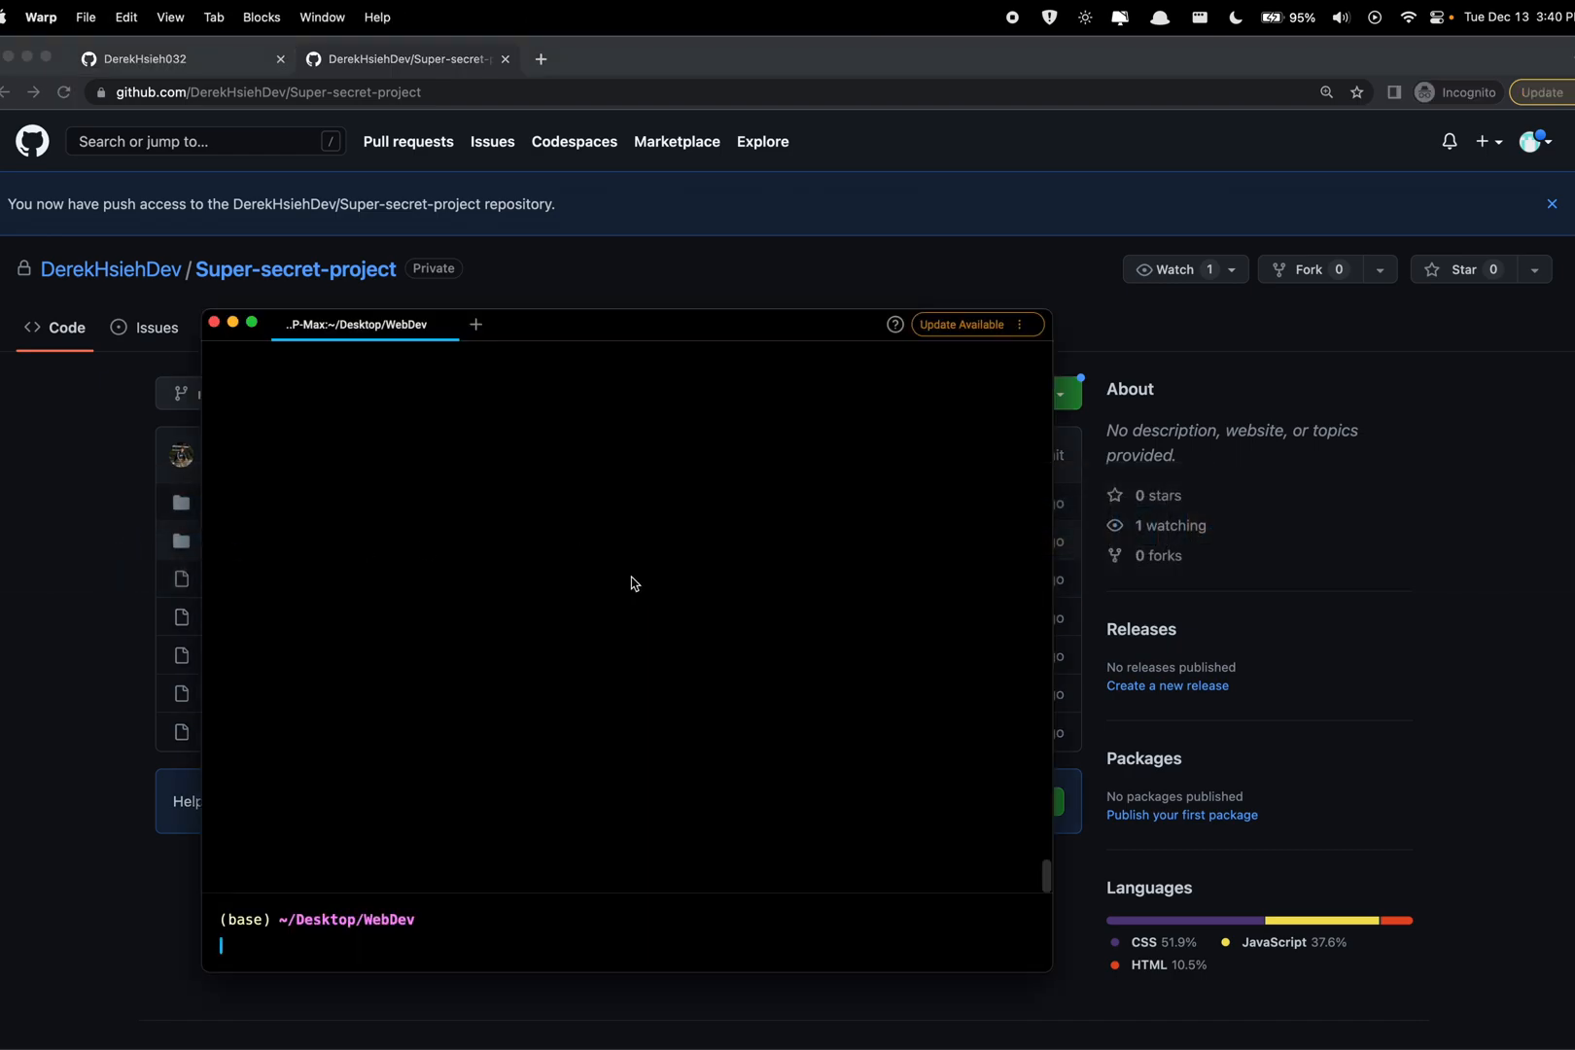
# Run git clone of DerekHsiehDev/Super-secret-project.git and enter the username at the prompt
pyautogui.write('git clone https://github.com/DerekHsiehDev/Super-secret-project.git')
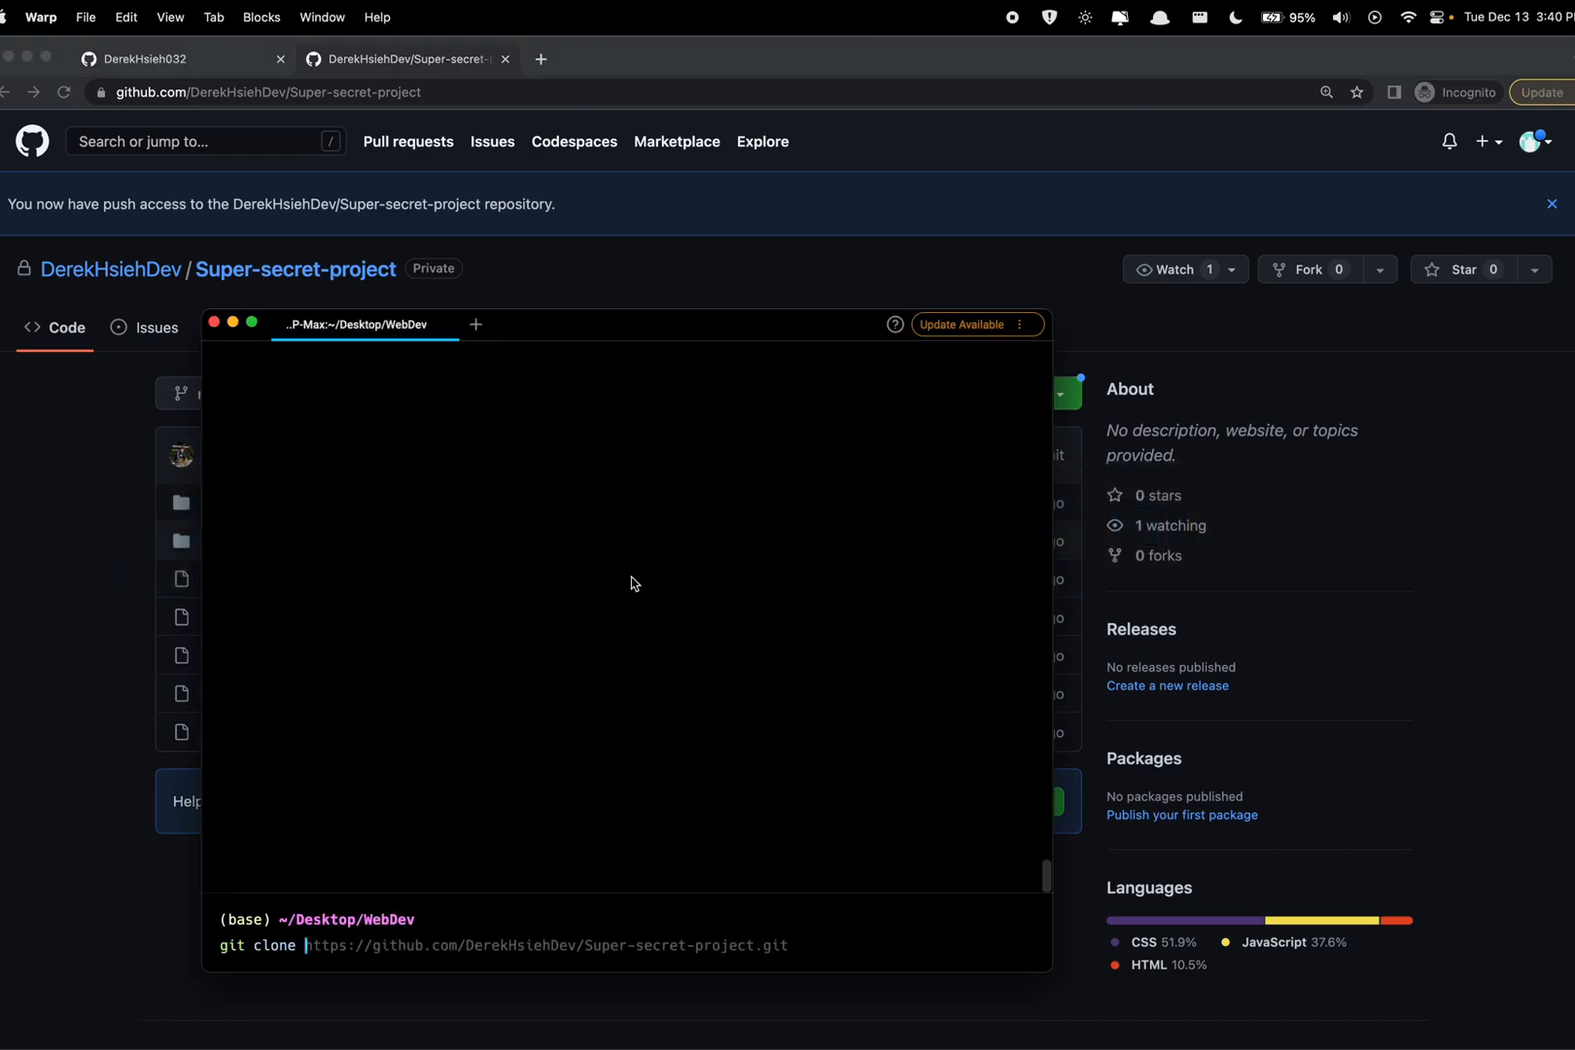
pyautogui.press('Enter')
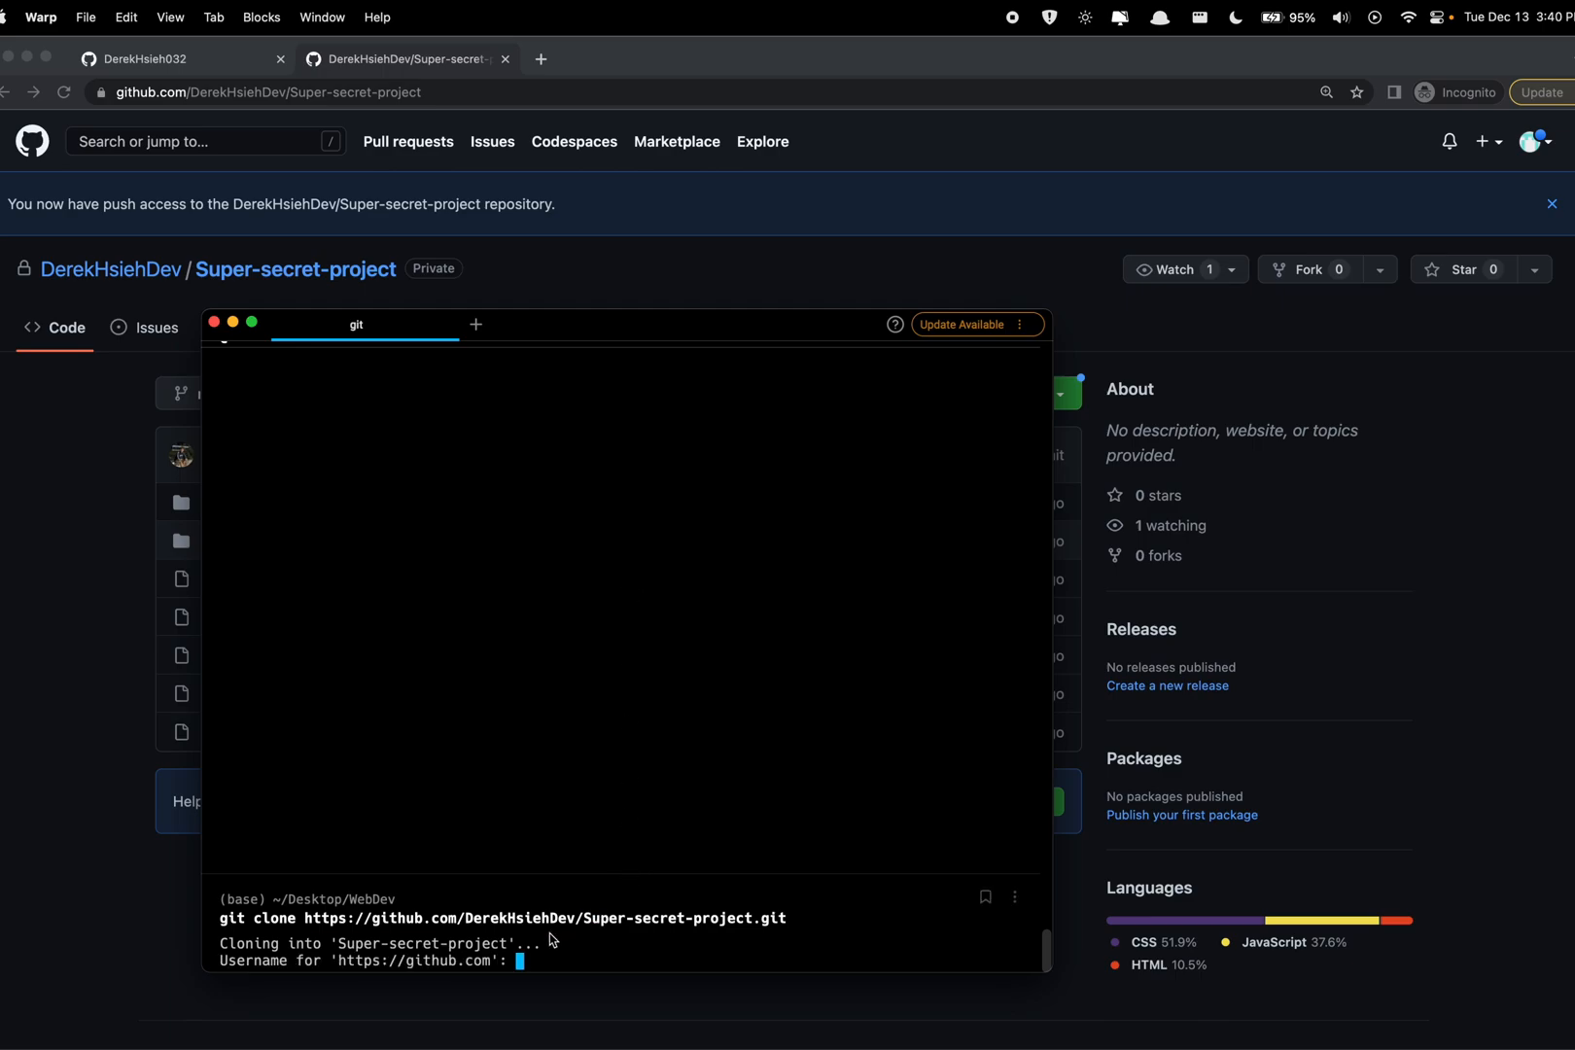
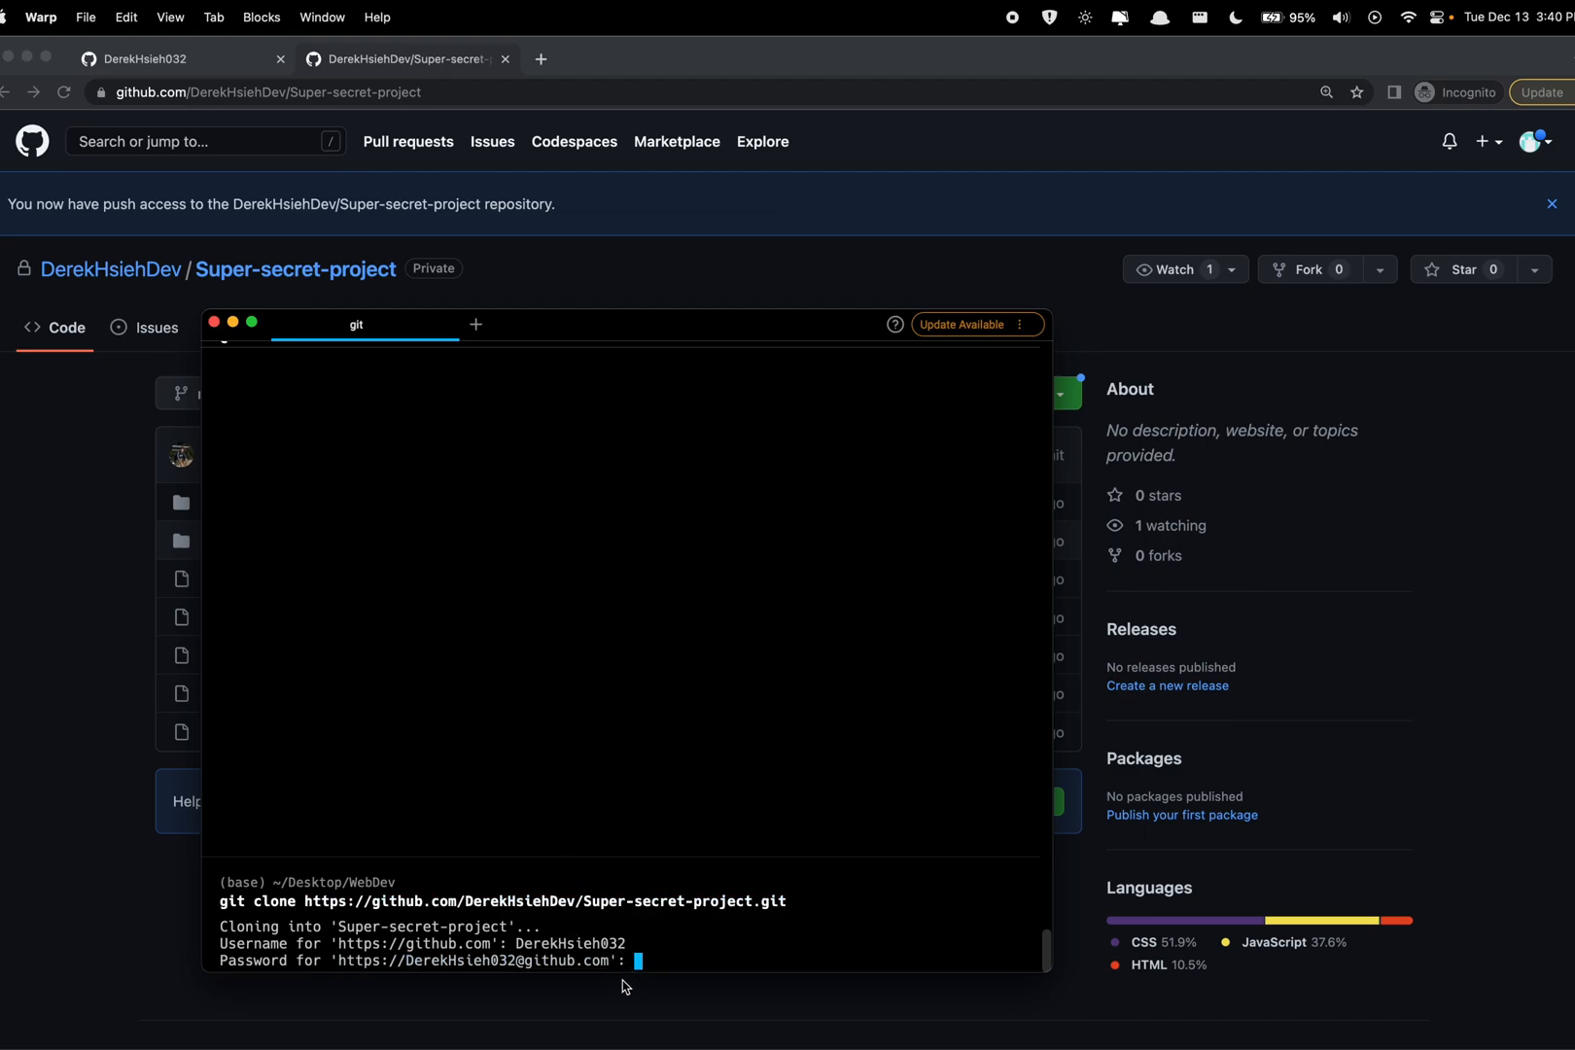
pyautogui.moveTo(1153, 688)
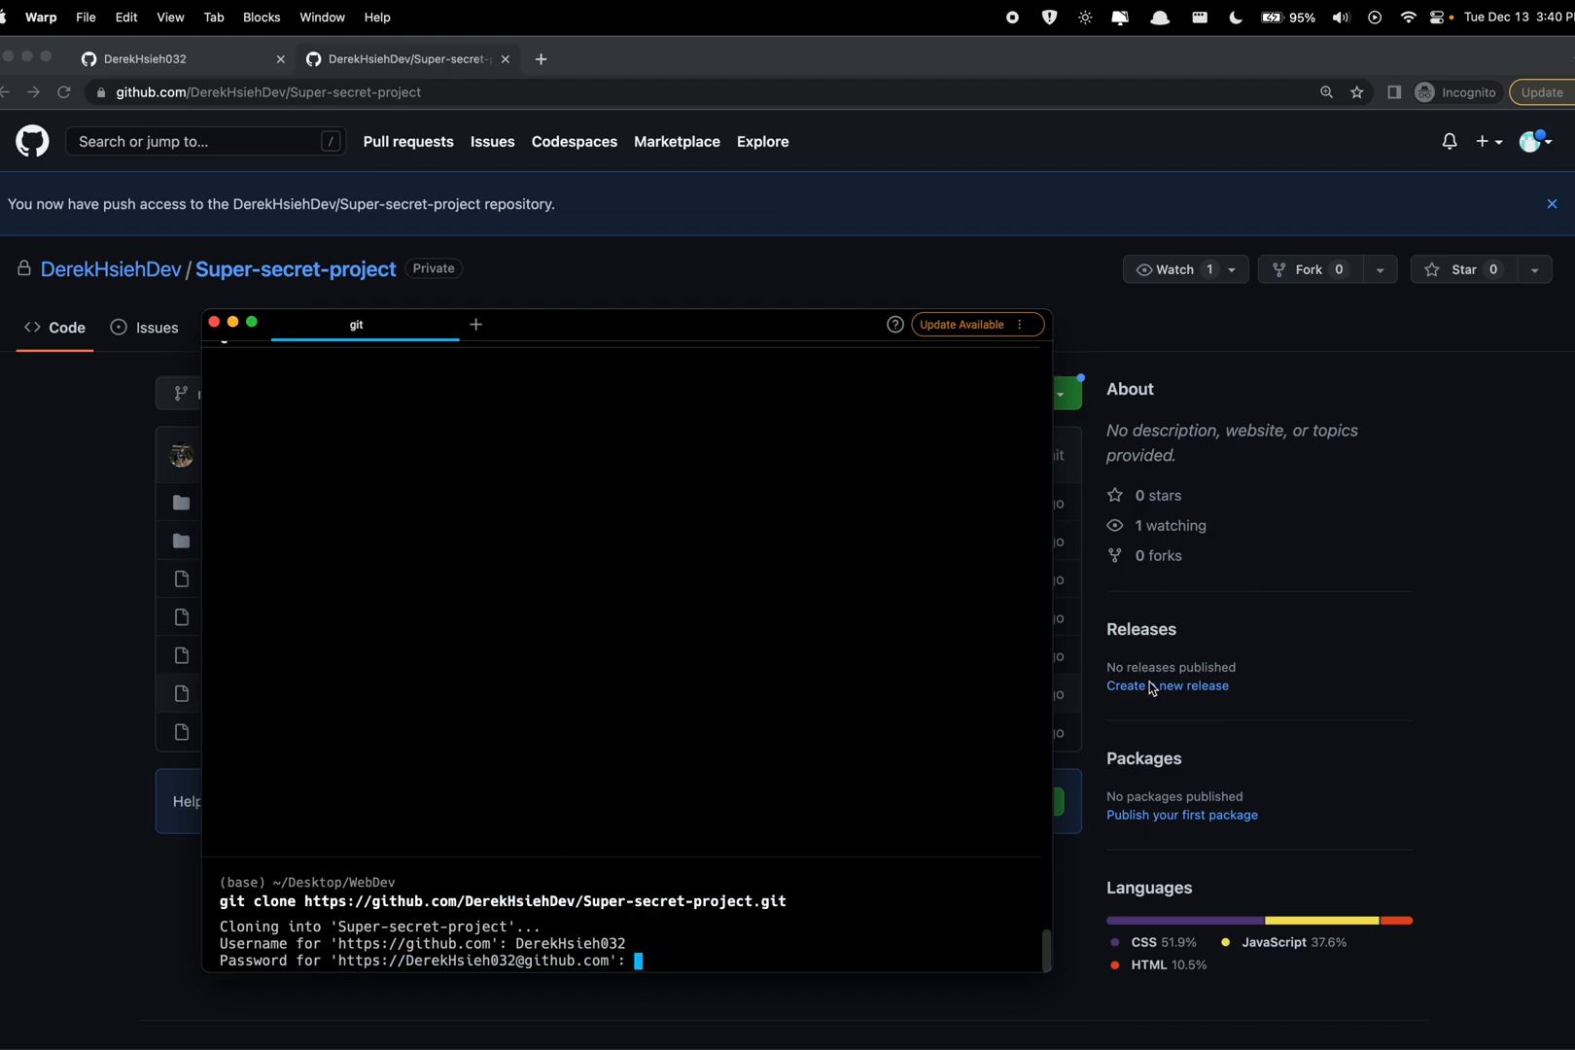
pyautogui.moveTo(1117, 669)
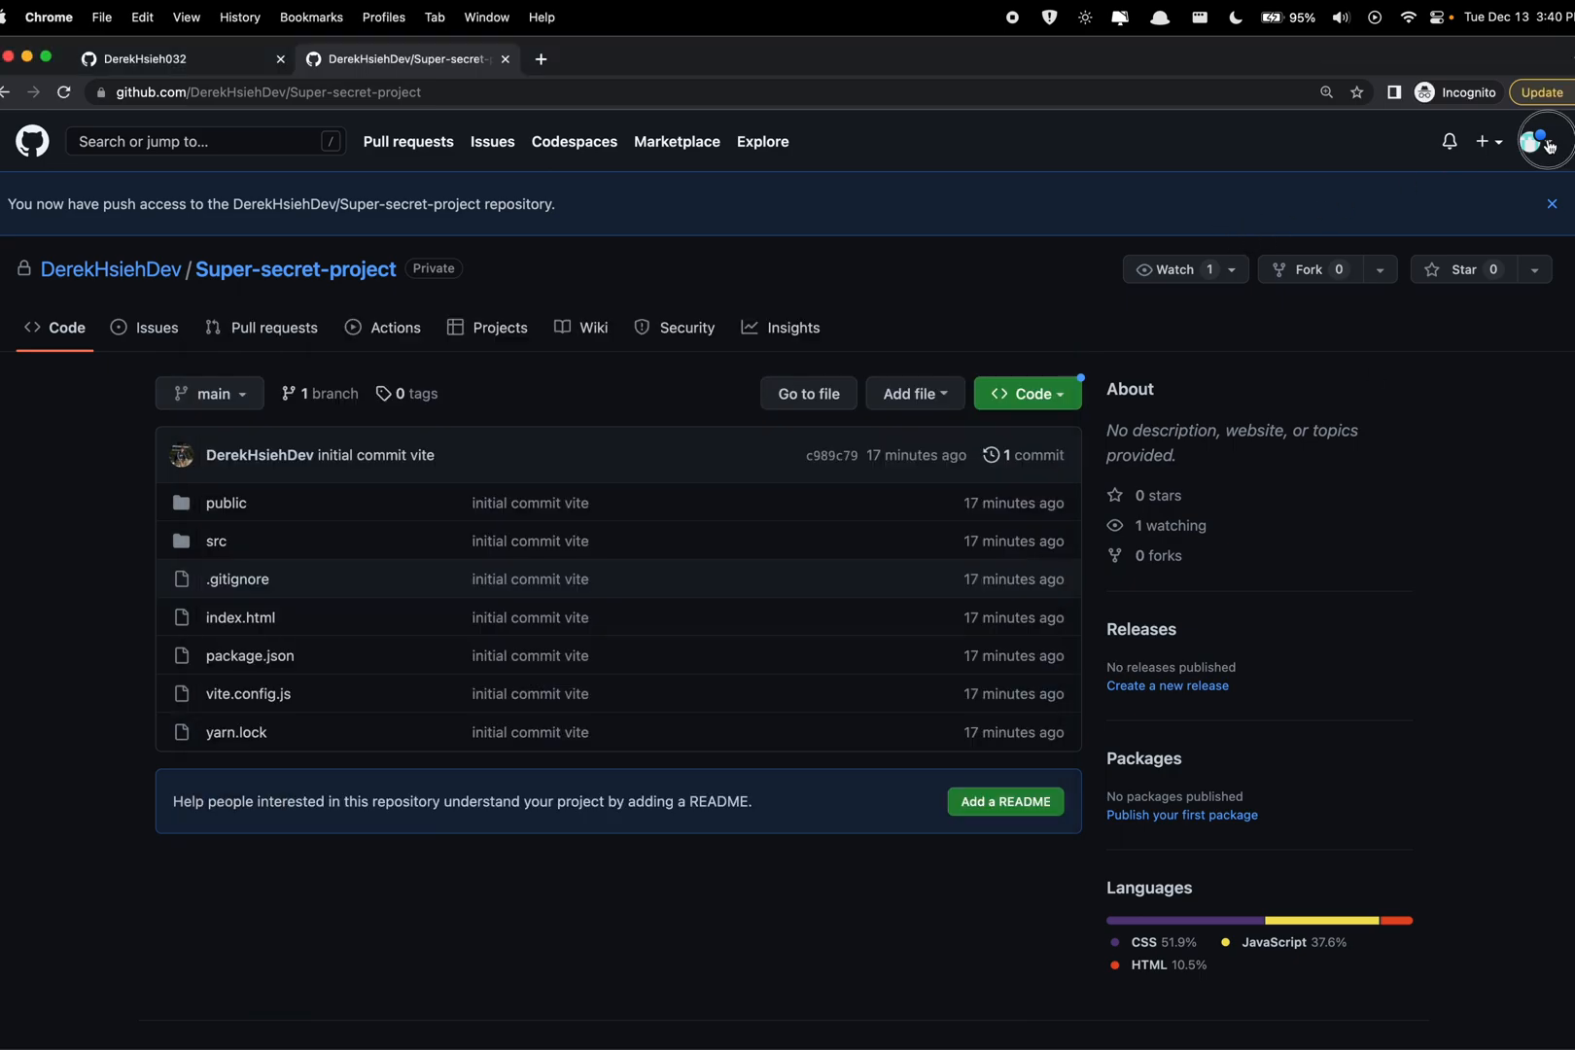
# Reach the classic personal access tokens page from the account's developer settings
pyautogui.click(1535, 141)
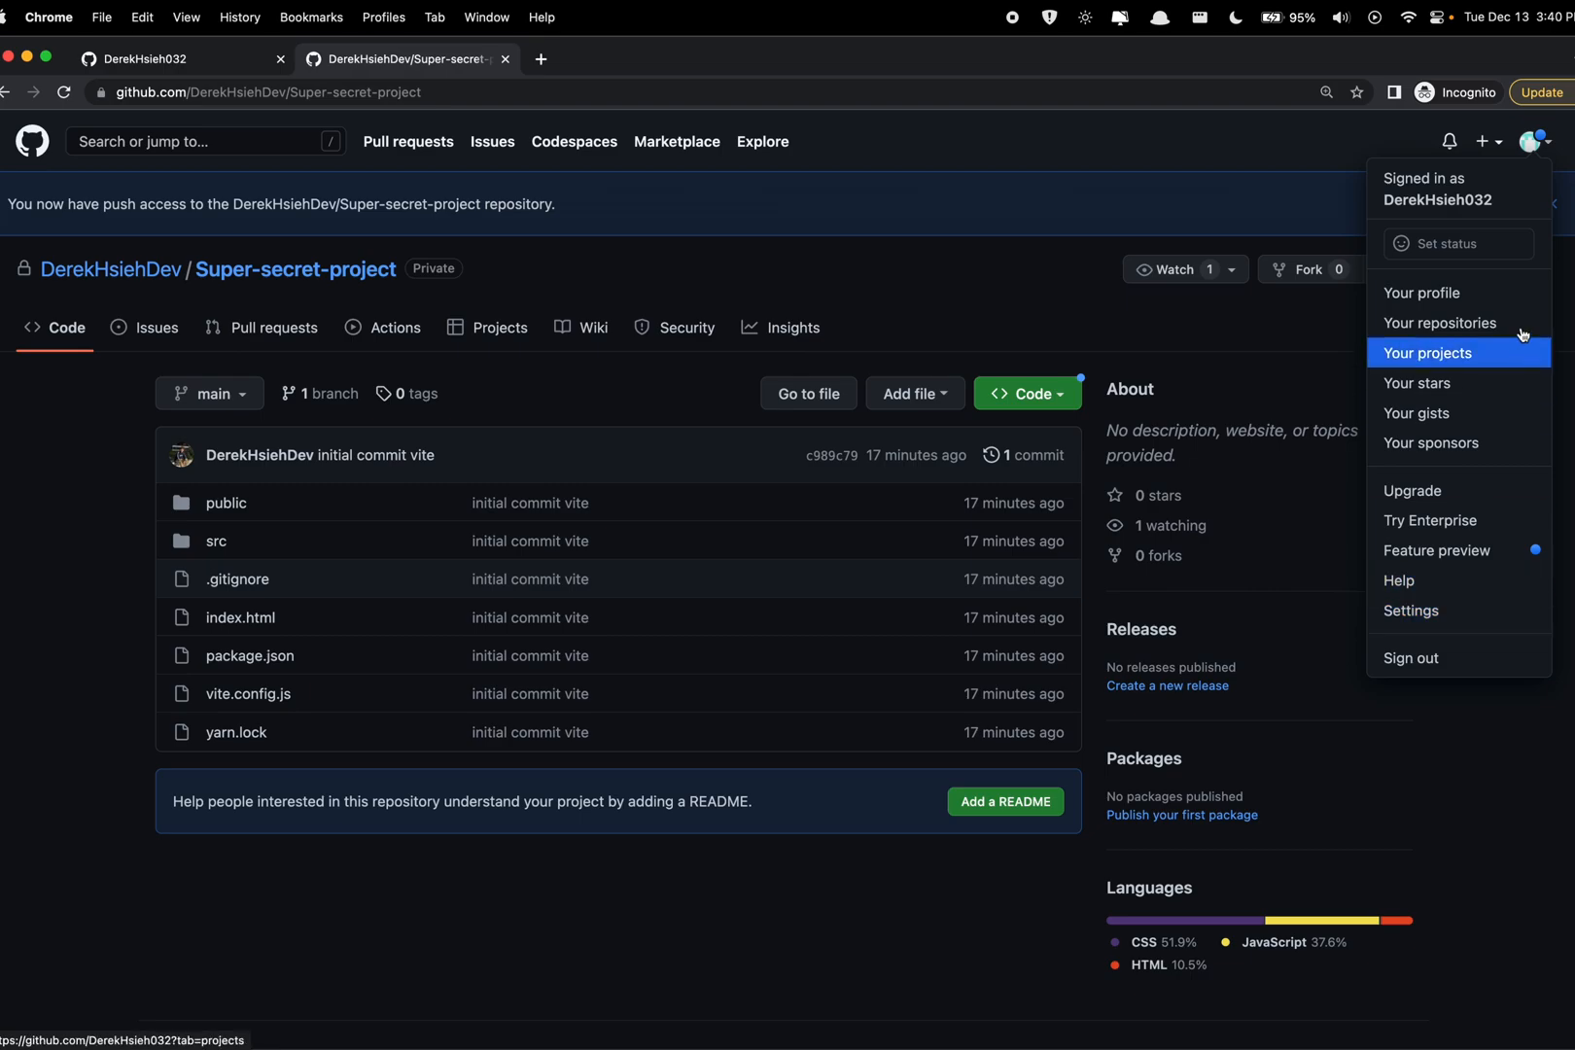
pyautogui.moveTo(1411, 610)
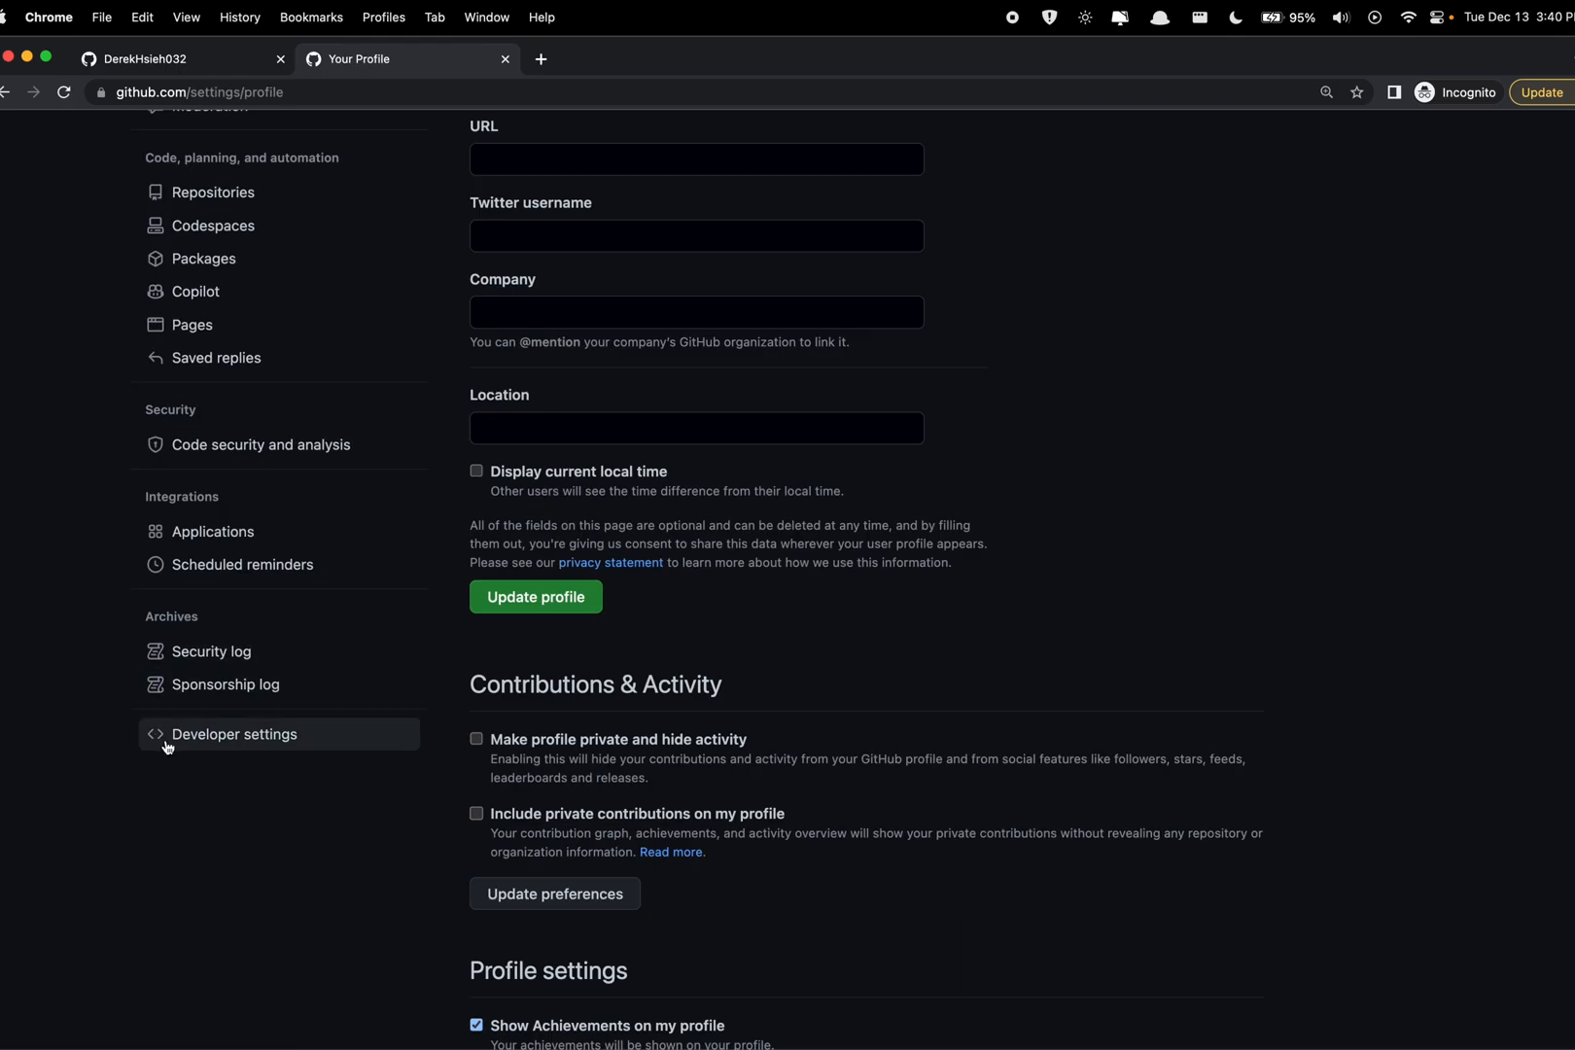
pyautogui.click(236, 733)
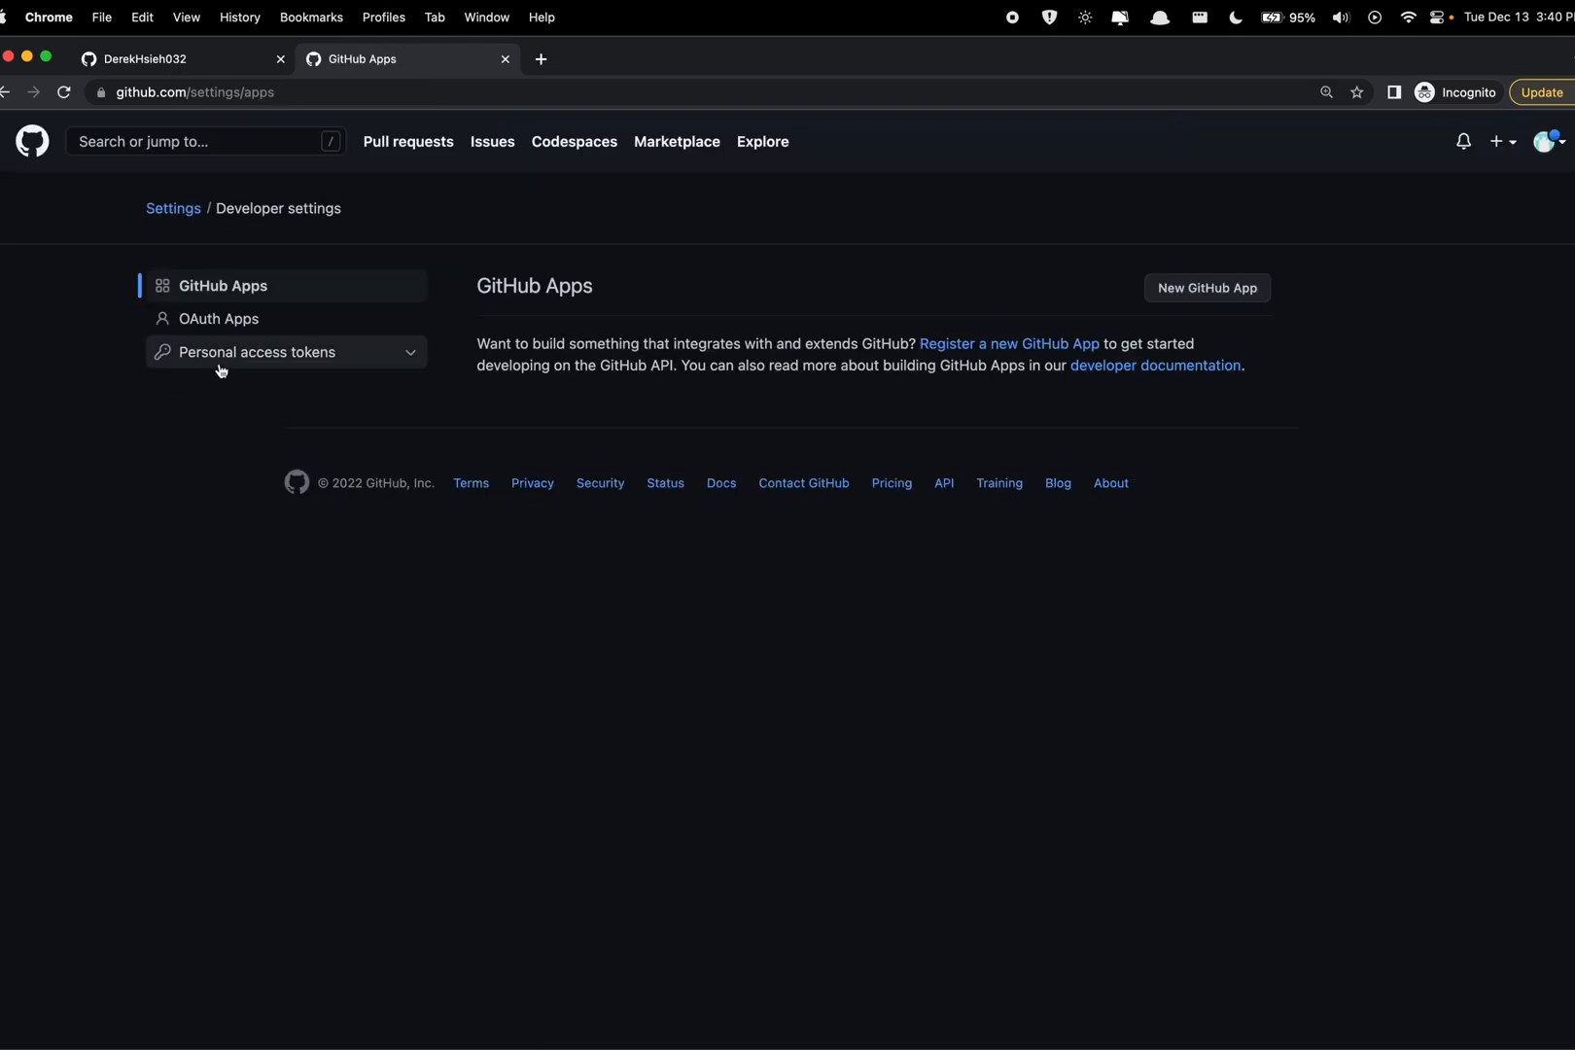
pyautogui.click(284, 352)
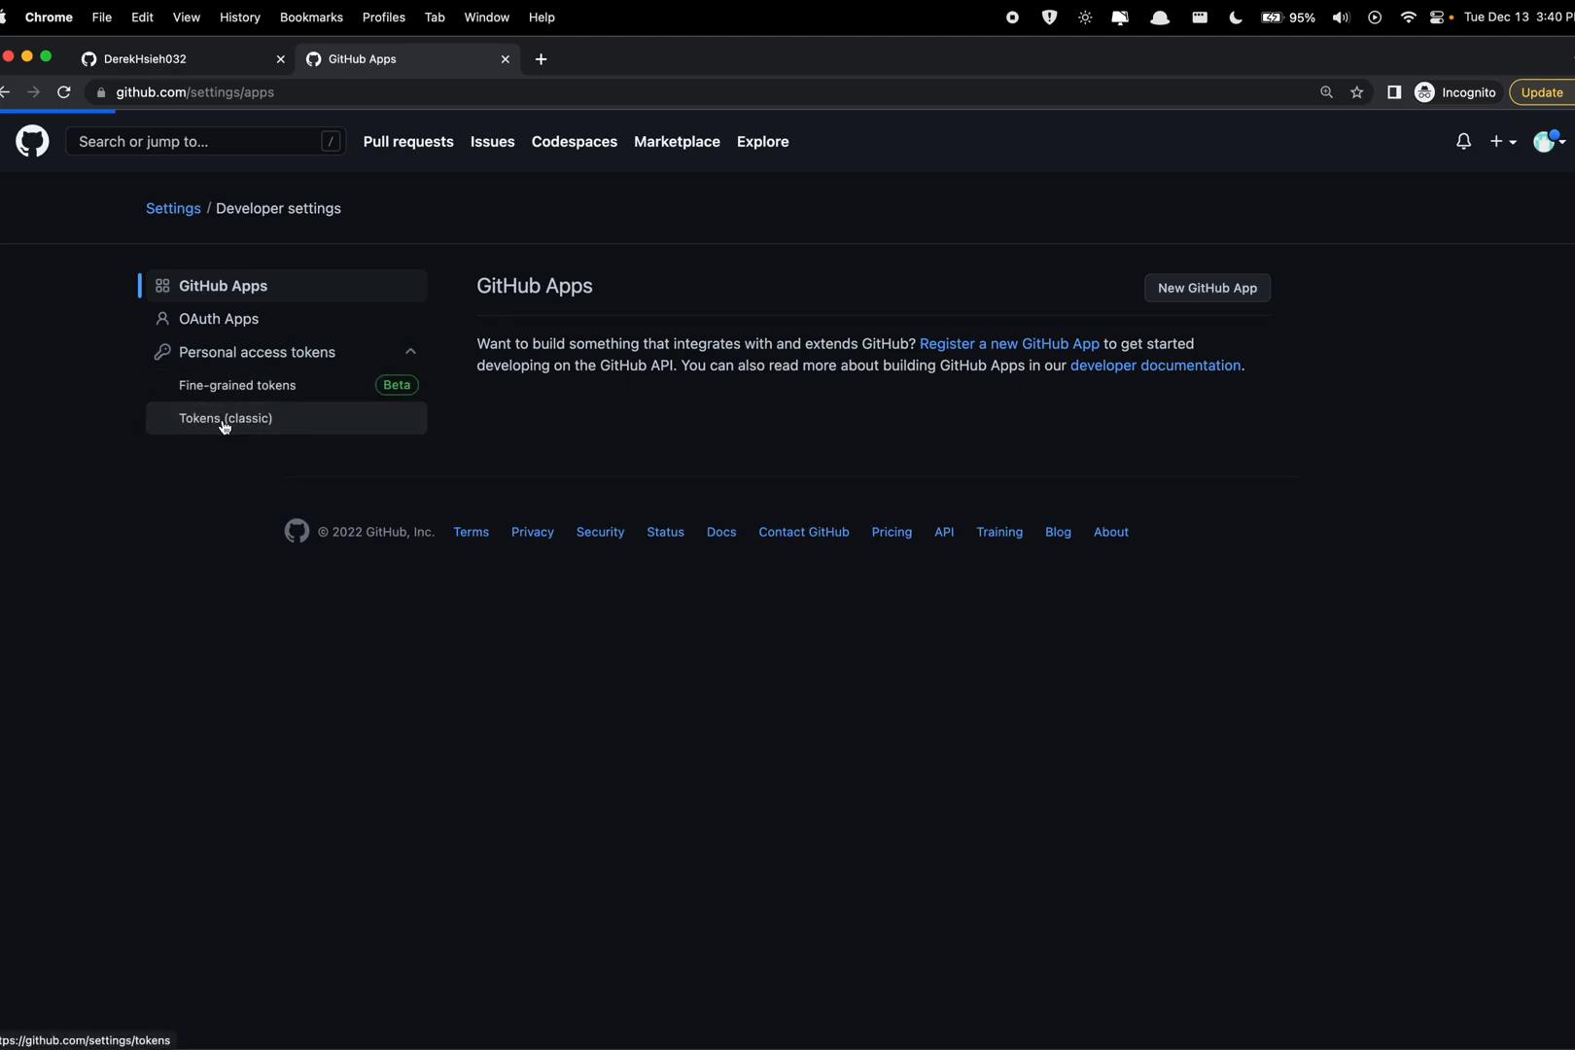
pyautogui.click(224, 418)
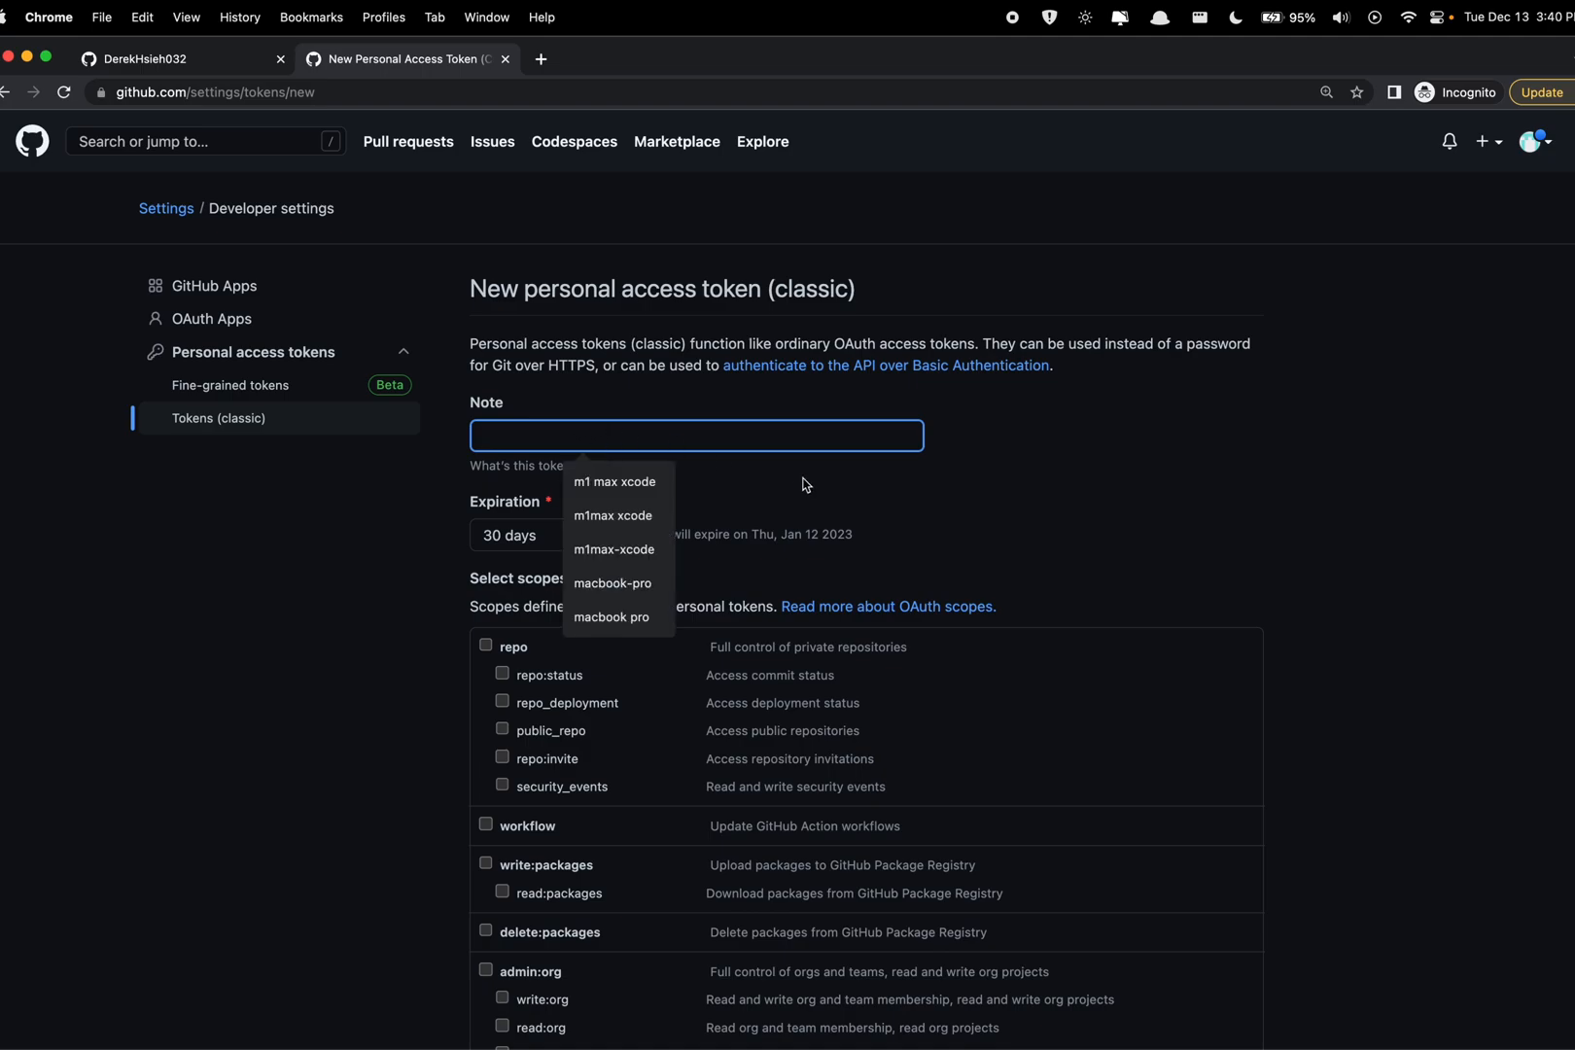
# Name the new token test-token with a 7-day expiration
pyautogui.write('test-token')
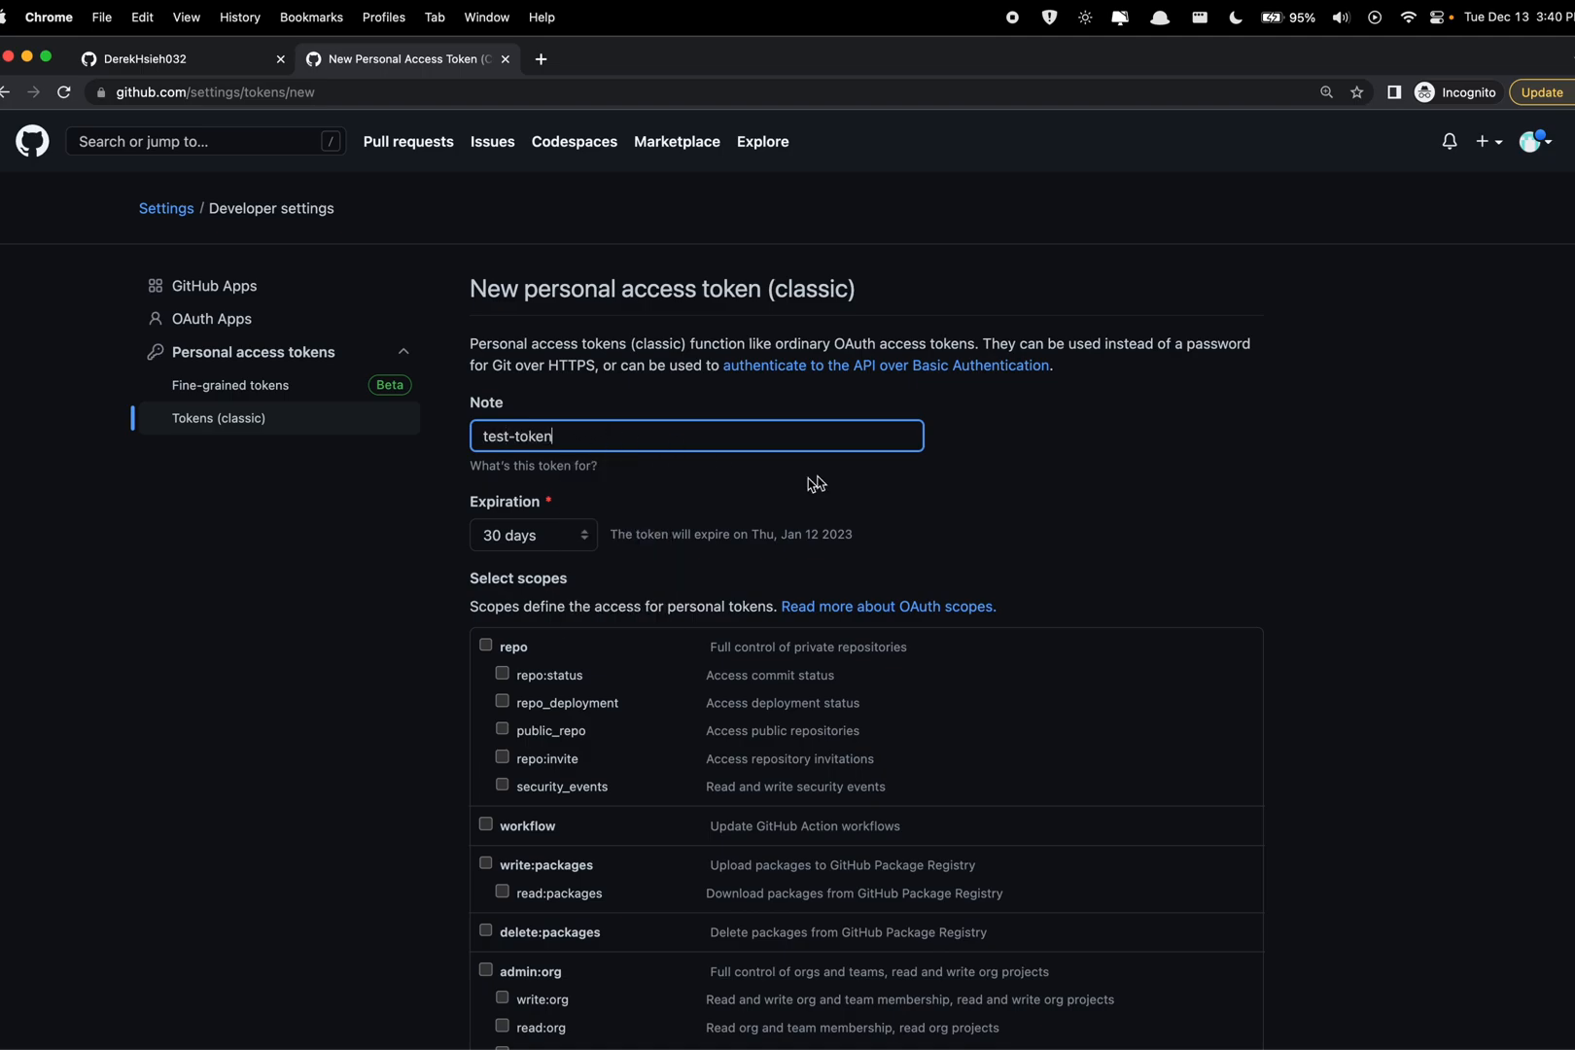
pyautogui.click(532, 535)
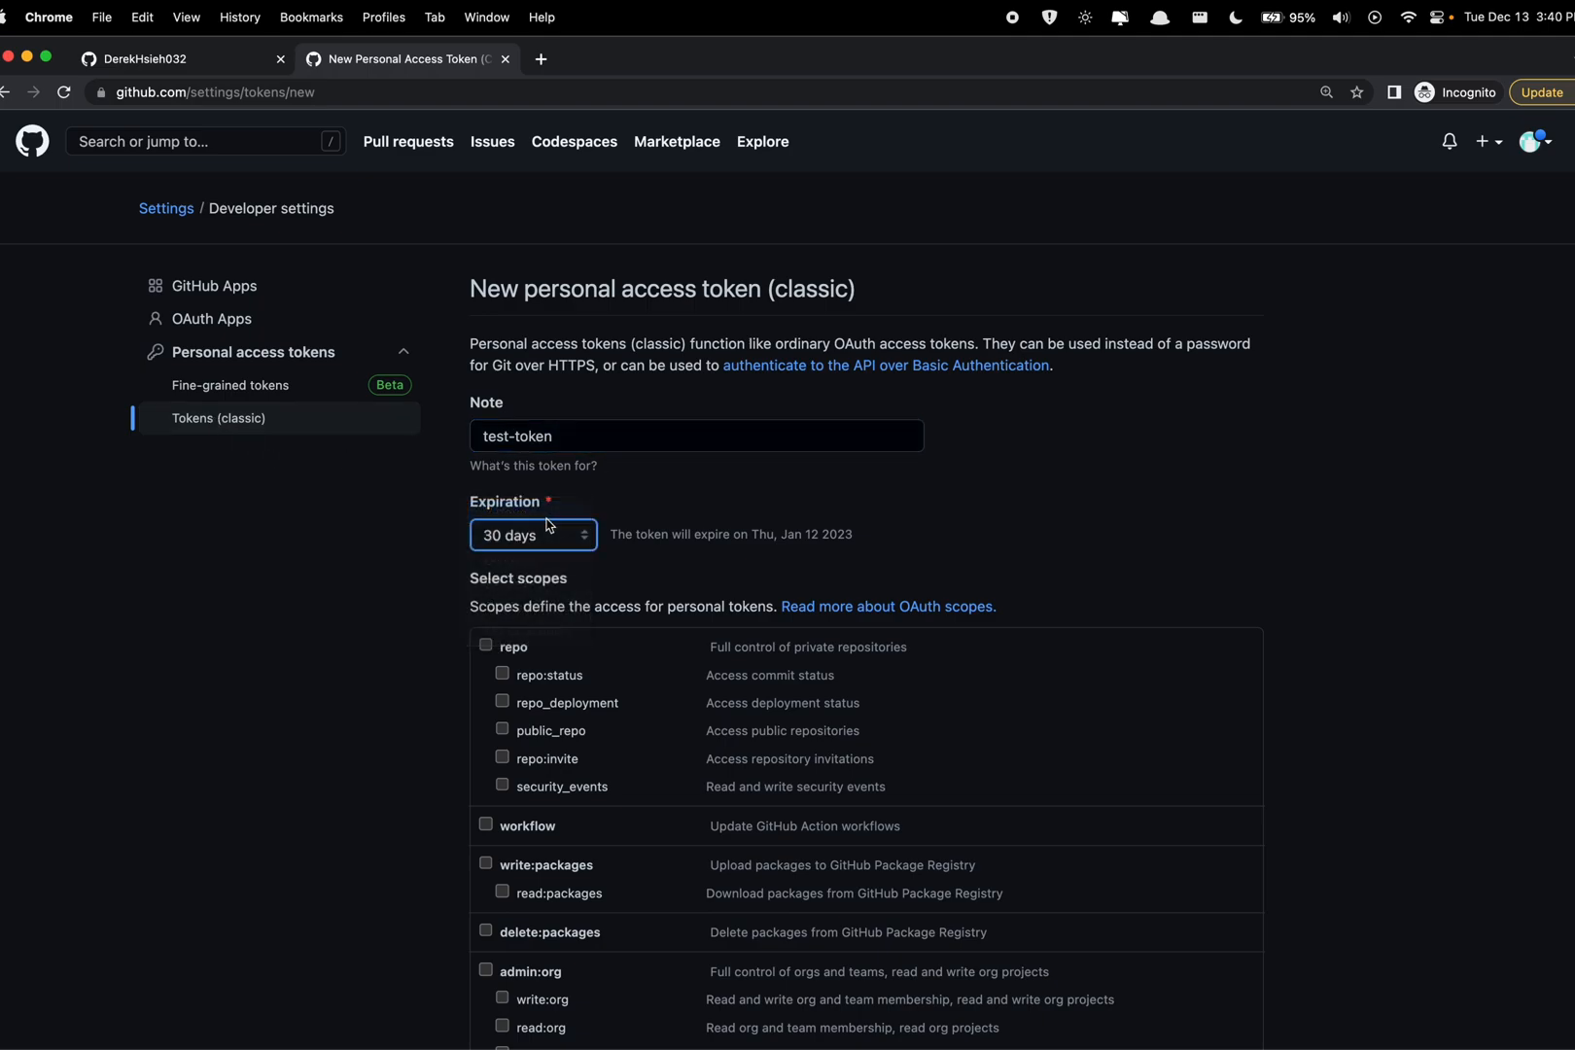
pyautogui.click(532, 533)
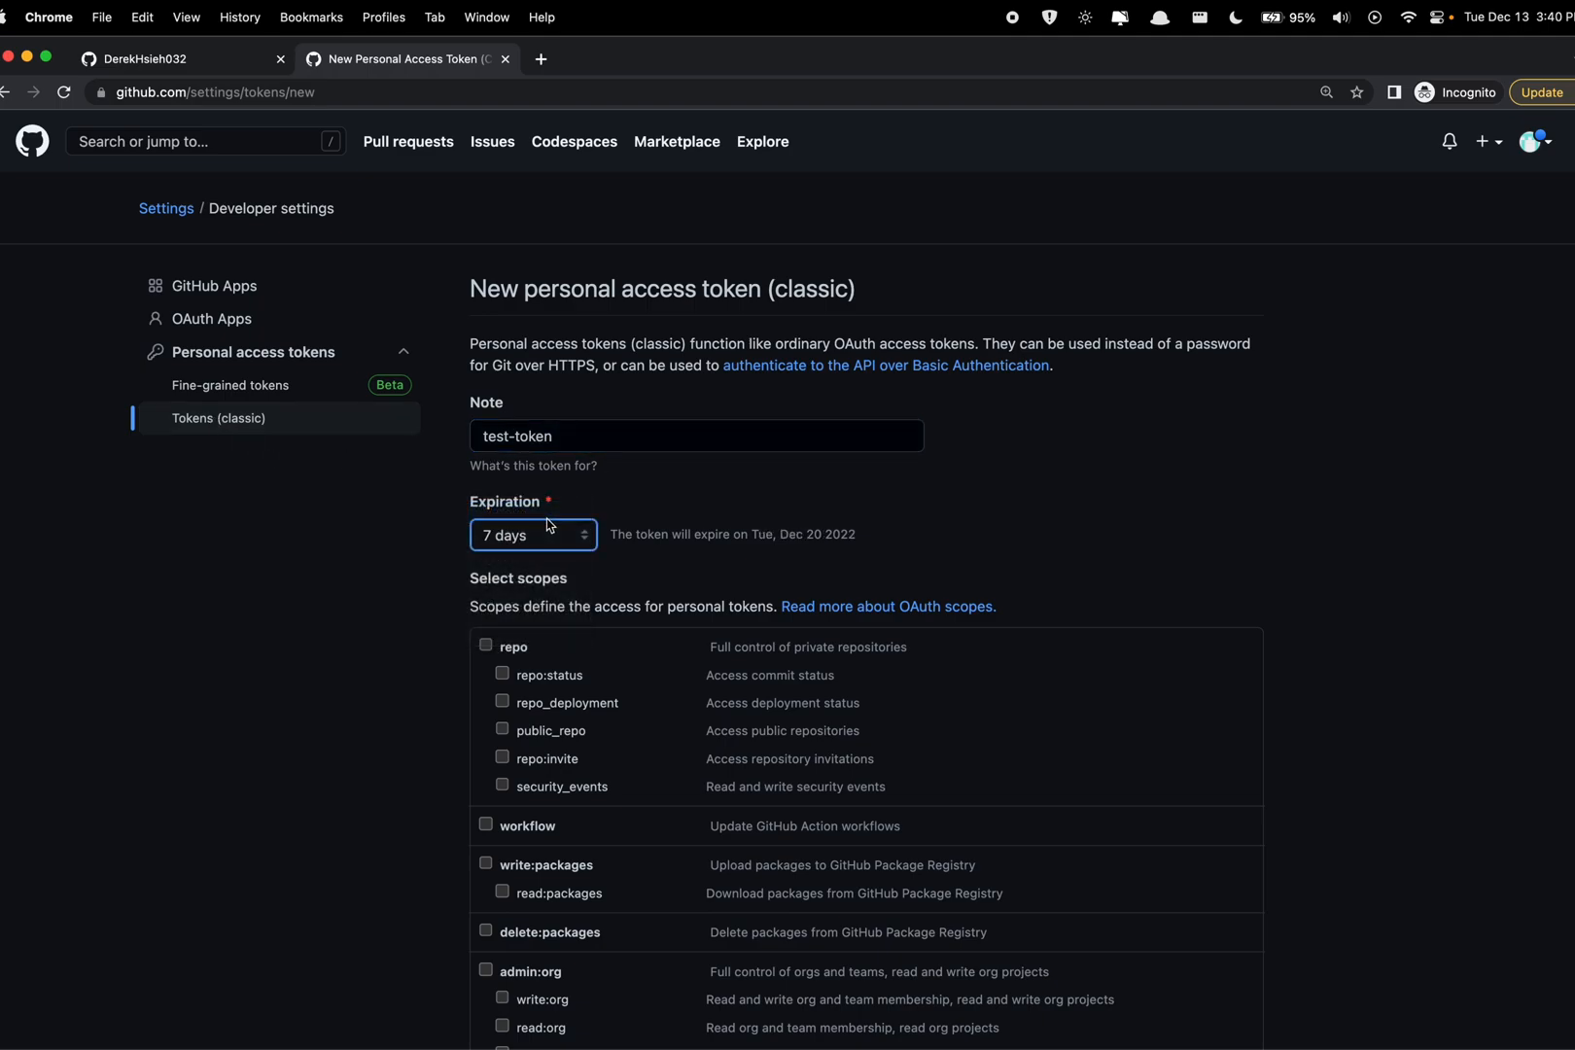
pyautogui.scroll(-3)
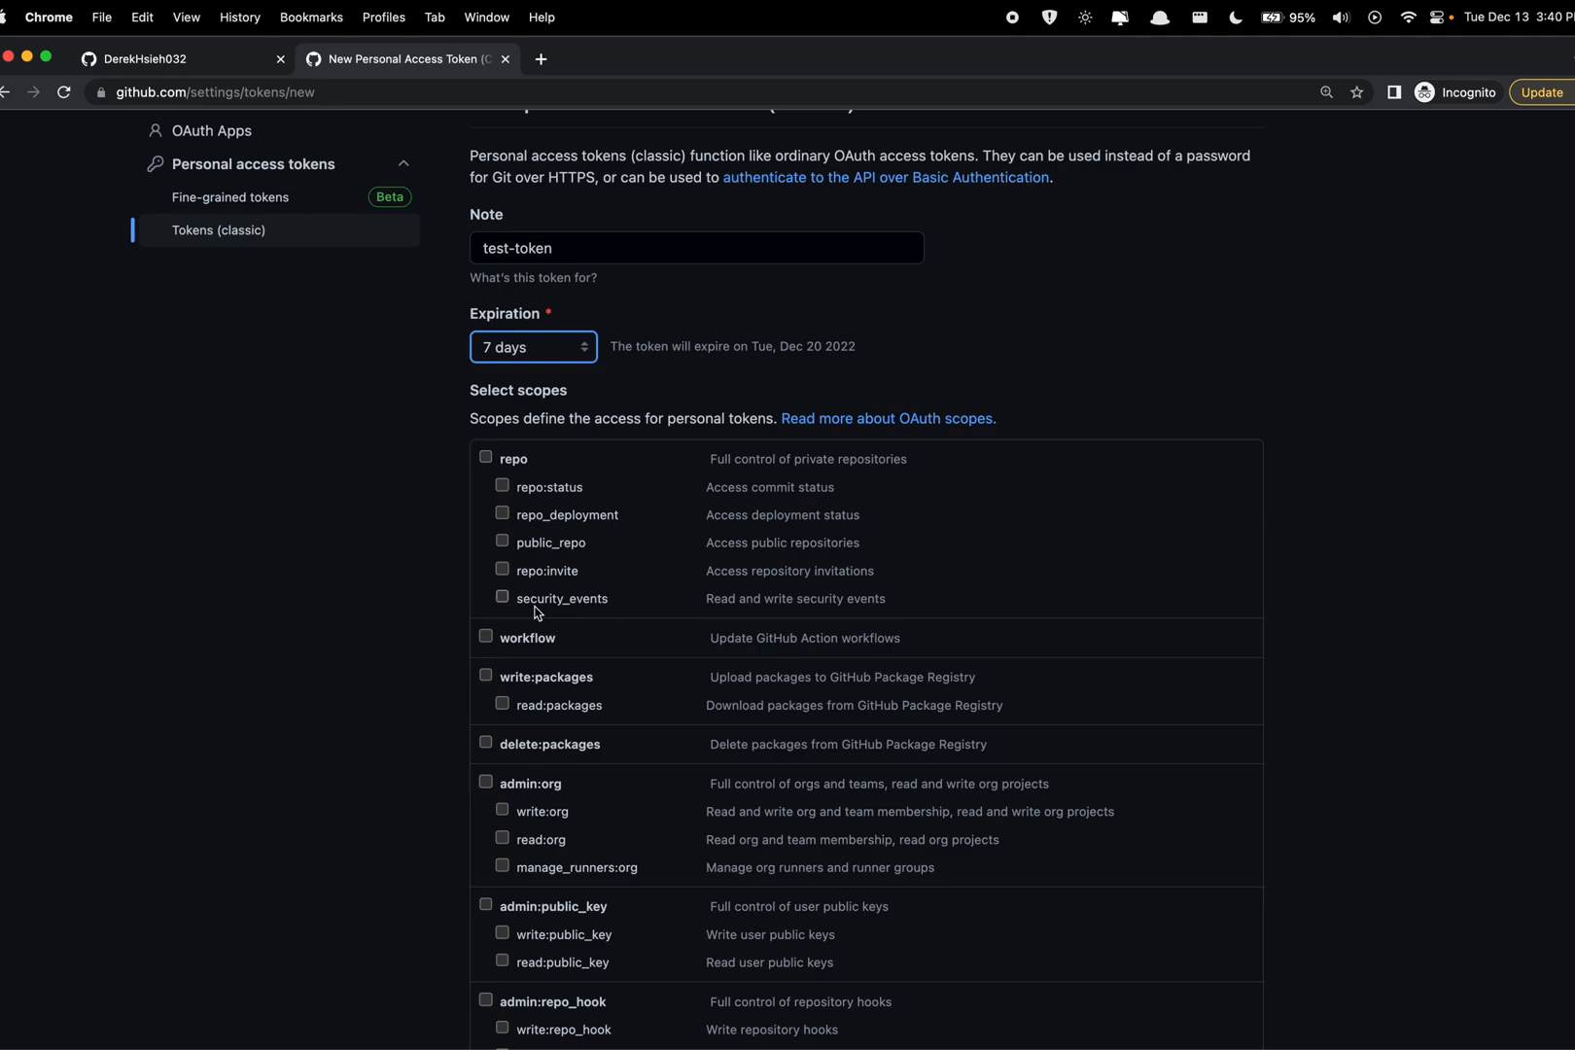
pyautogui.scroll(-3)
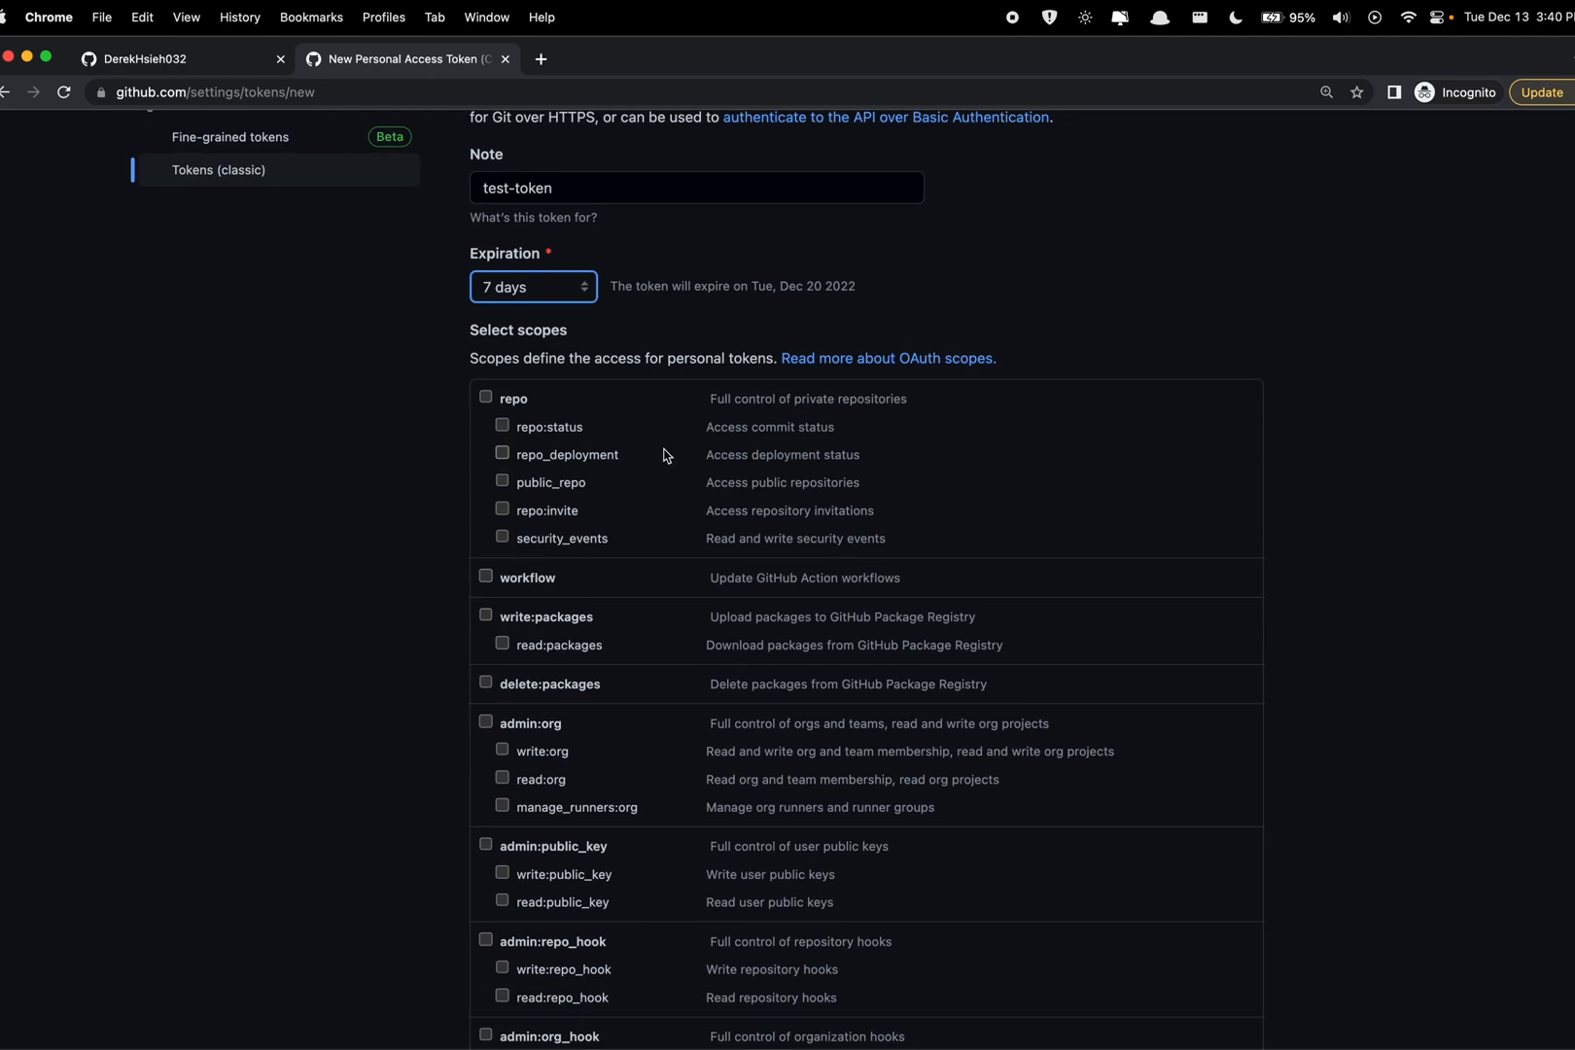
pyautogui.click(533, 287)
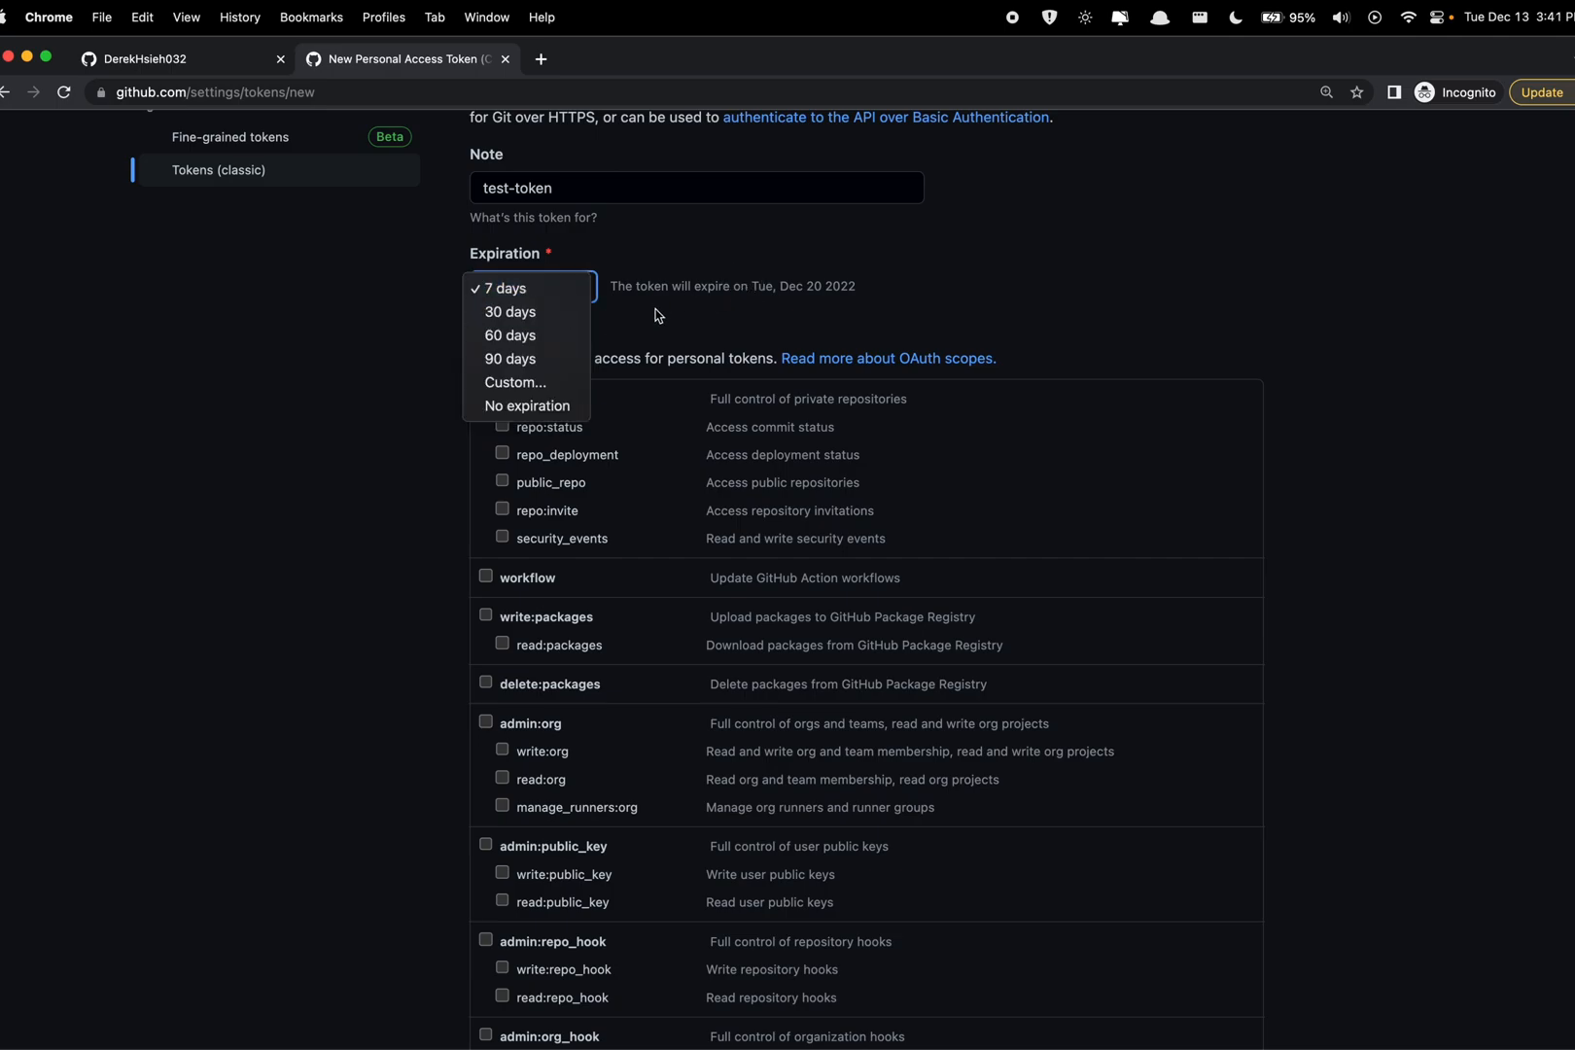
pyautogui.click(485, 396)
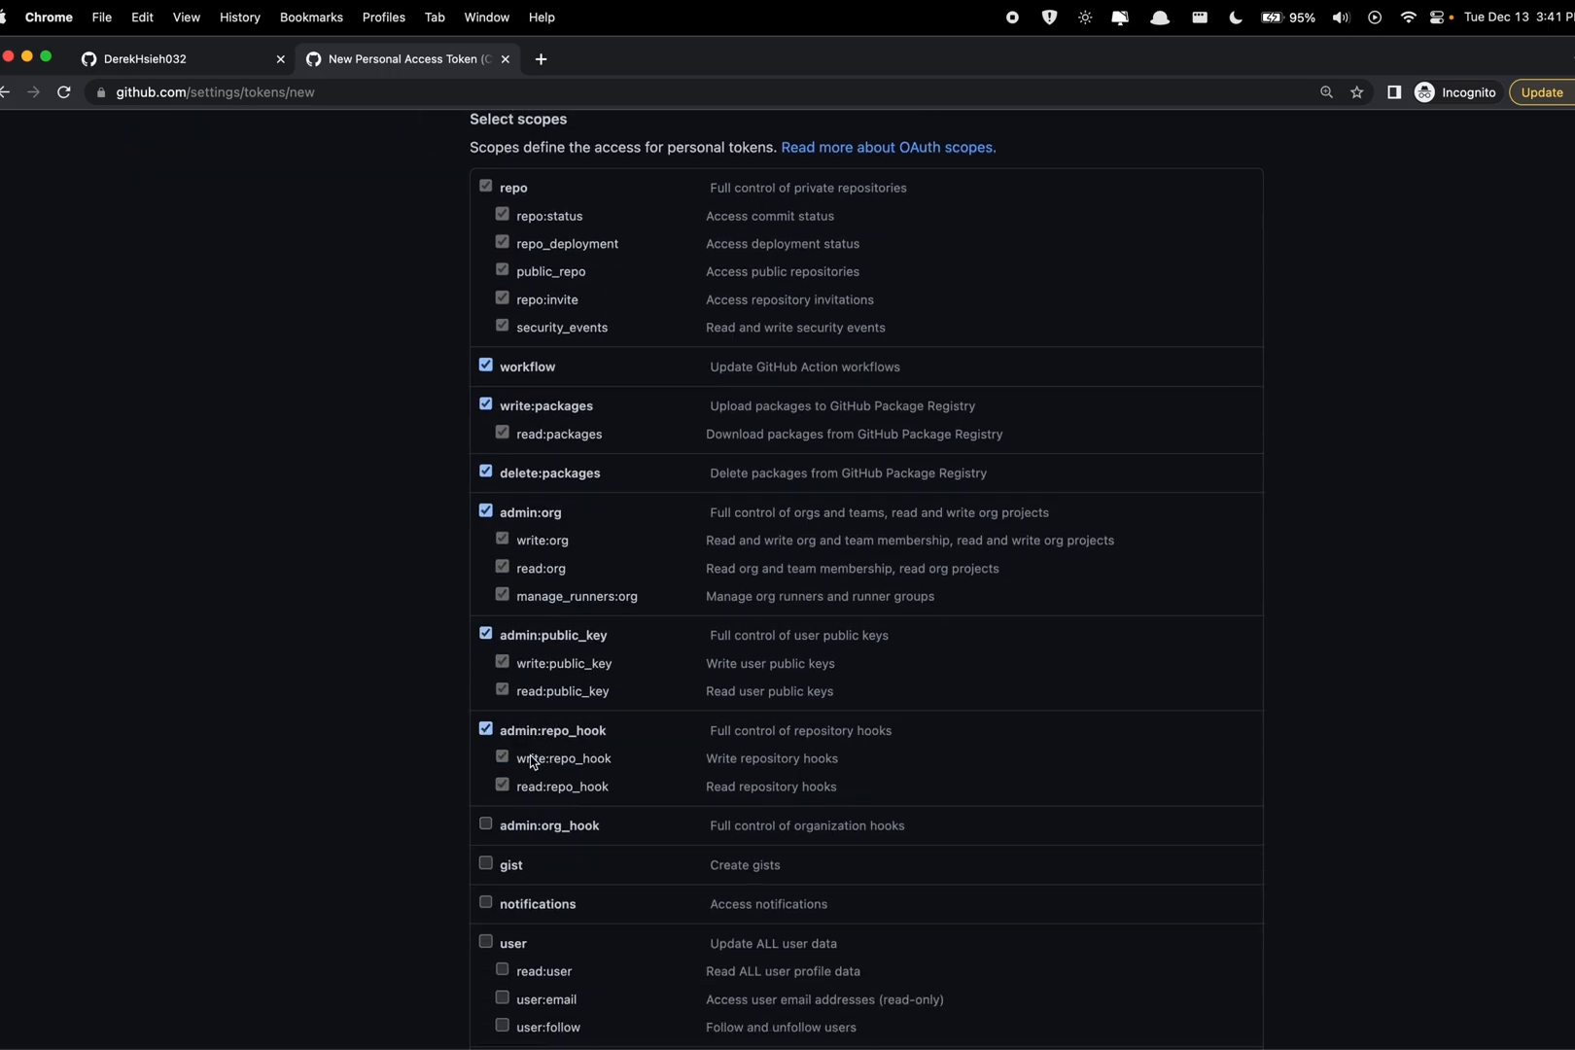
# Select broad scopes, including repository deletion, and generate the token
pyautogui.scroll(-3)
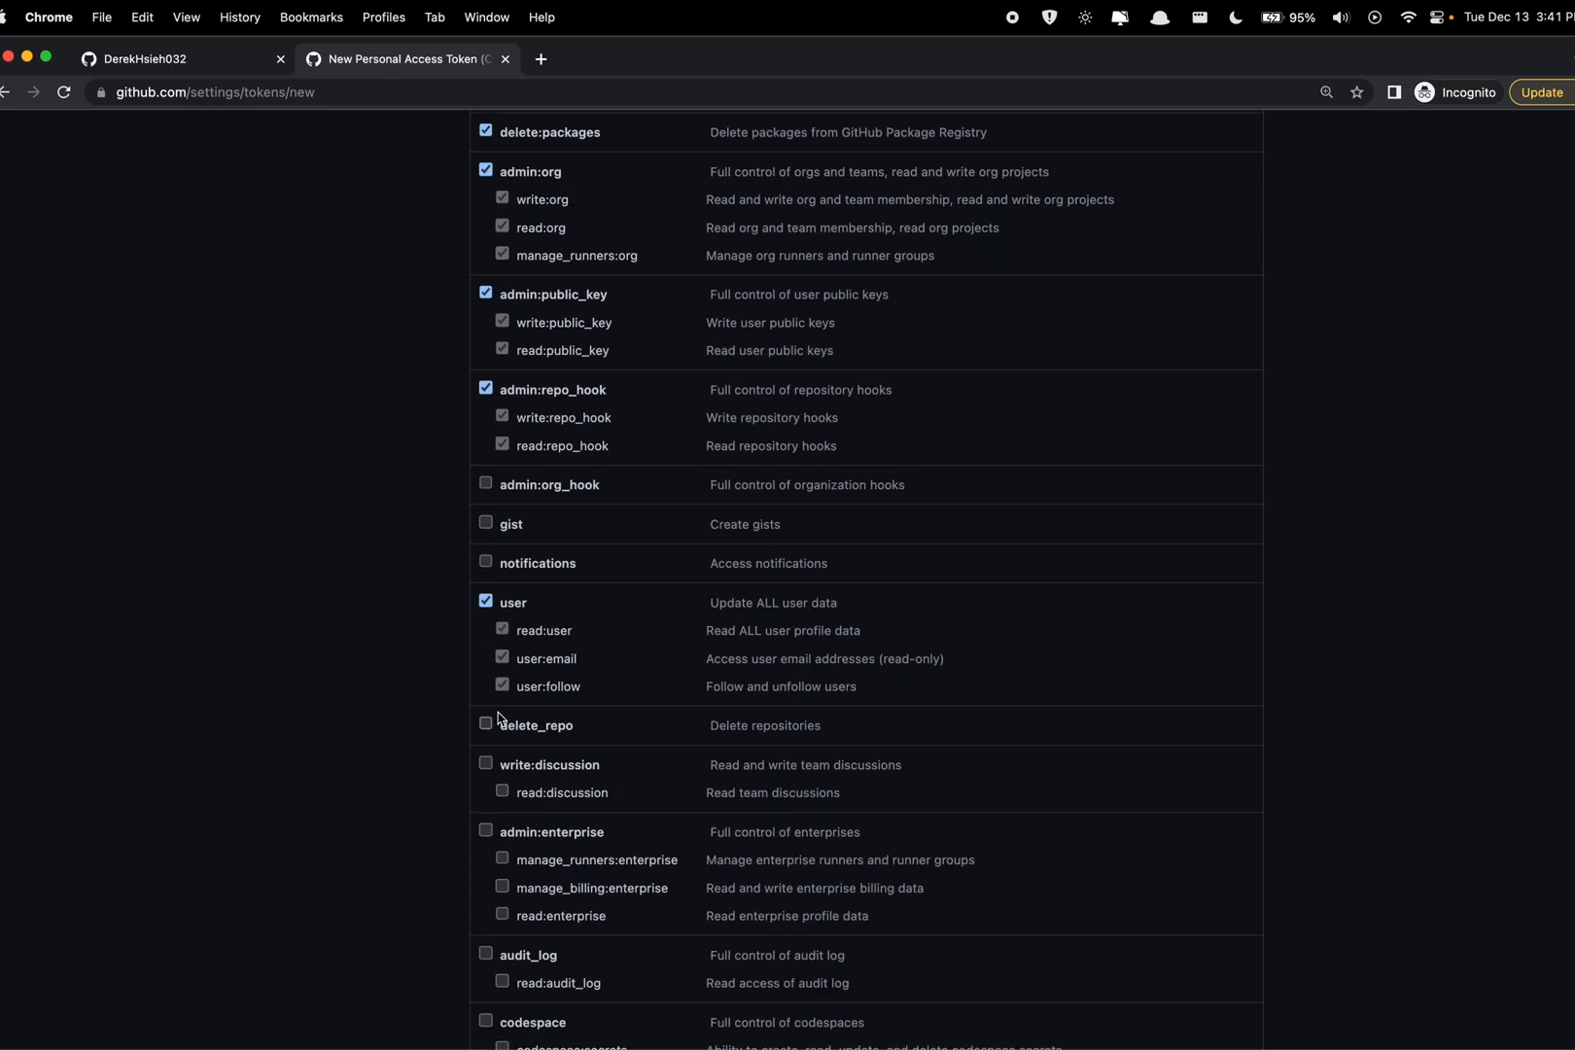
pyautogui.click(485, 725)
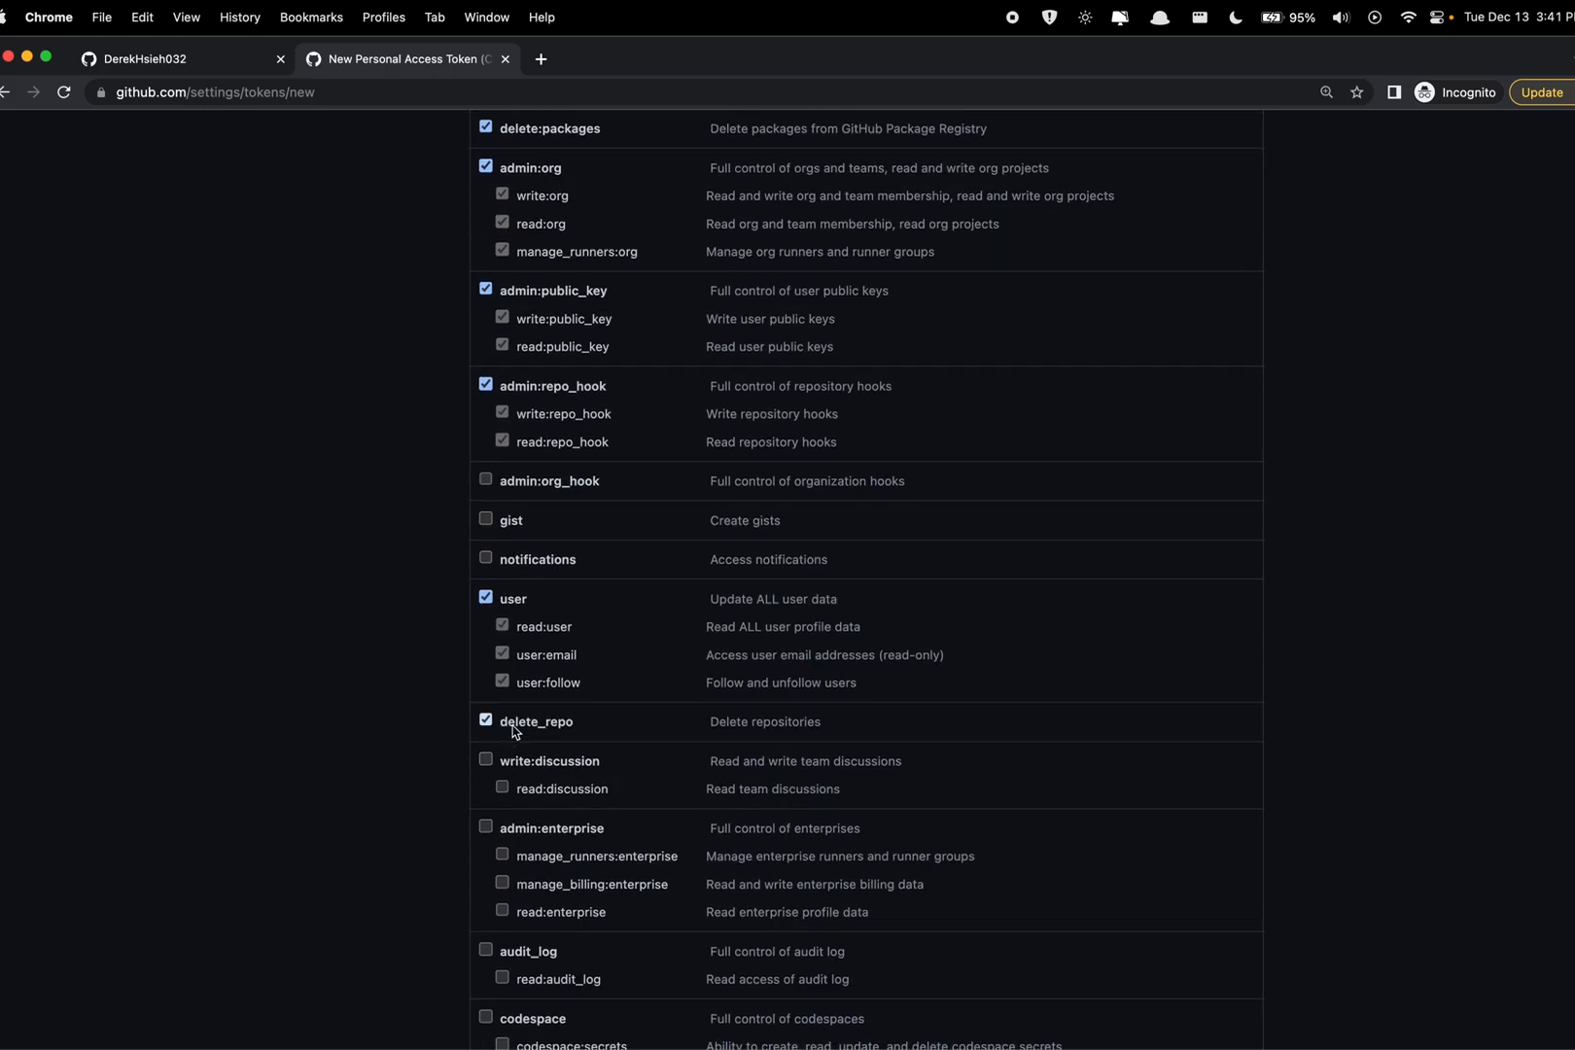
pyautogui.scroll(-3)
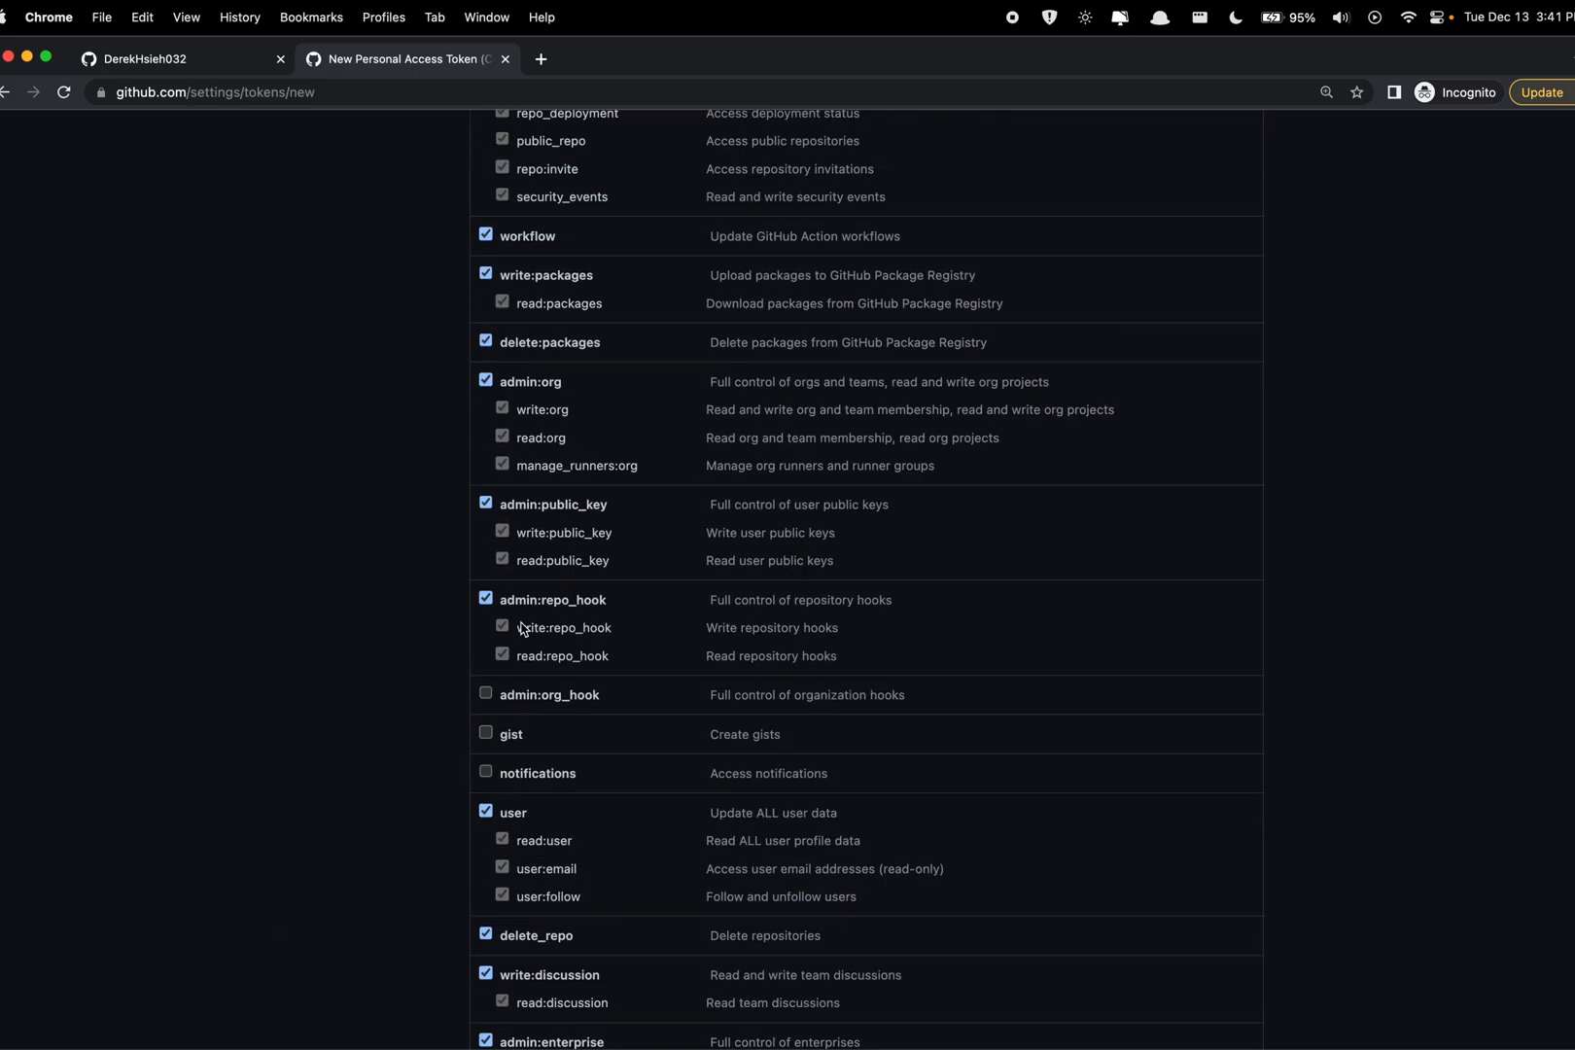
pyautogui.scroll(-3)
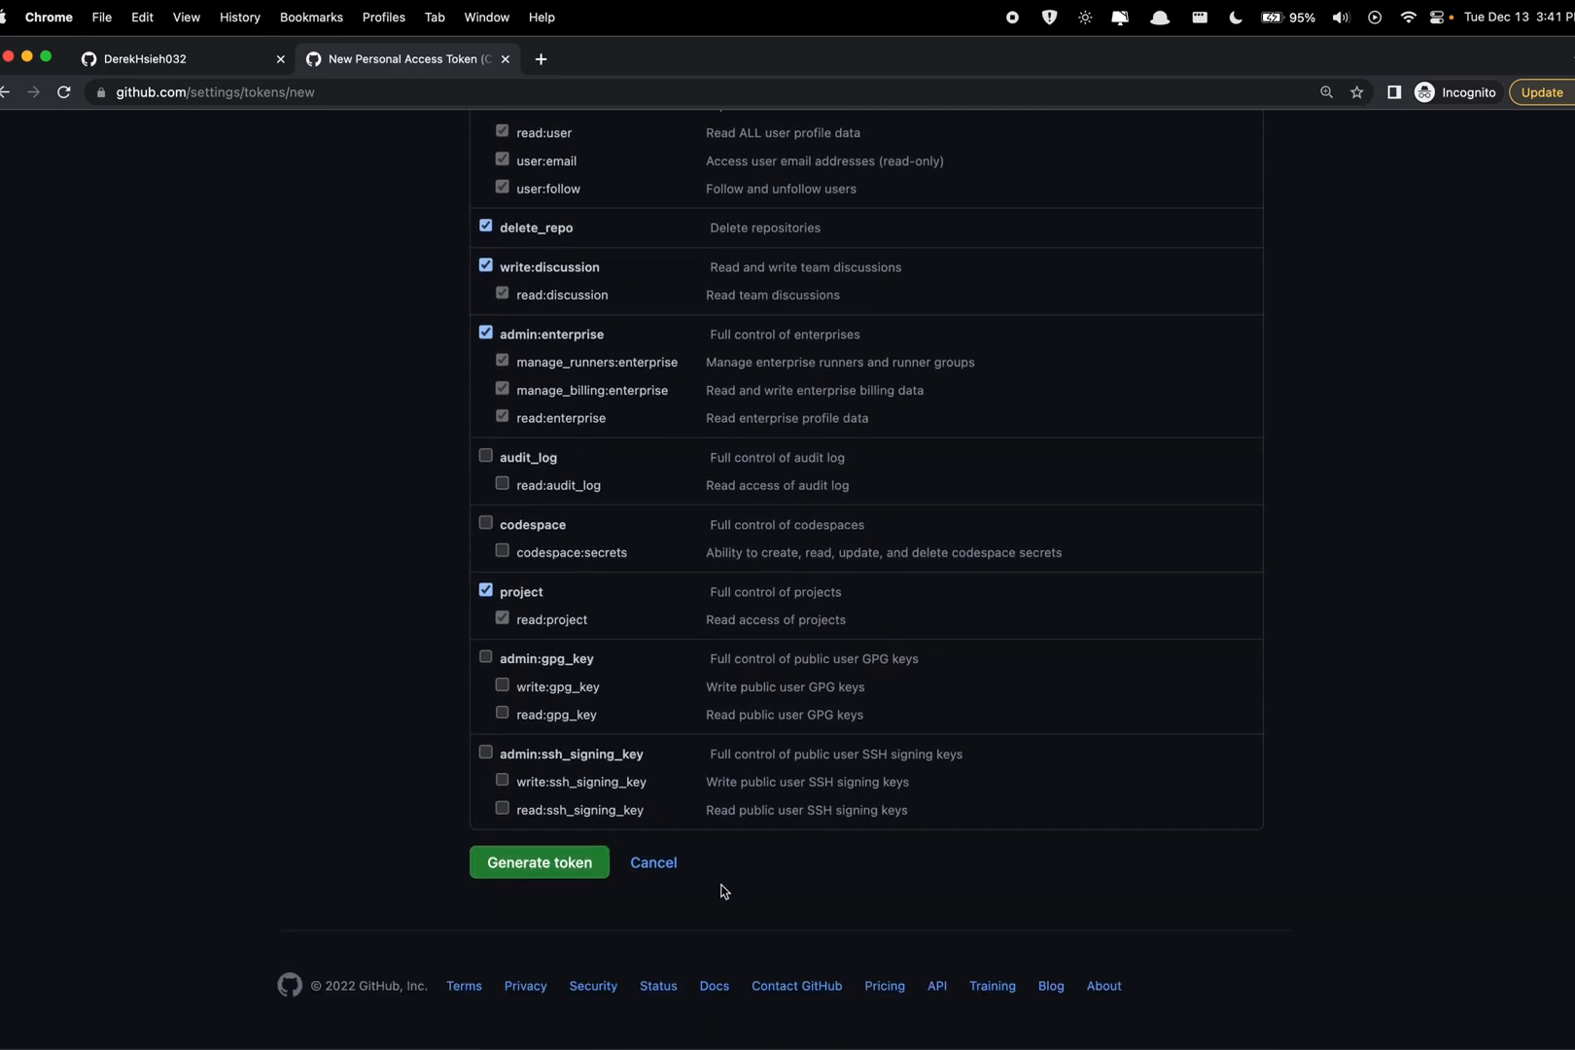
pyautogui.click(538, 861)
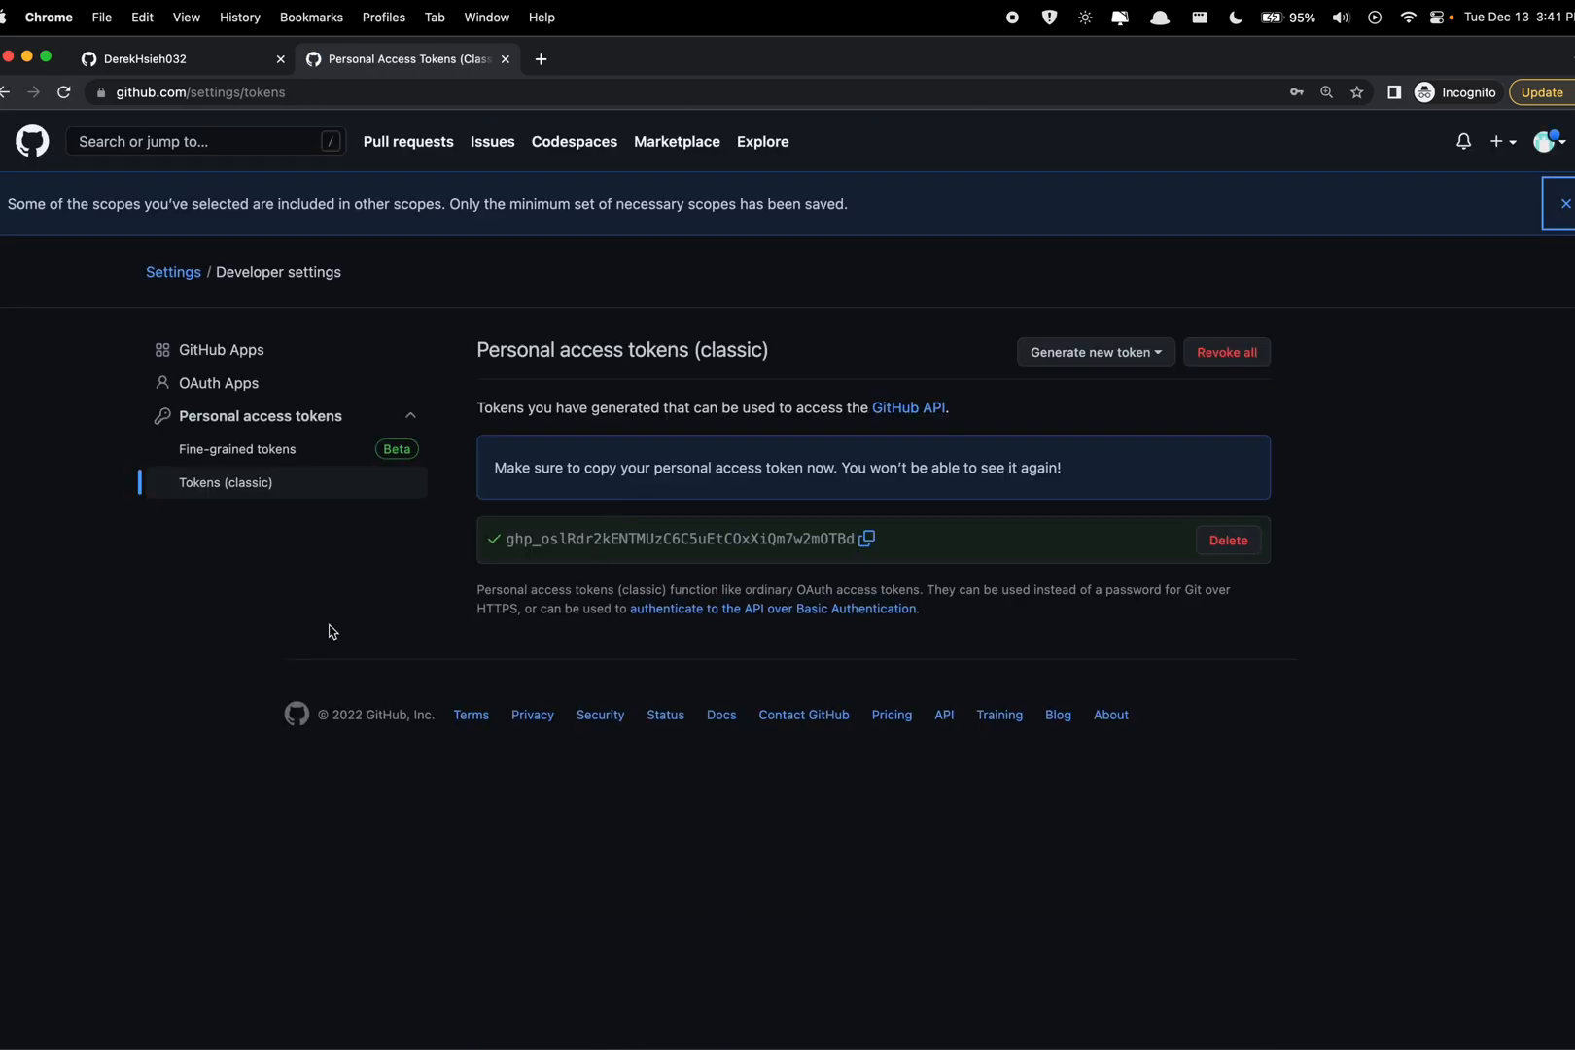
# Copy the new test-token value to the clipboard
pyautogui.click(866, 538)
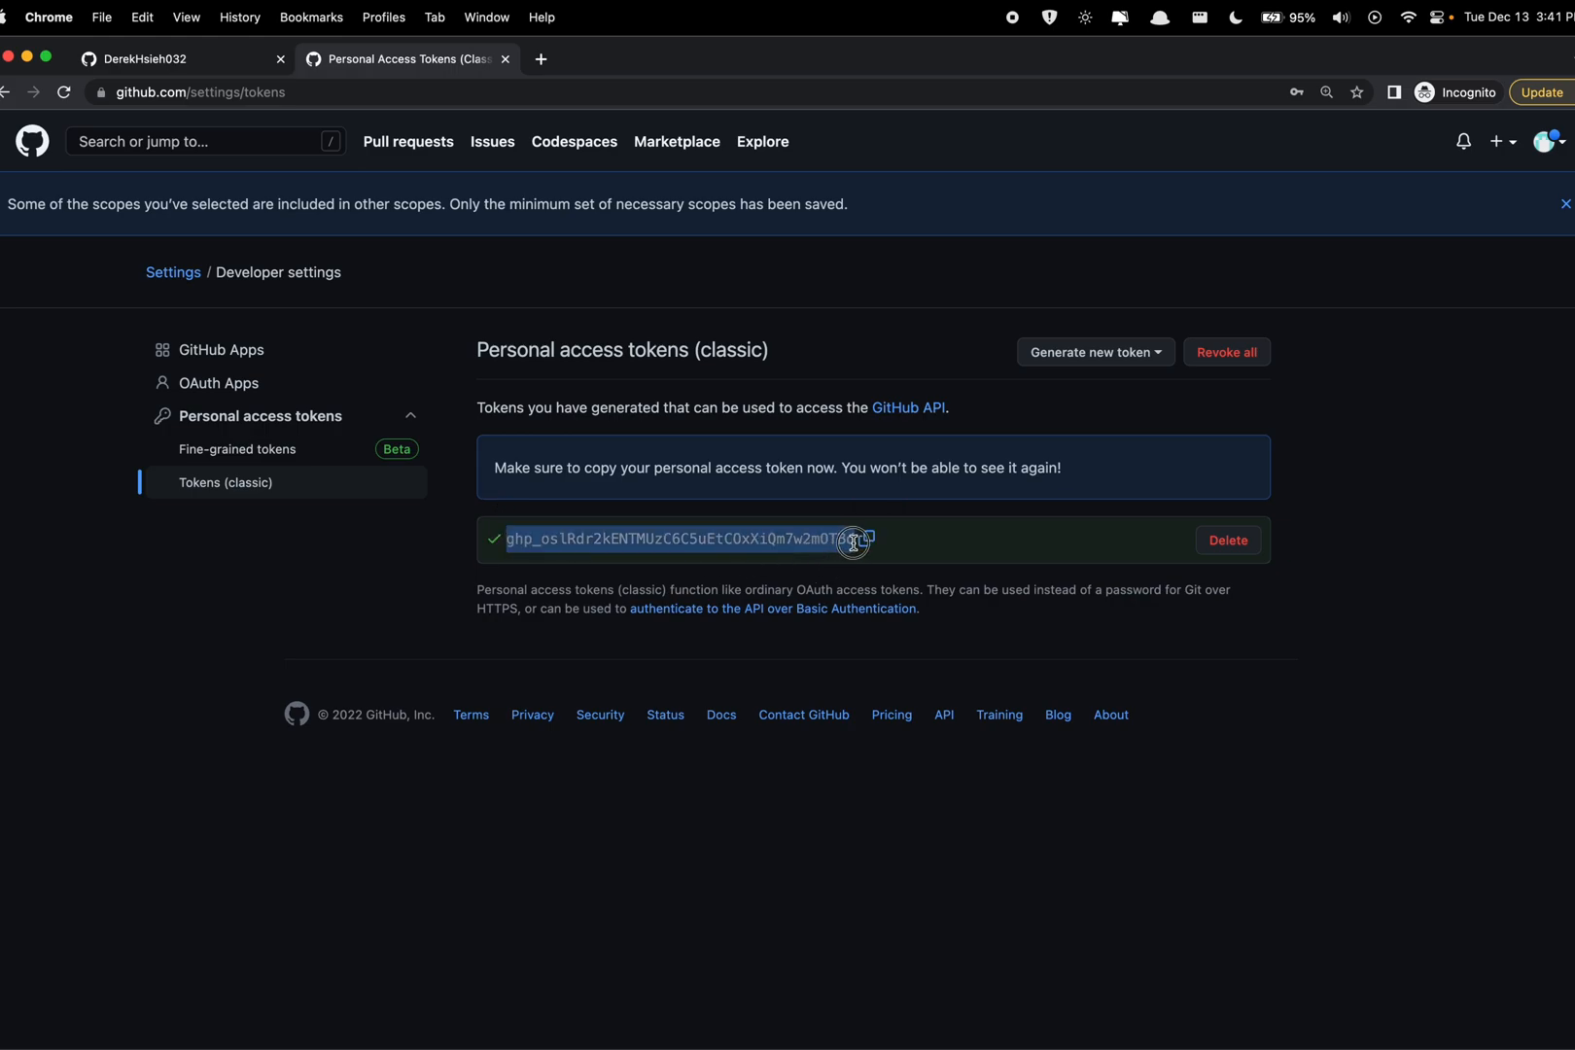
pyautogui.click(856, 539)
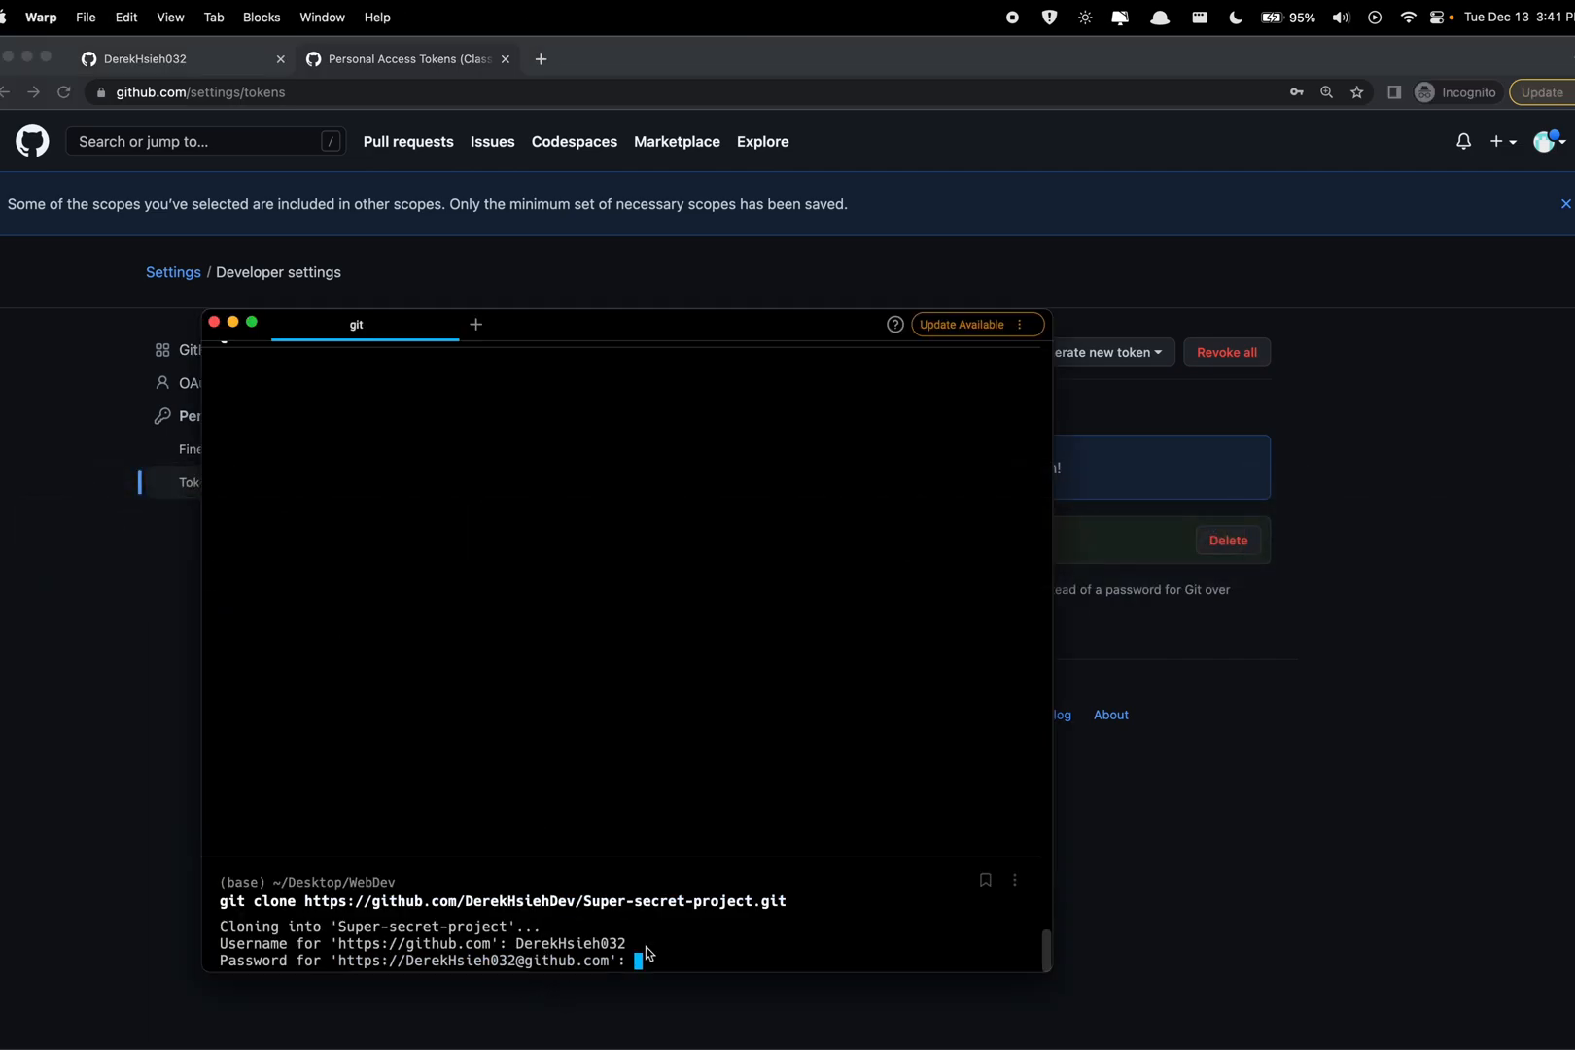
# Look for a paste option at Warp's git password prompt using the right-click menu
pyautogui.rightClick(642, 950)
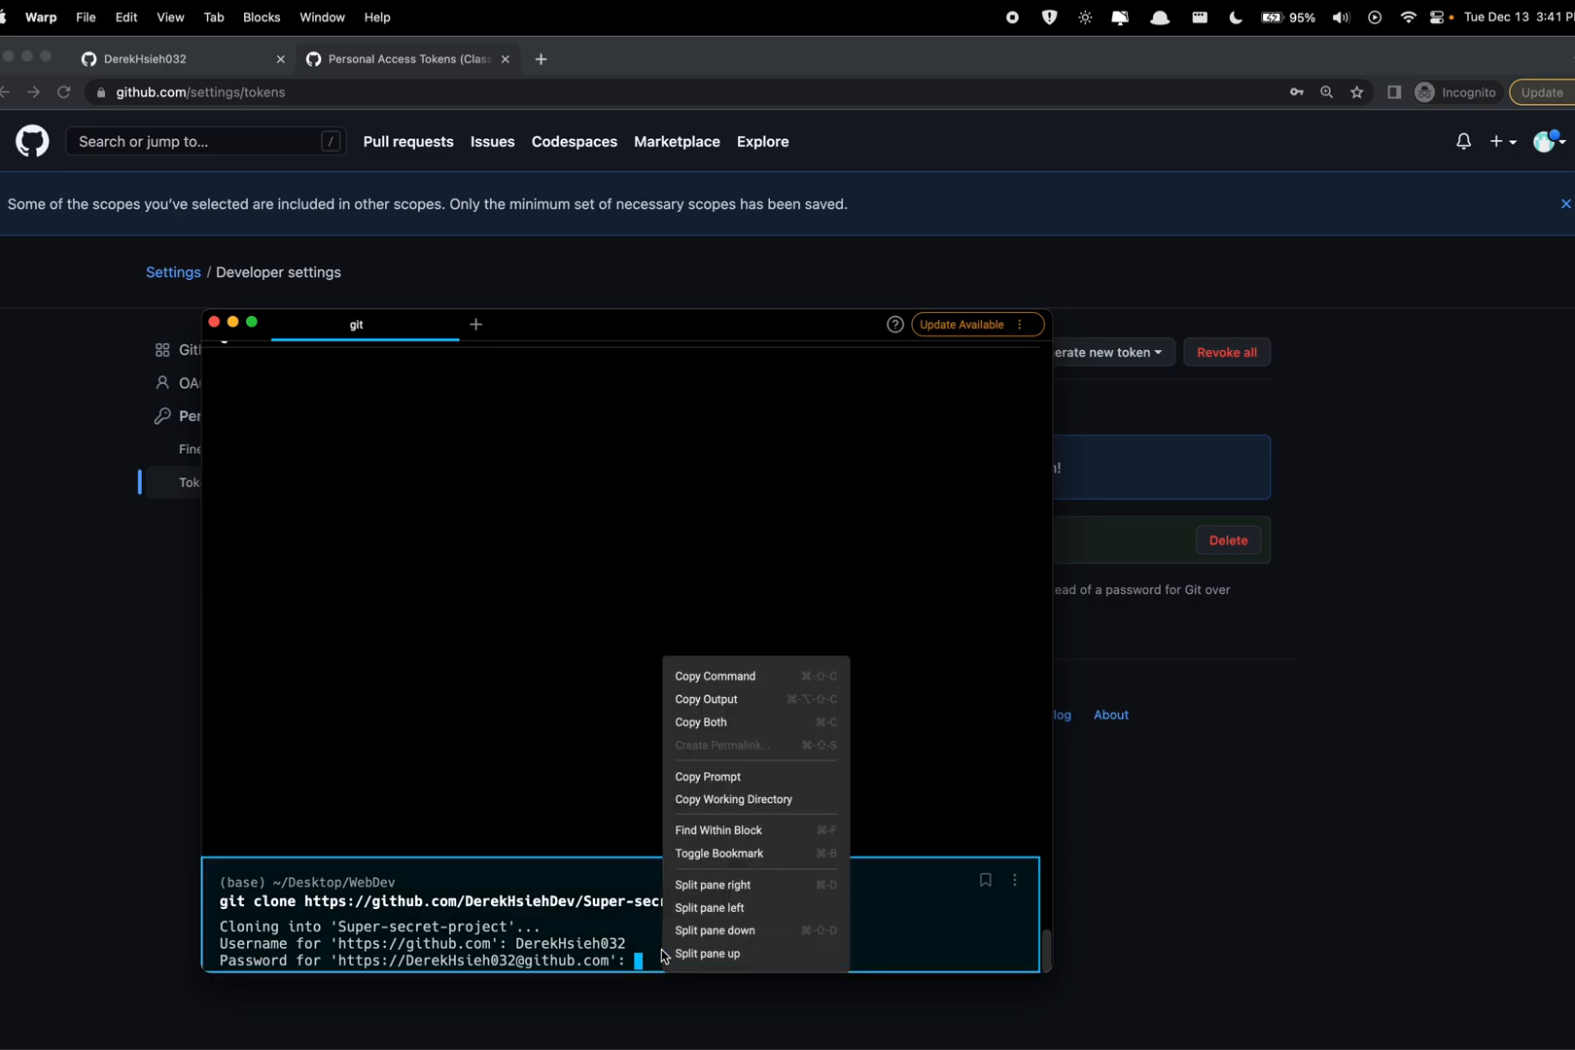
pyautogui.click(643, 960)
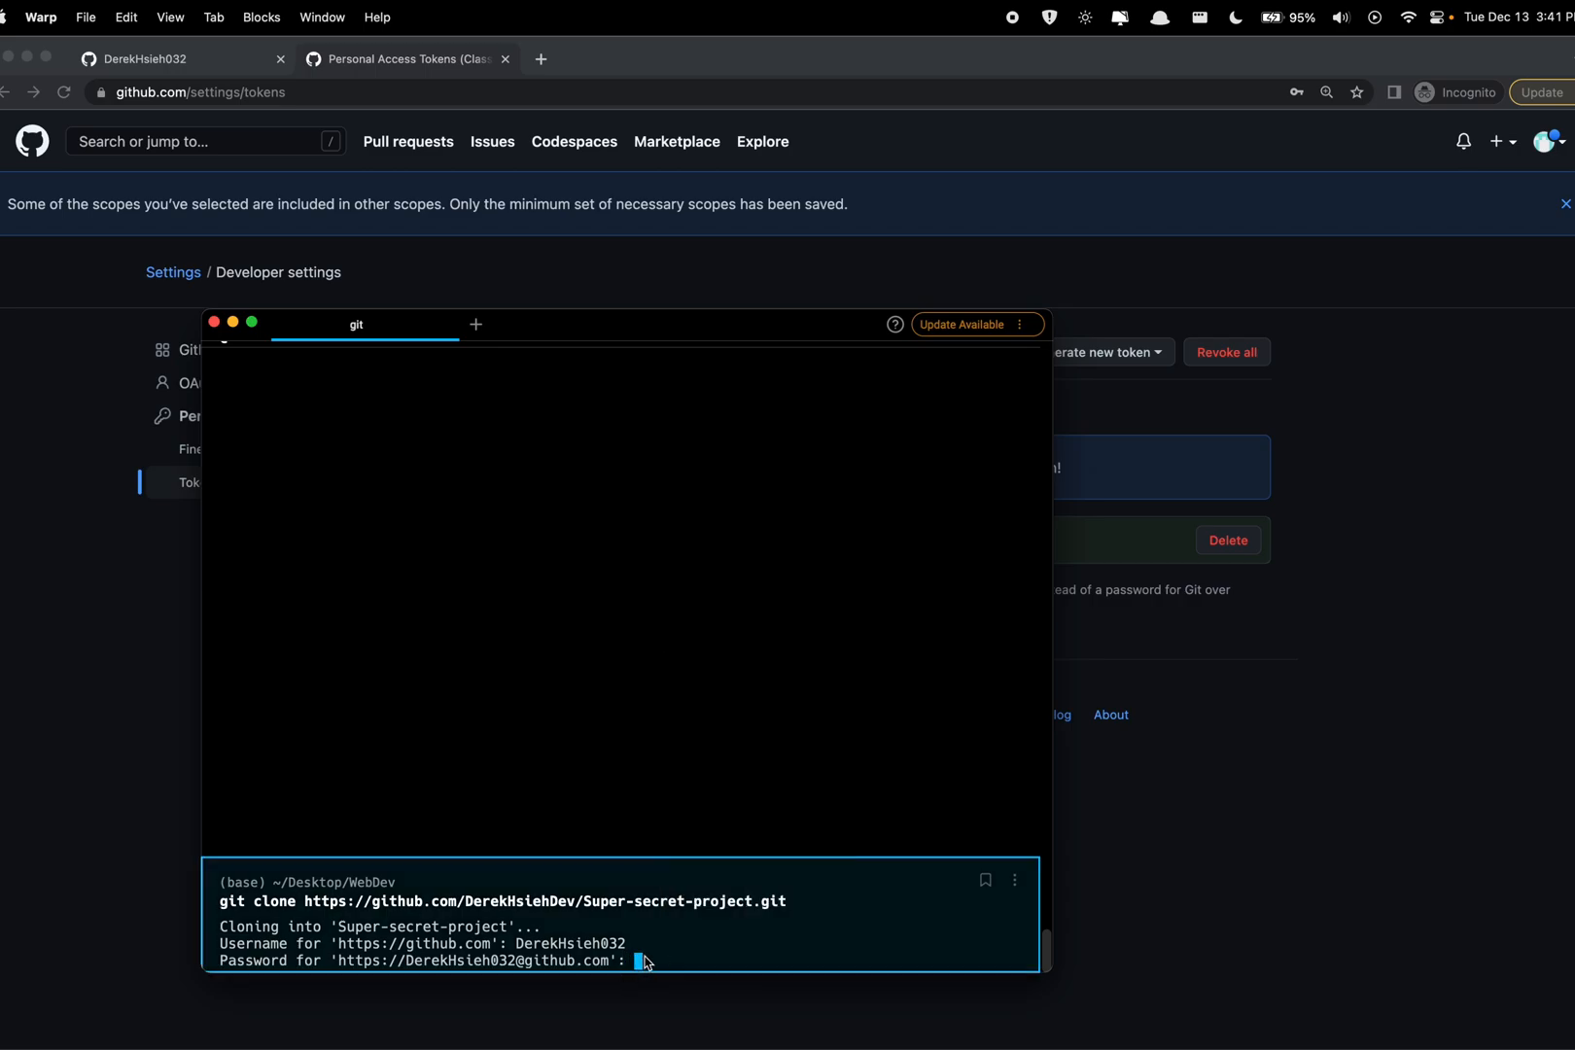
pyautogui.rightClick(640, 962)
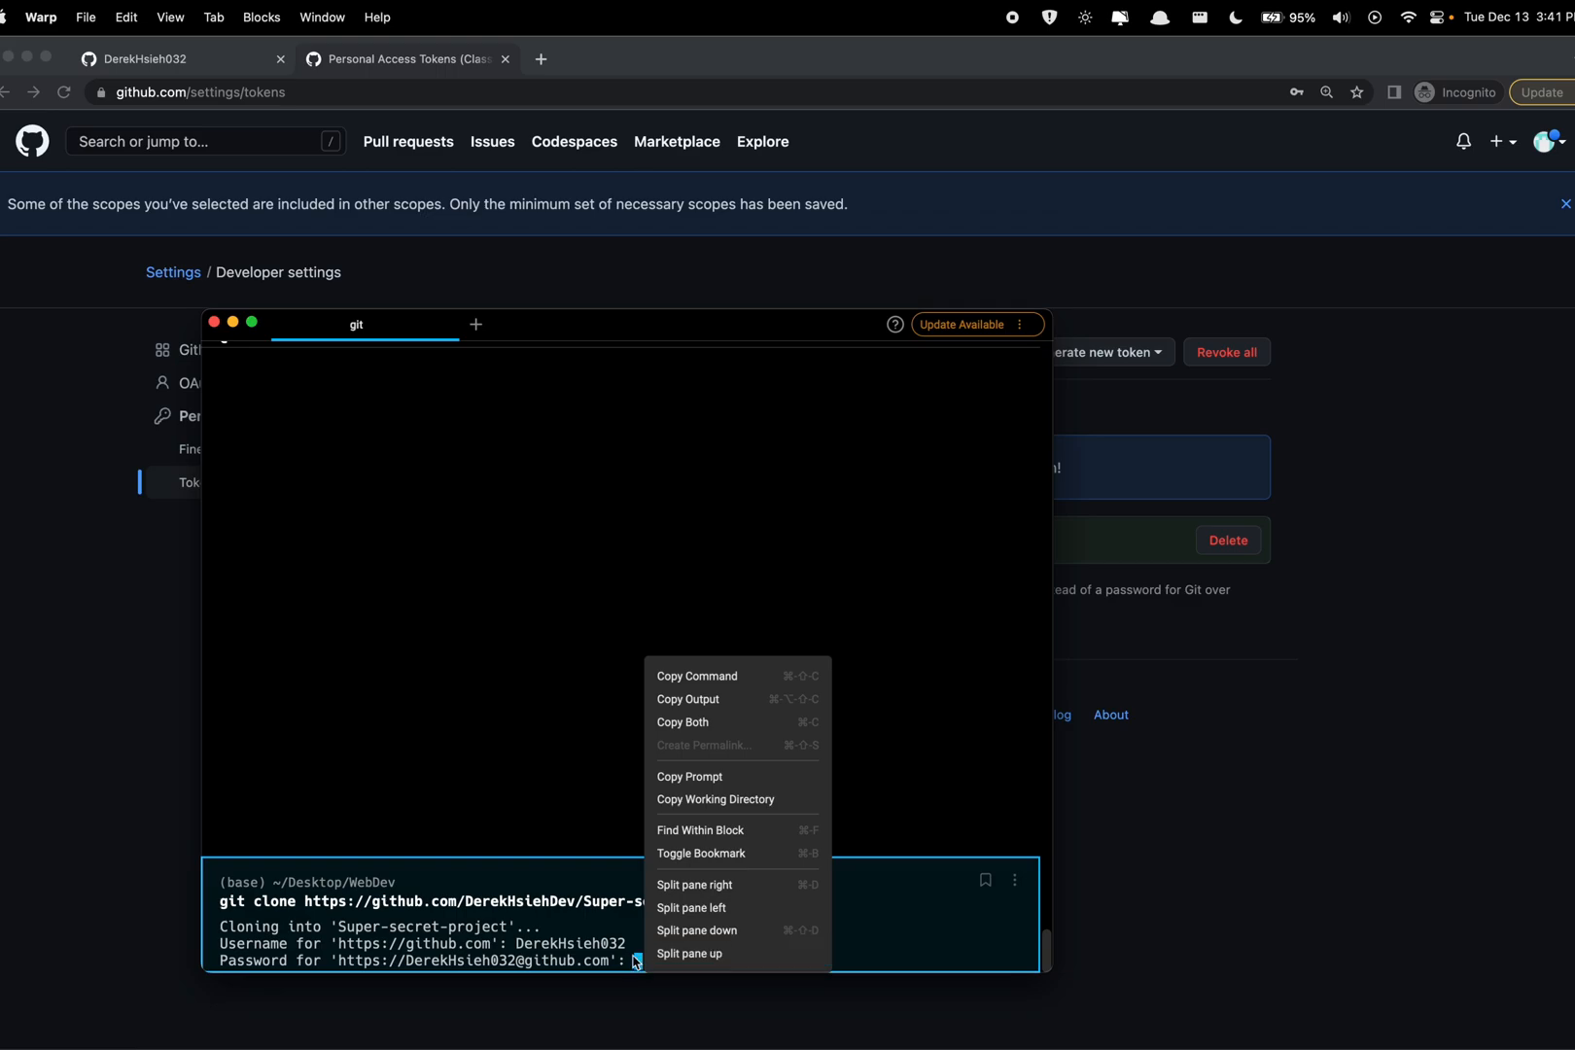
pyautogui.moveTo(709, 746)
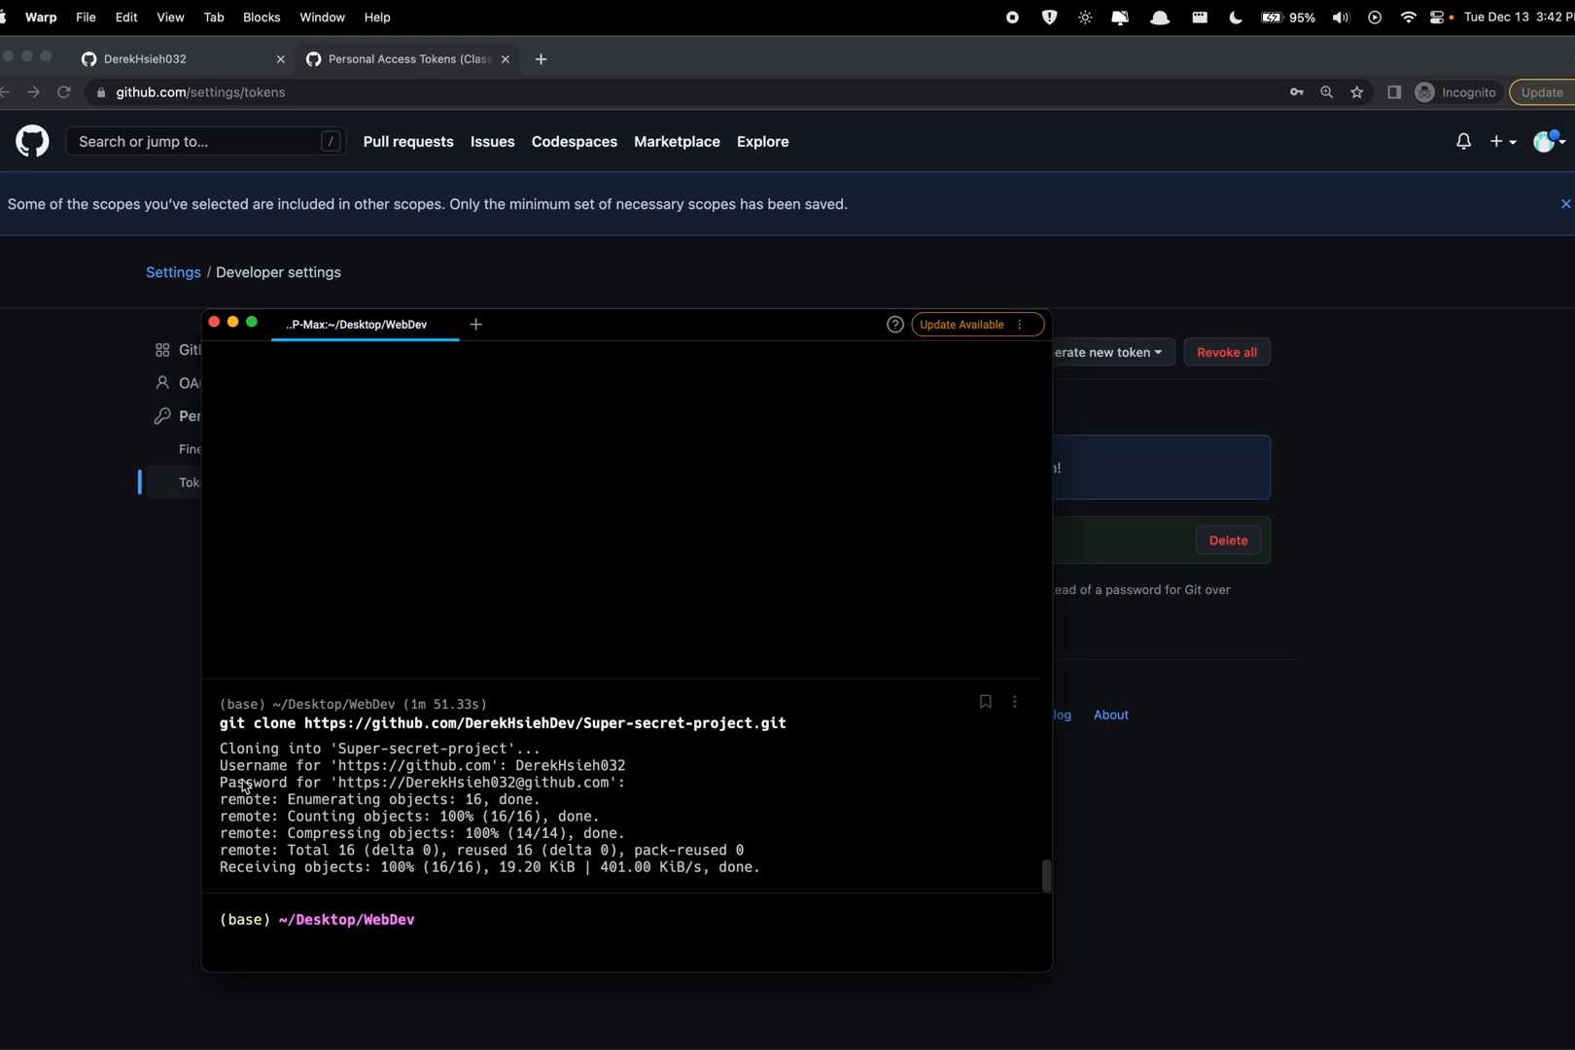
pyautogui.moveTo(342, 946)
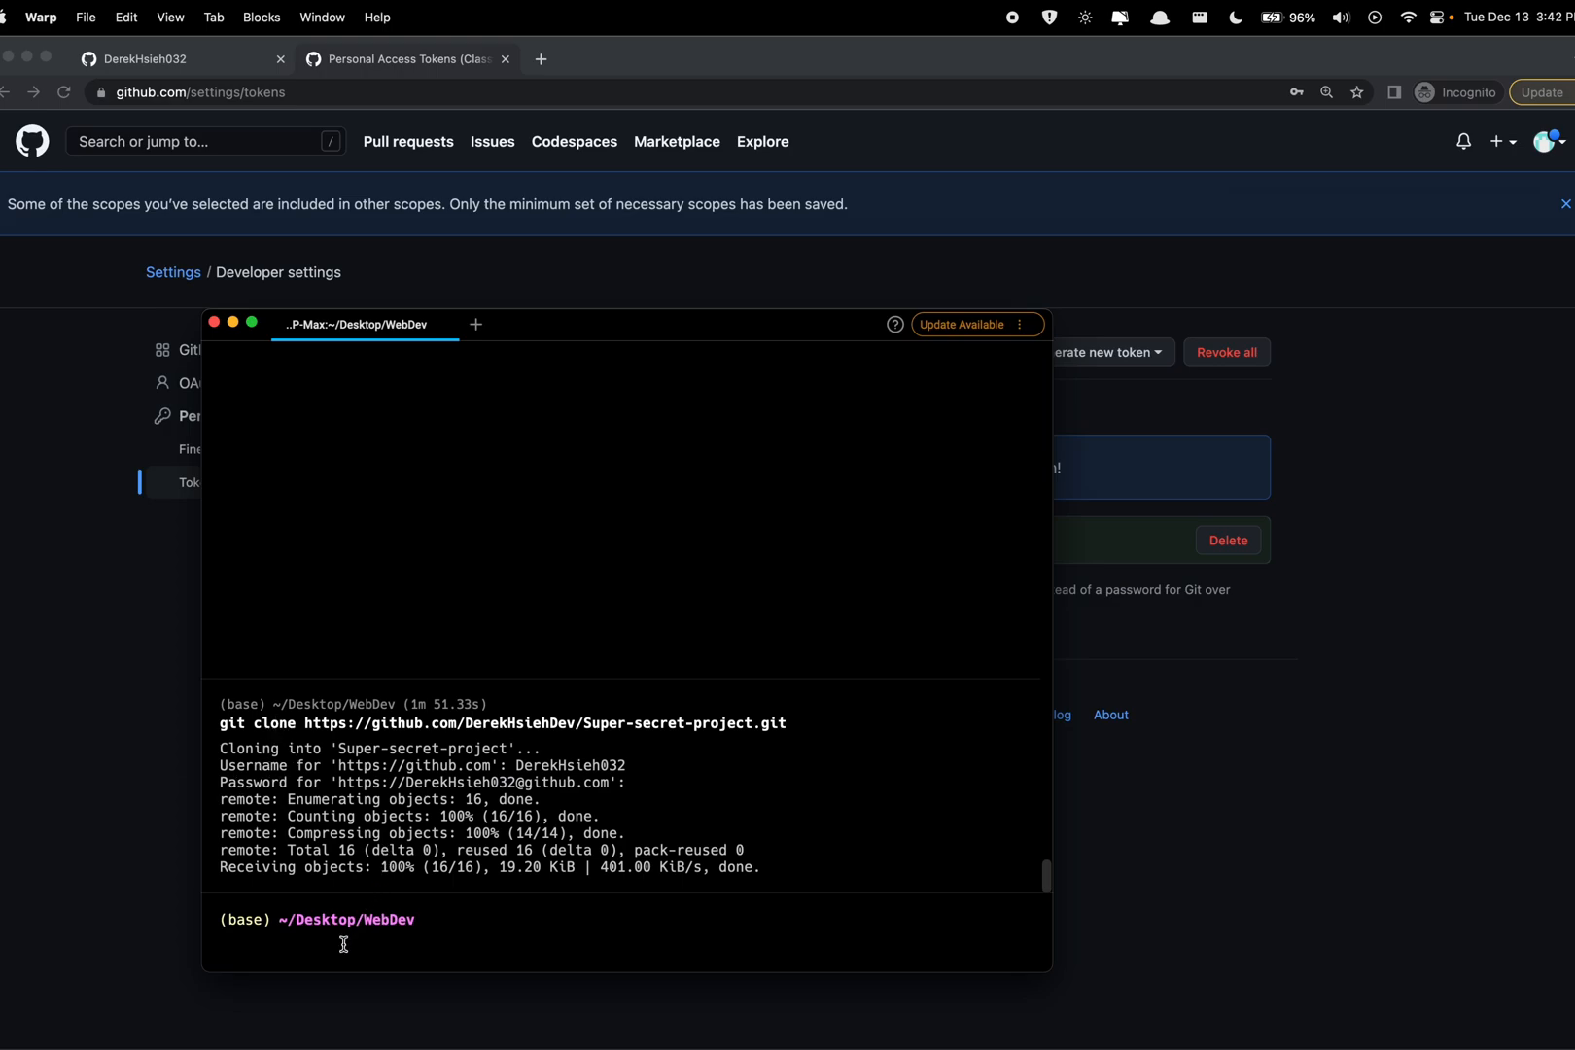
pyautogui.moveTo(353, 937)
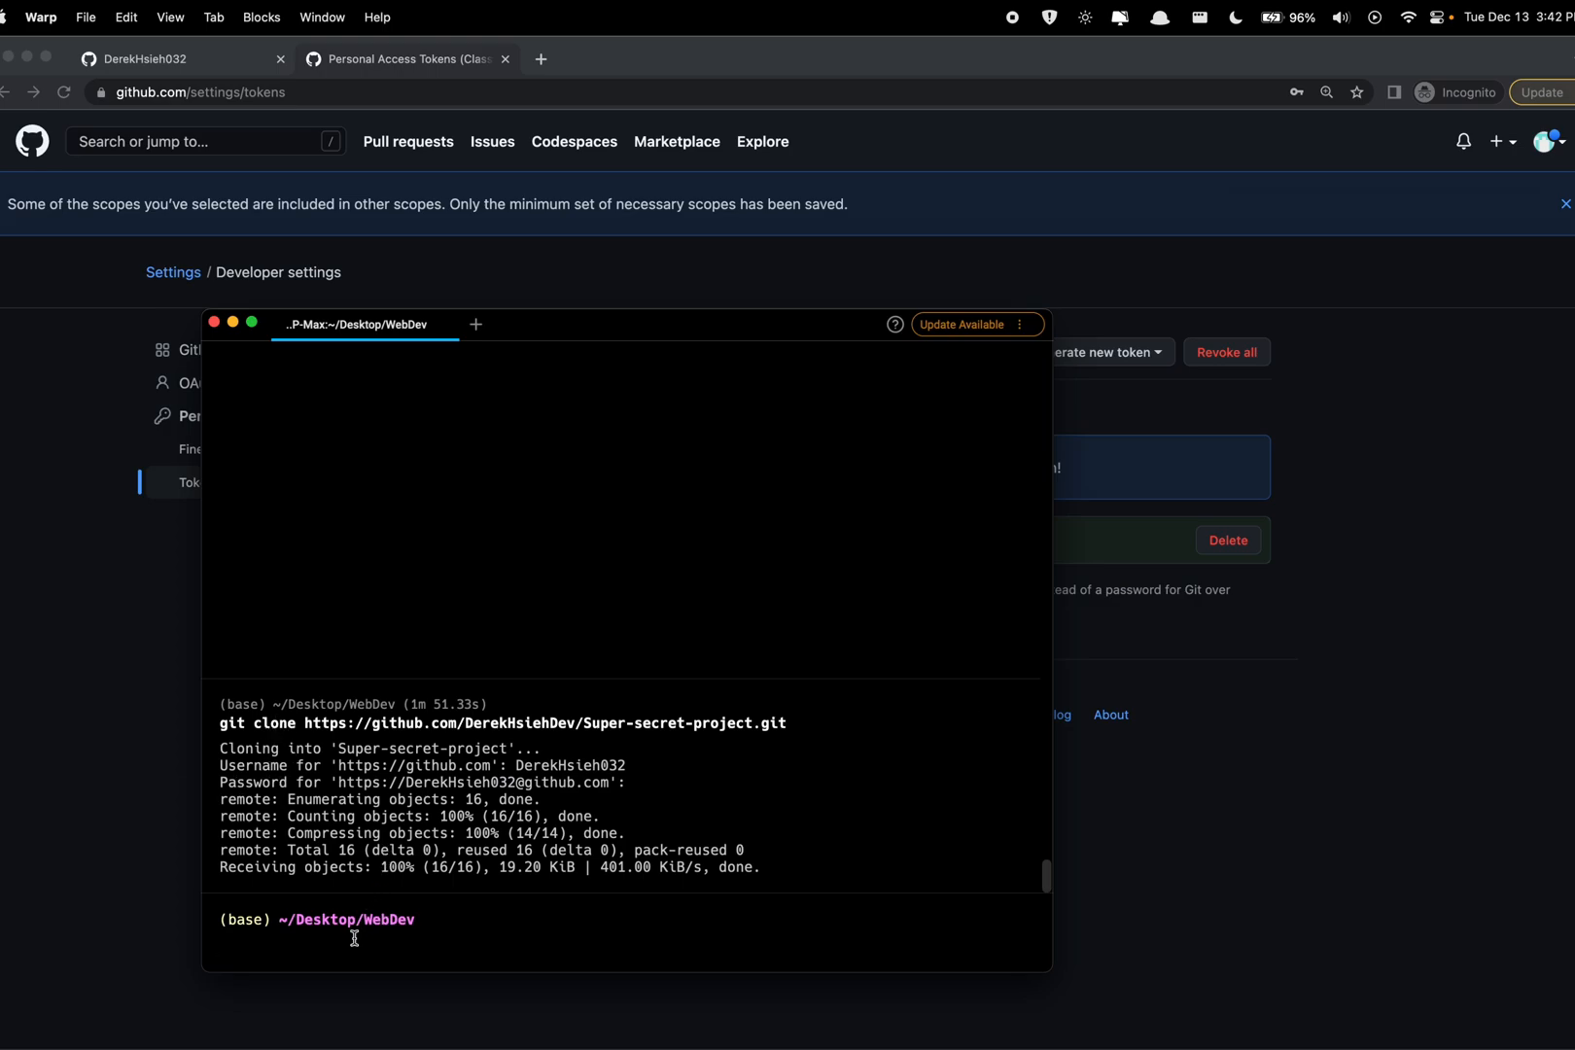
# In super-secret-project, run yarn install and yarn dev, and open the folder in VS Code
pyautogui.write('cd super-secret-project/')
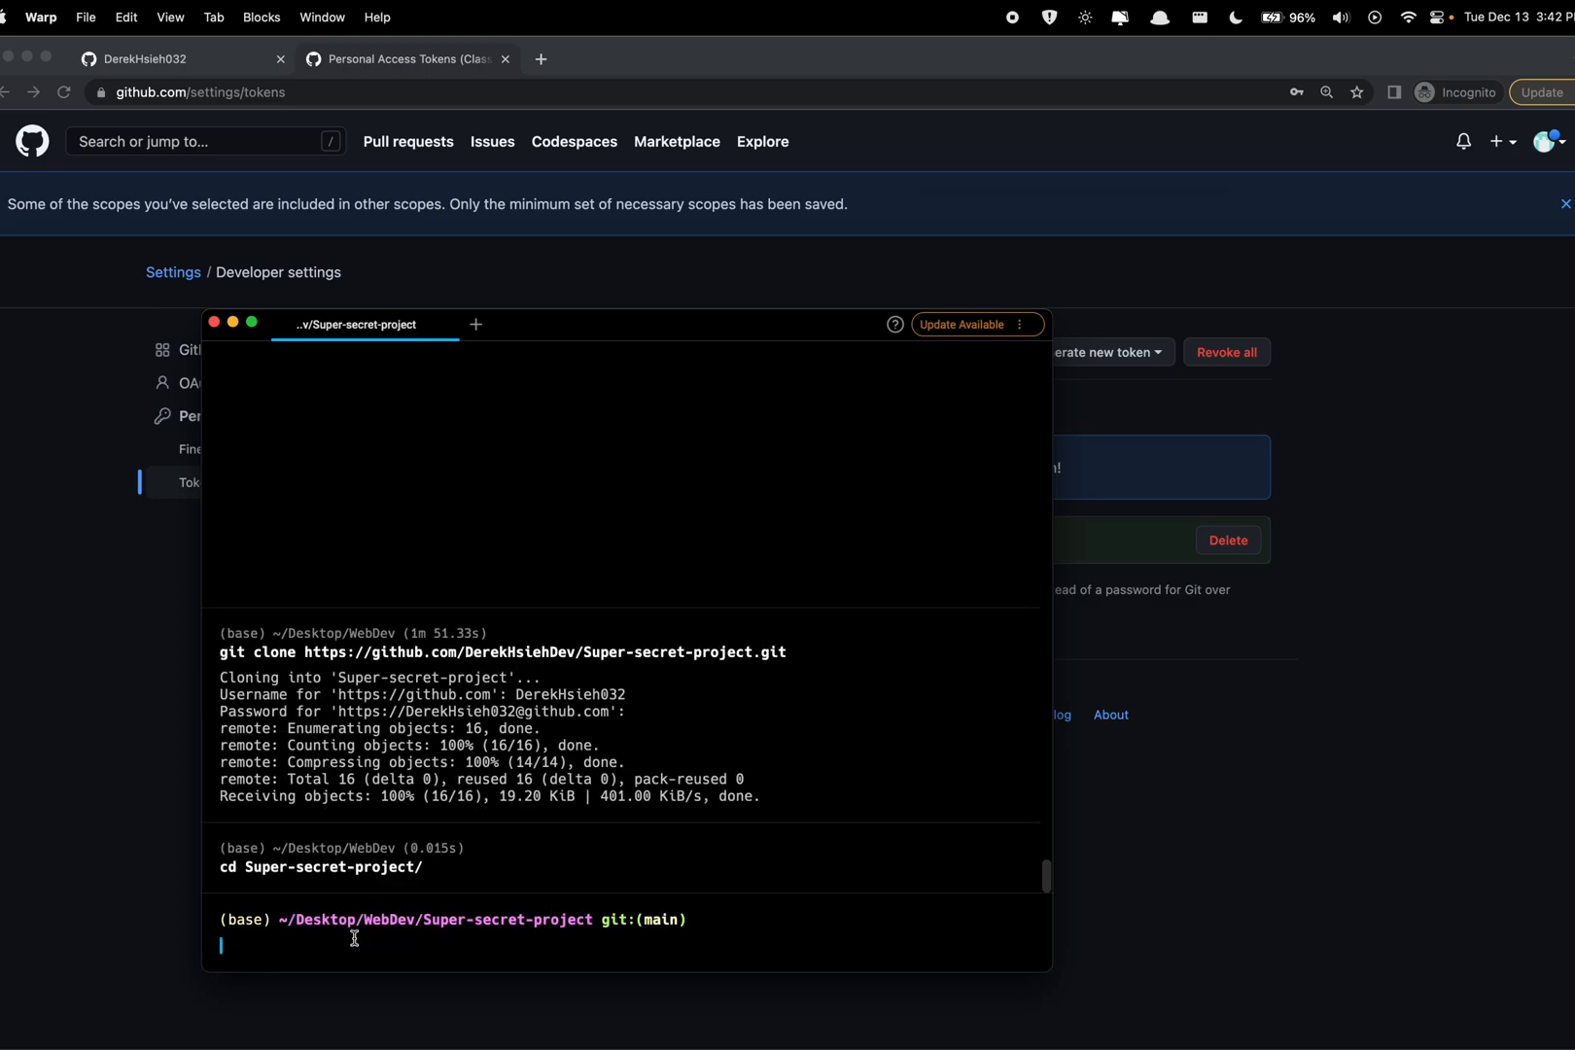
pyautogui.write('yarn dev')
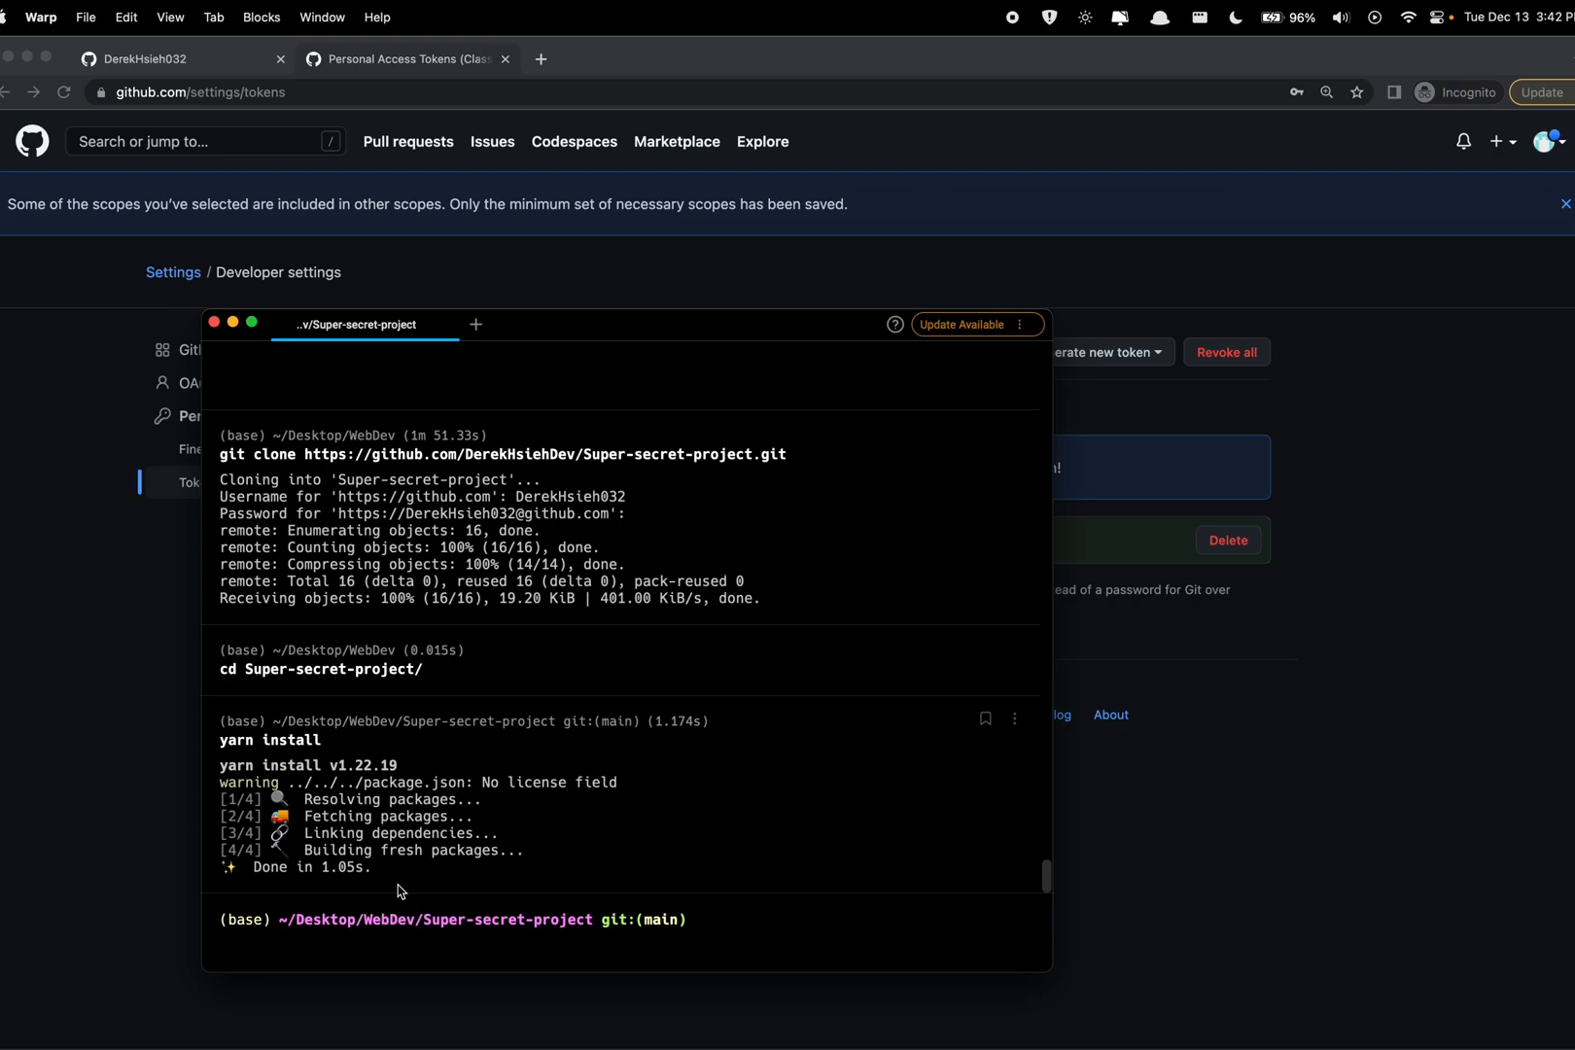
pyautogui.write('yarn install')
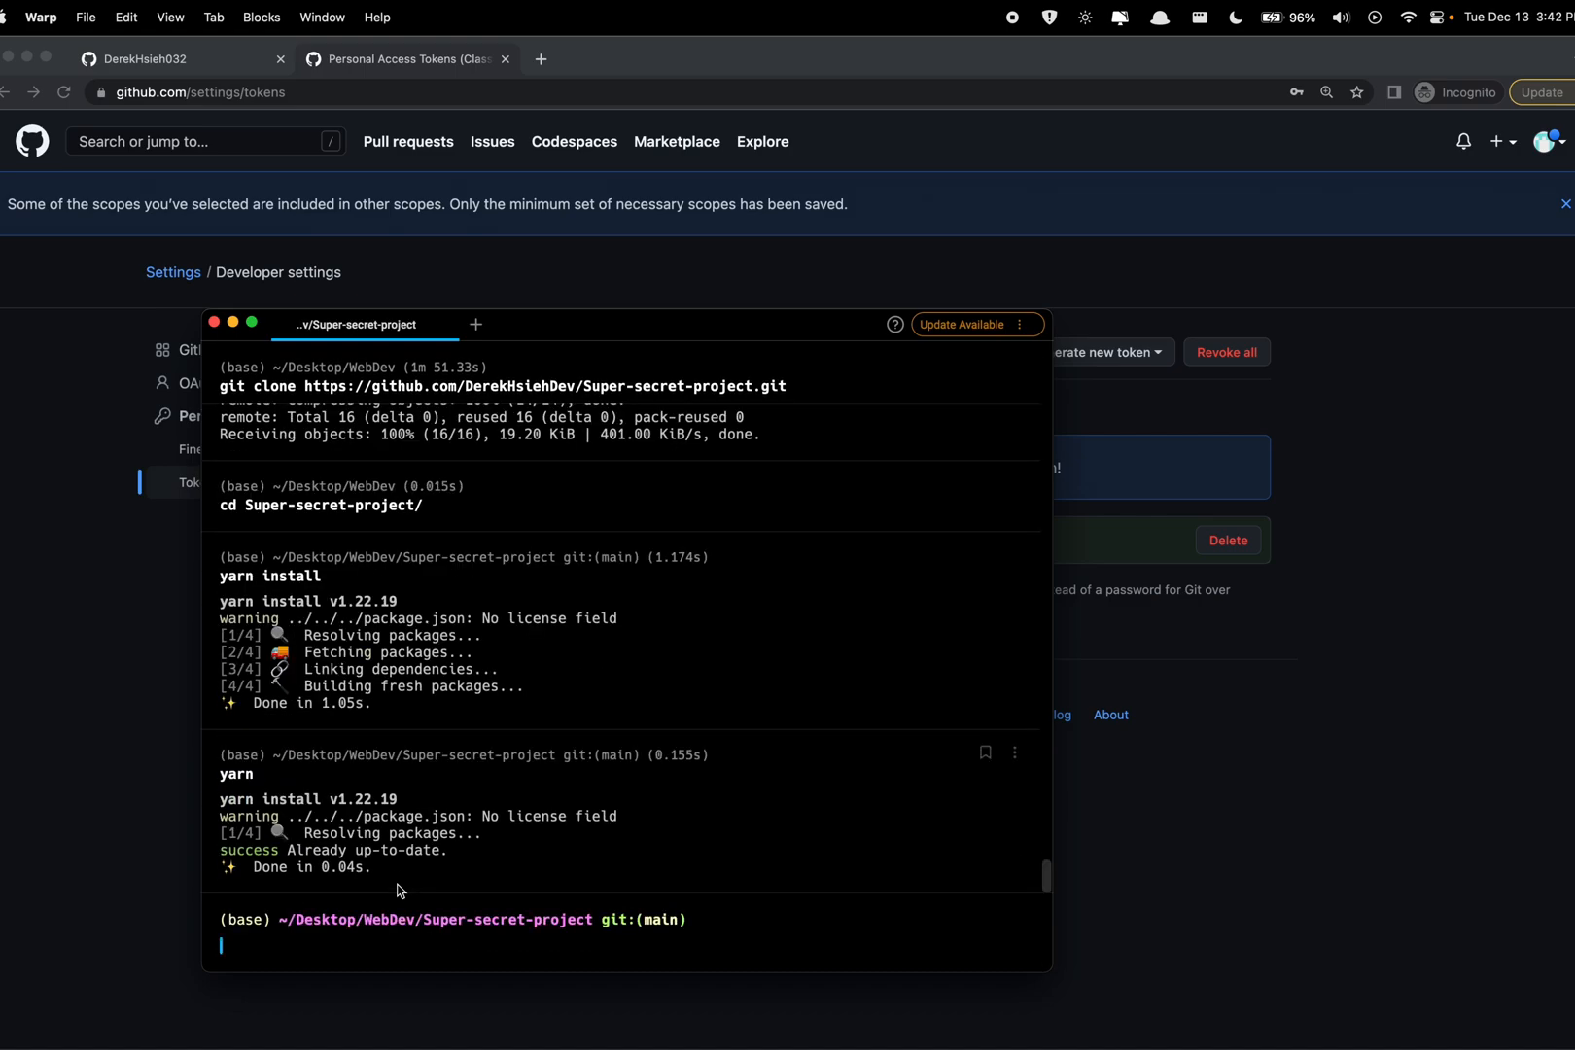
pyautogui.write('yarn dev')
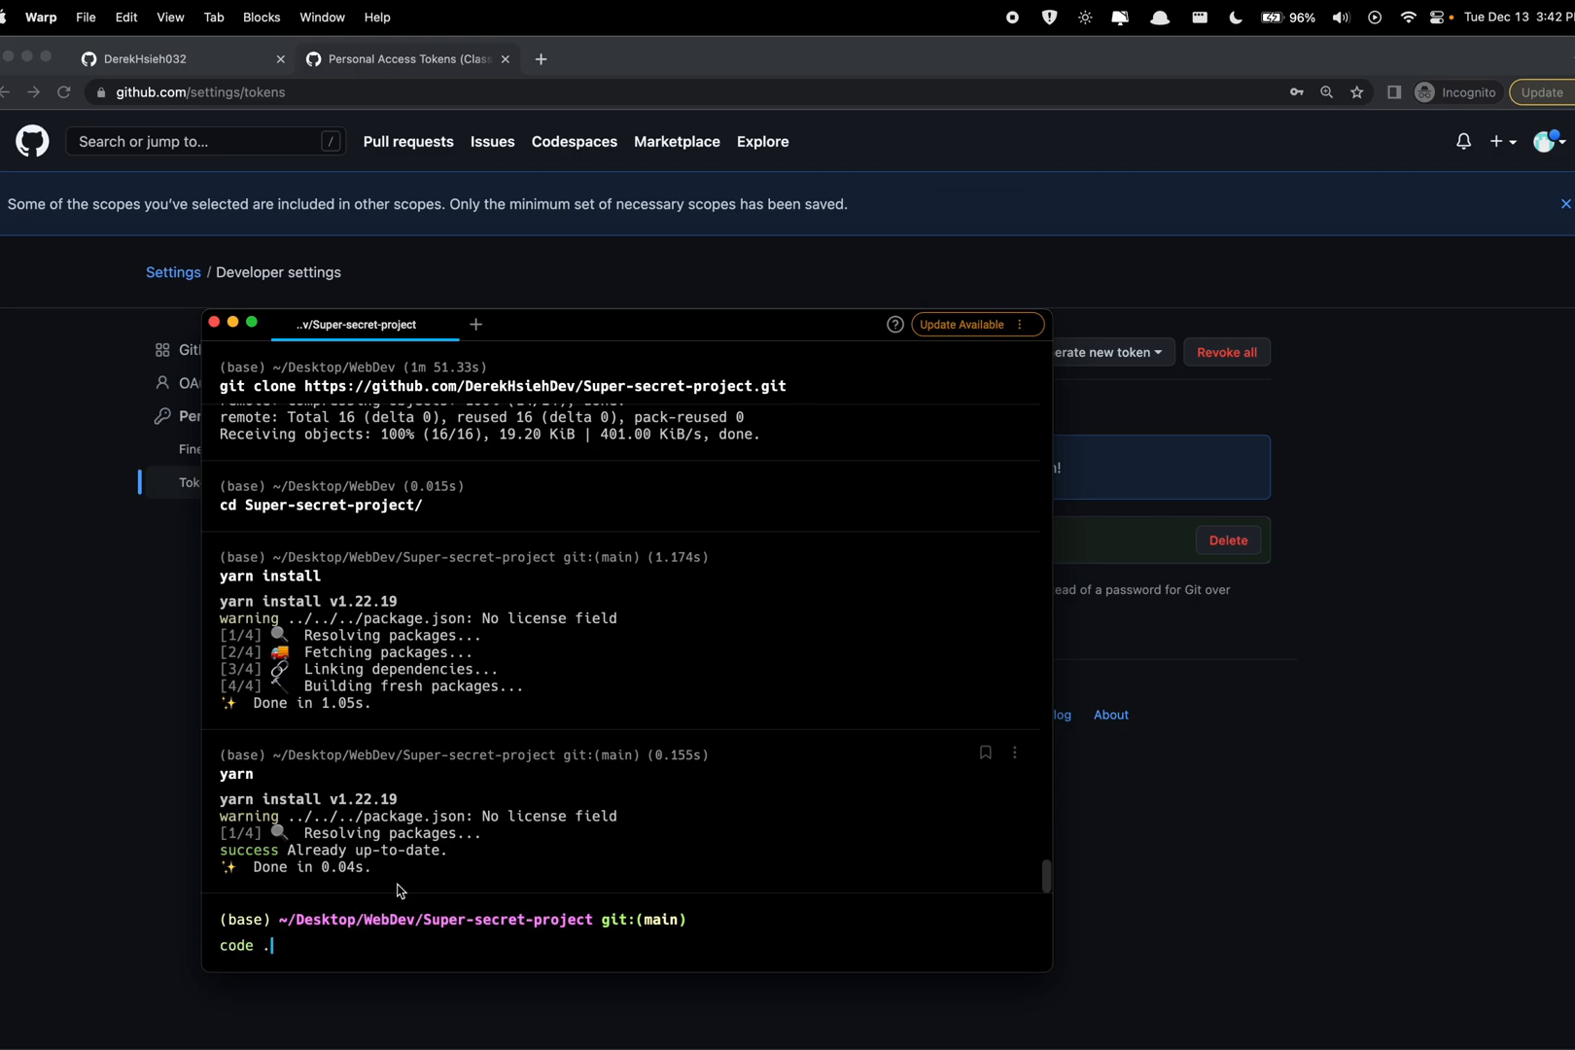
pyautogui.press('enter')
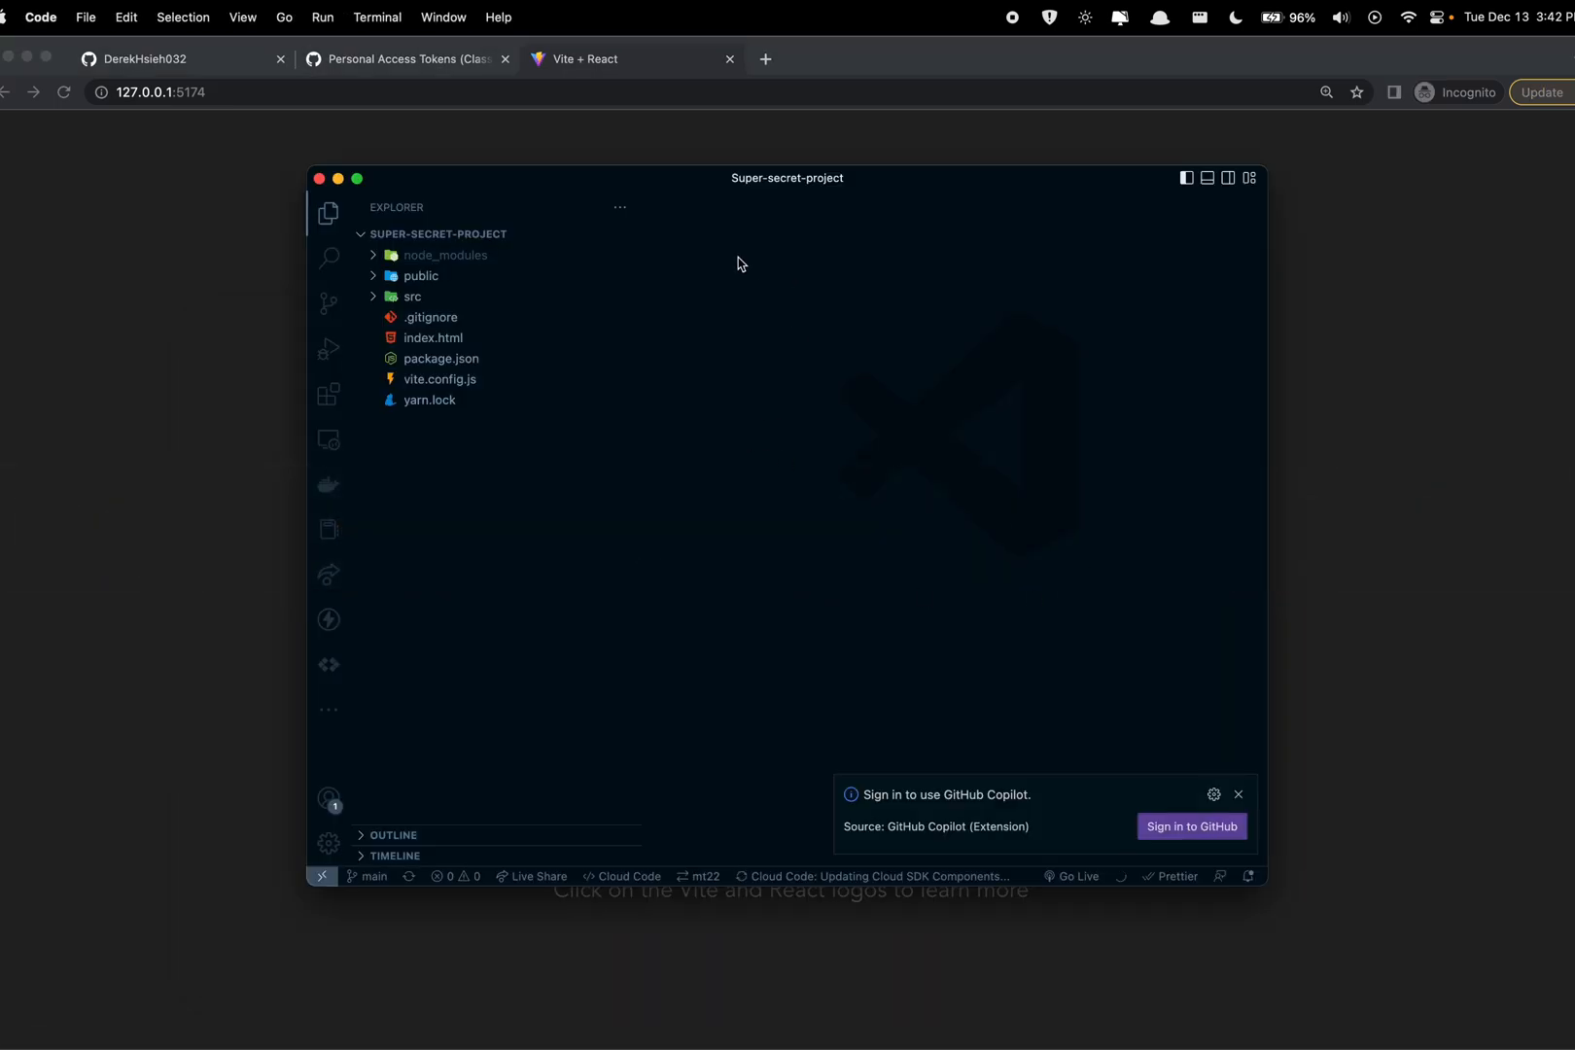
# Place VS Code beside the Vite page and expand the src folder in Explorer
pyautogui.moveTo(787, 178); pyautogui.dragTo(1100, 302)
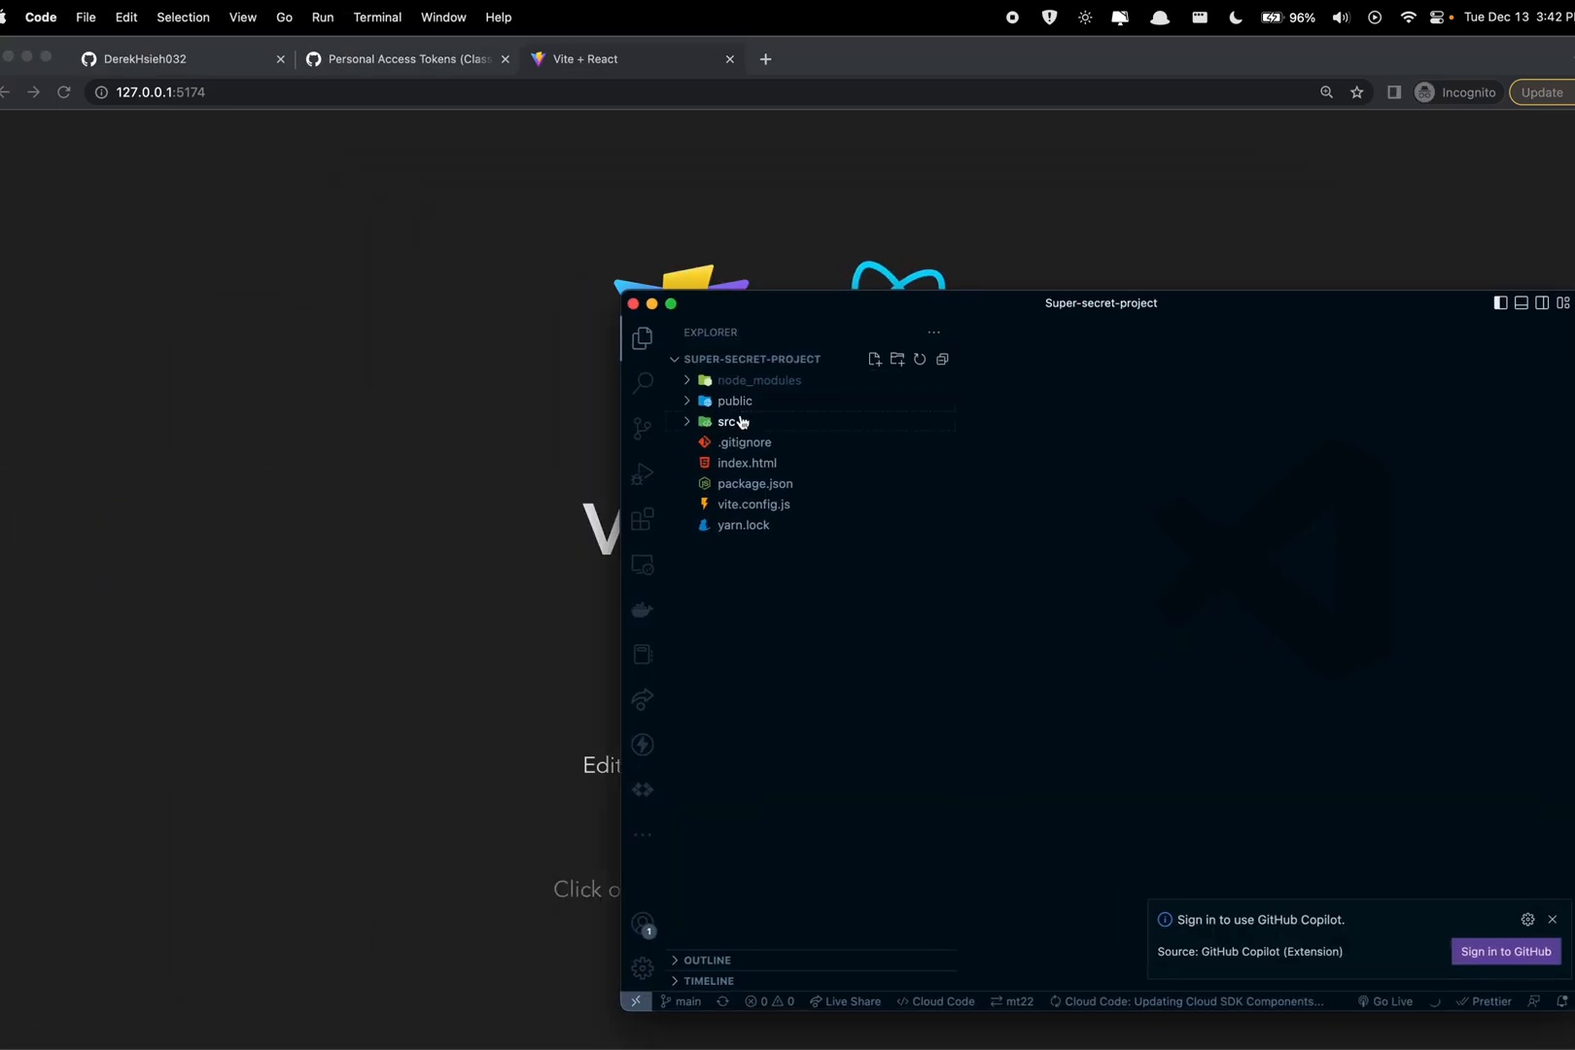
pyautogui.click(732, 421)
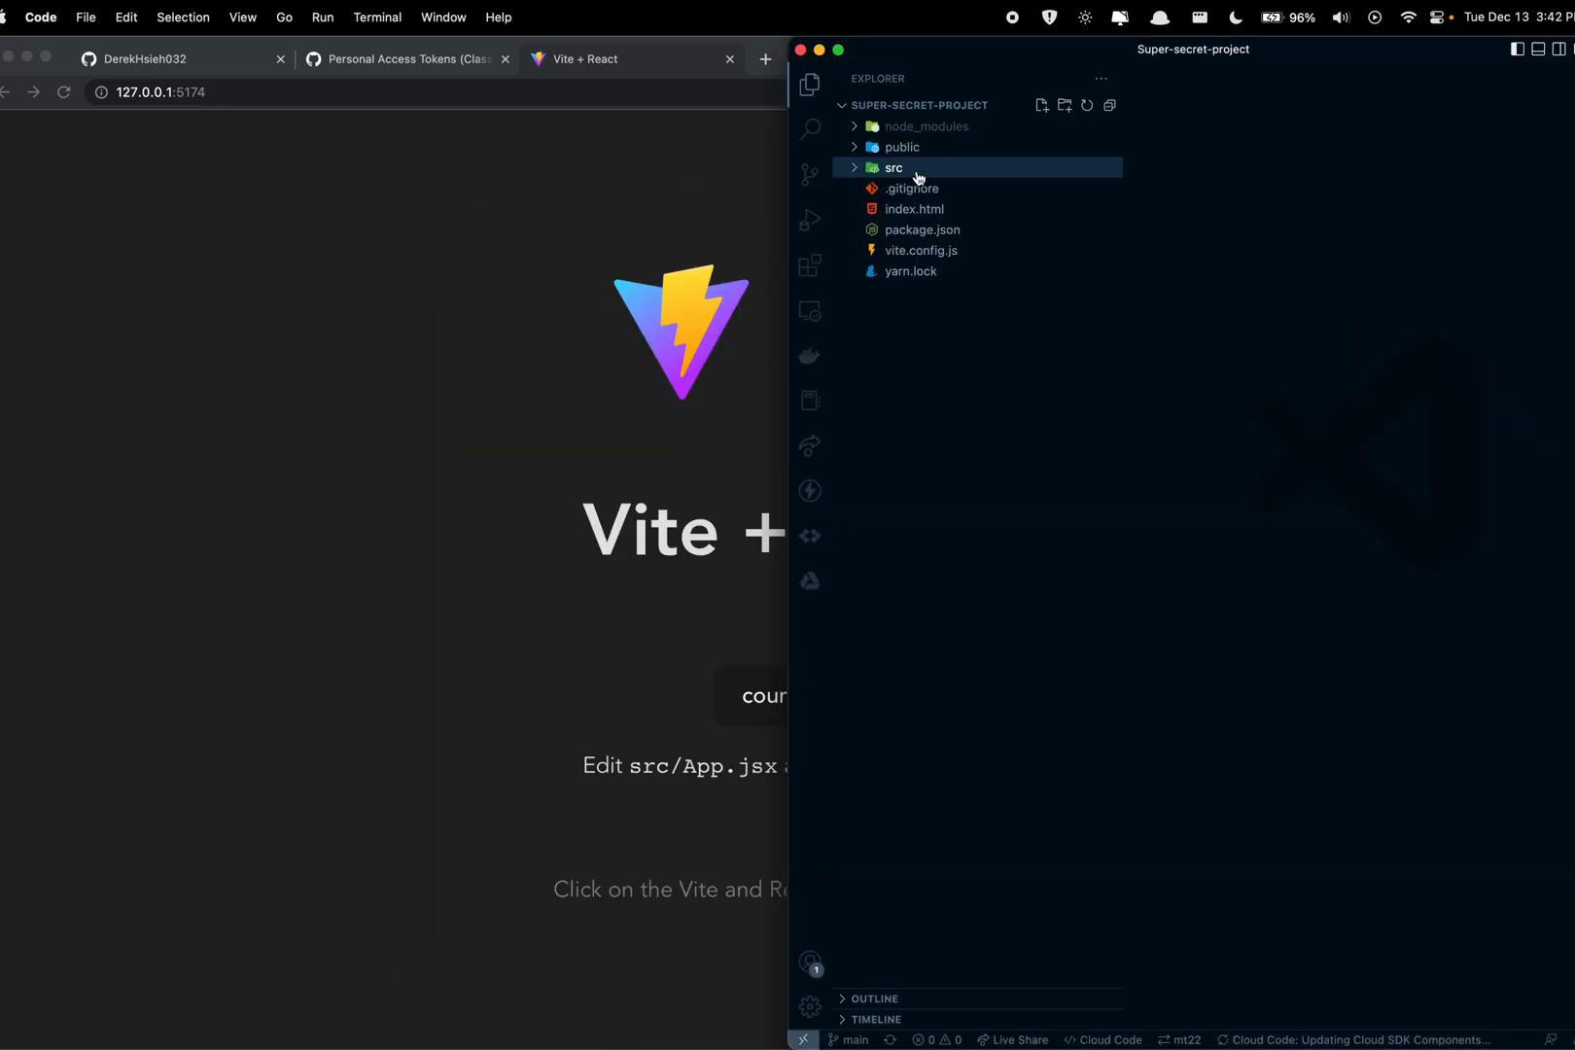
pyautogui.click(893, 167)
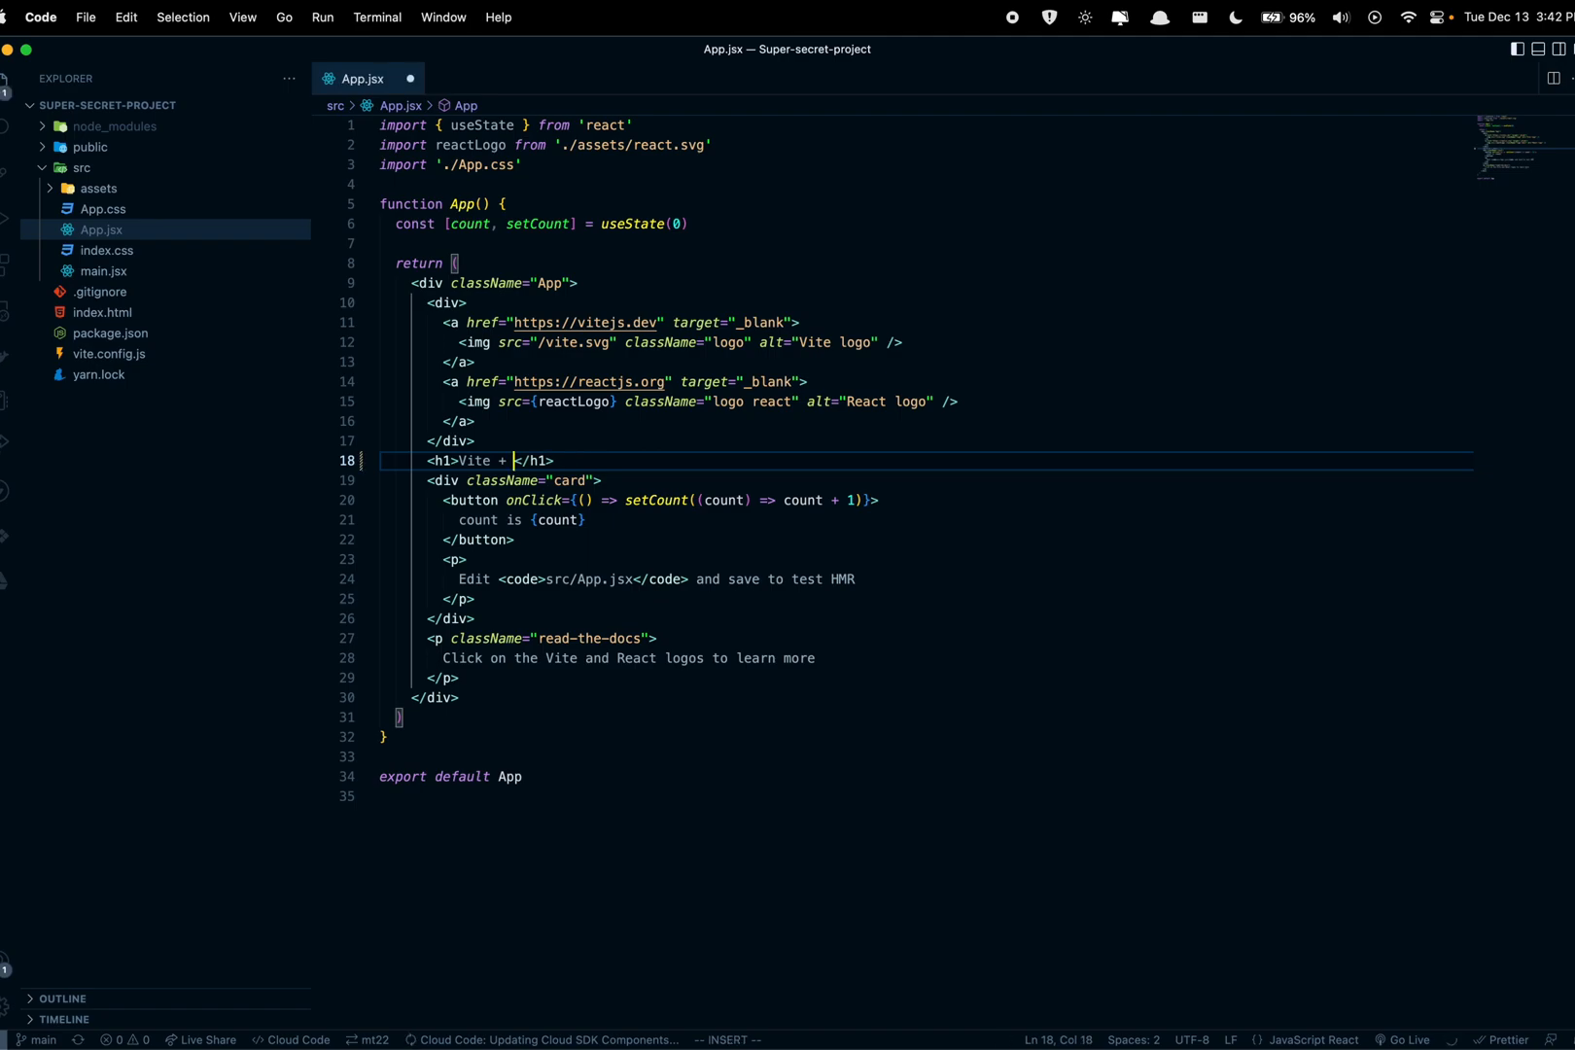
# Rewrite the App.jsx <h1> to 'I love Vite and React!!' and save it
pyautogui.write('React')
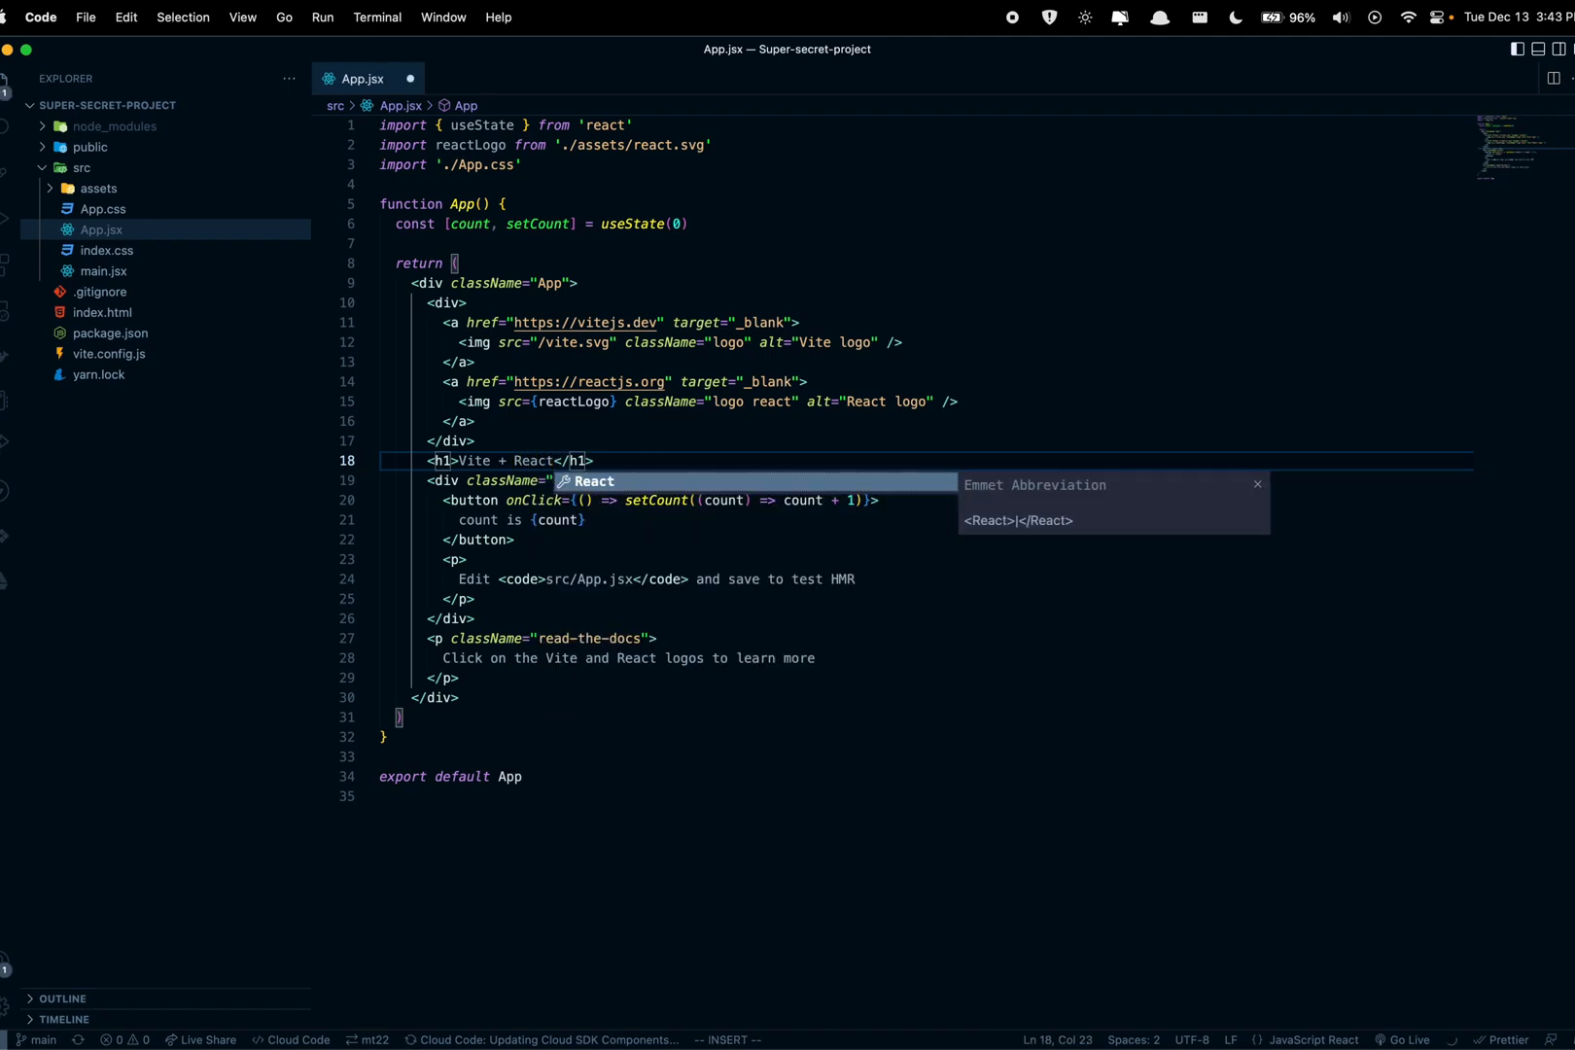
pyautogui.write('I Love')
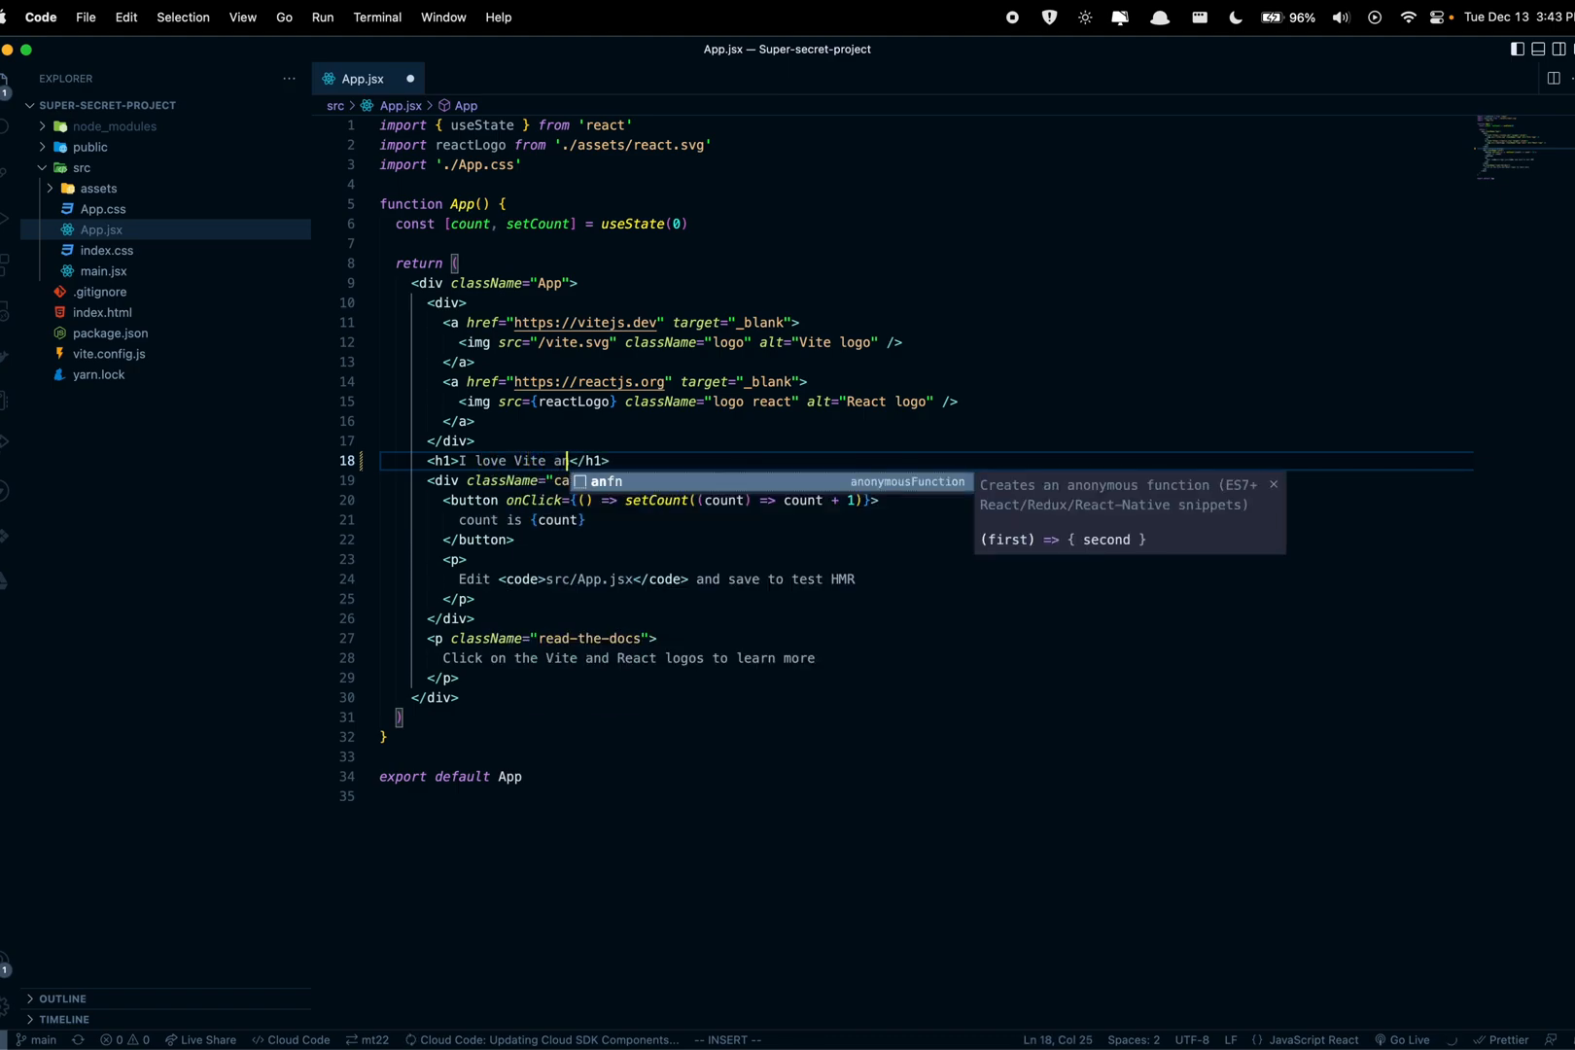
pyautogui.write('nd React!!')
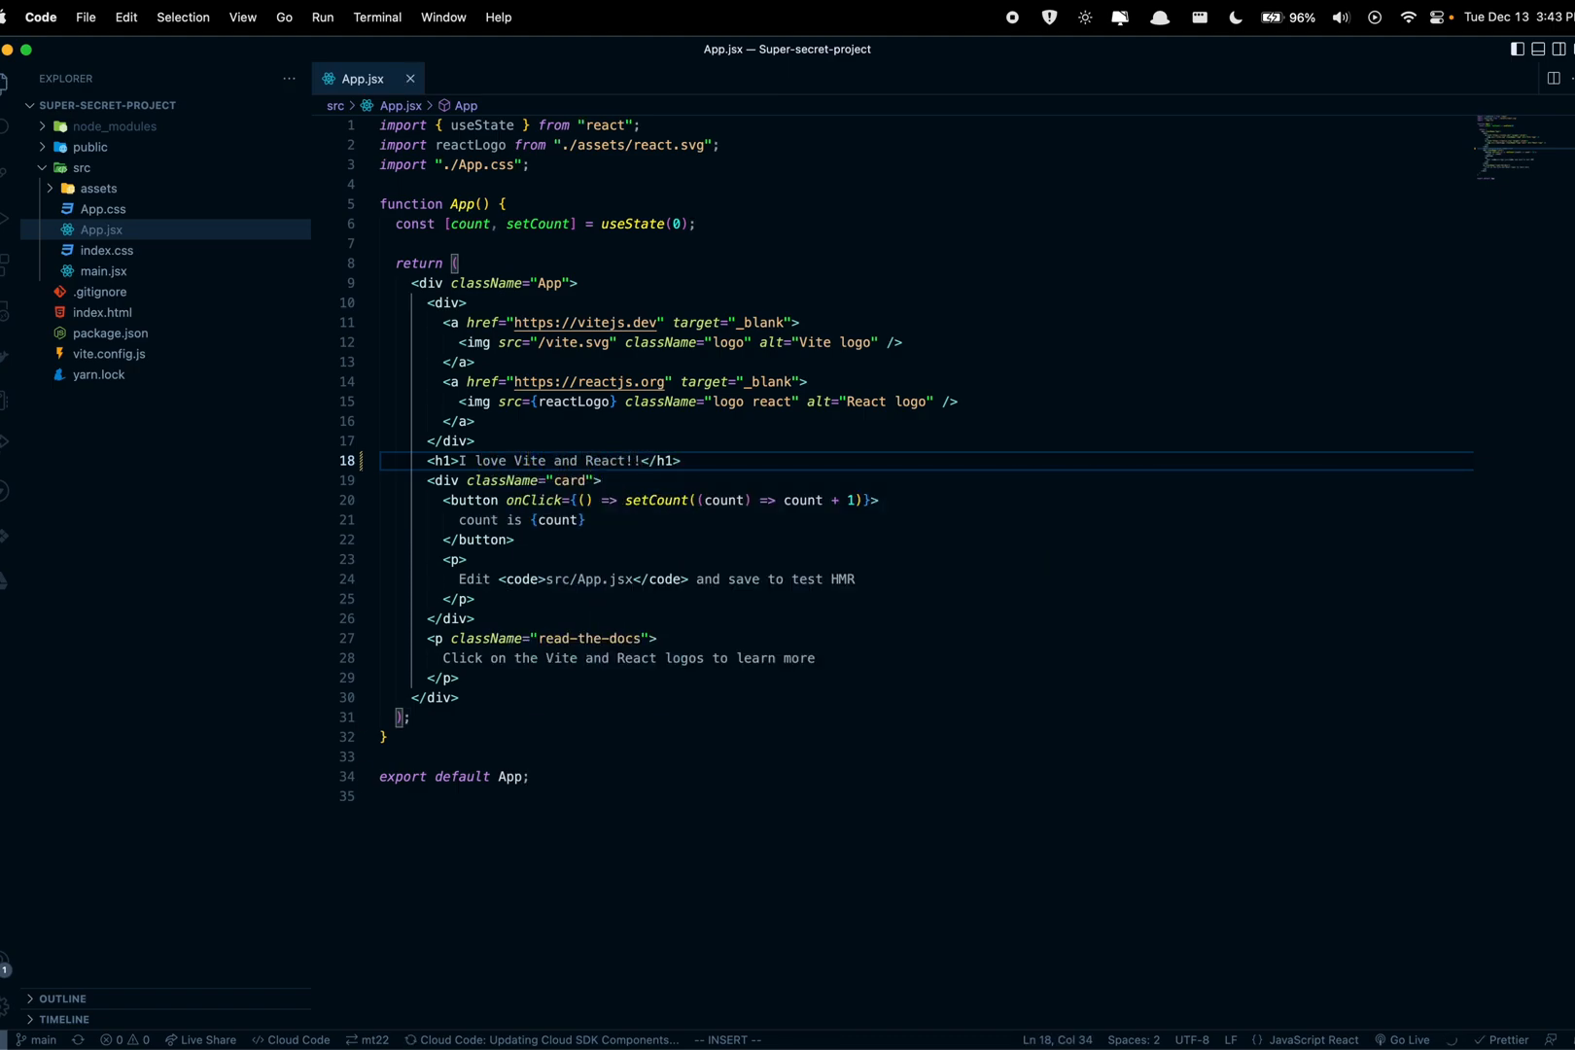
pyautogui.click(123, 526)
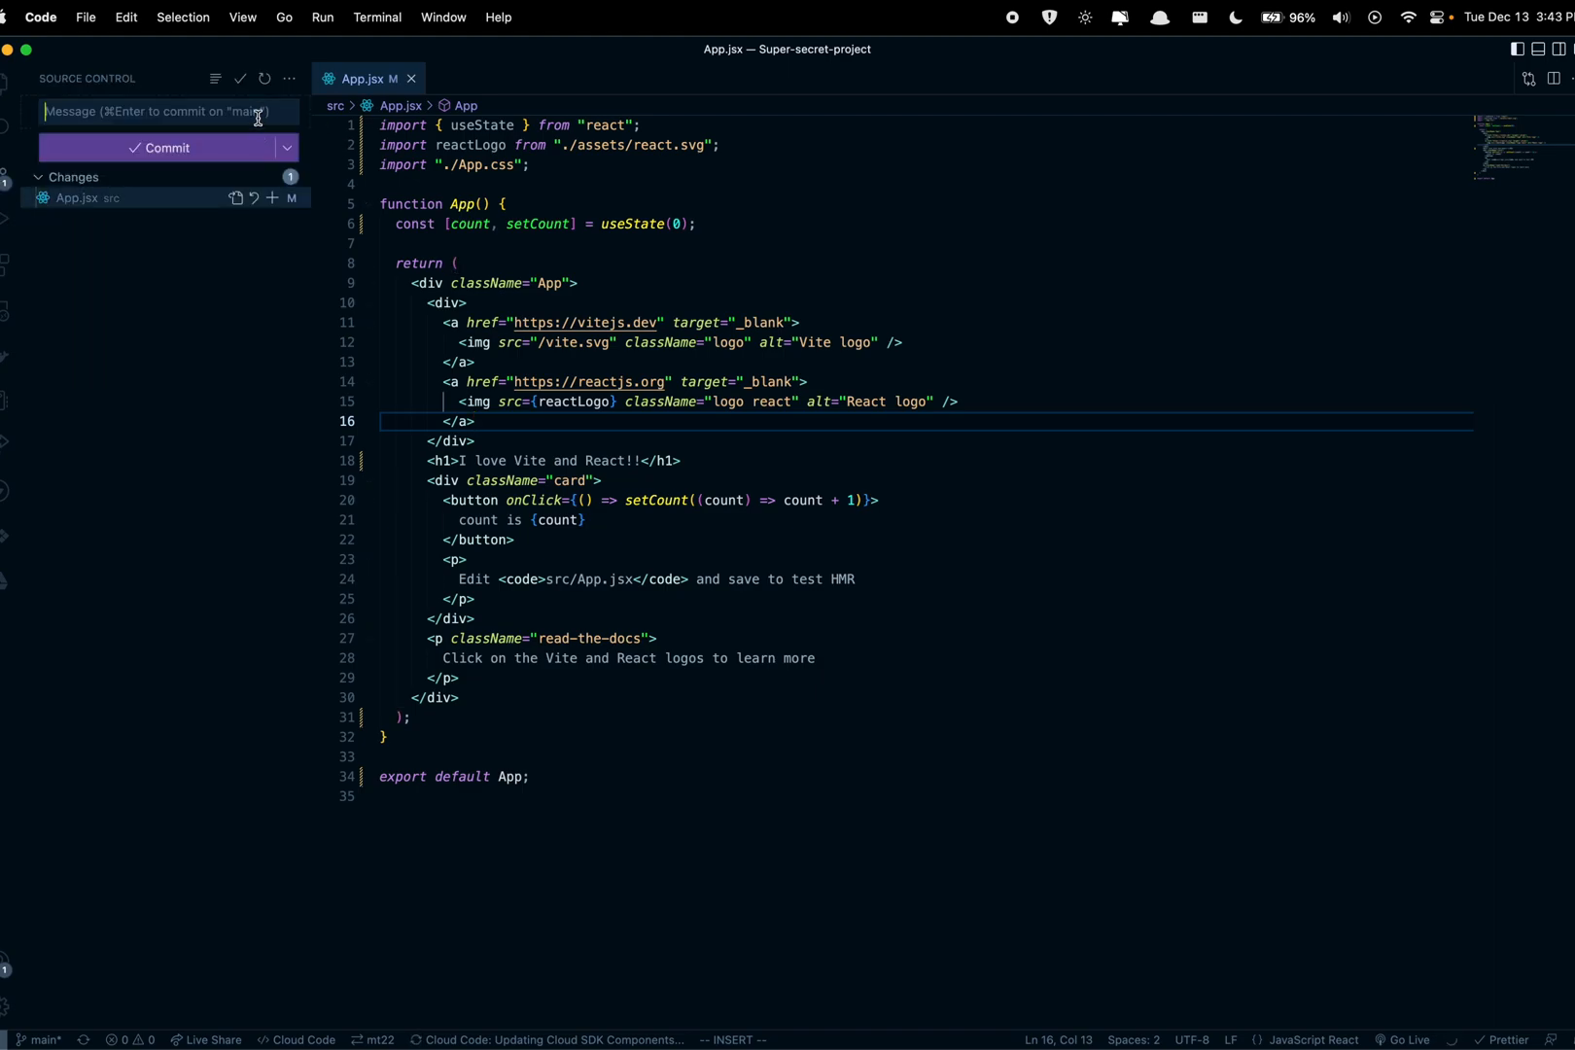
# Enter the 'Change title' commit message, try committing, and dismiss the git identity warning
pyautogui.write('Chang')
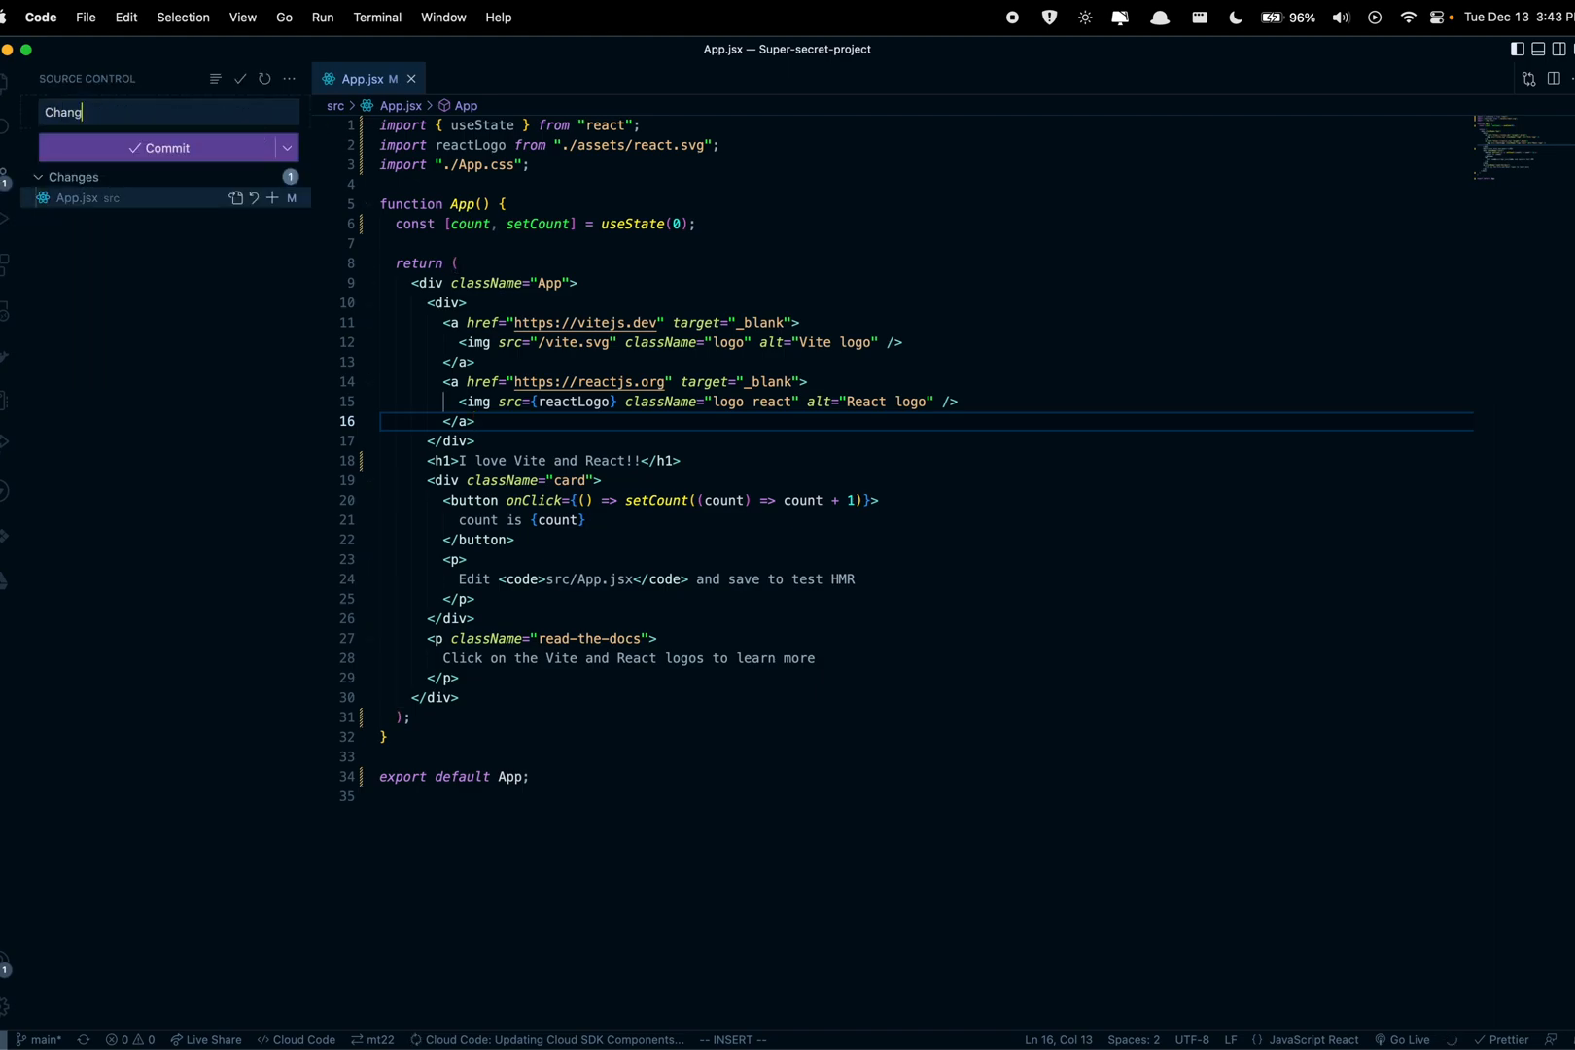
pyautogui.write('e title t')
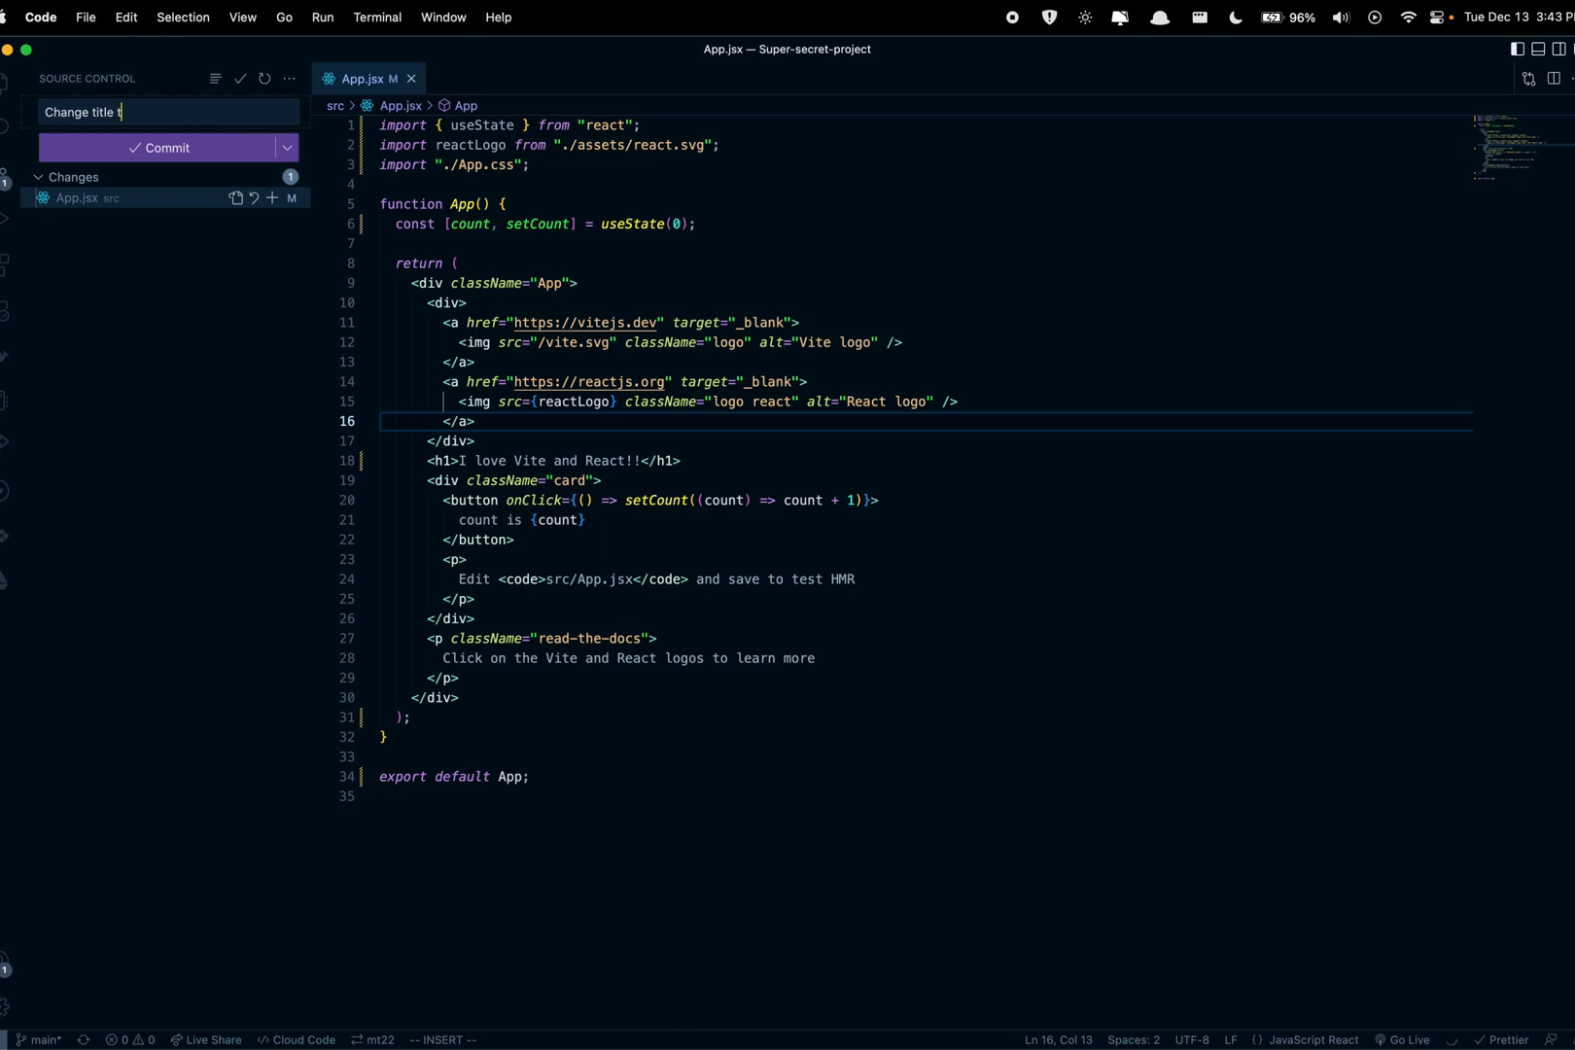
pyautogui.press('Backspace')
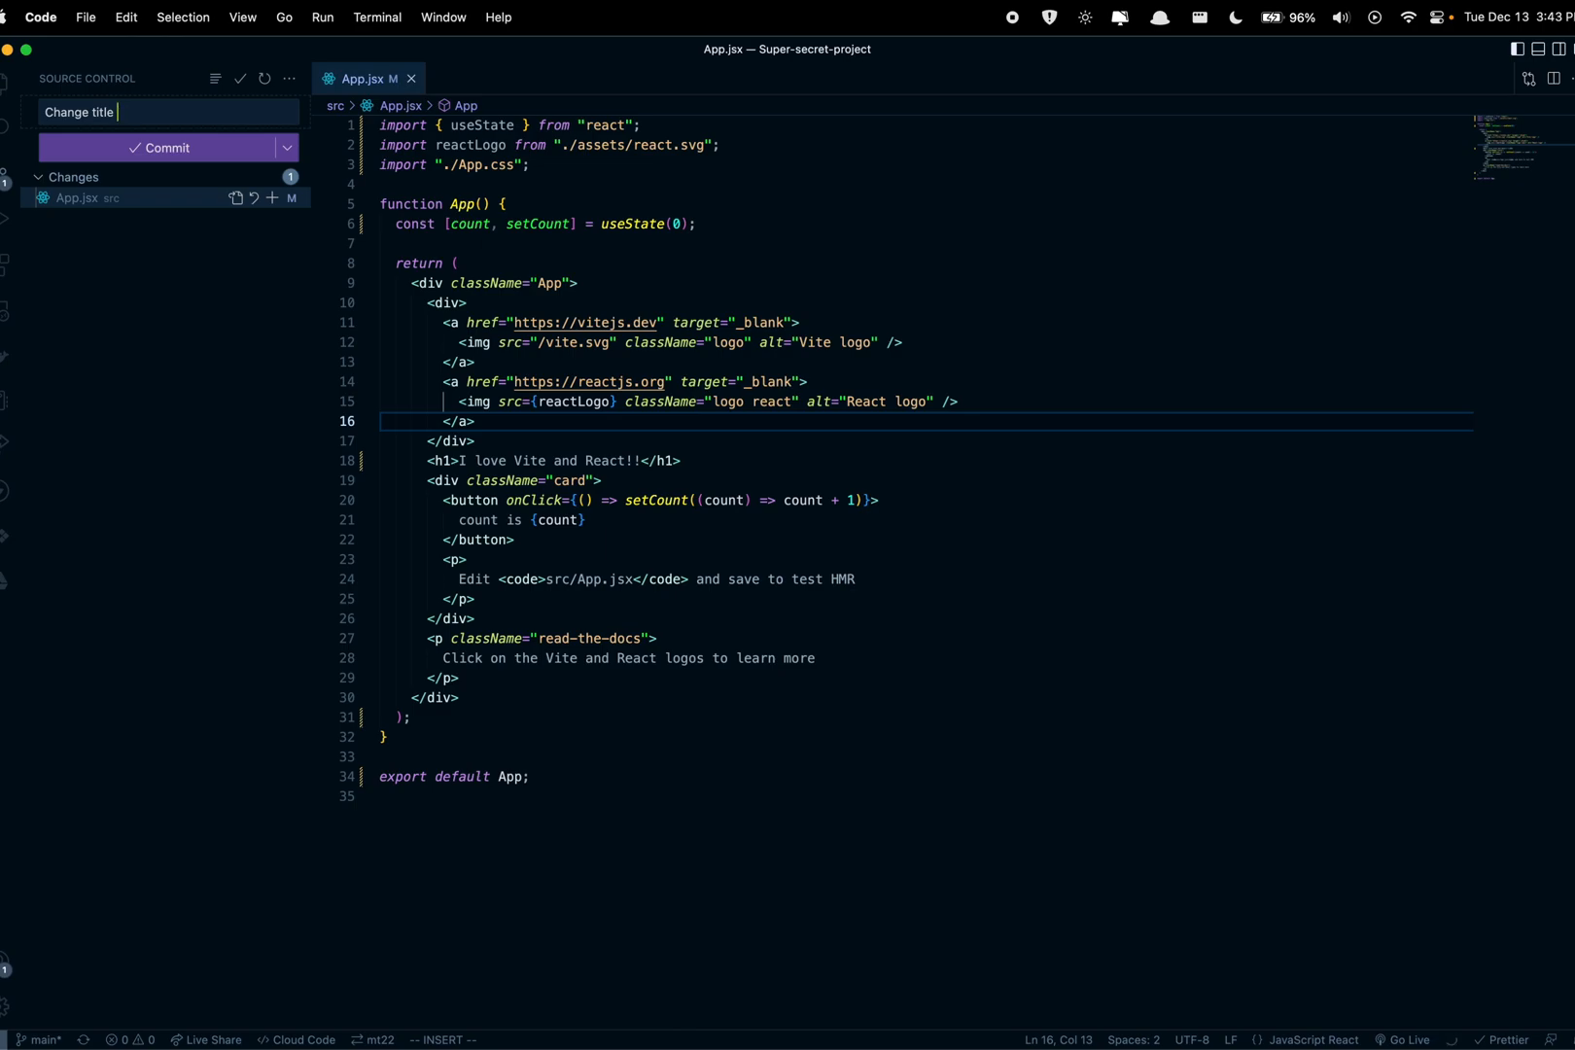
pyautogui.press('Backspace')
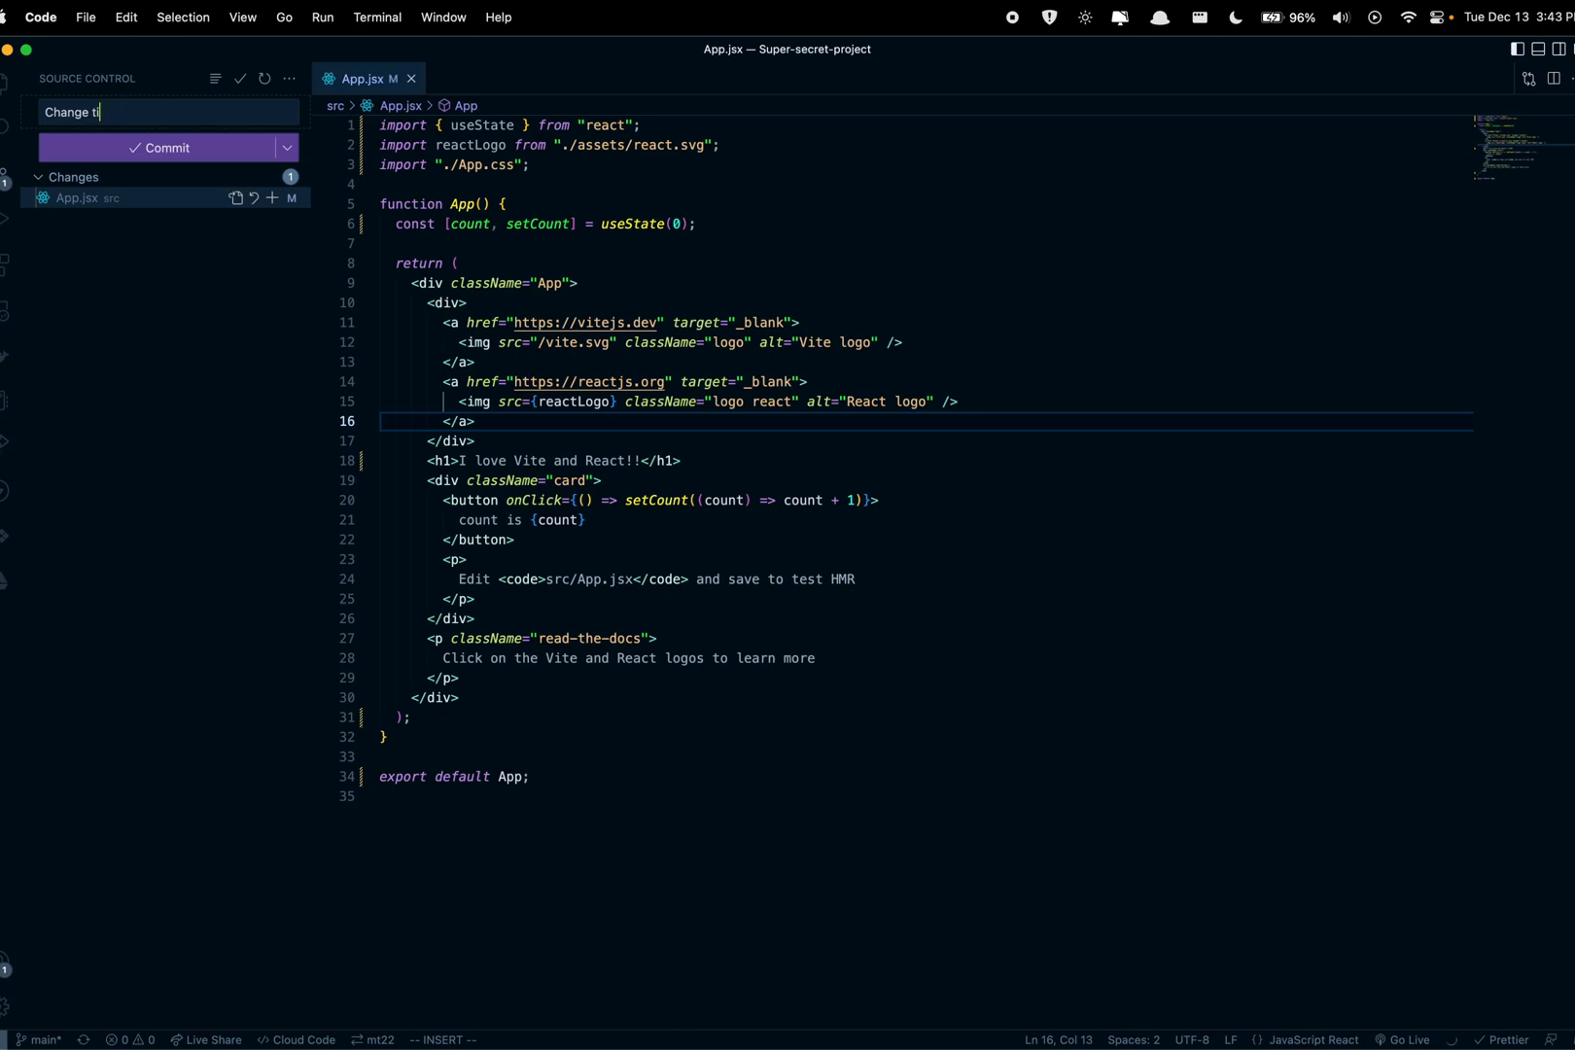
pyautogui.click(167, 146)
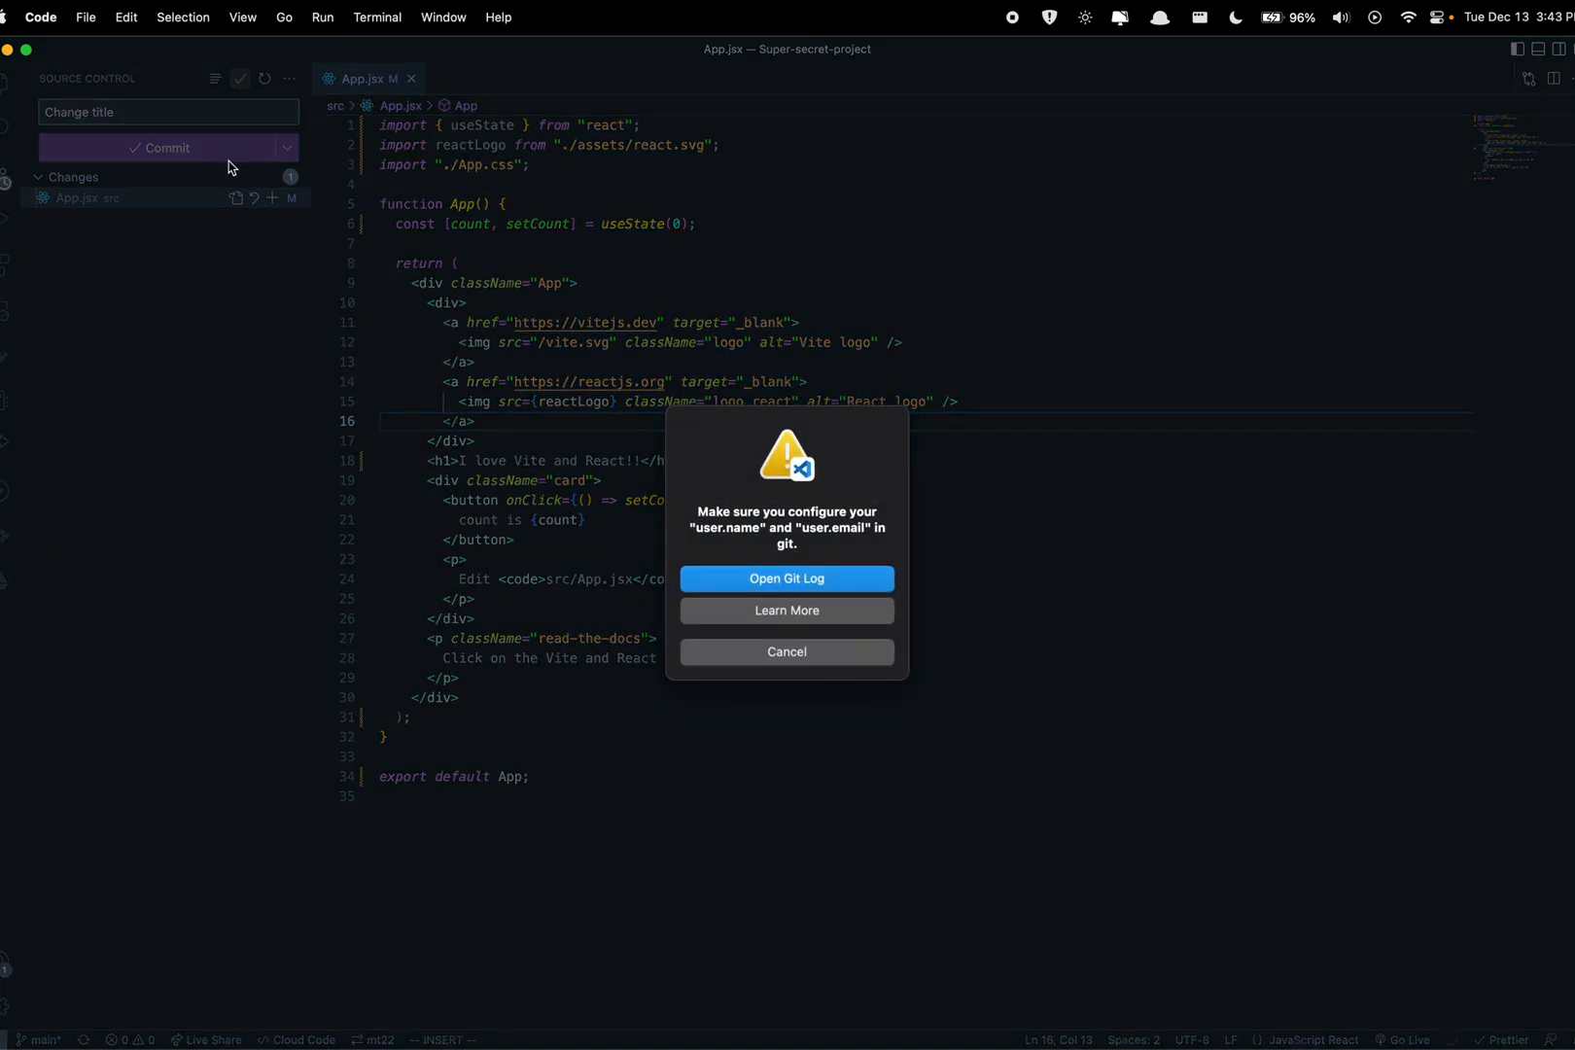
pyautogui.click(271, 198)
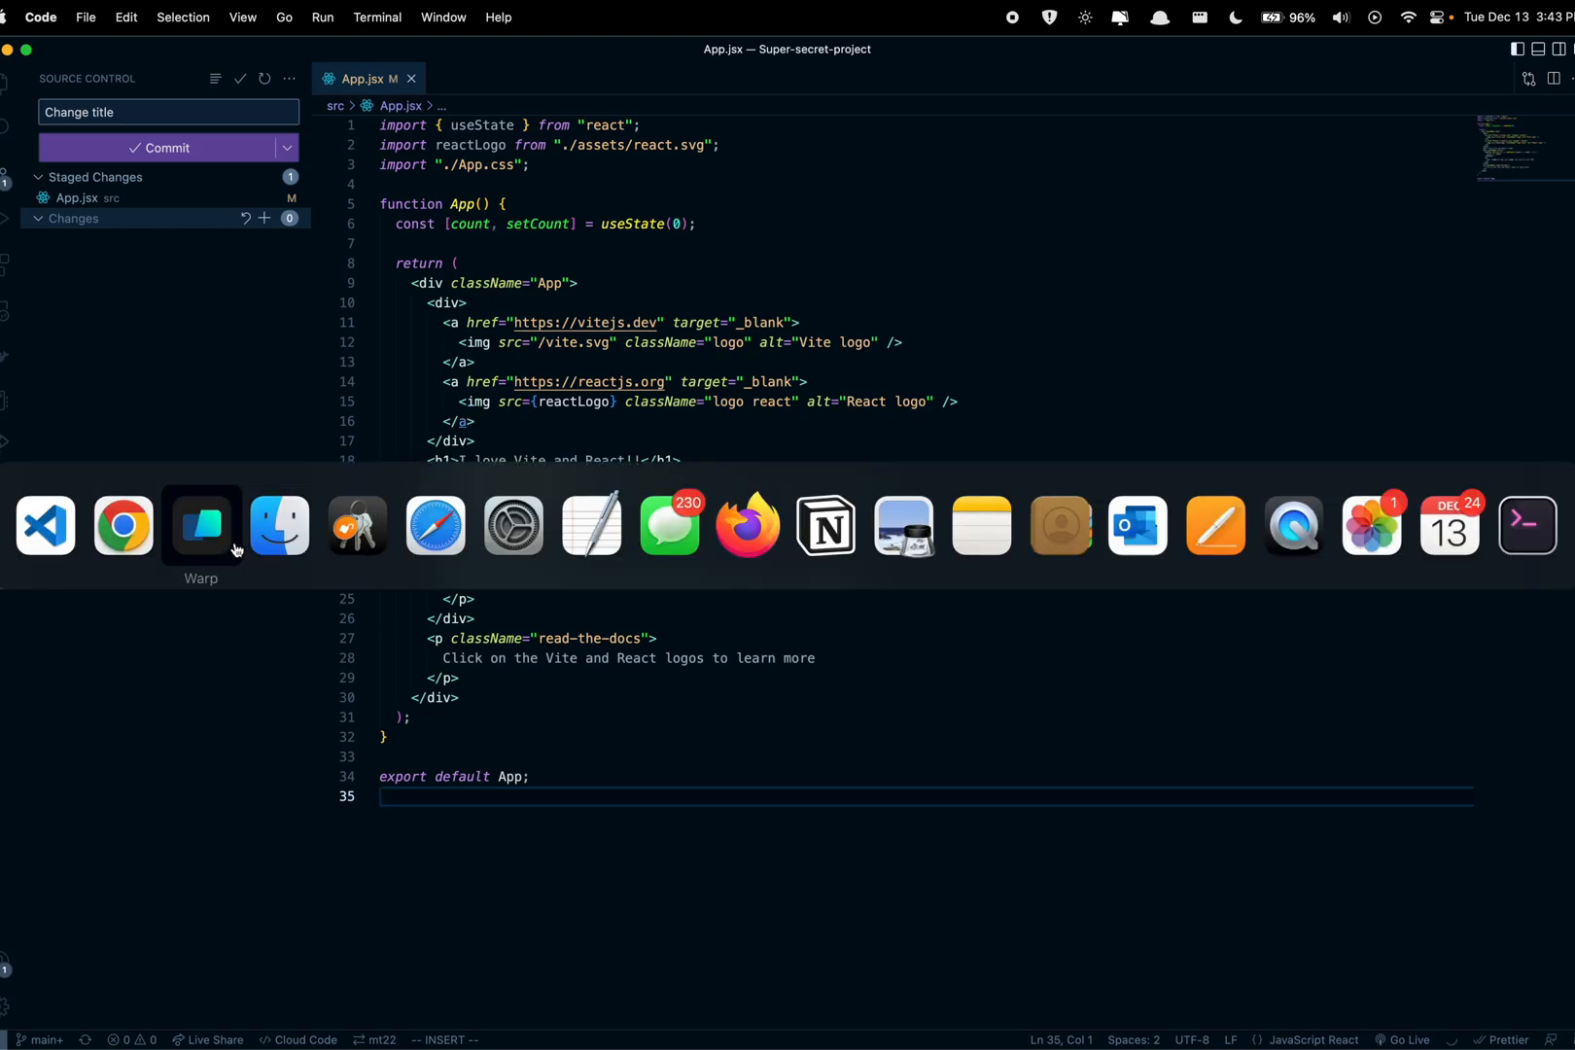
pyautogui.click(200, 523)
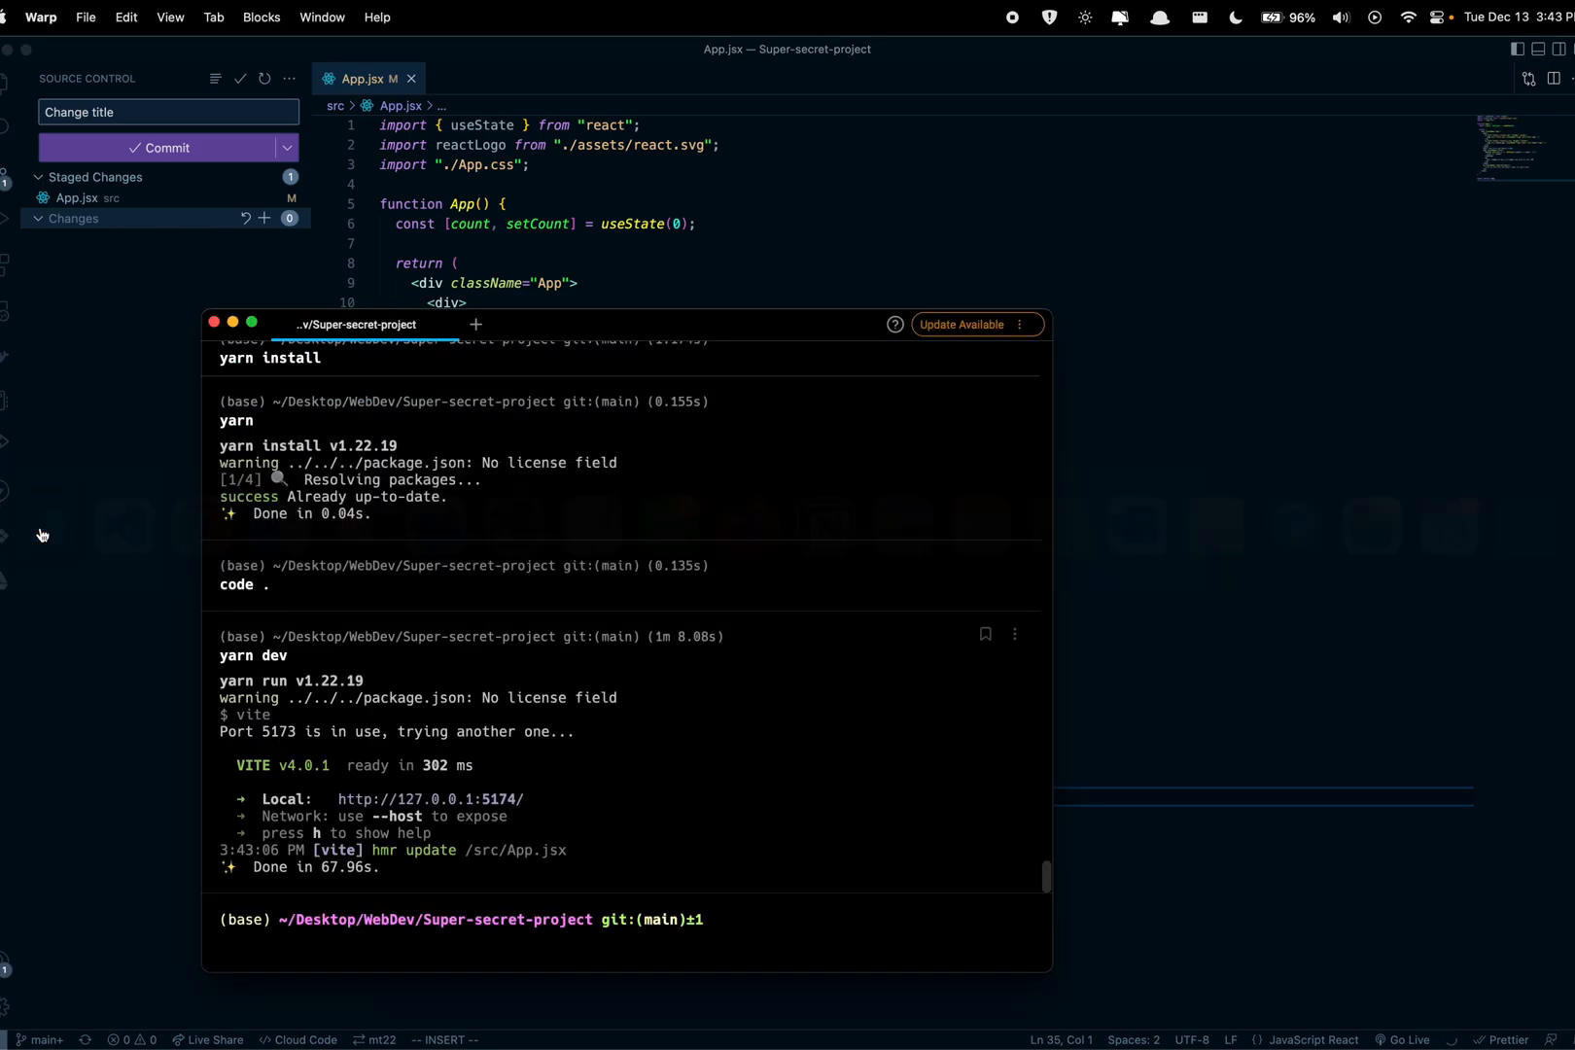
pyautogui.write('git config --global user.name "your_username"')
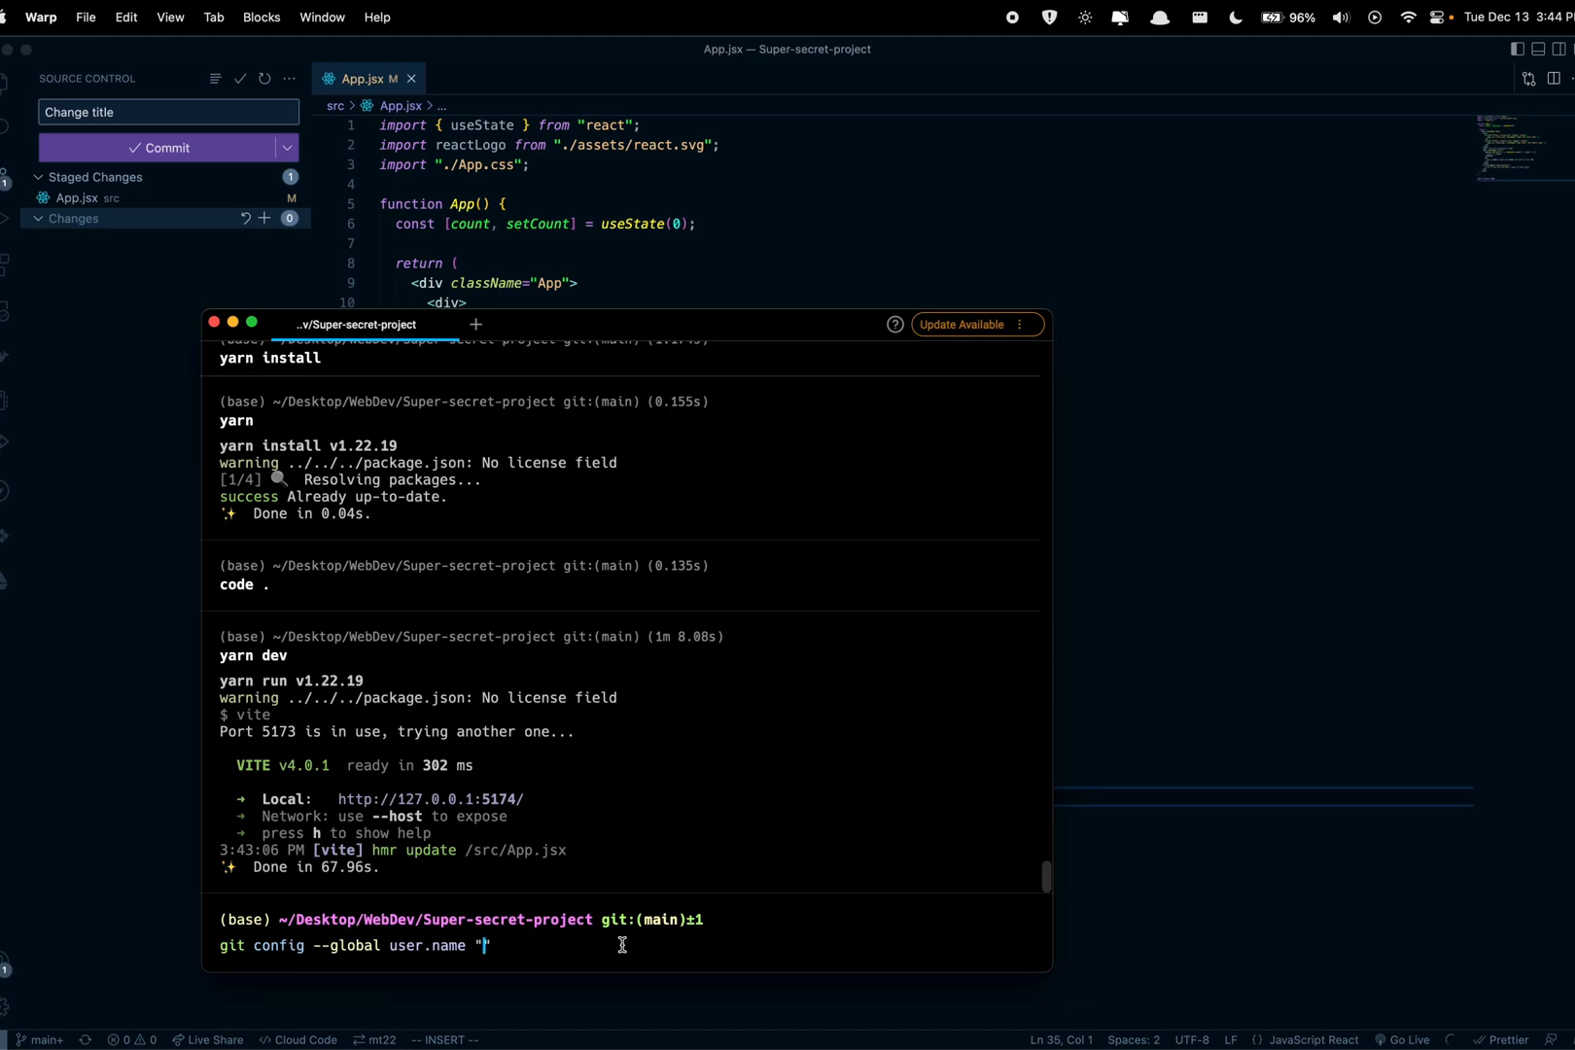
pyautogui.write('DerekHsieh')
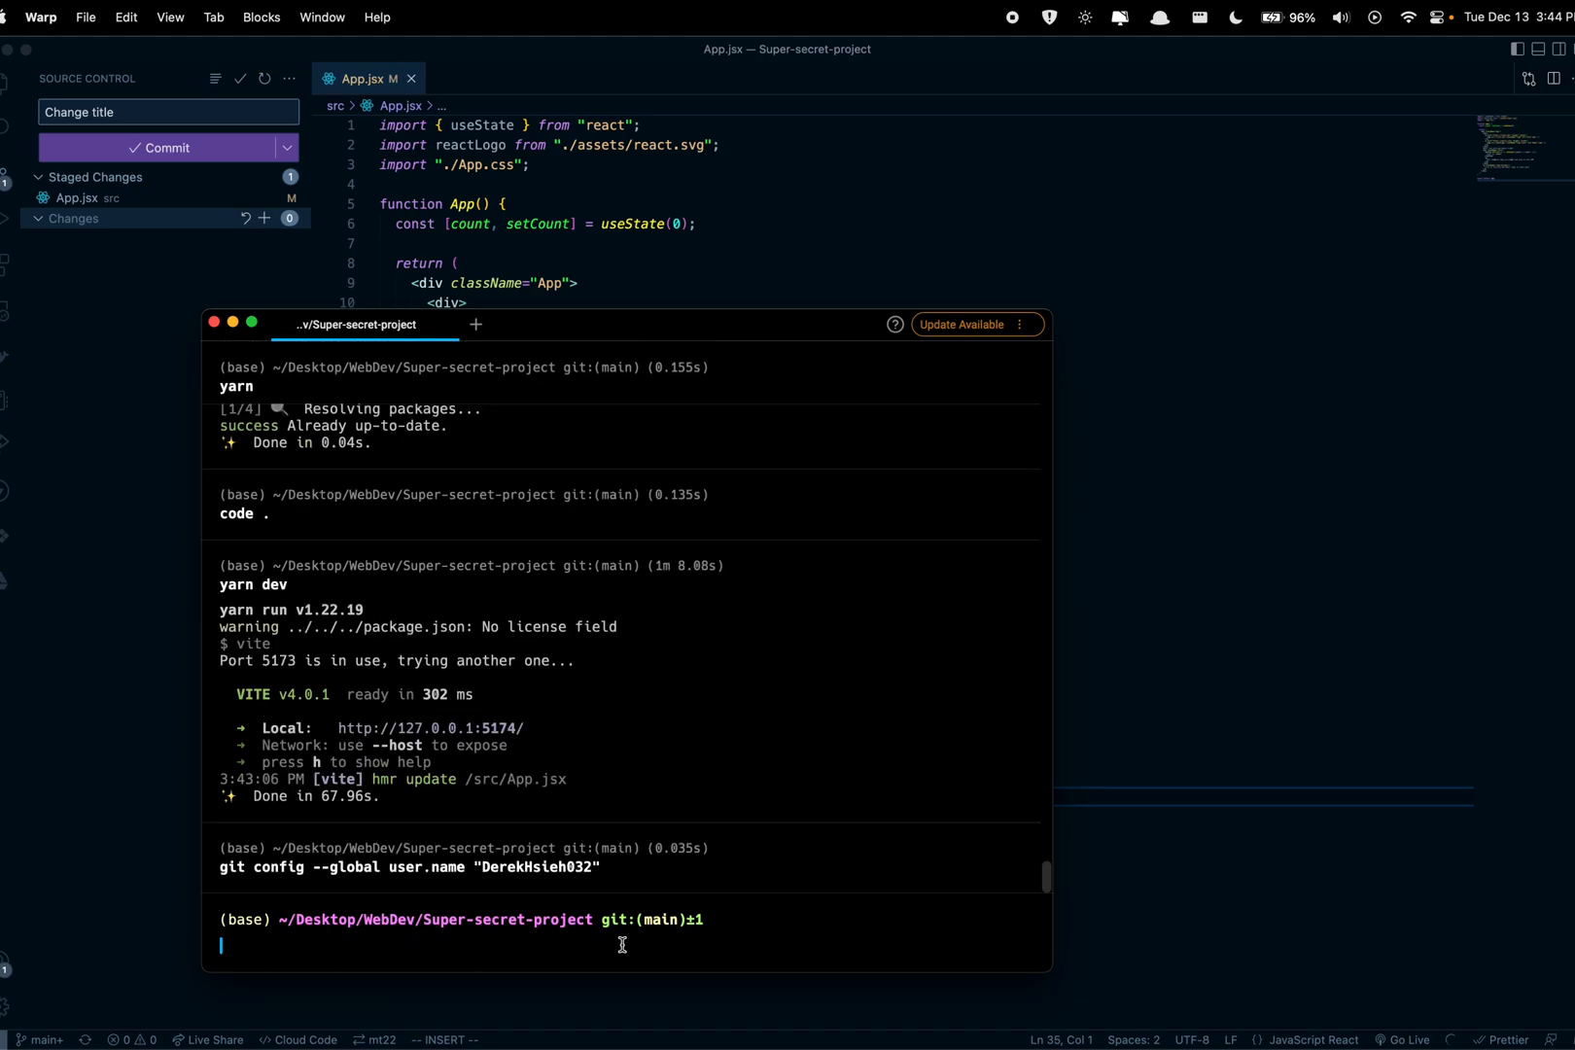
pyautogui.write('git config --global user.email "your_email_address@example.com"')
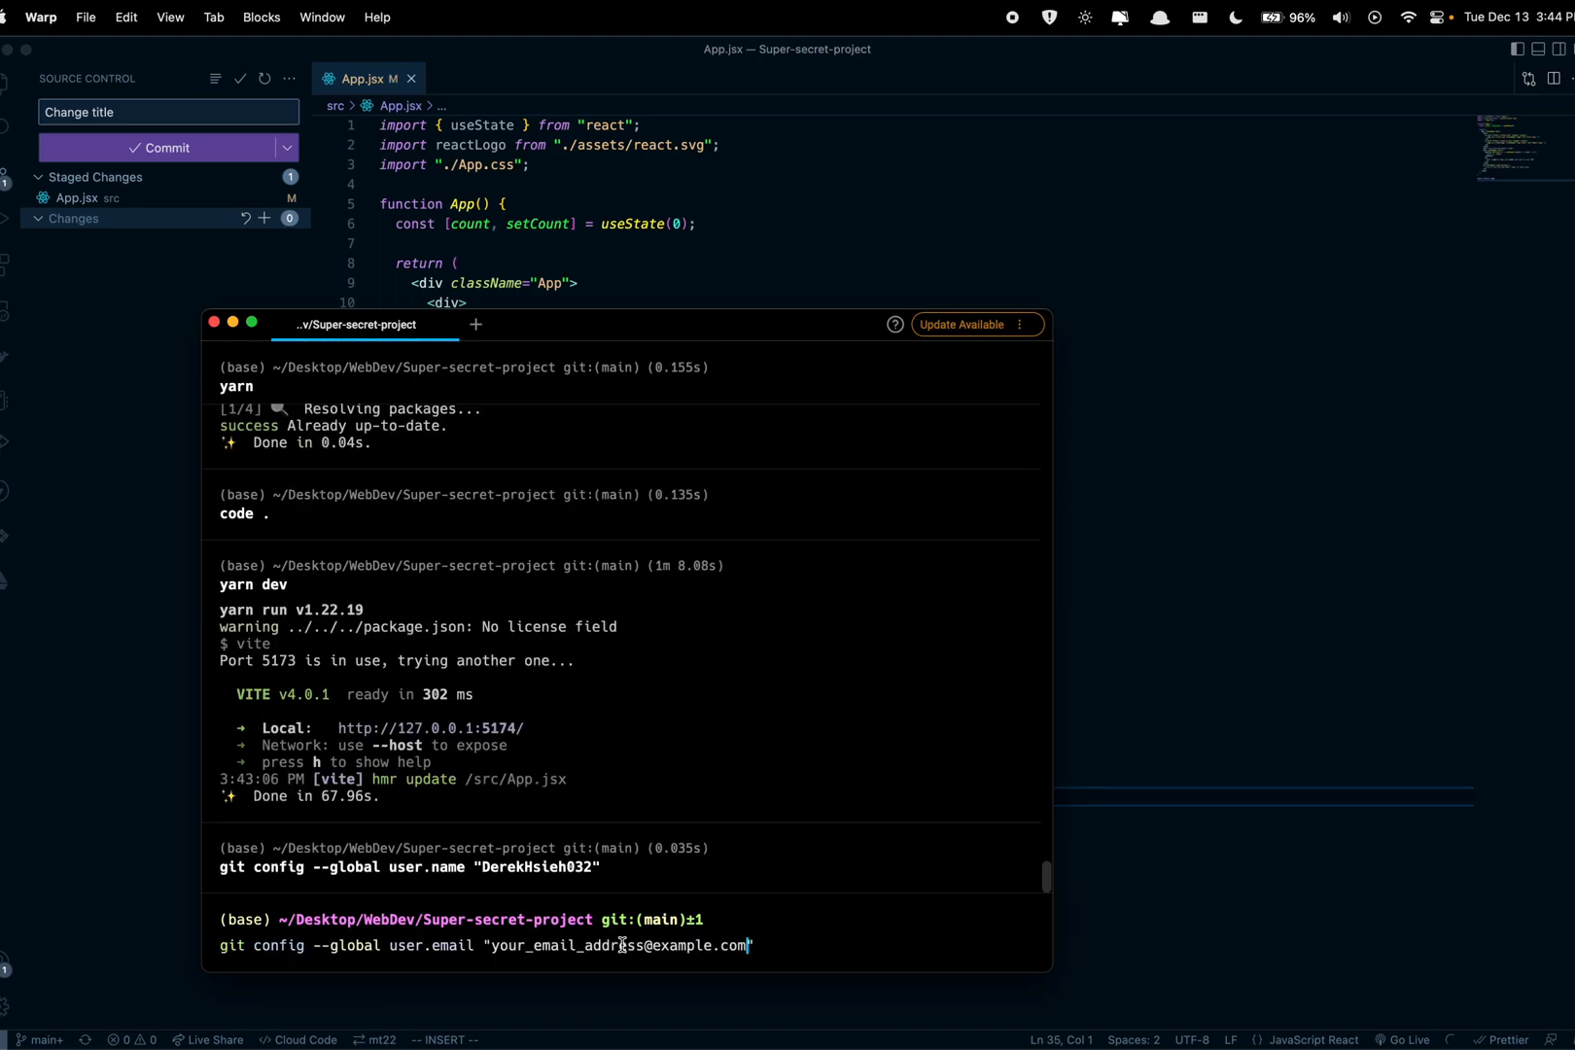
pyautogui.press('Backspace')
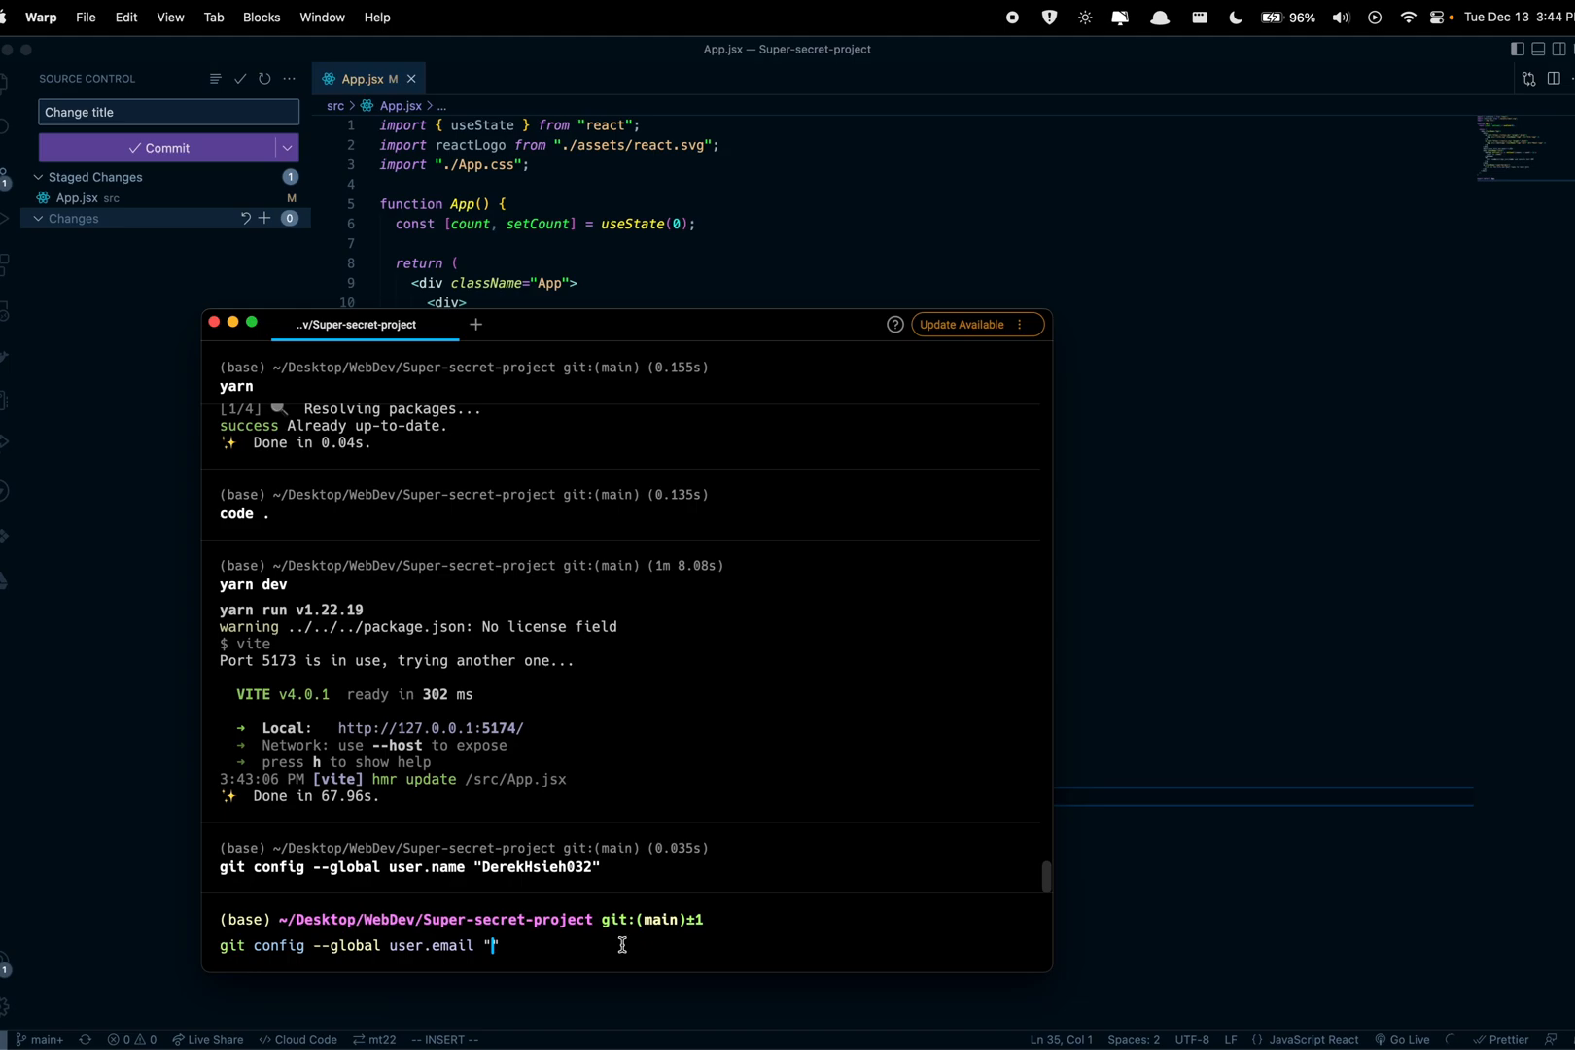
pyautogui.write('git')
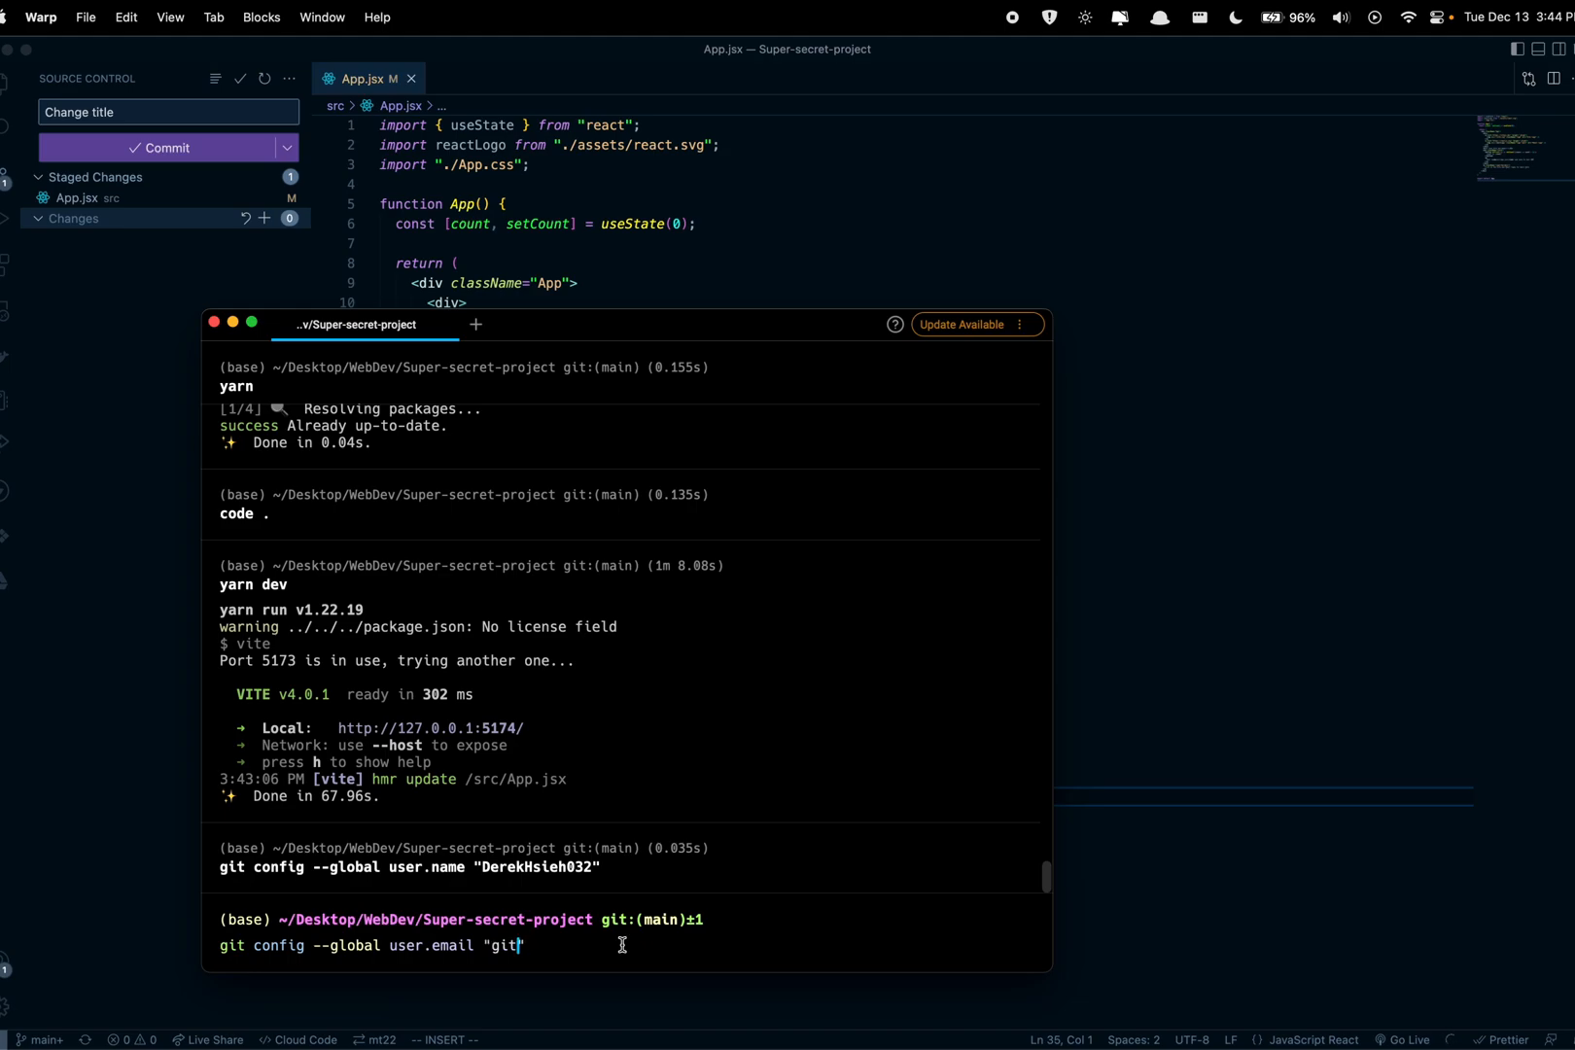
pyautogui.press('Backspace')
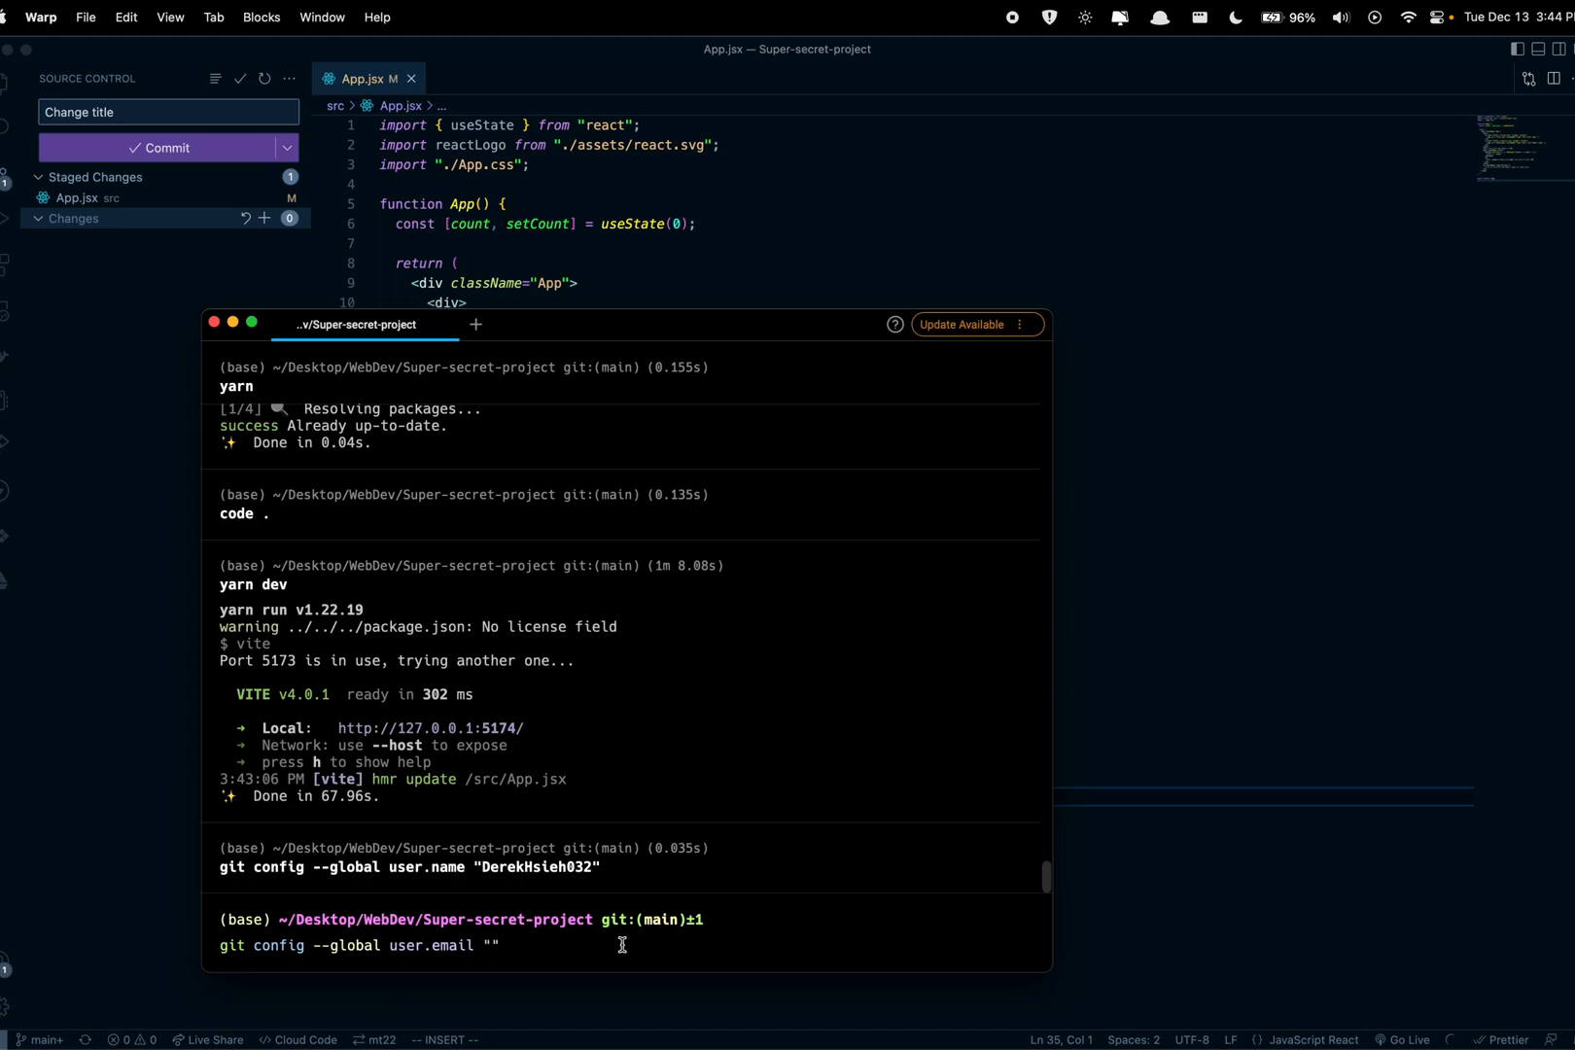
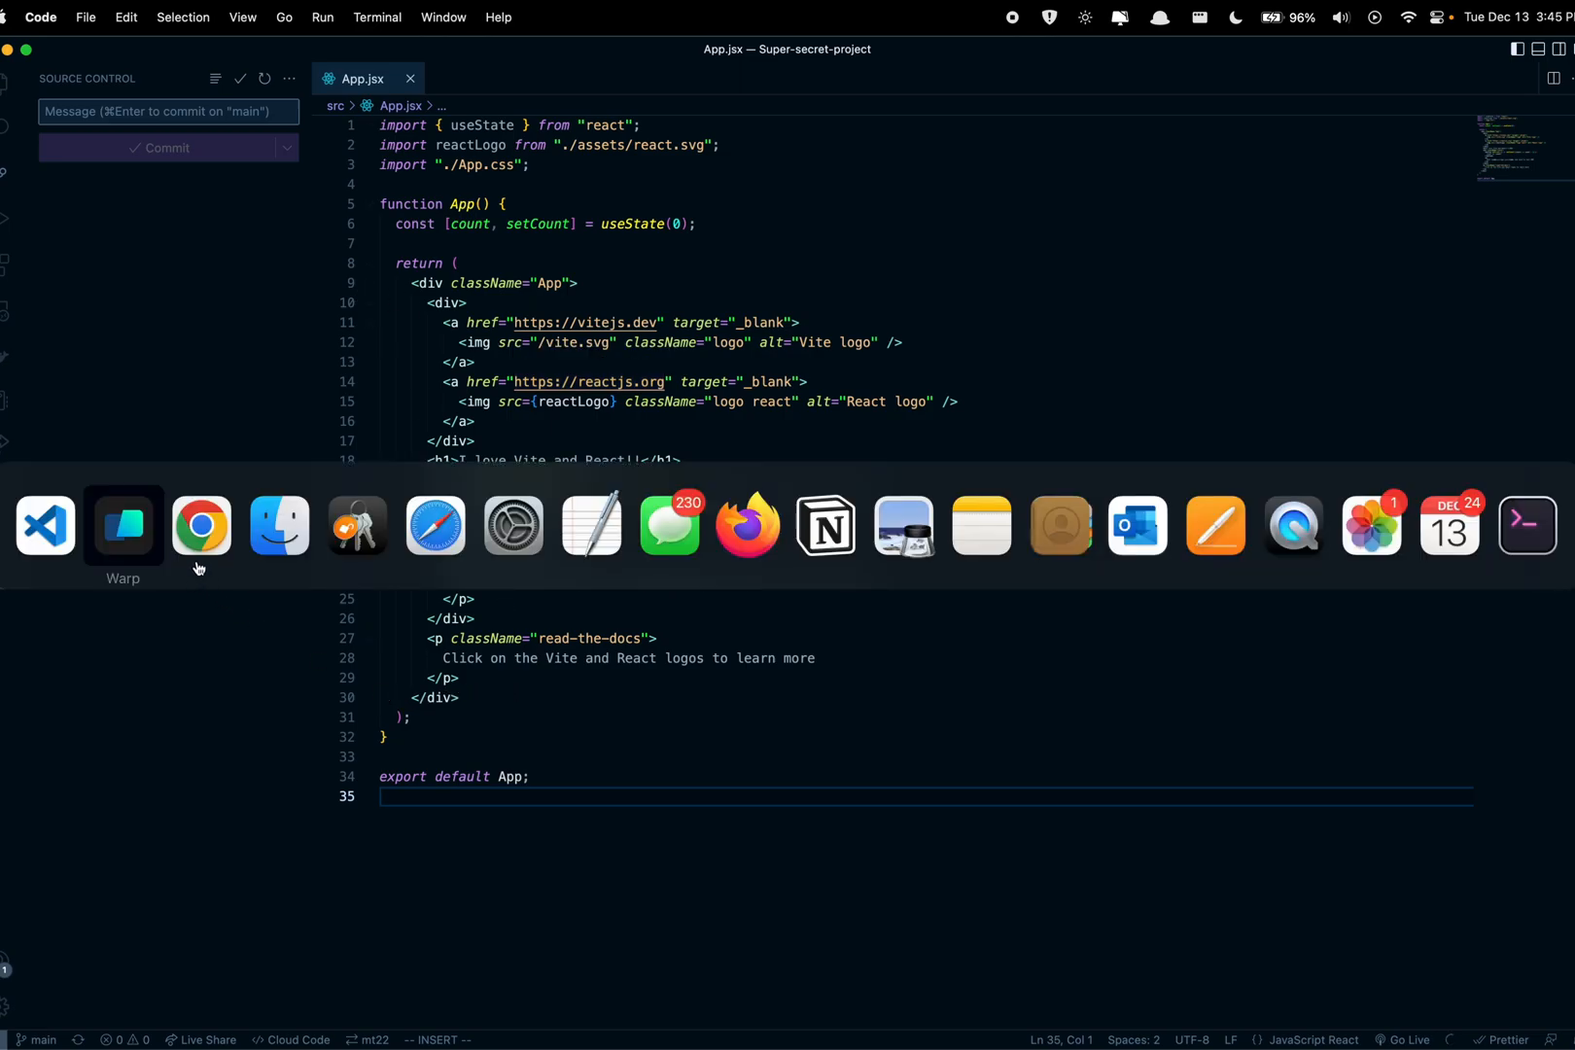
# Open Super-secret-project from the GitHub dashboard and view its code page
pyautogui.click(201, 524)
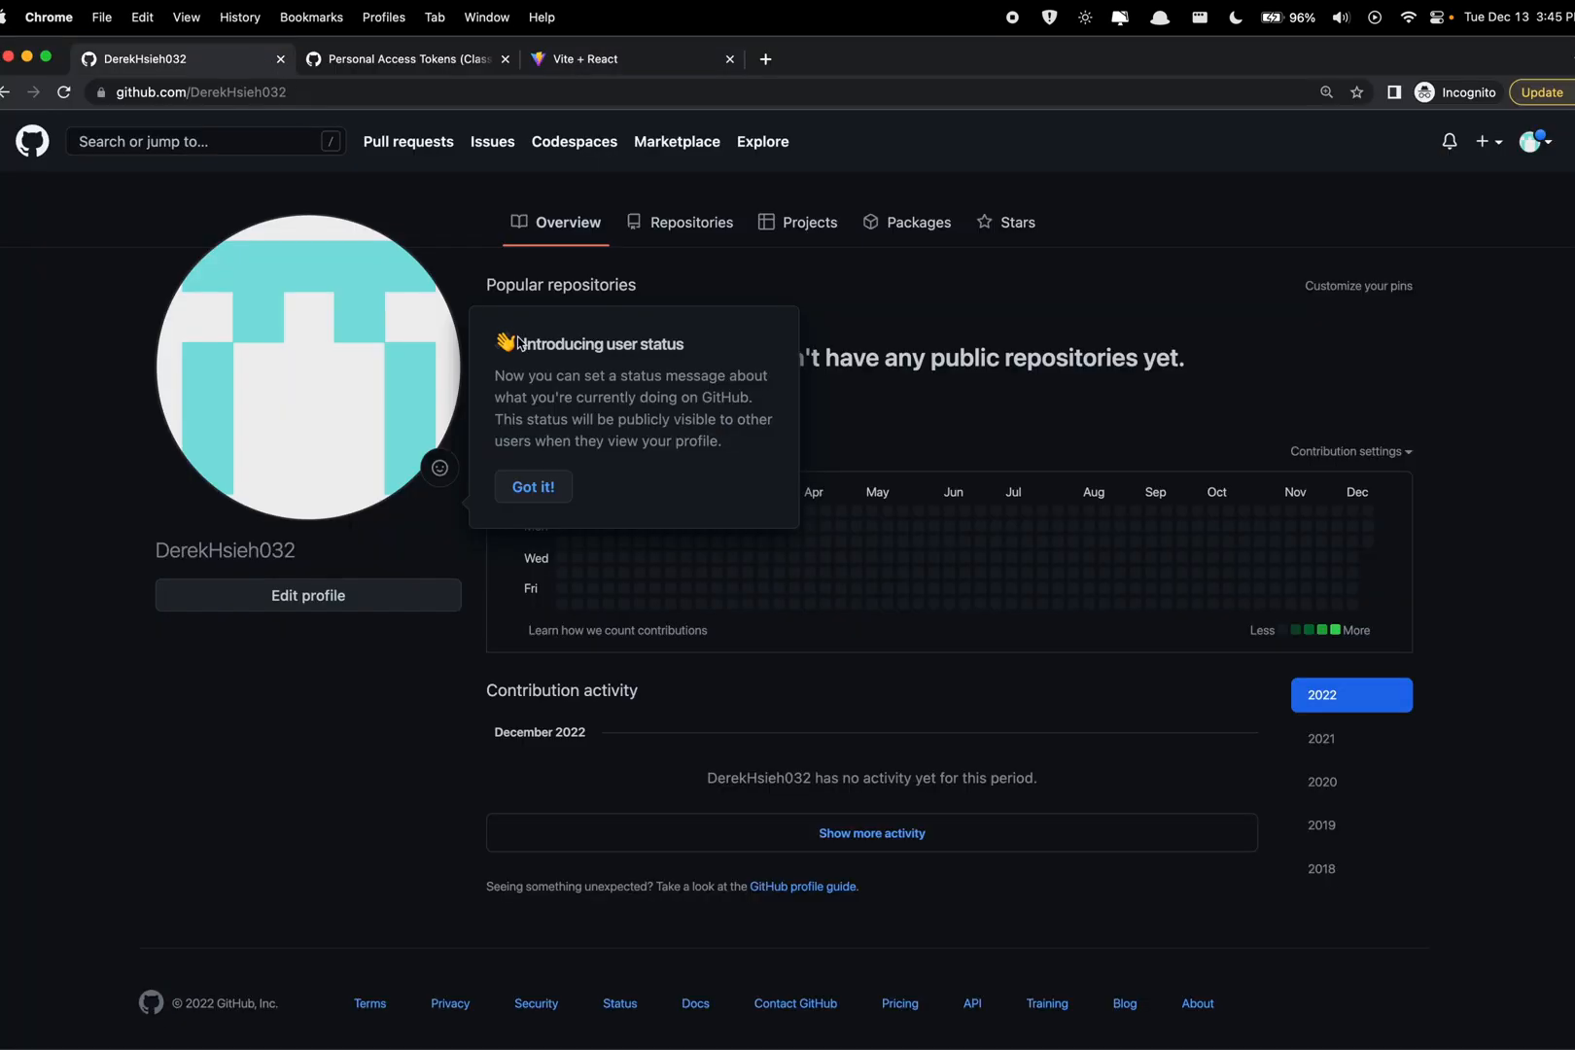
pyautogui.click(31, 141)
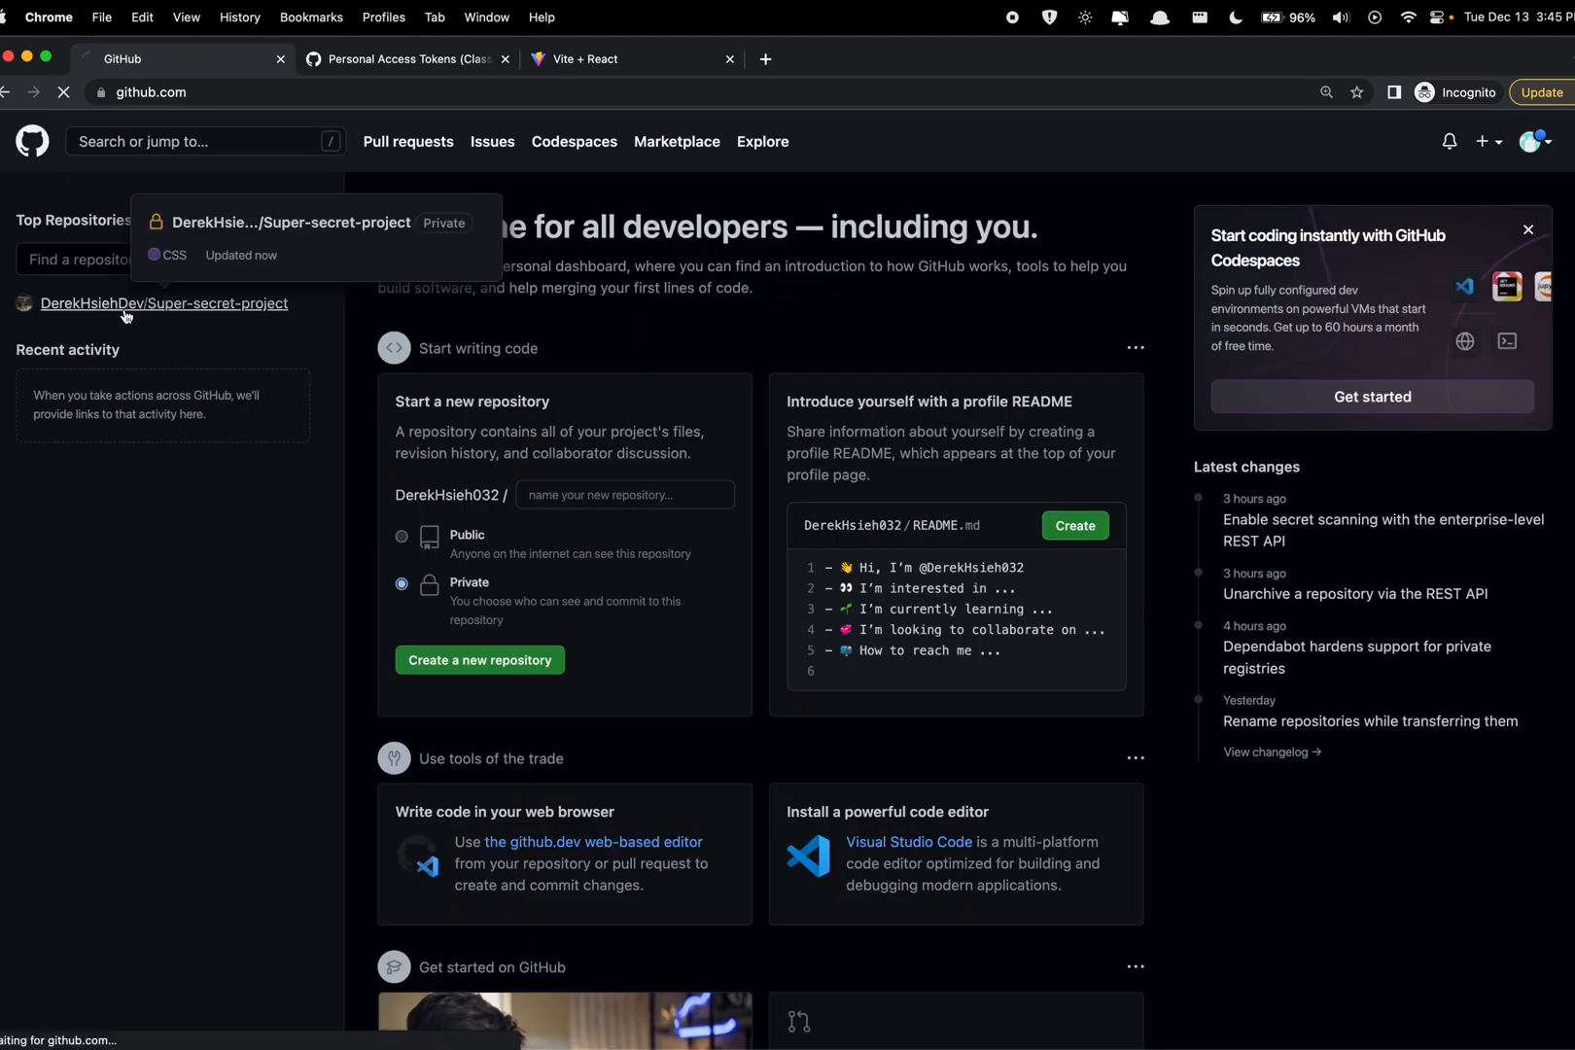
pyautogui.click(164, 302)
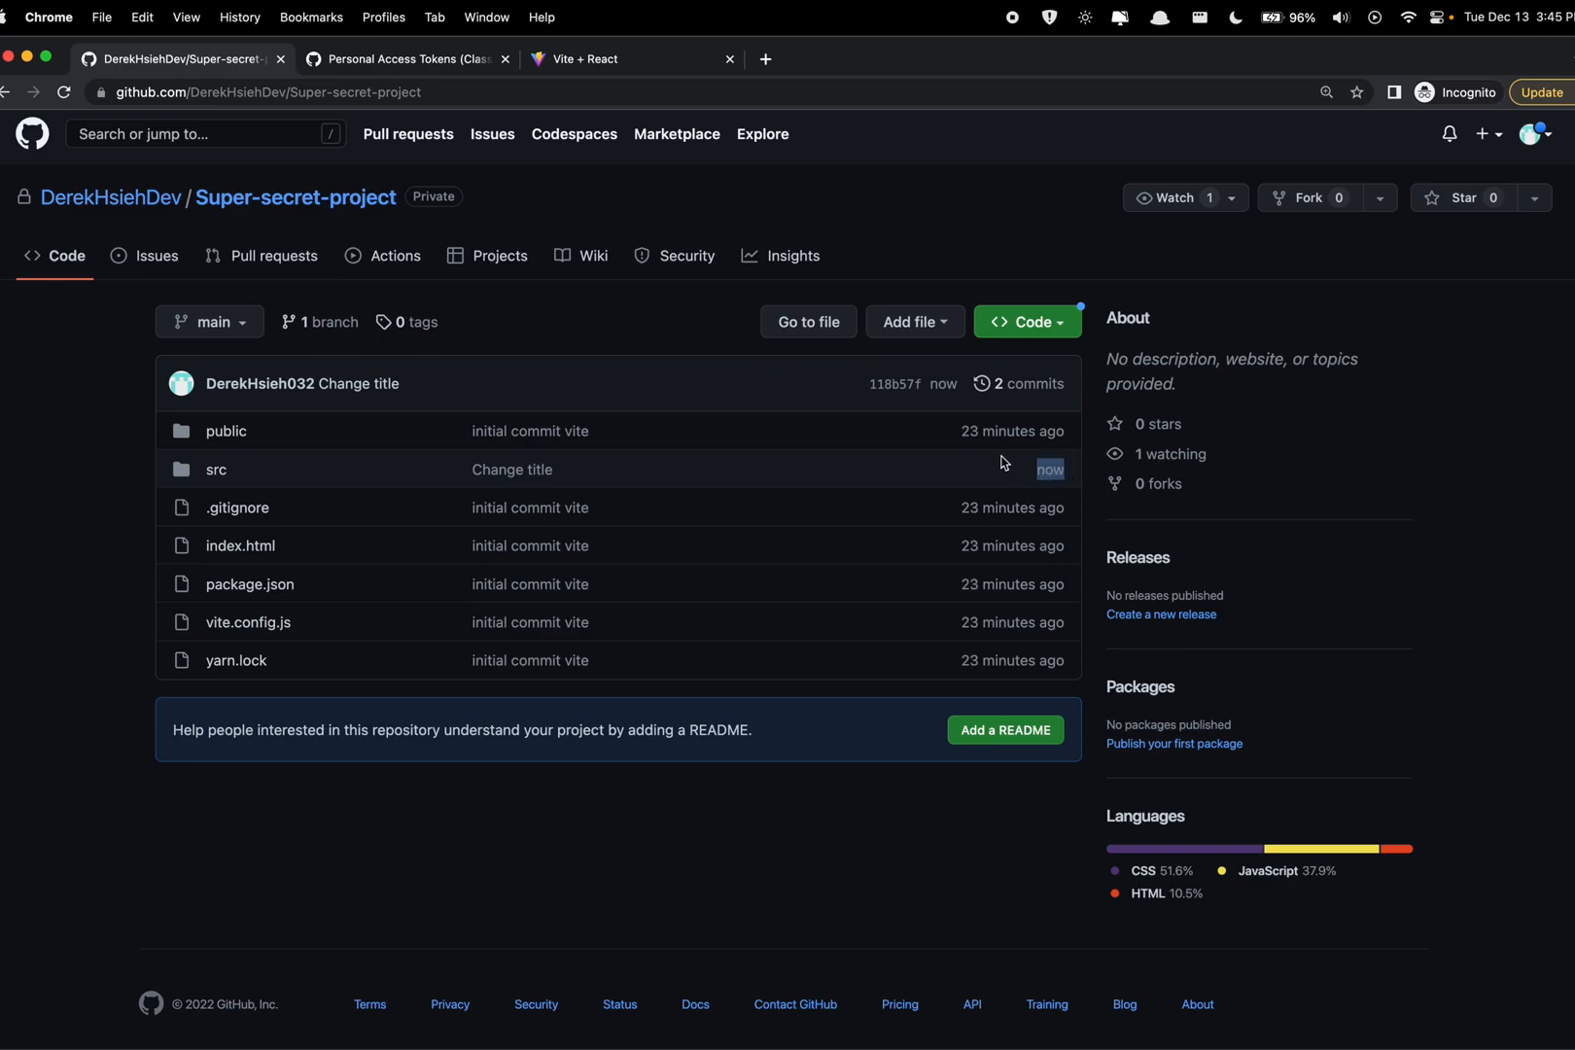
pyautogui.moveTo(768, 505)
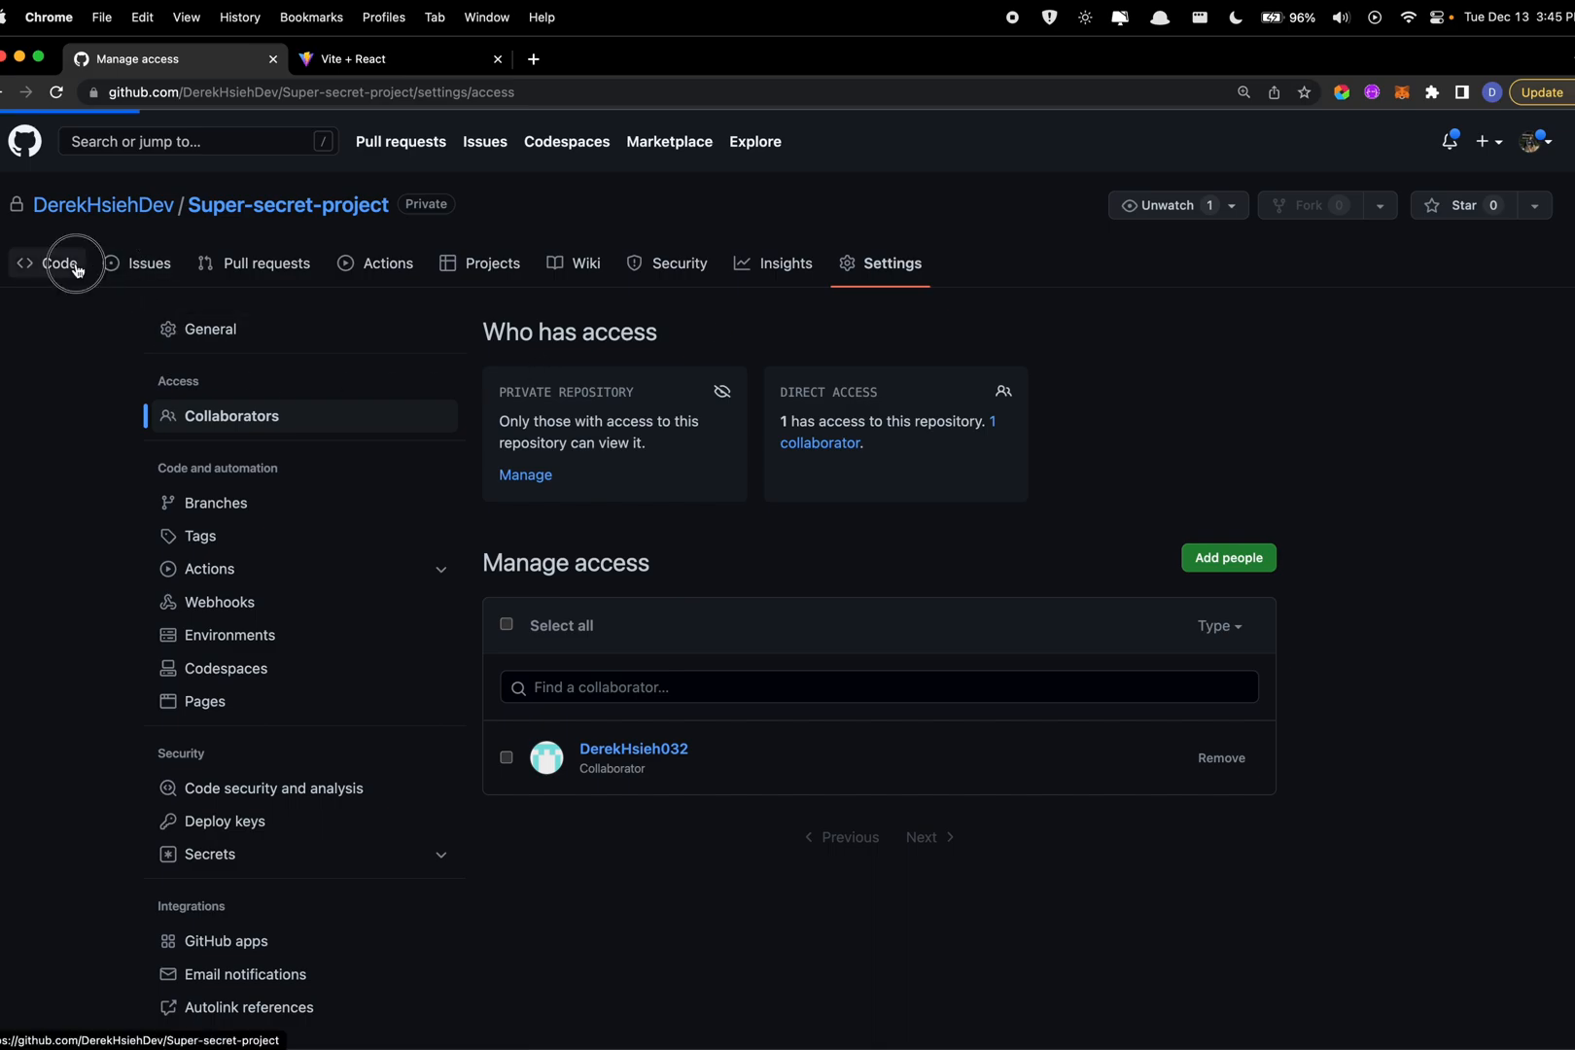
pyautogui.click(59, 263)
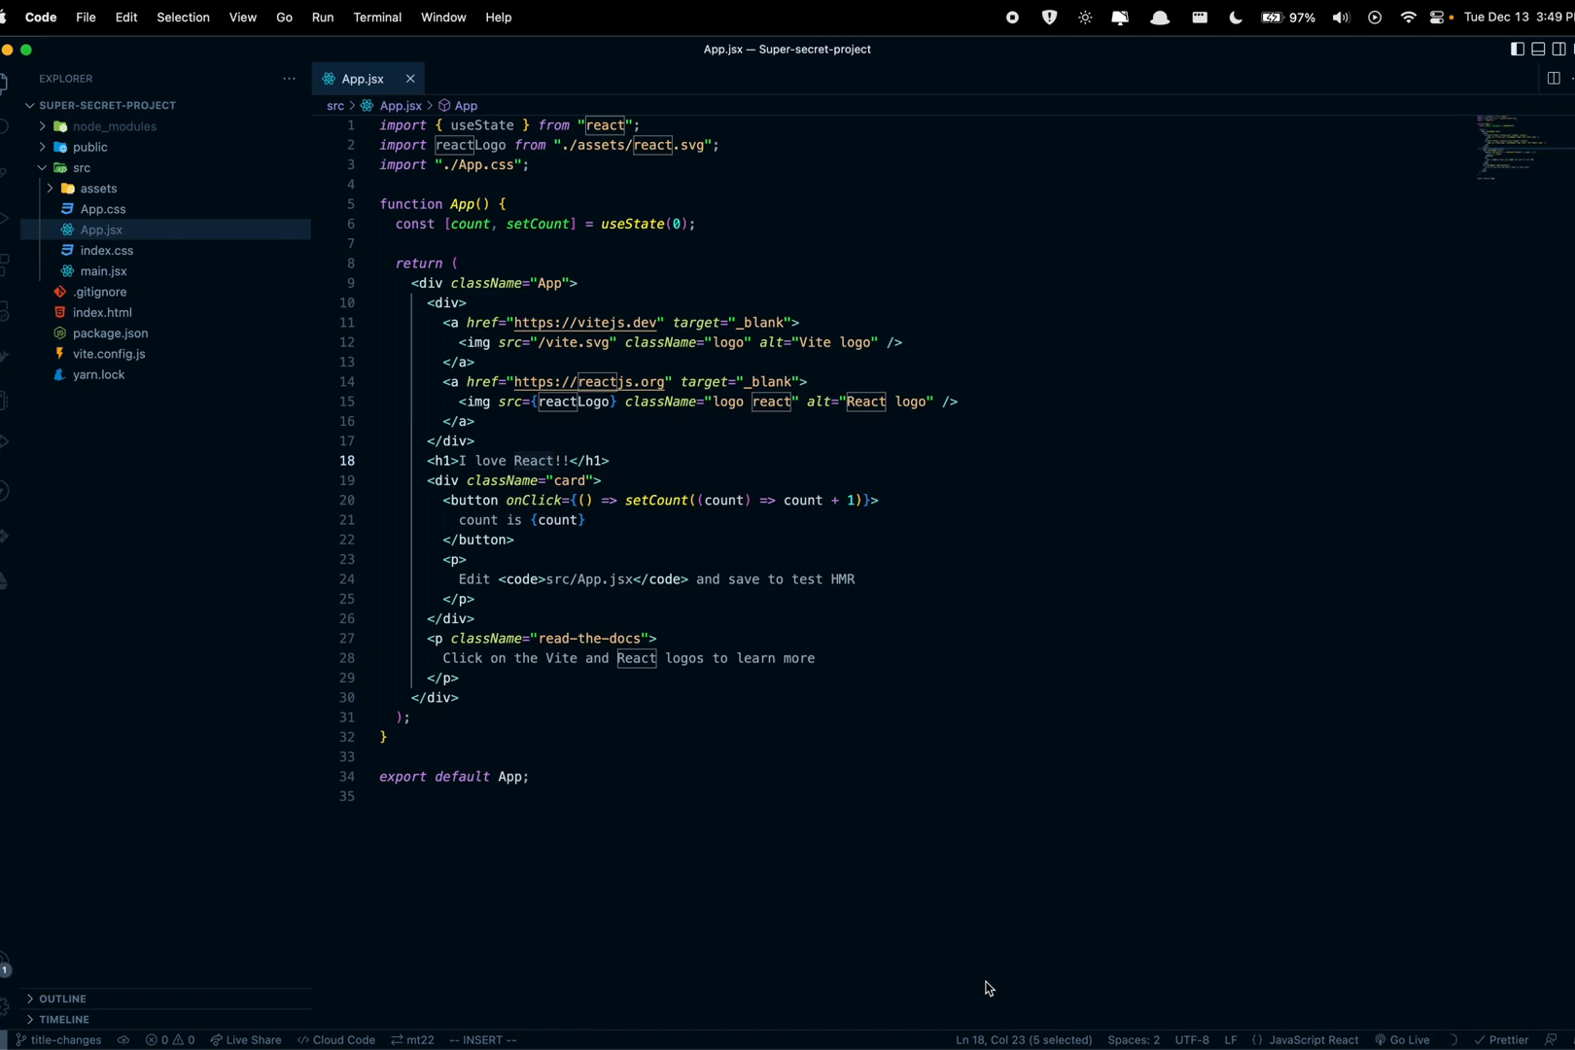
pyautogui.moveTo(738, 630)
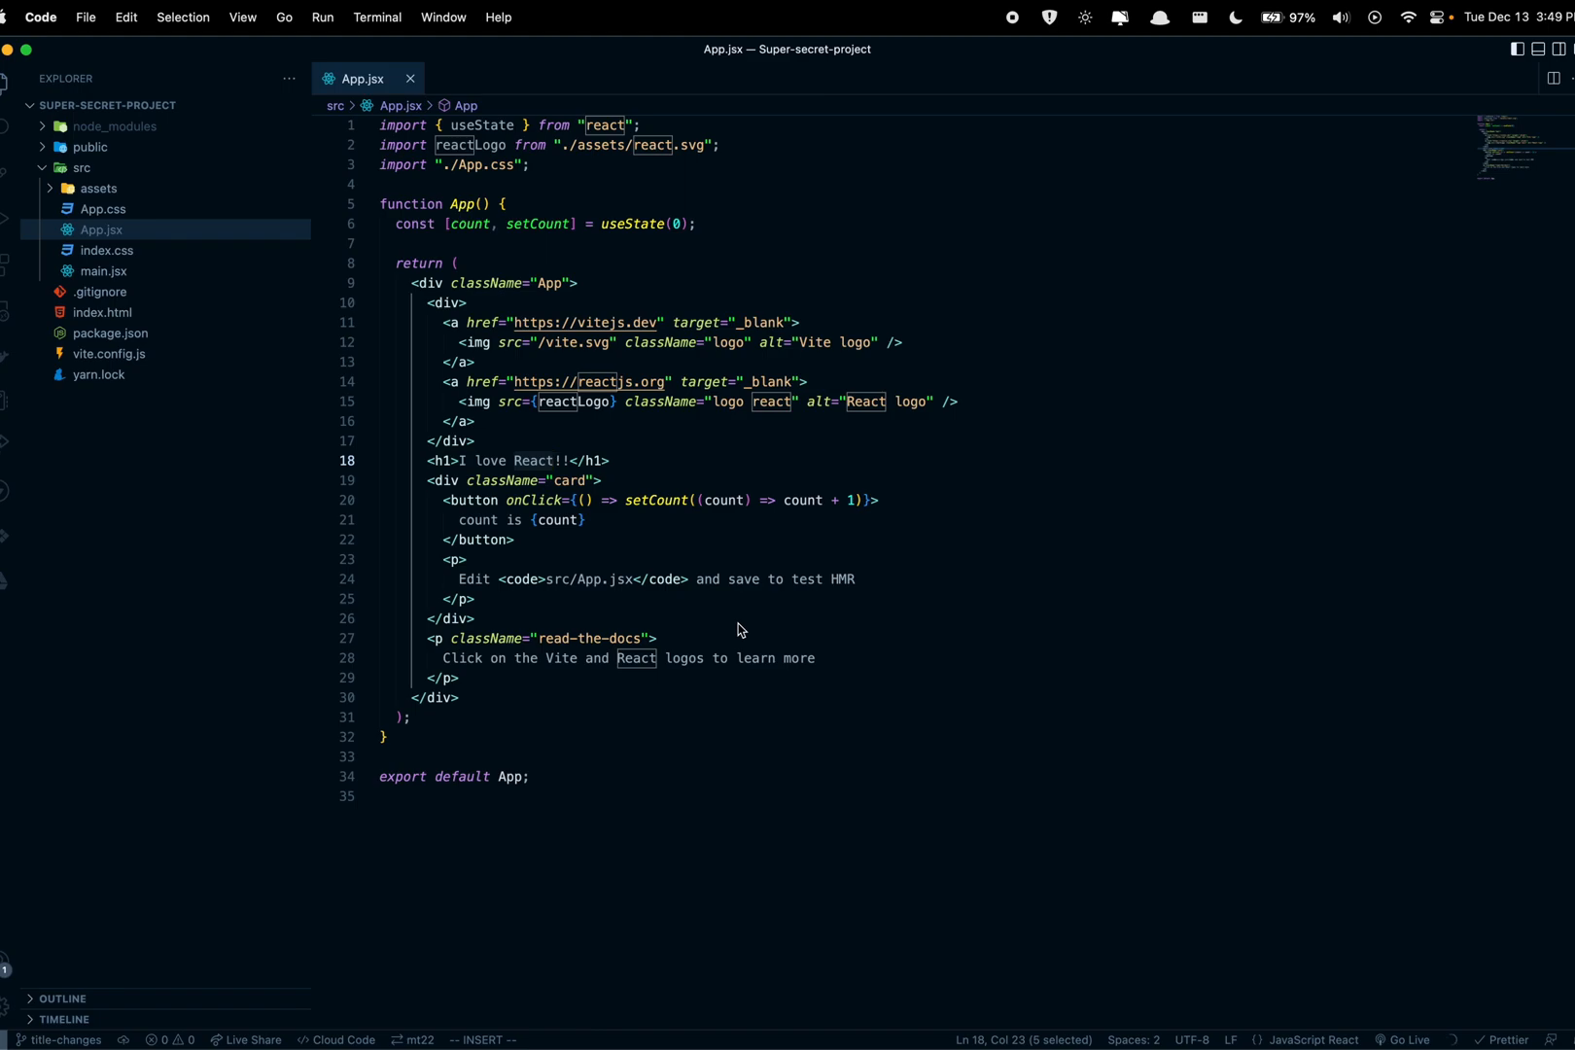
pyautogui.moveTo(728, 612)
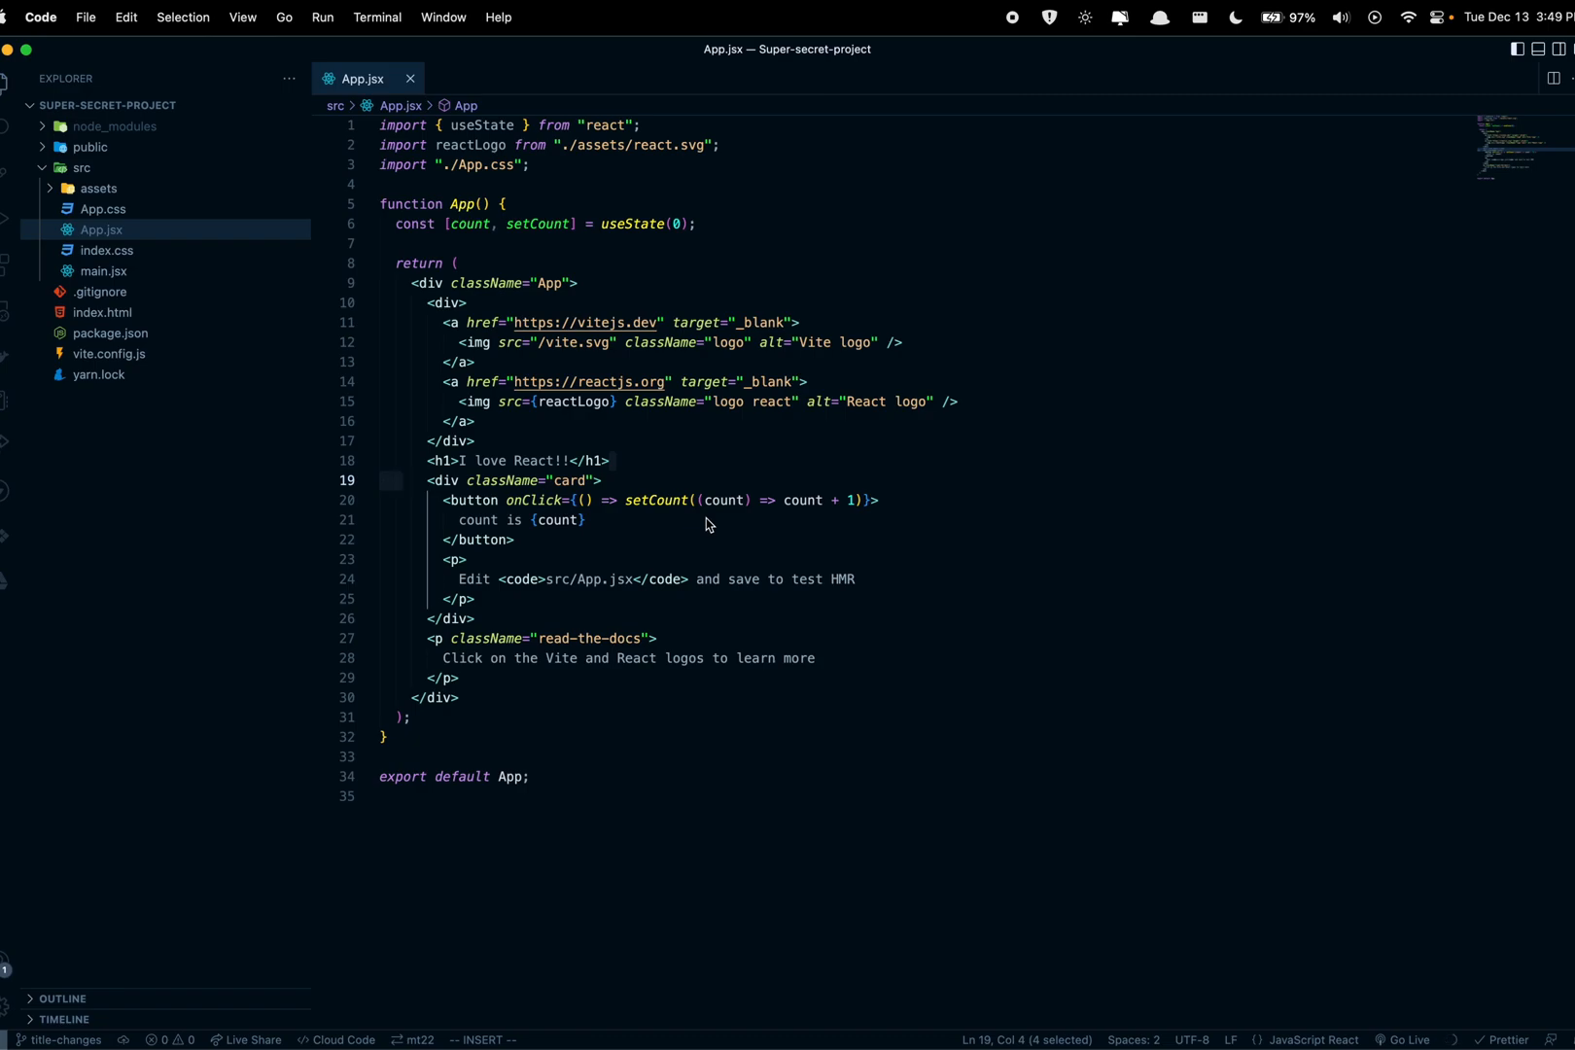
pyautogui.click(610, 459)
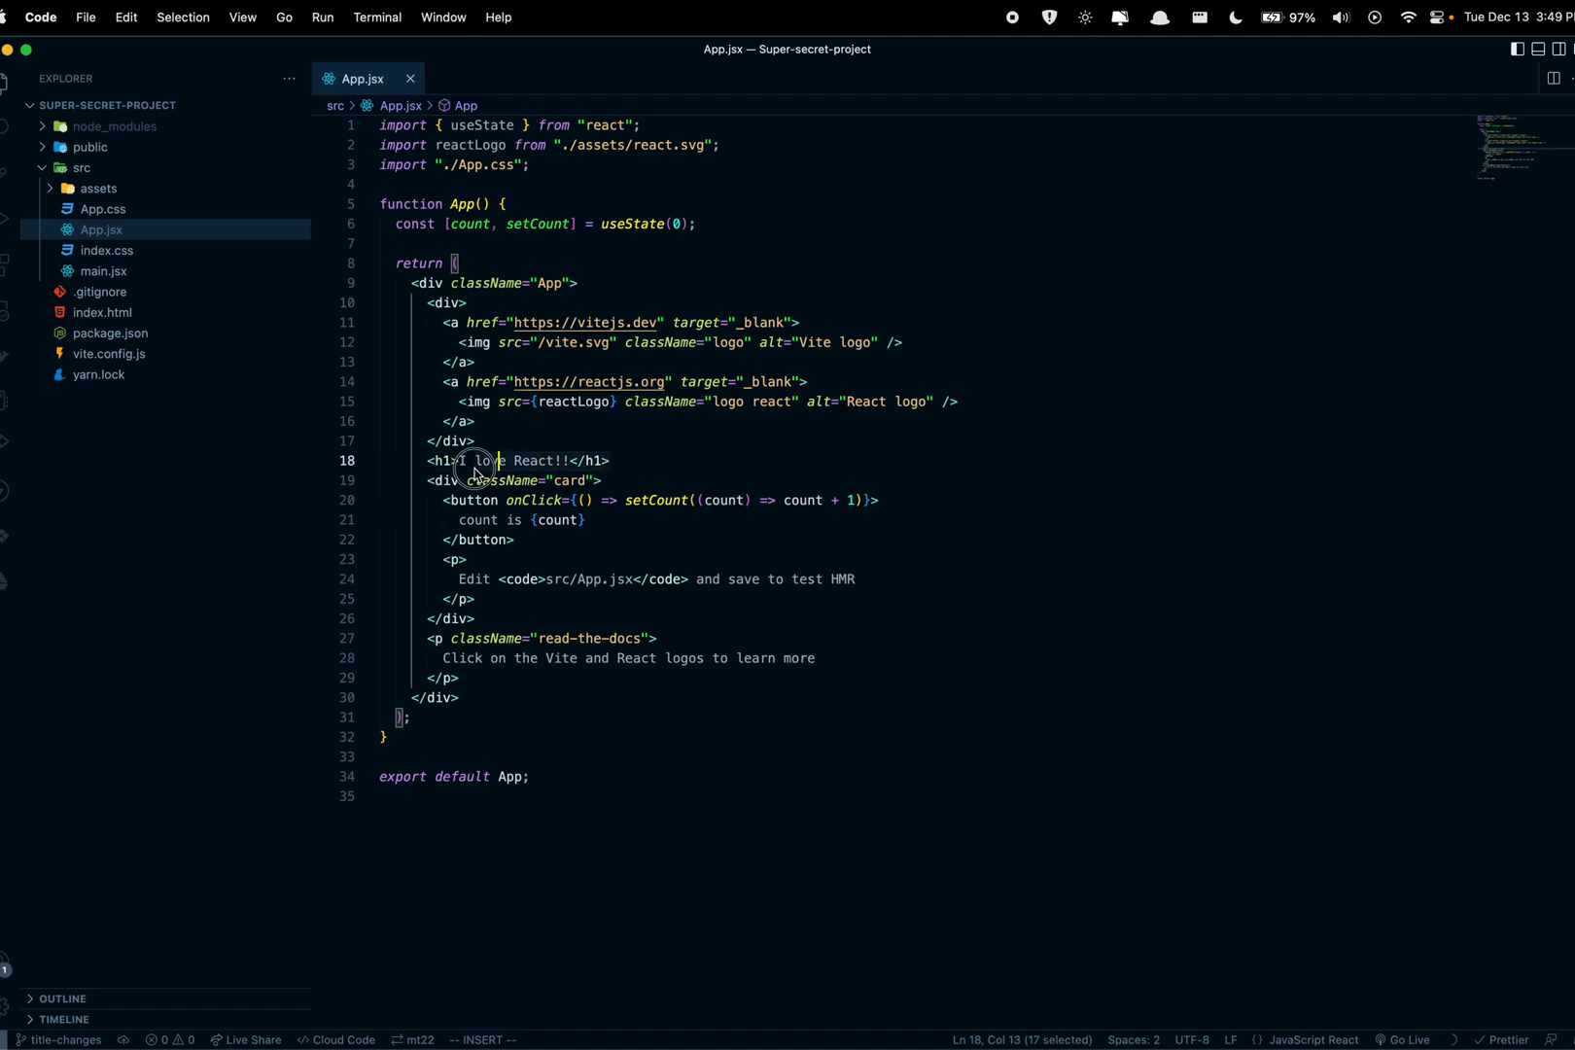
pyautogui.click(430, 460)
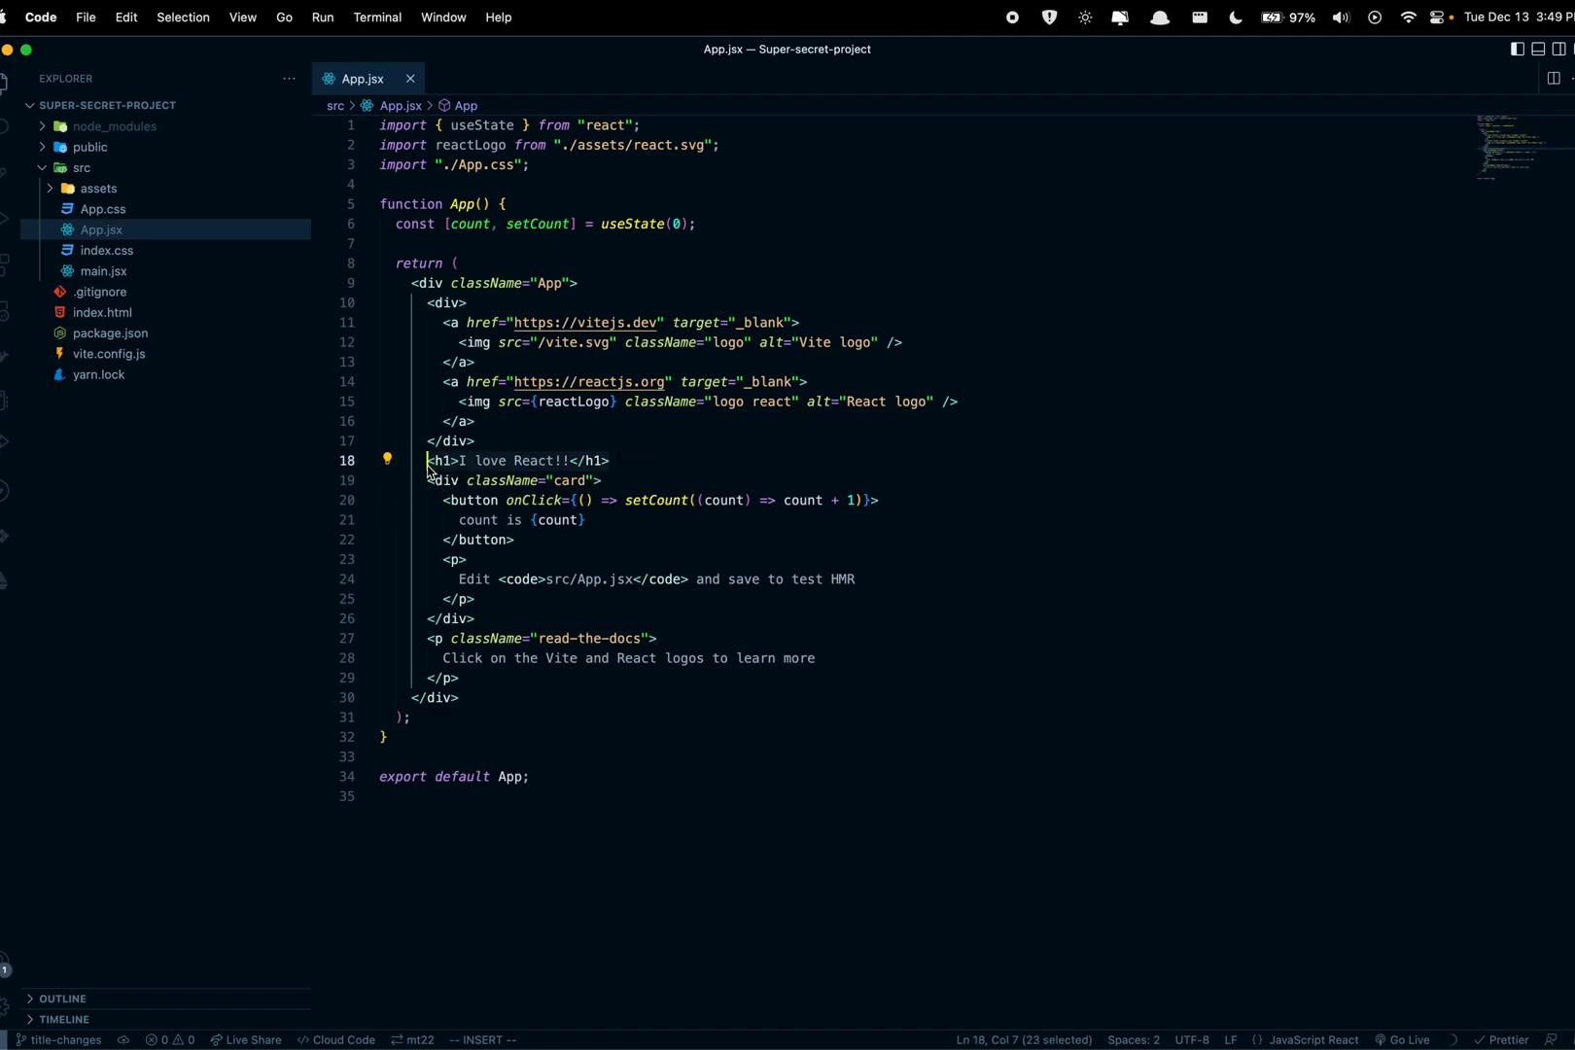
pyautogui.moveTo(635, 467)
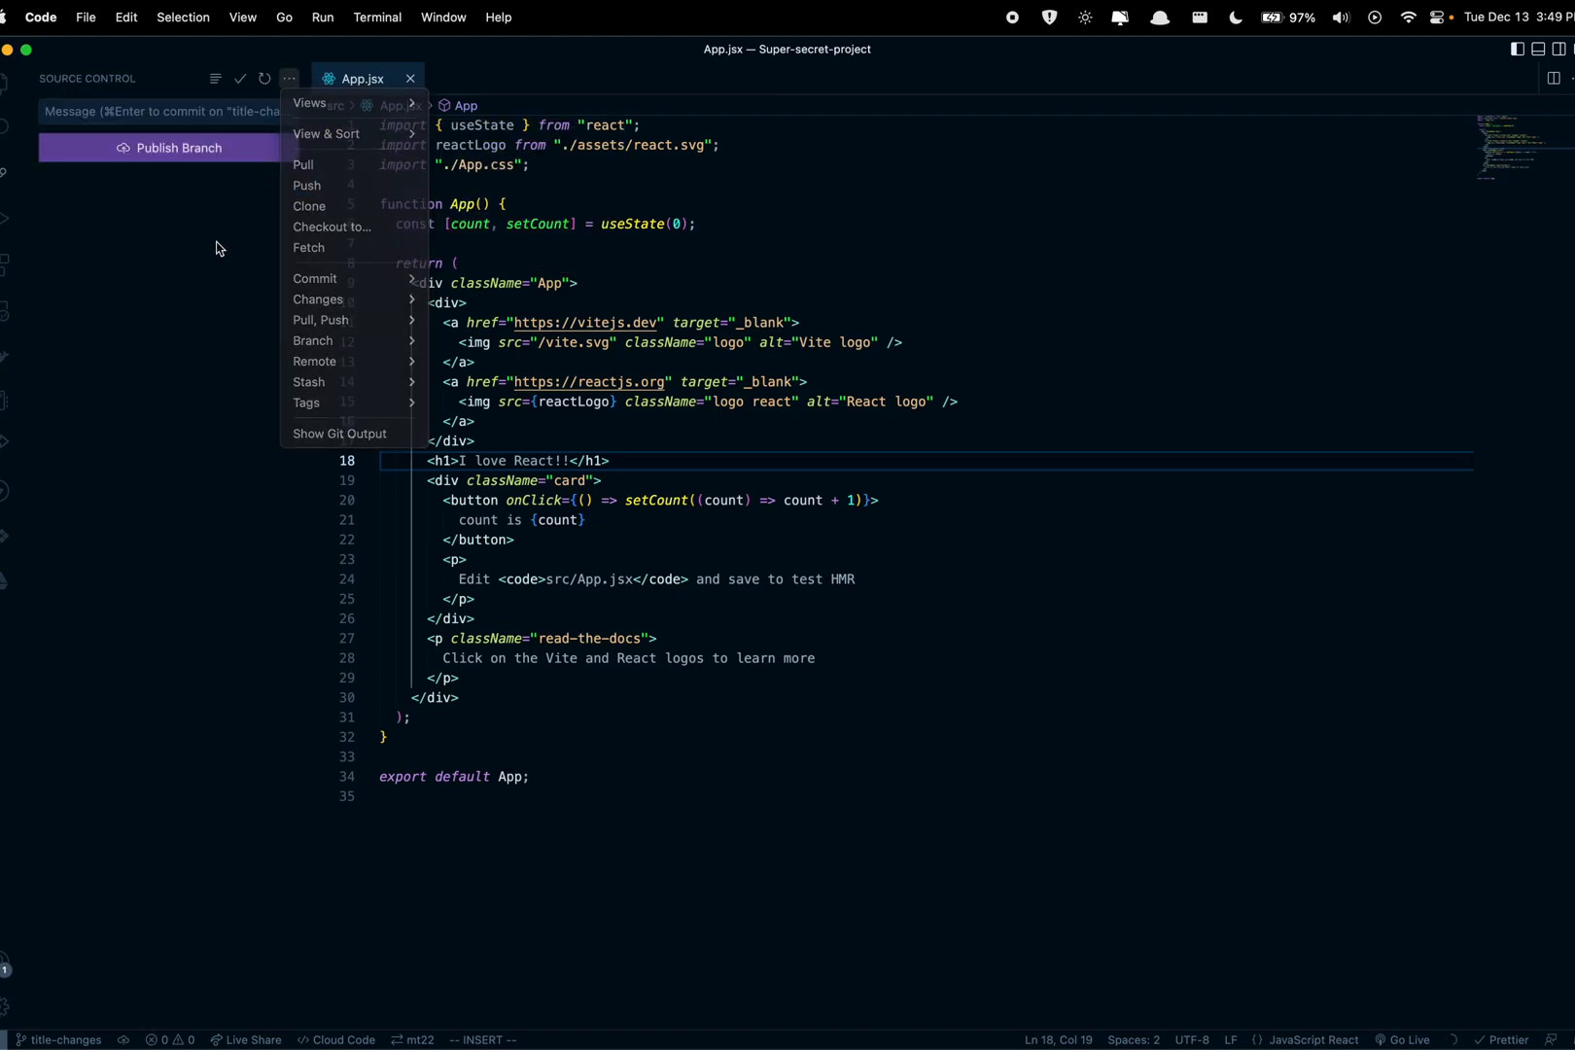
pyautogui.moveTo(322, 320)
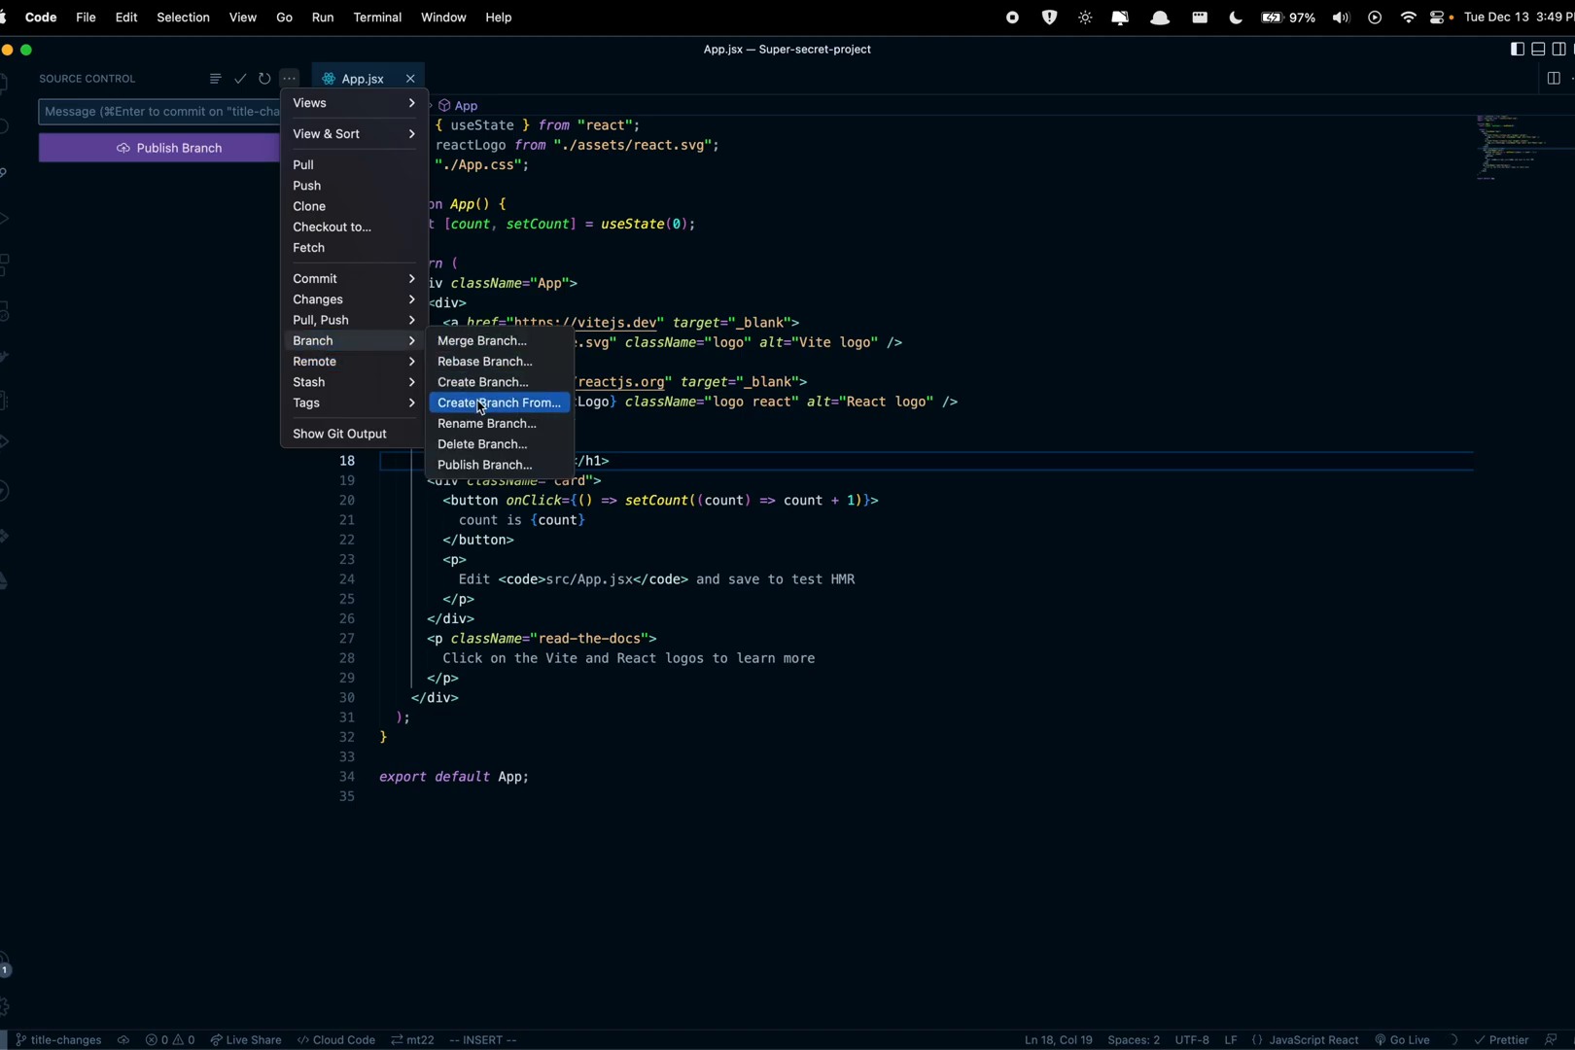
# Create a new branch from a base, naming it changes-to-title
pyautogui.click(498, 402)
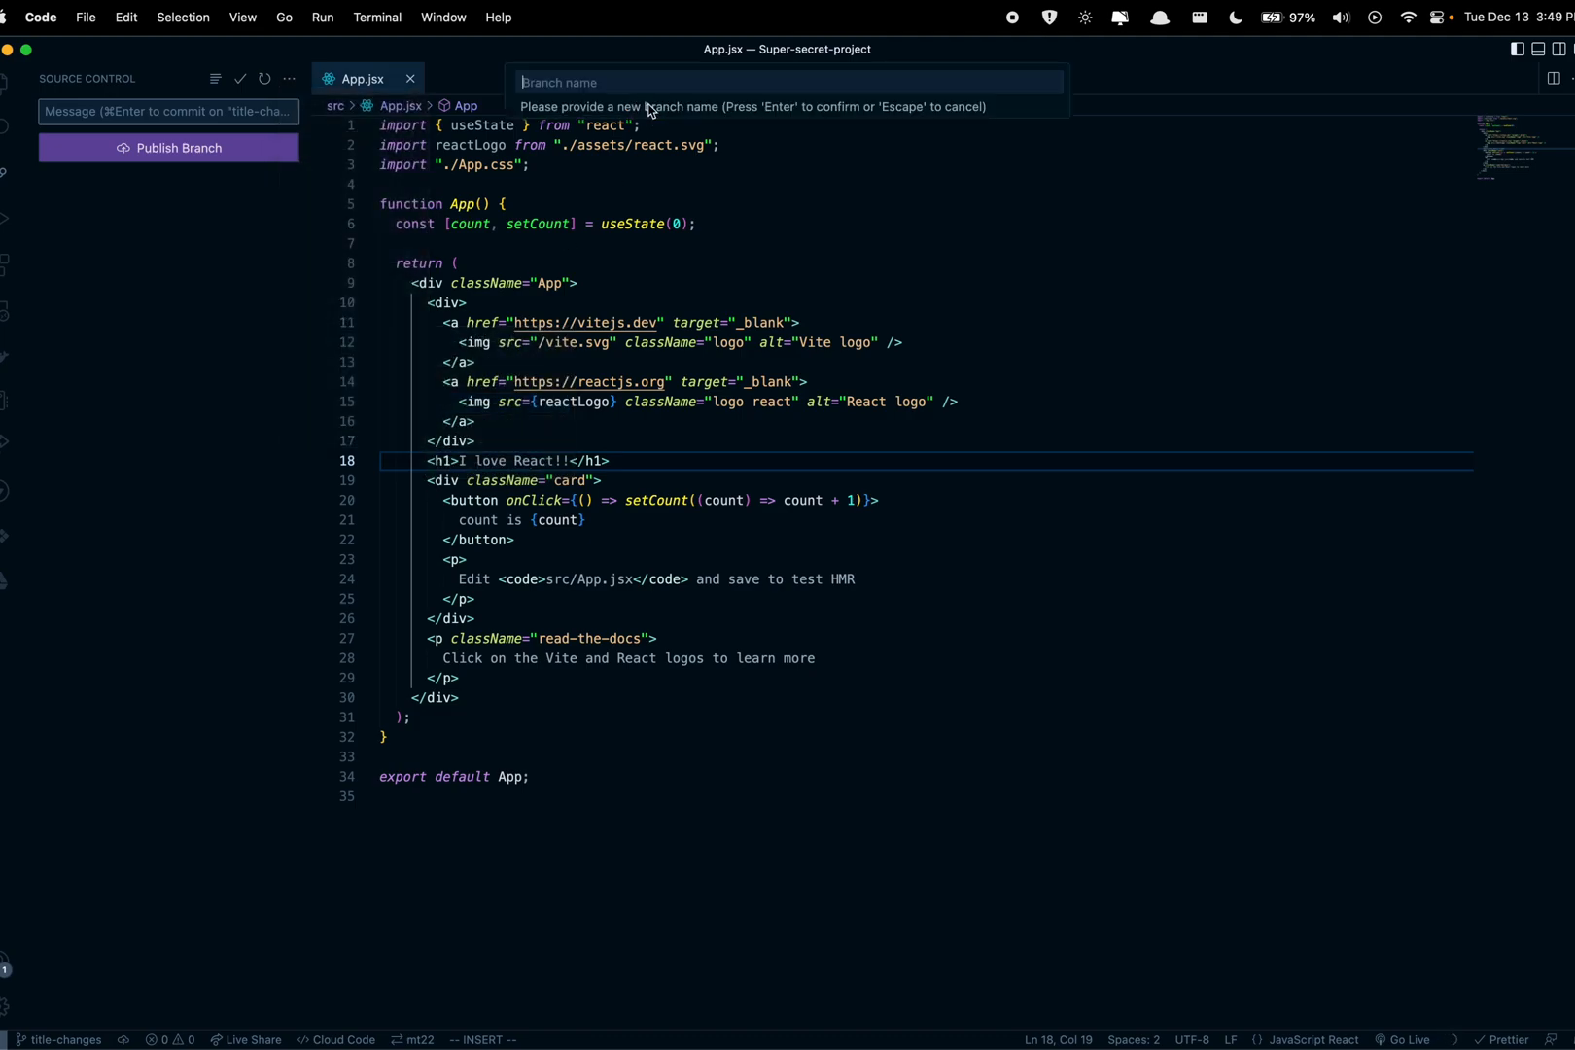
pyautogui.write('changes-to-t')
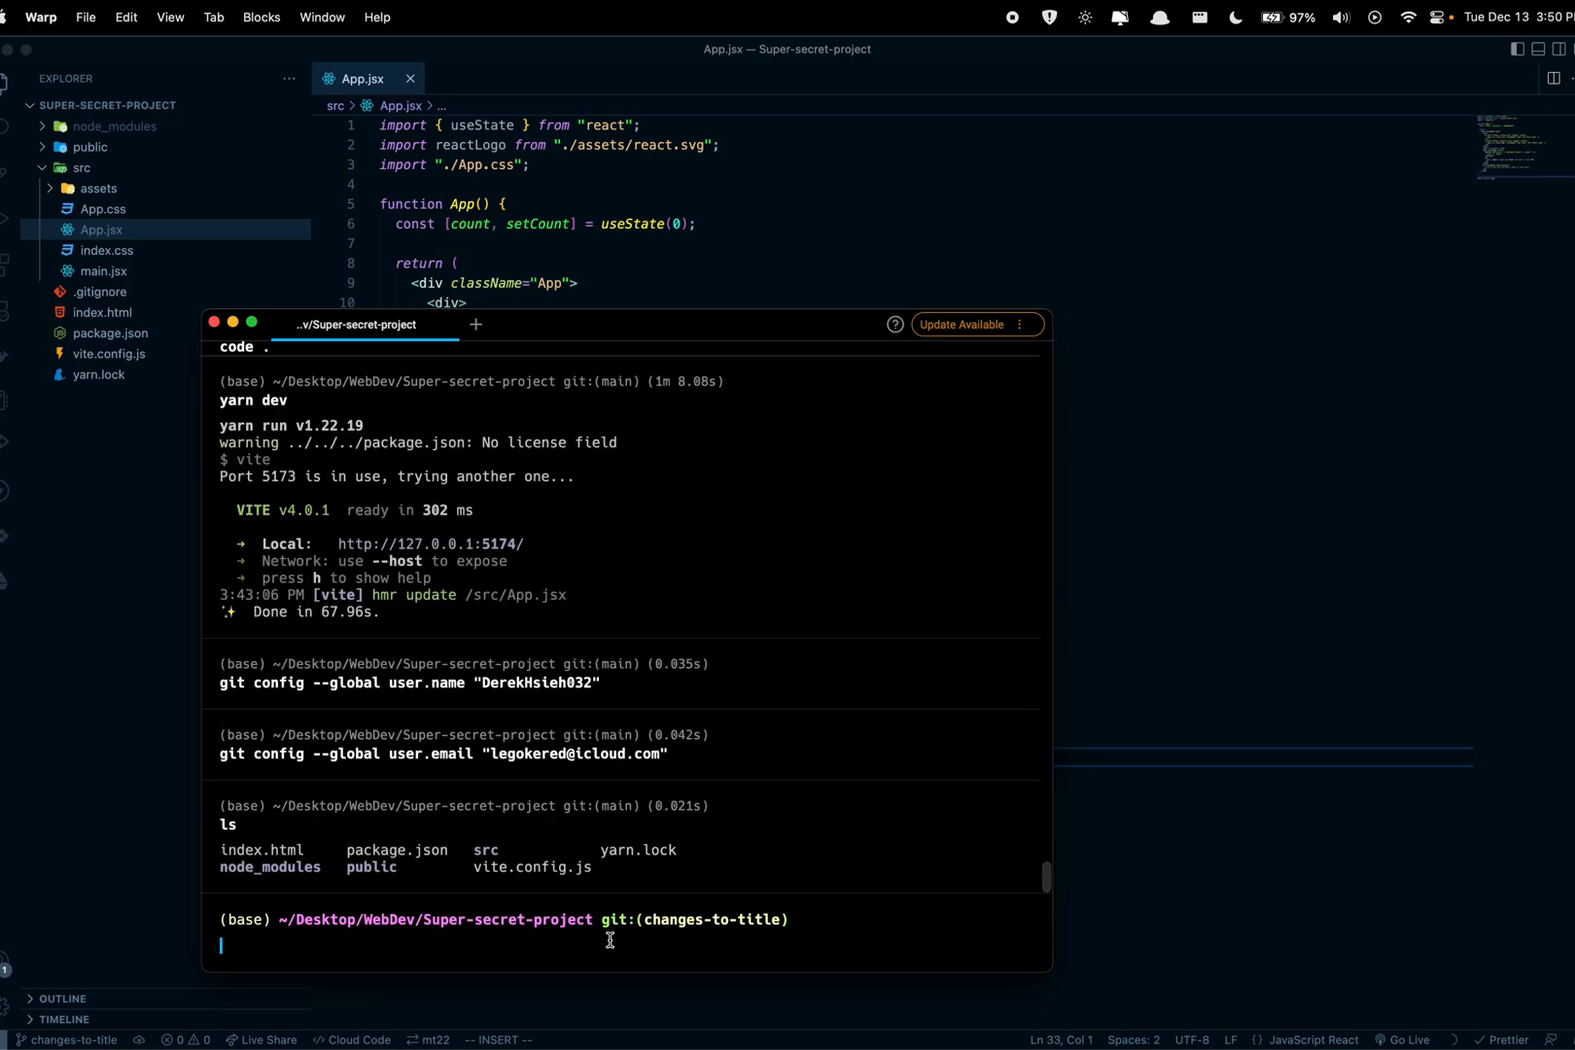
# Run git branch in Warp to list the local branches
pyautogui.write('git brna')
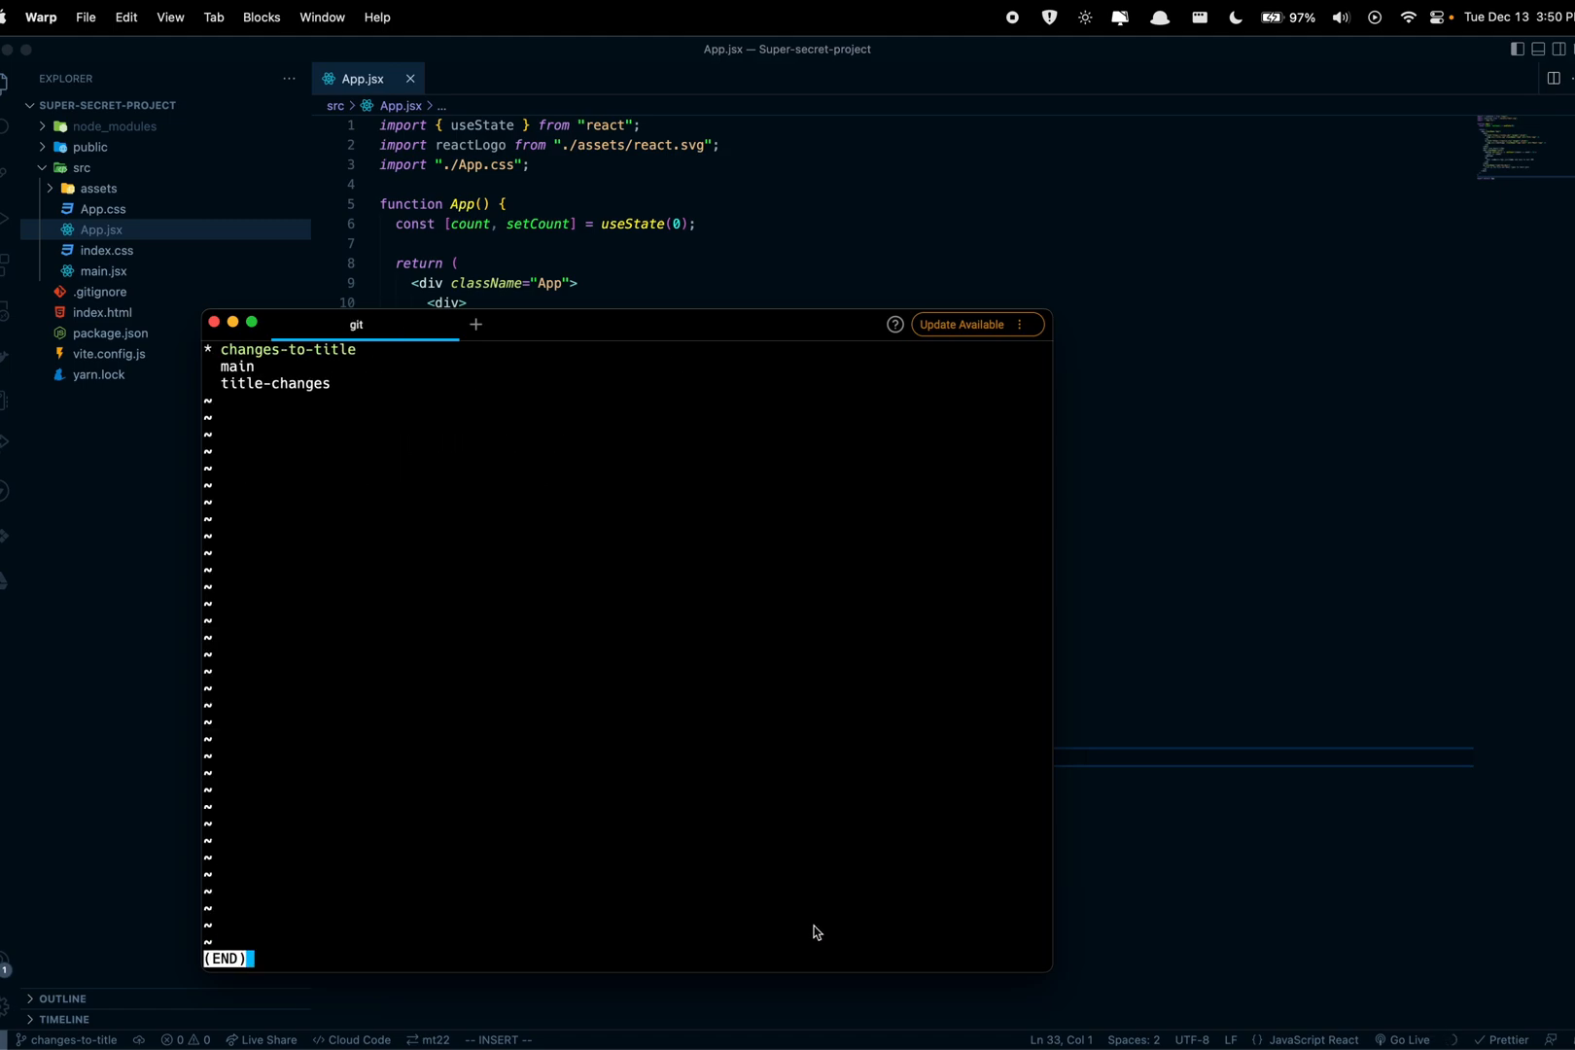
pyautogui.moveTo(242, 386)
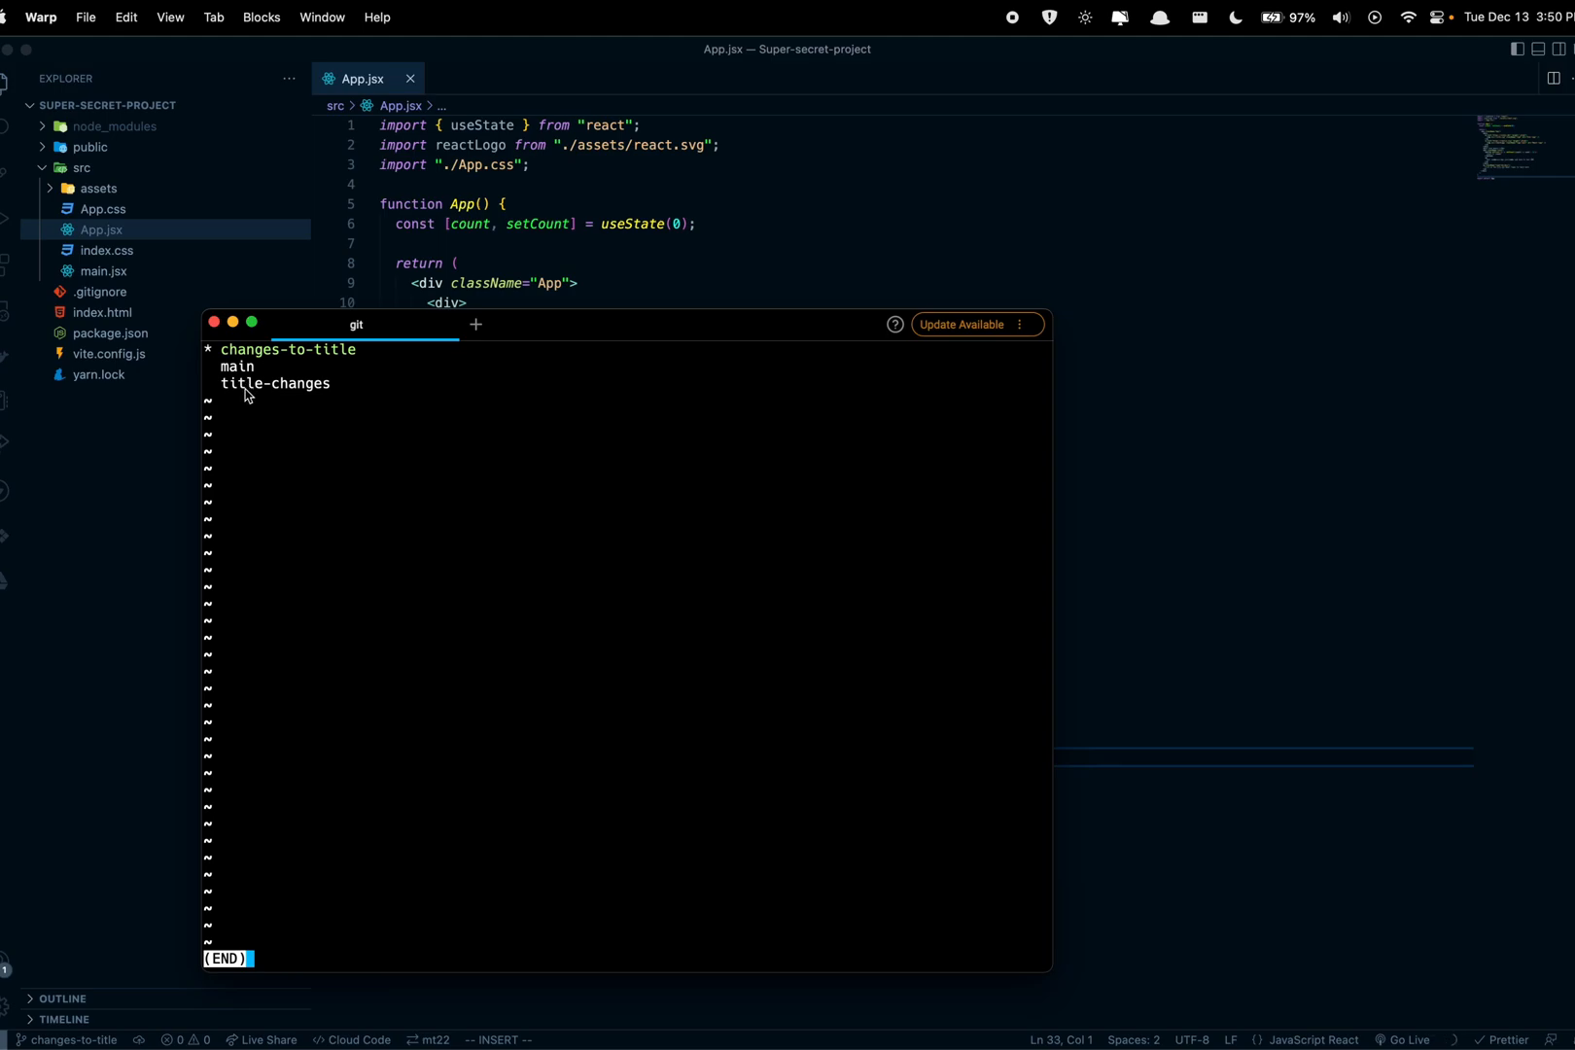
pyautogui.moveTo(245, 358)
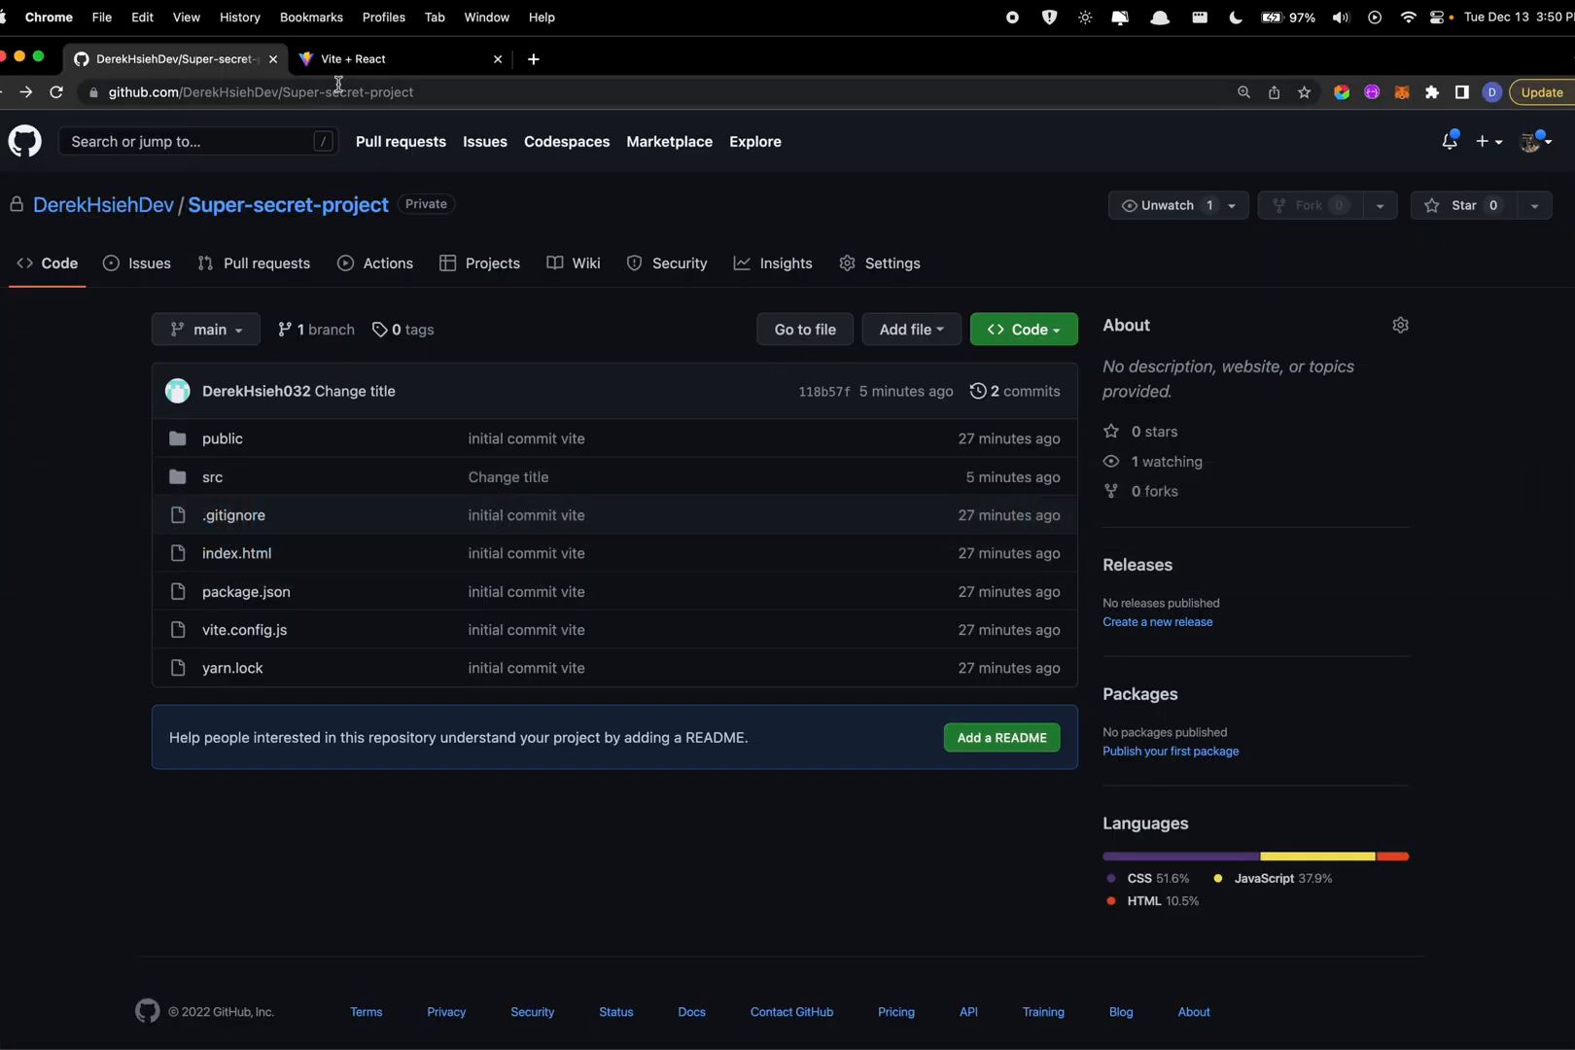
pyautogui.click(400, 58)
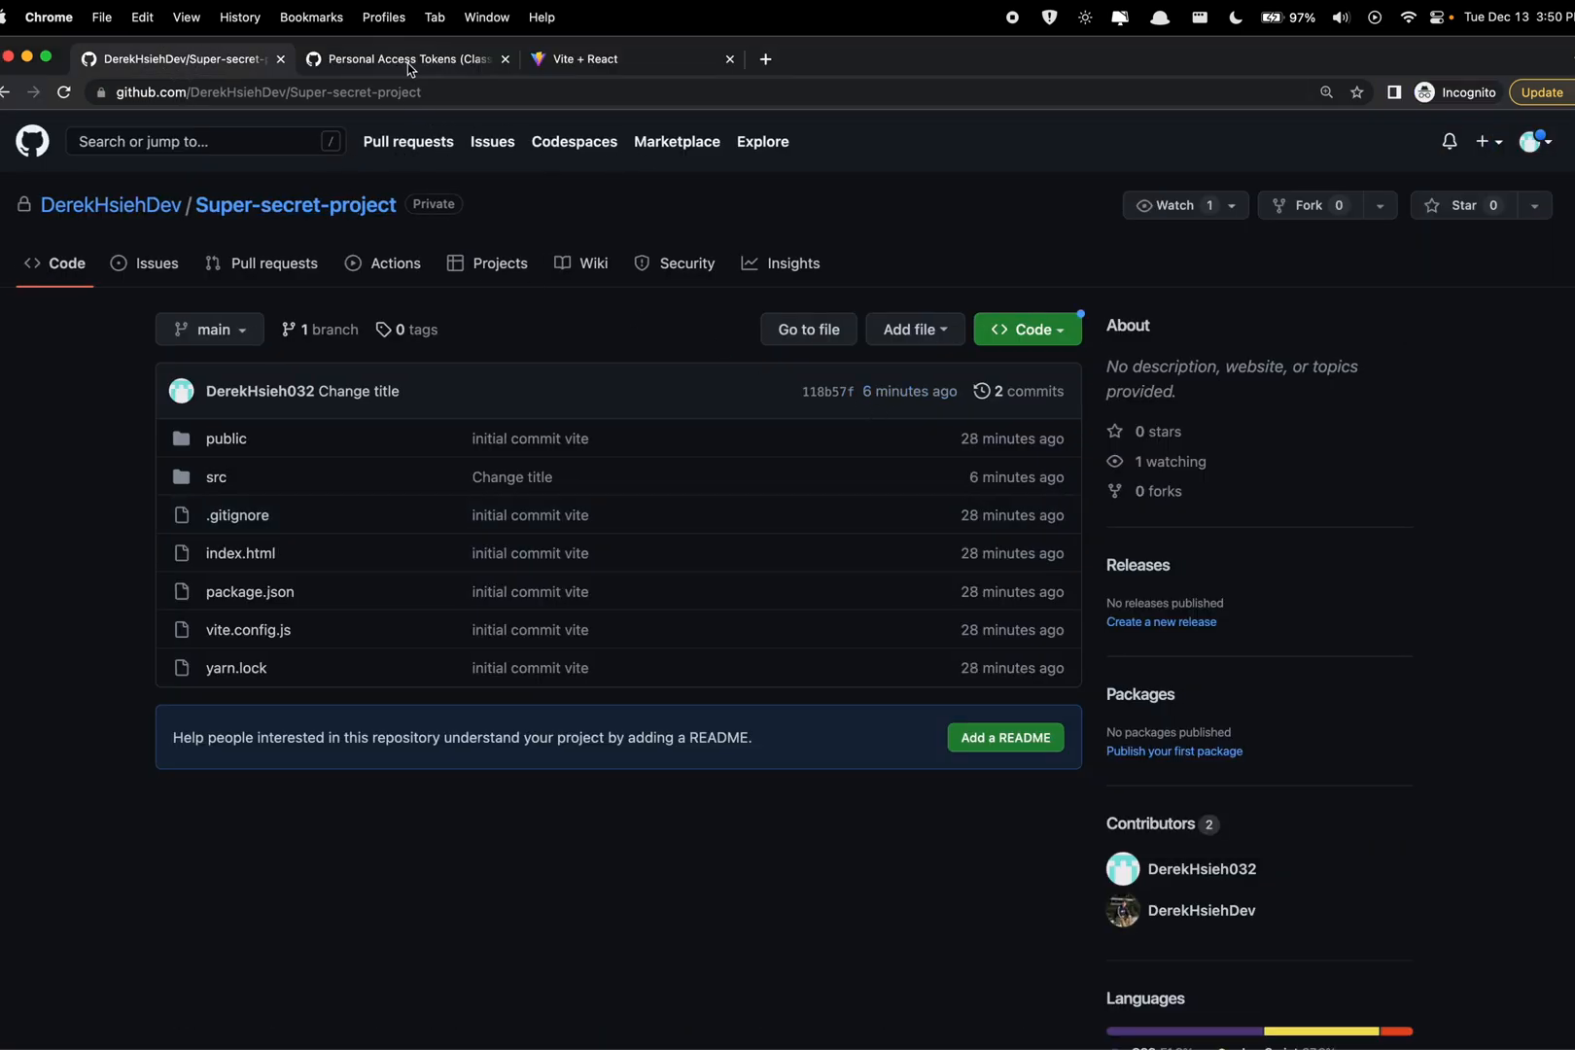
pyautogui.click(630, 59)
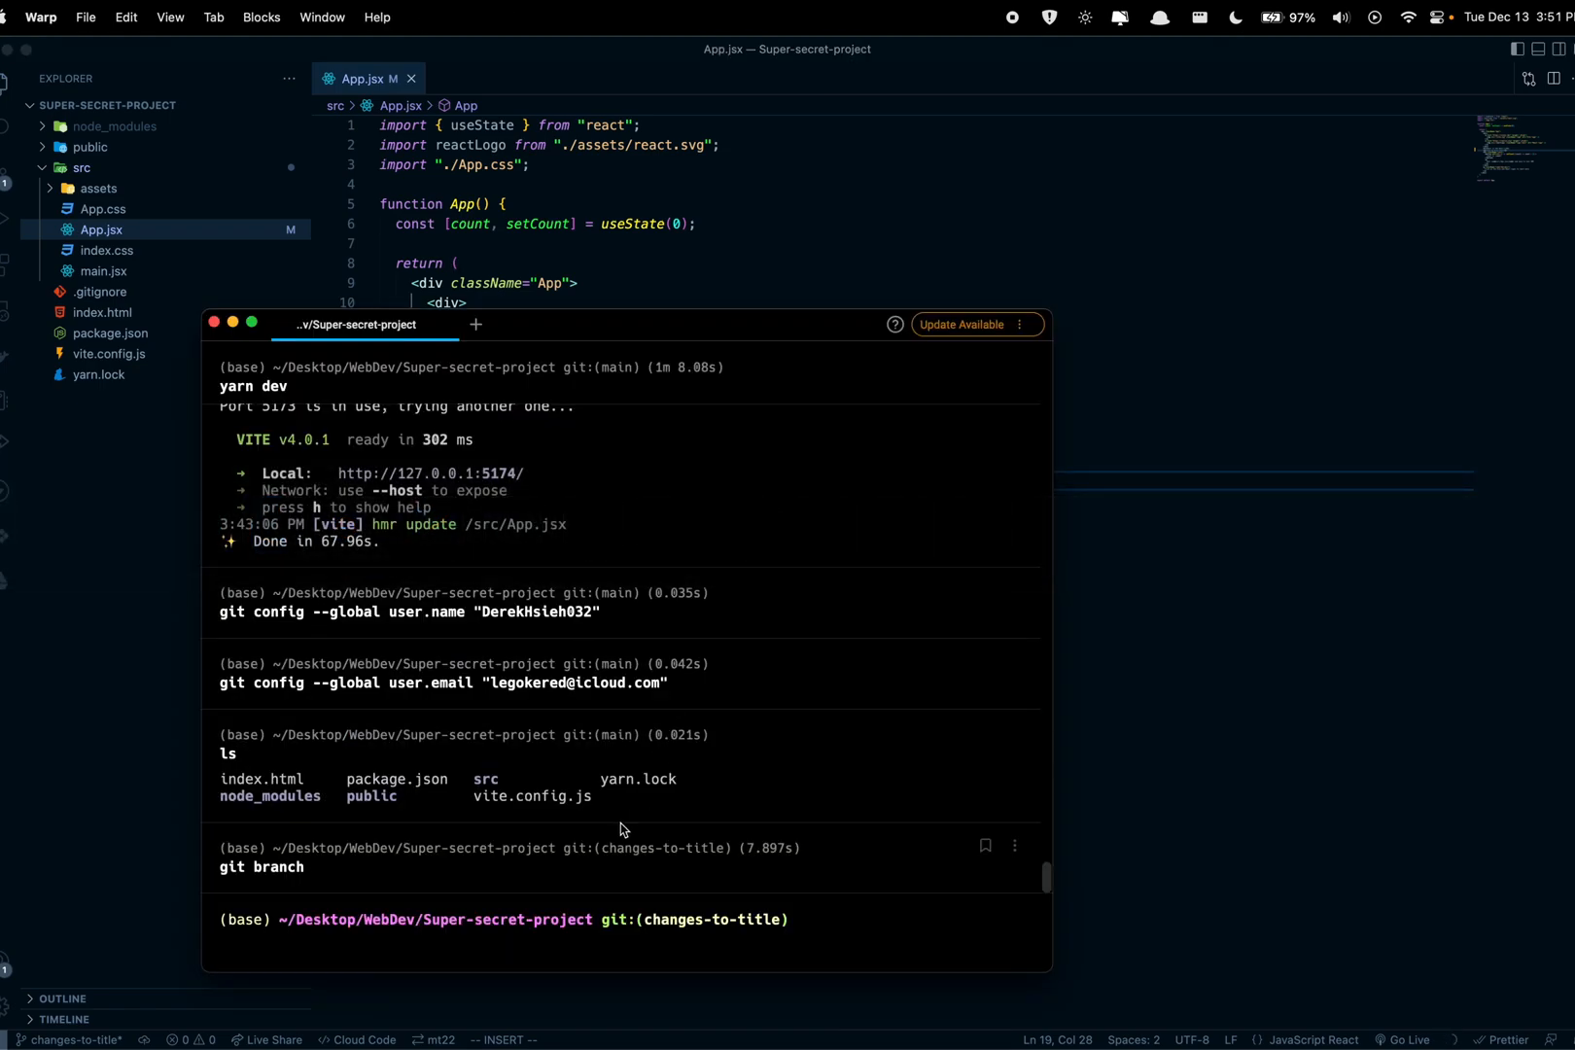
# Run yarn dev in Warp to serve the app on port 5174
pyautogui.write('yarn dev')
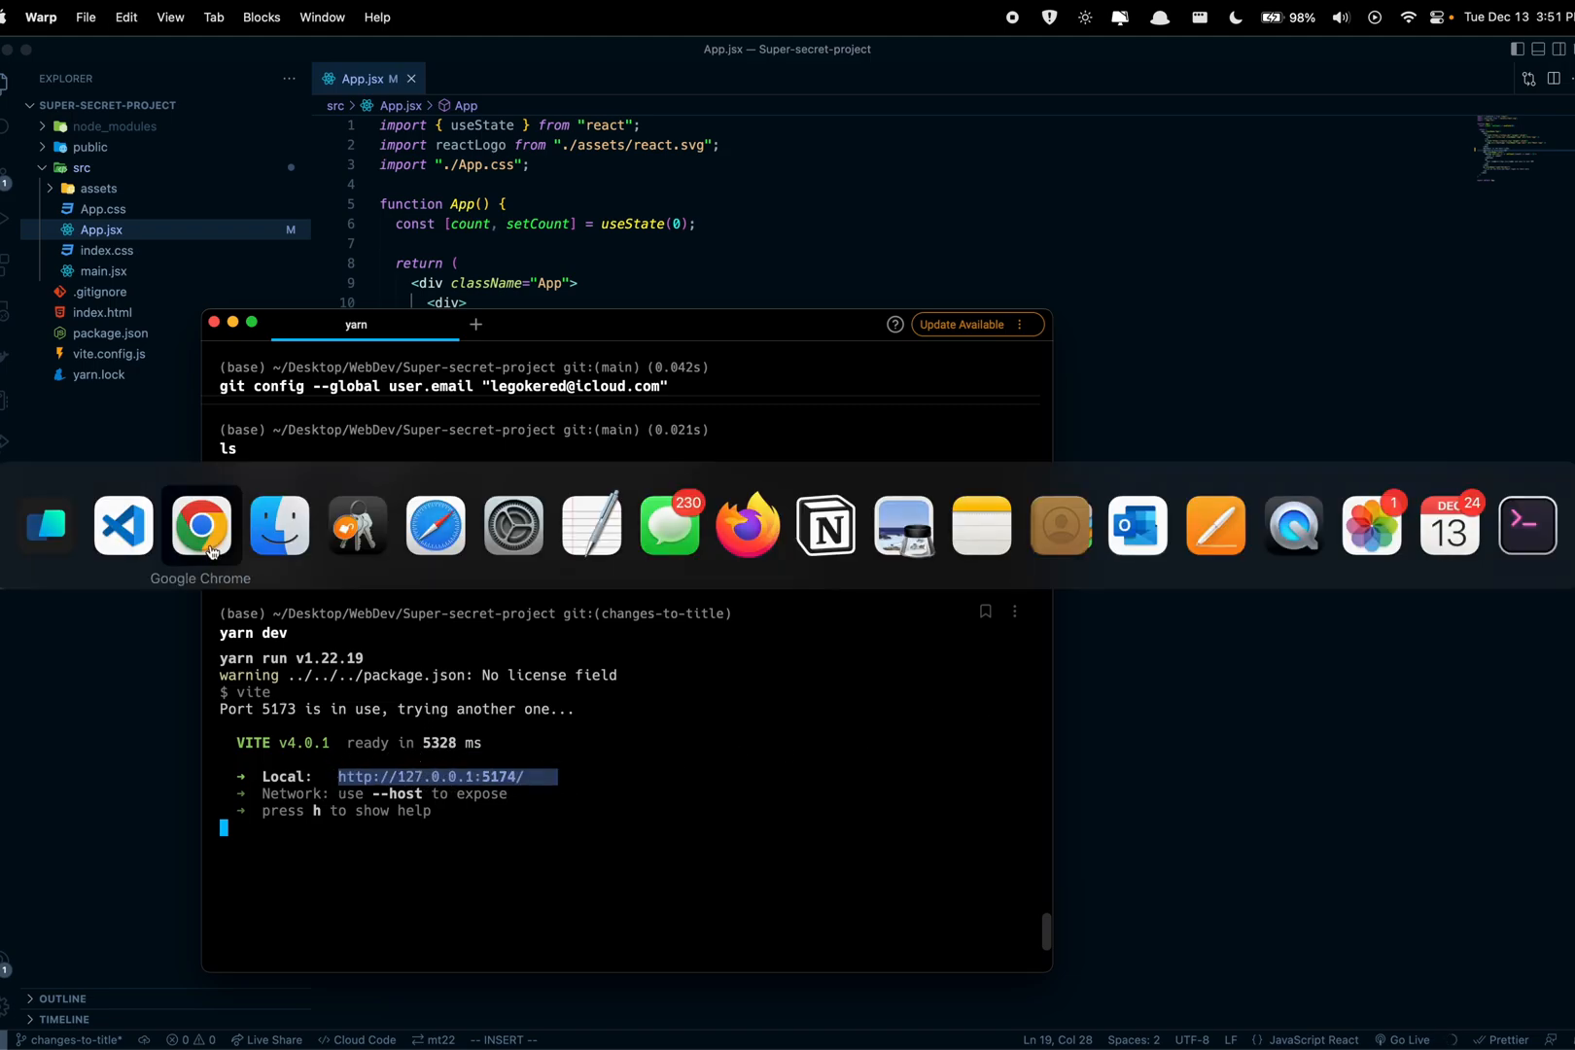
# Check the Chrome app shows 'React is the best!!' and 'Vite is also cool'
pyautogui.click(200, 524)
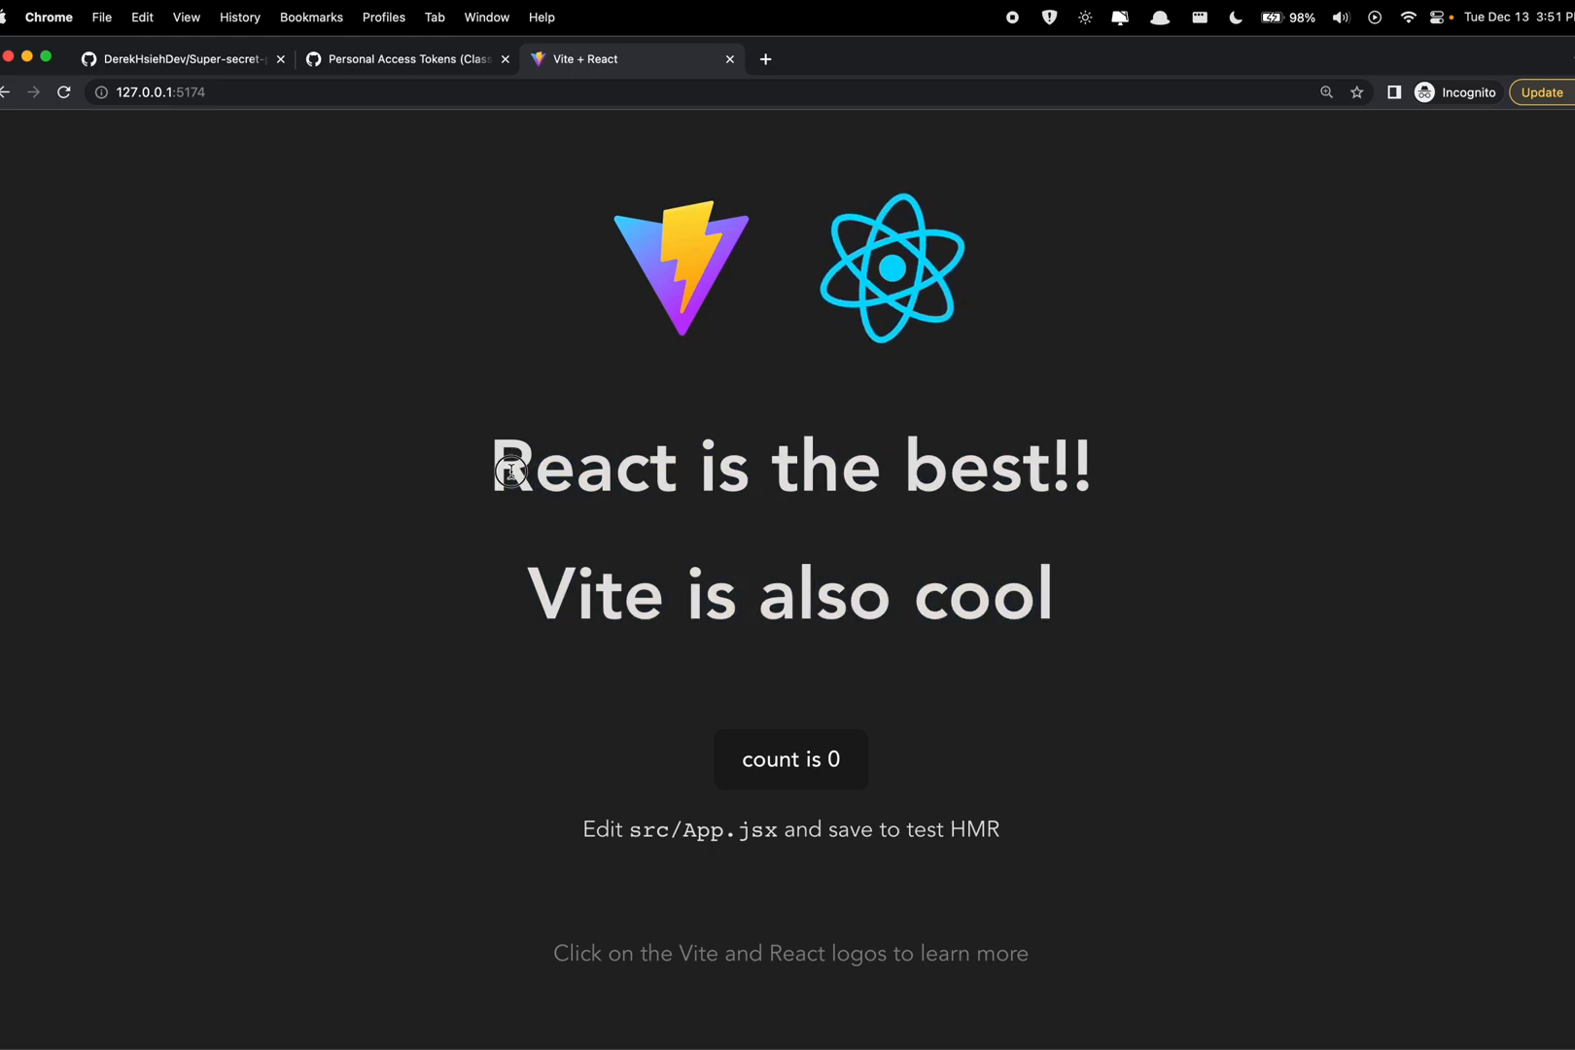
pyautogui.moveTo(200, 524)
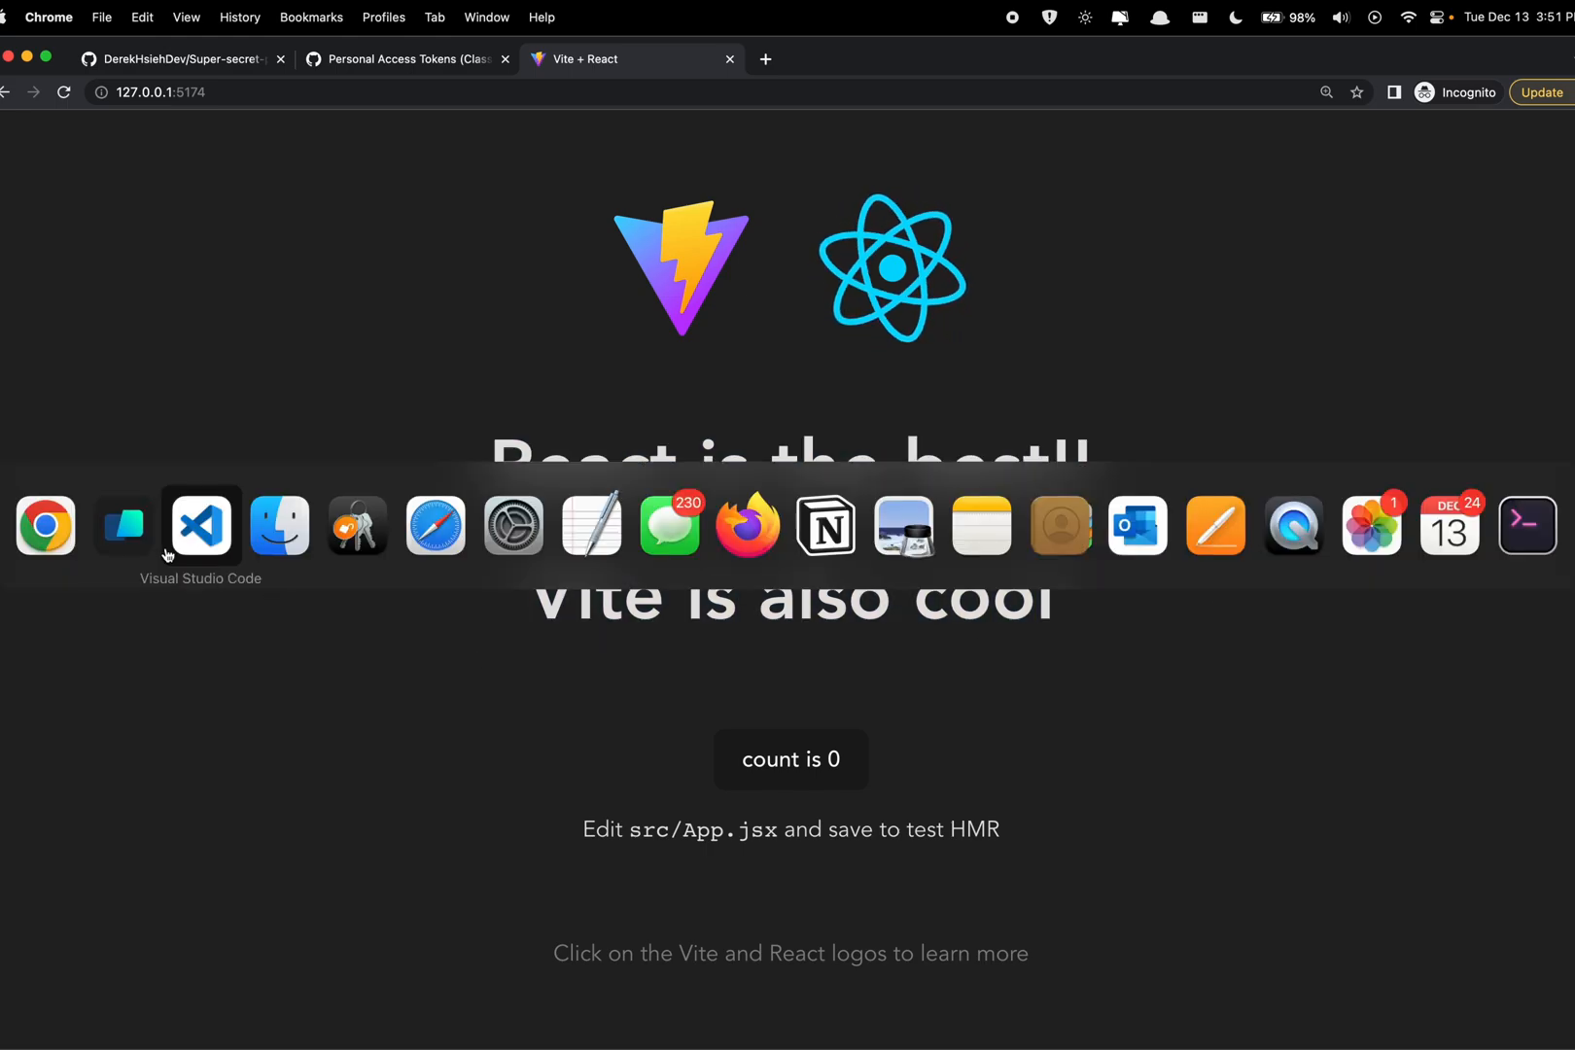
pyautogui.click(200, 524)
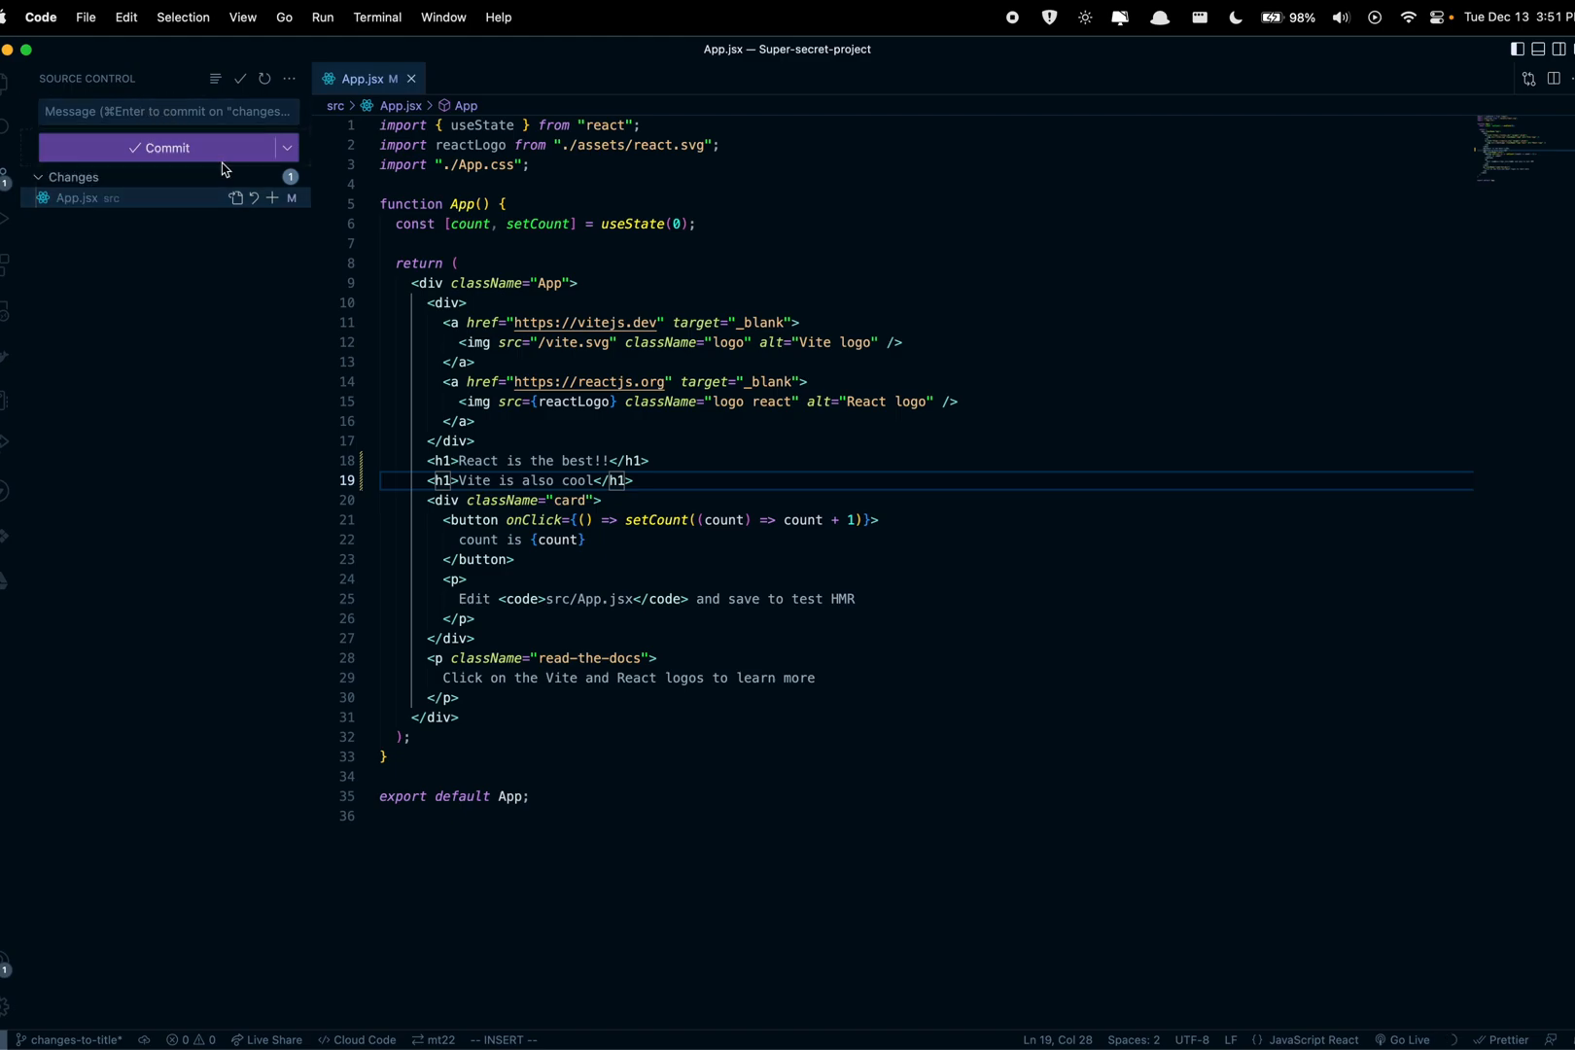
# Commit App.jsx with message 'fin' and publish the changes-to-title branch
pyautogui.write('final ti')
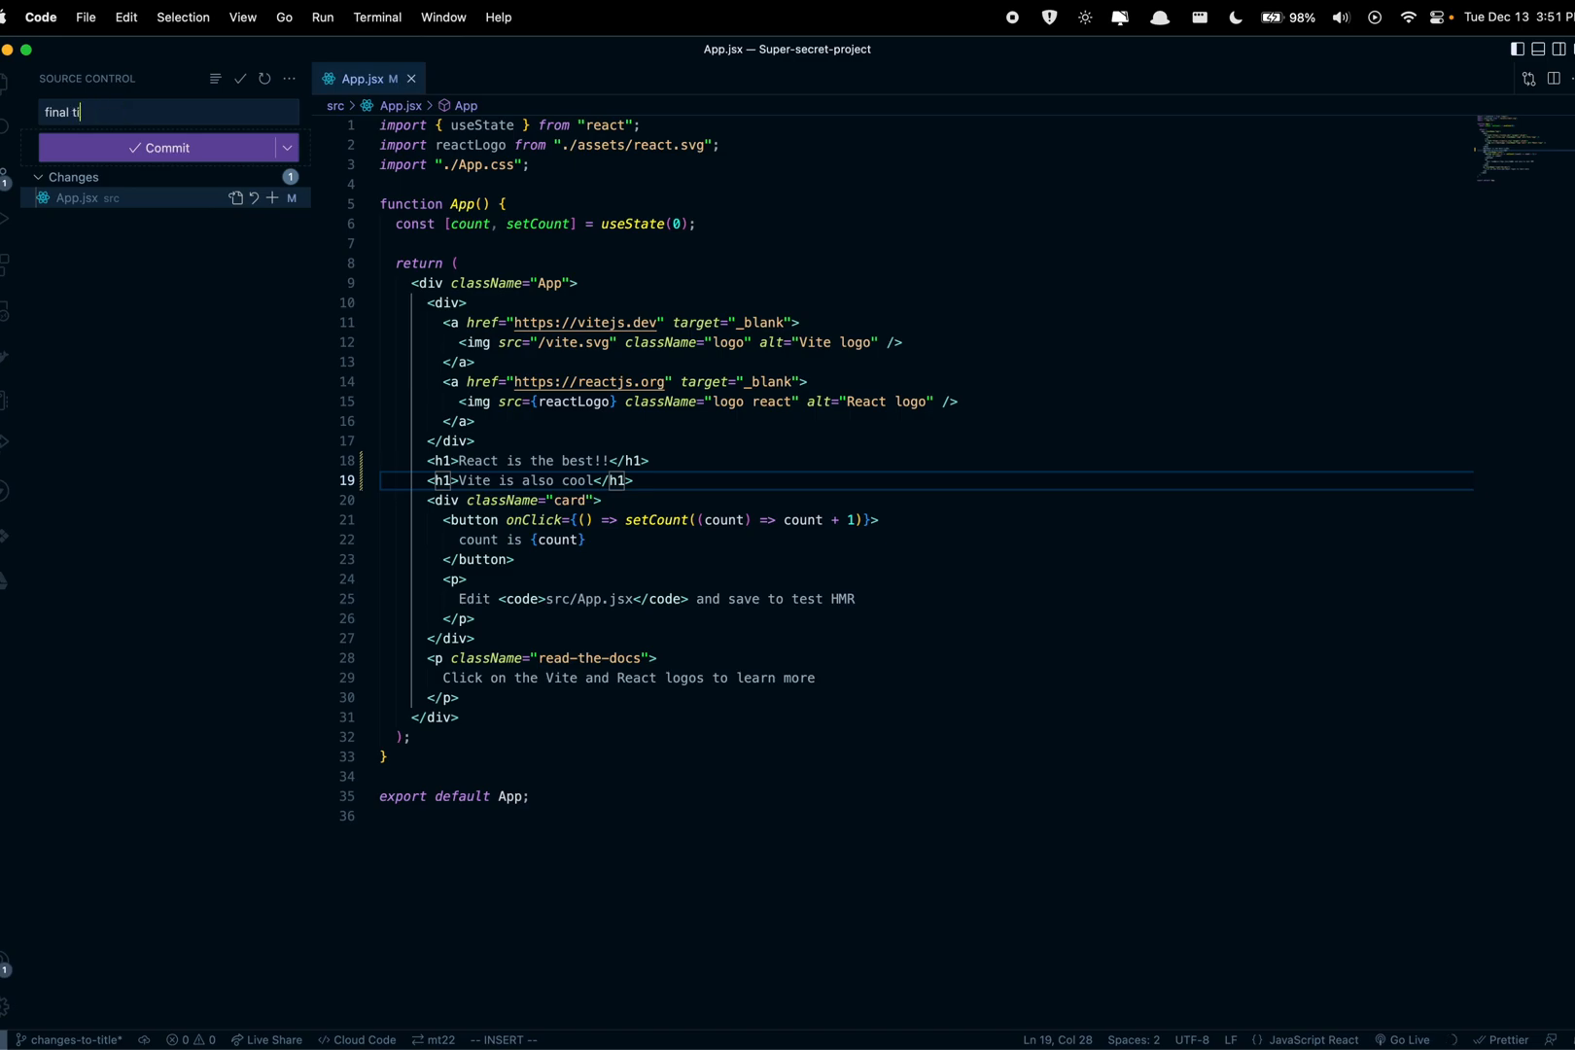
pyautogui.click(158, 148)
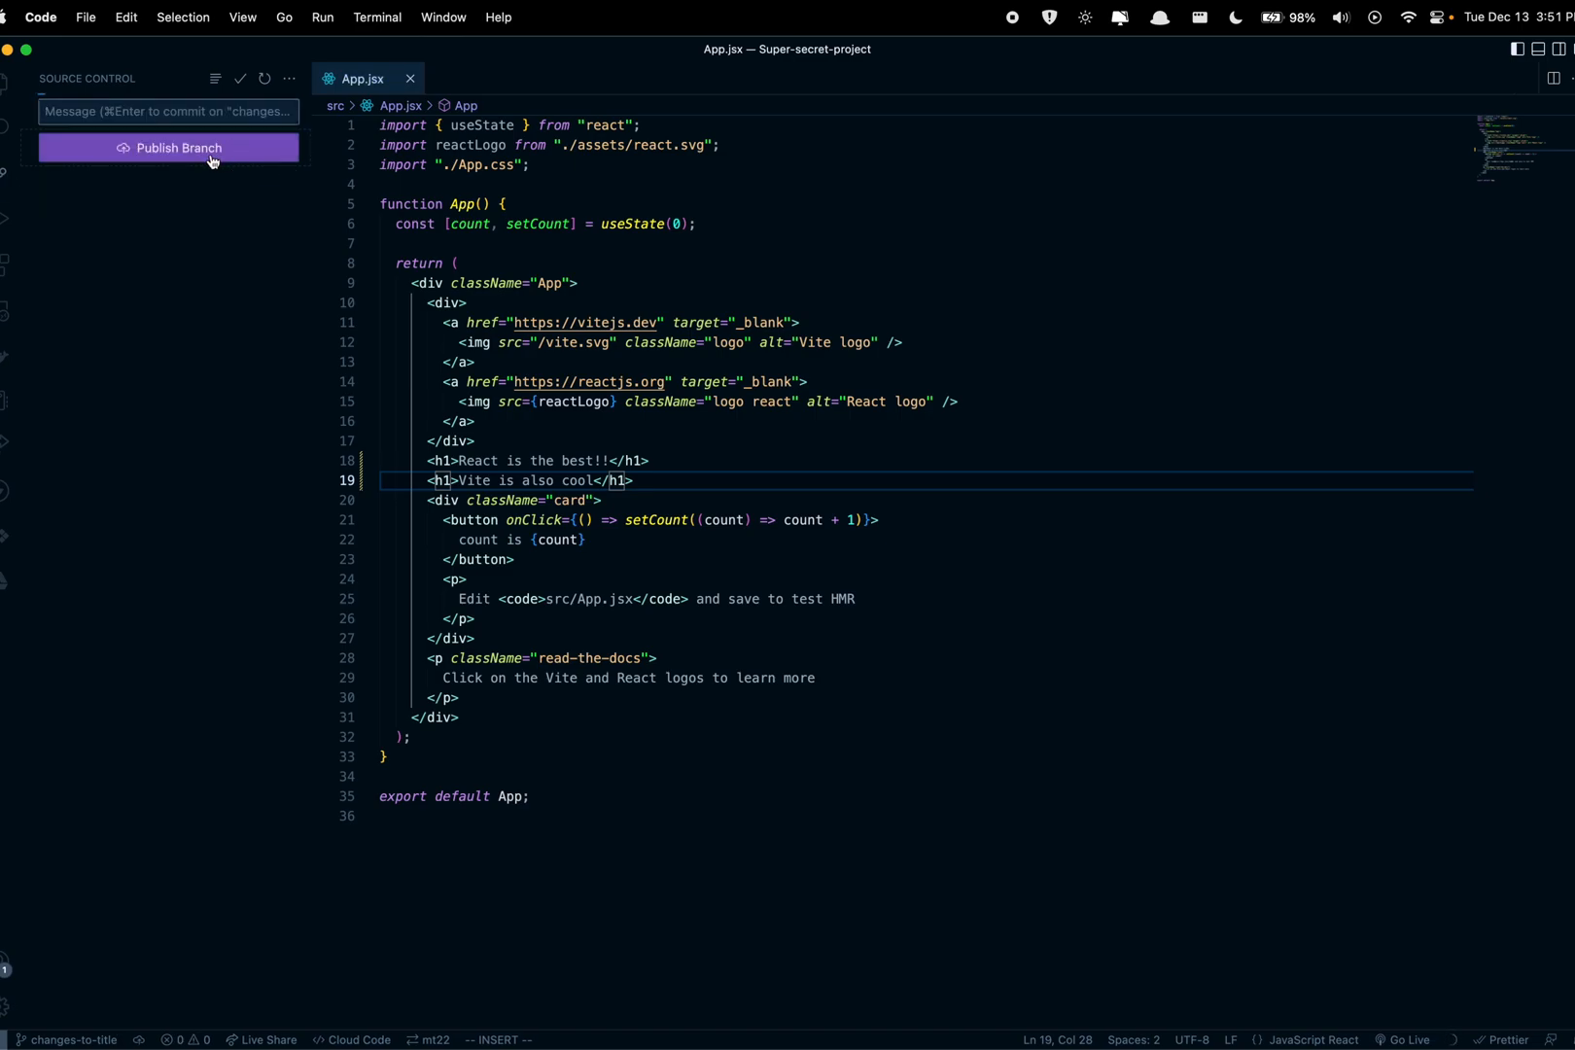
pyautogui.click(169, 147)
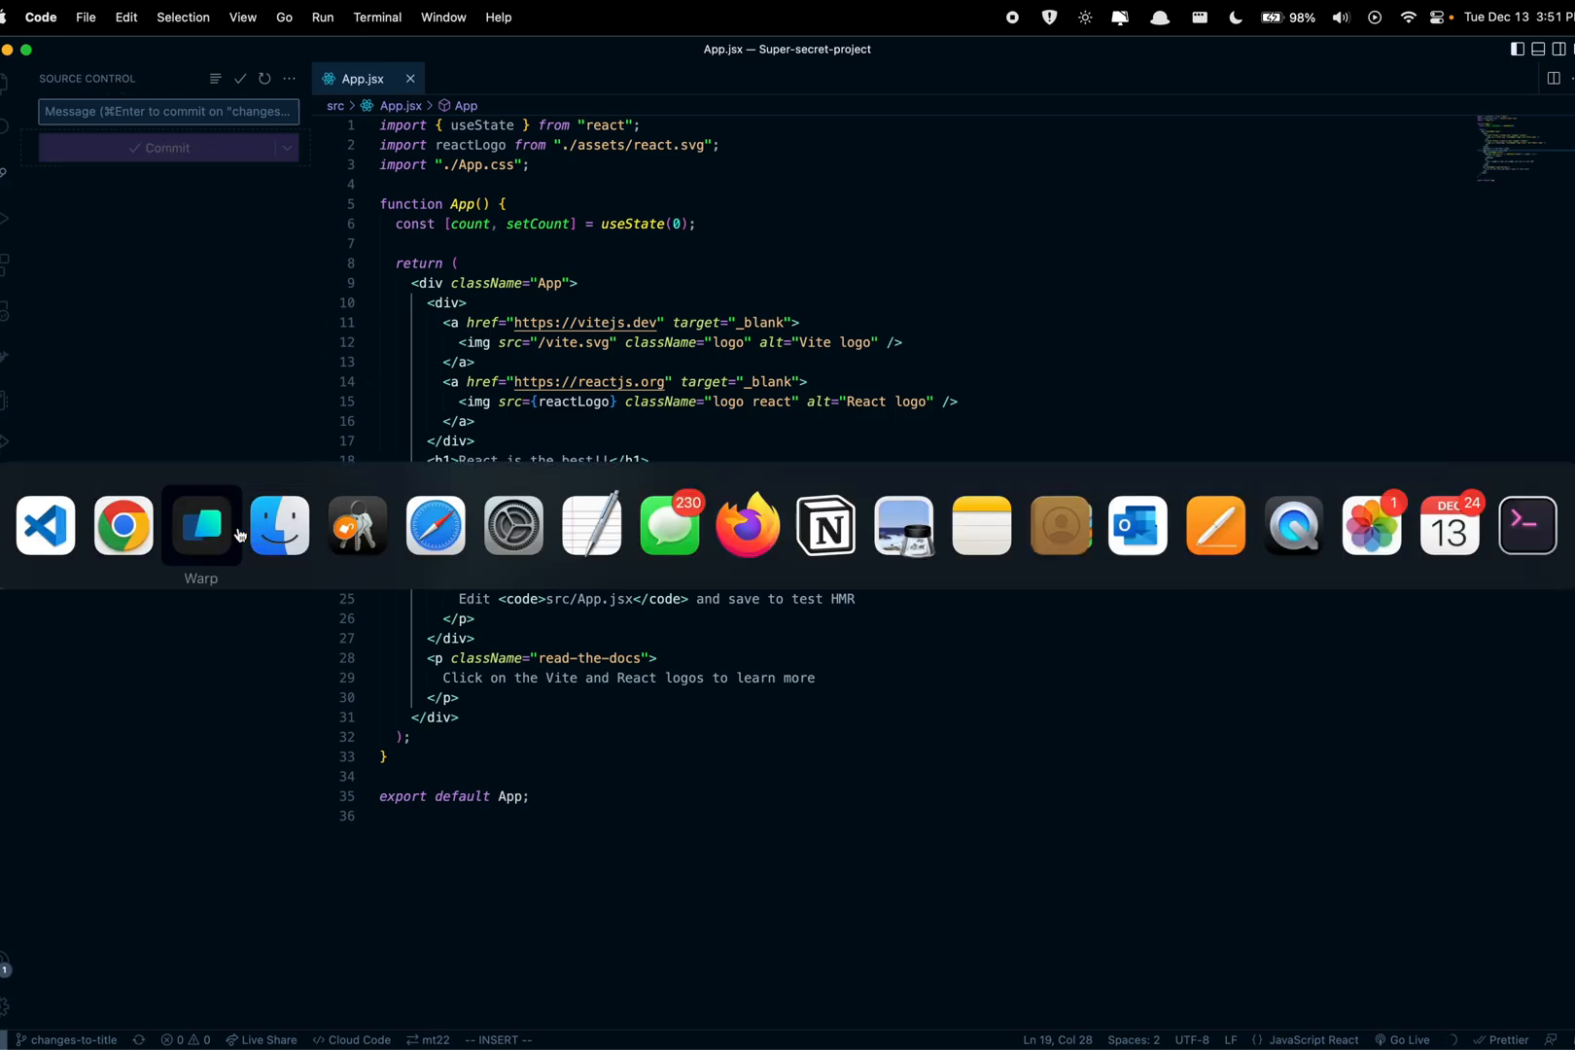
# Open the repository's '2 branches' list showing changes-to-title alongside main
pyautogui.click(120, 523)
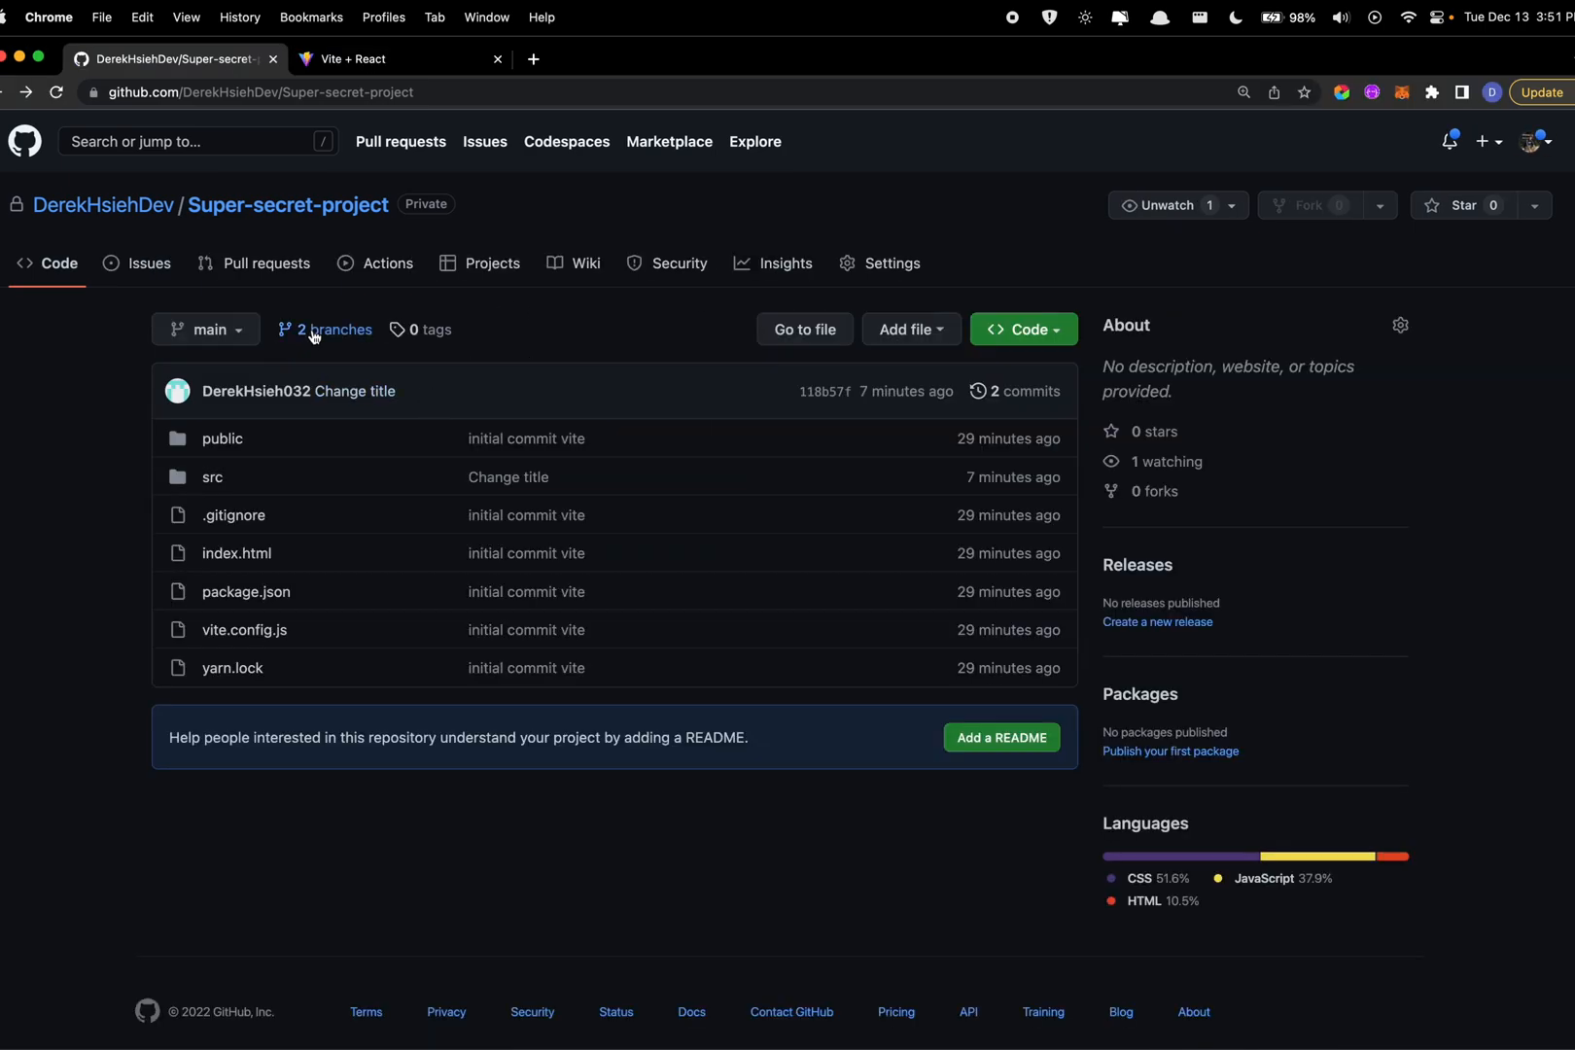
pyautogui.click(325, 329)
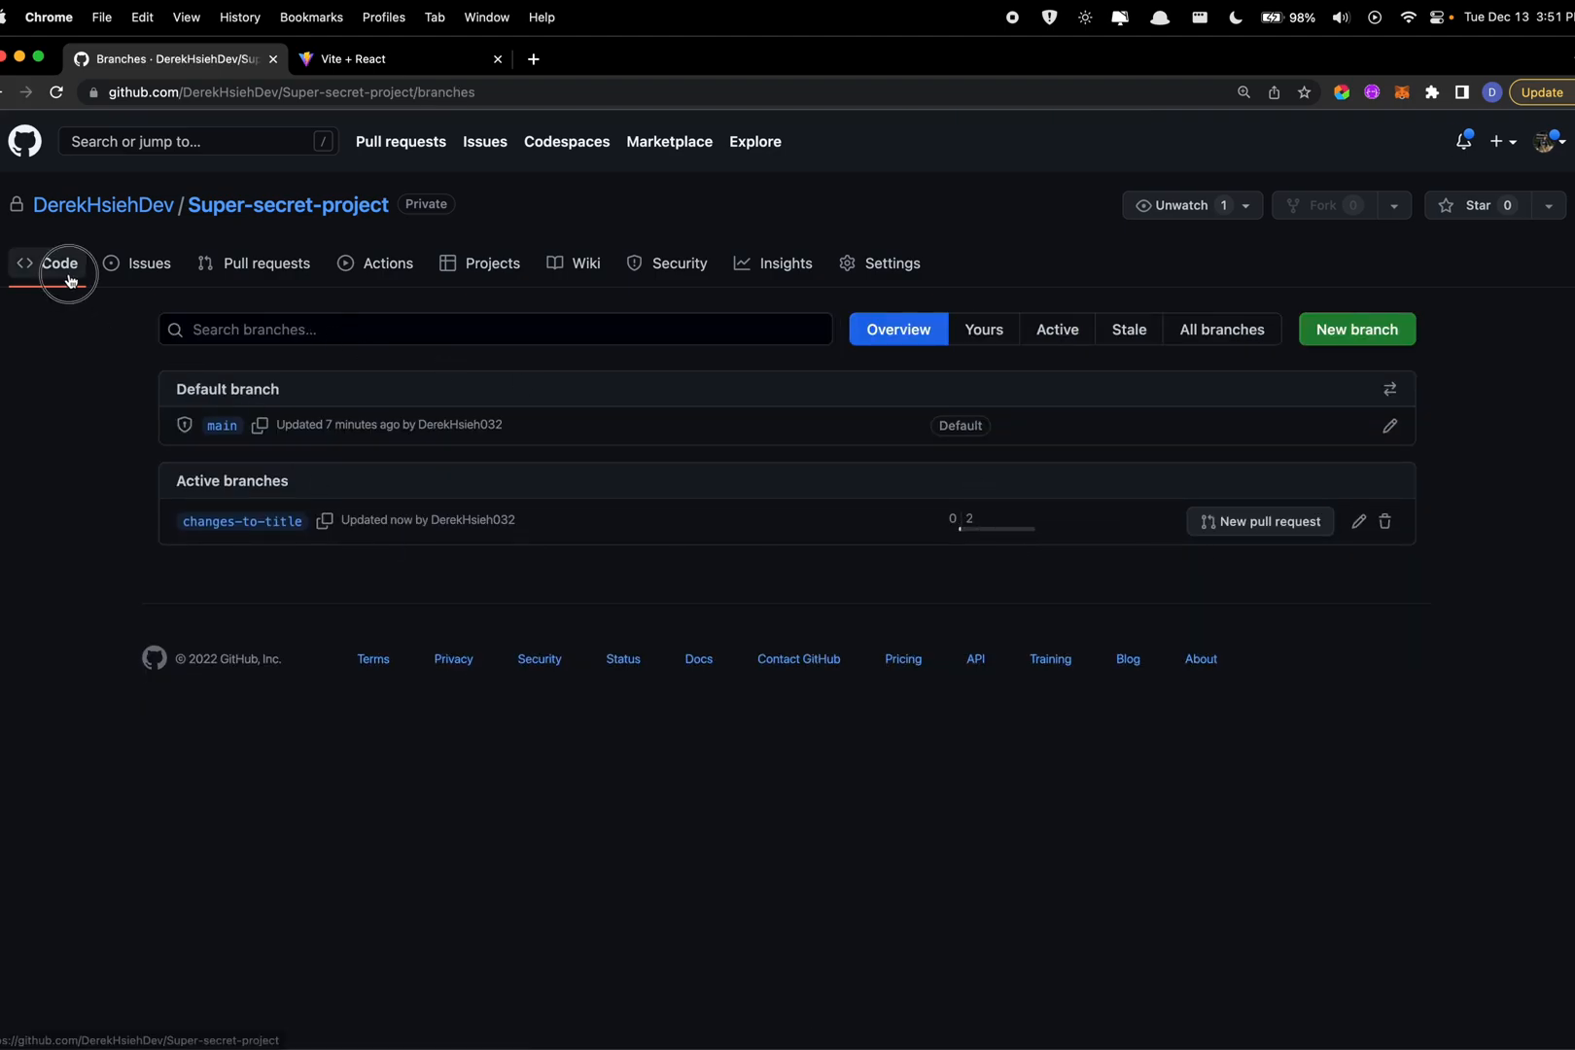
pyautogui.click(59, 263)
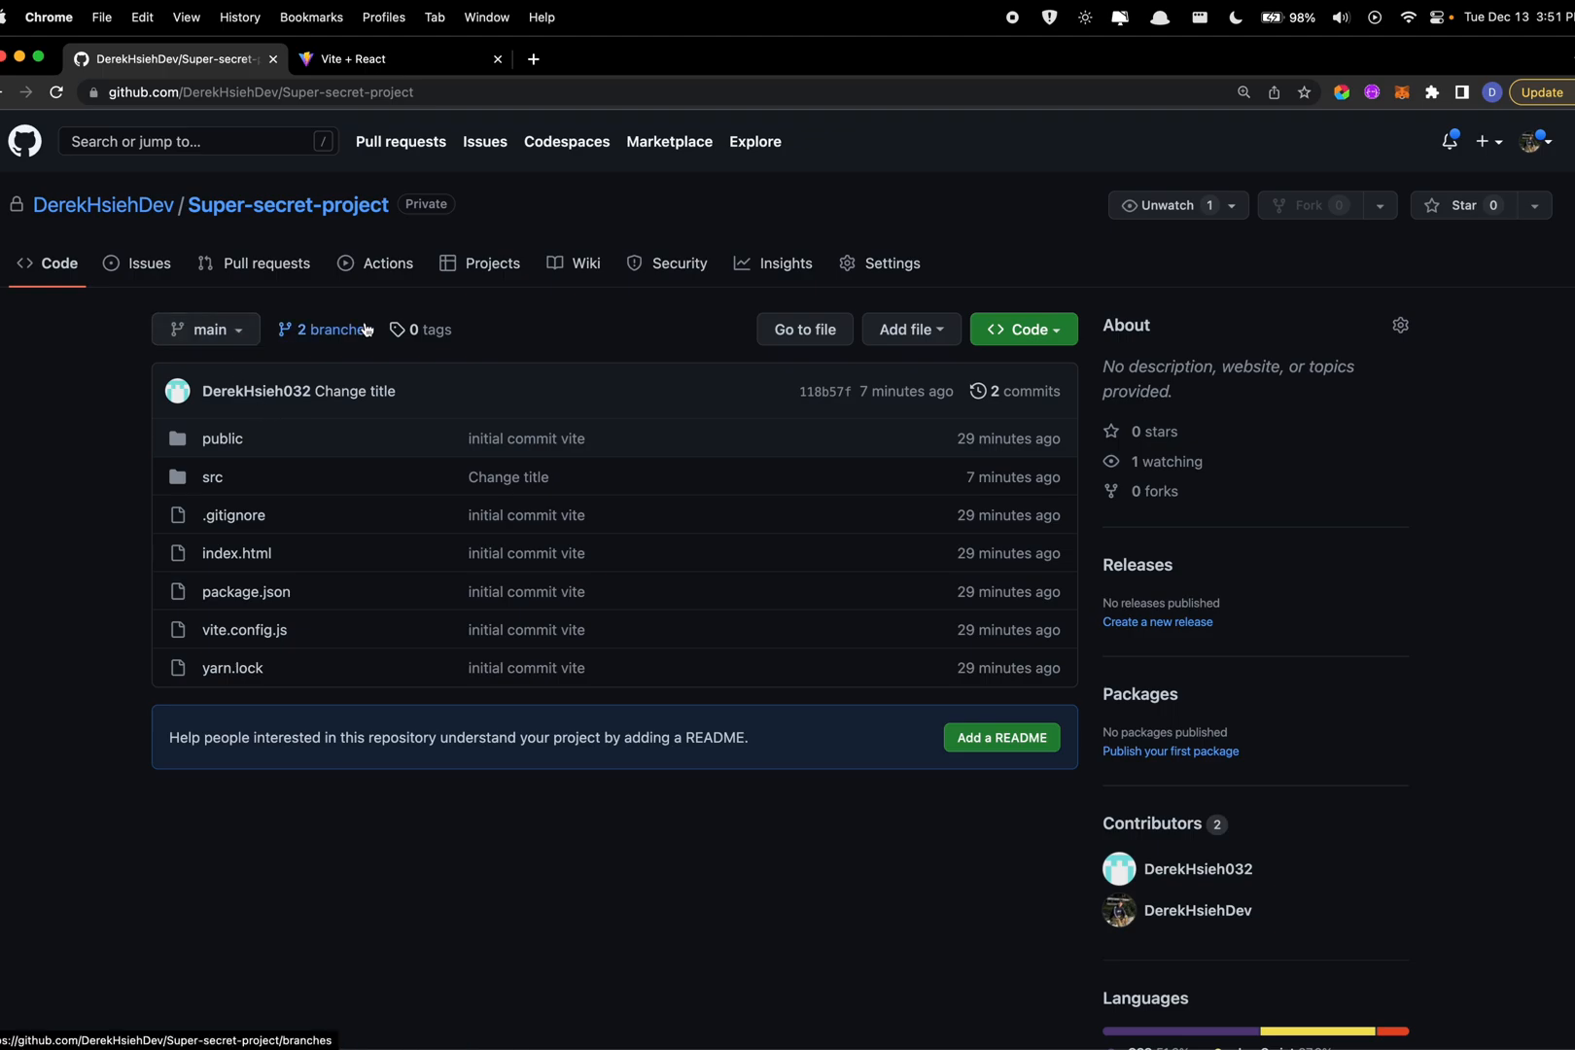
pyautogui.click(324, 329)
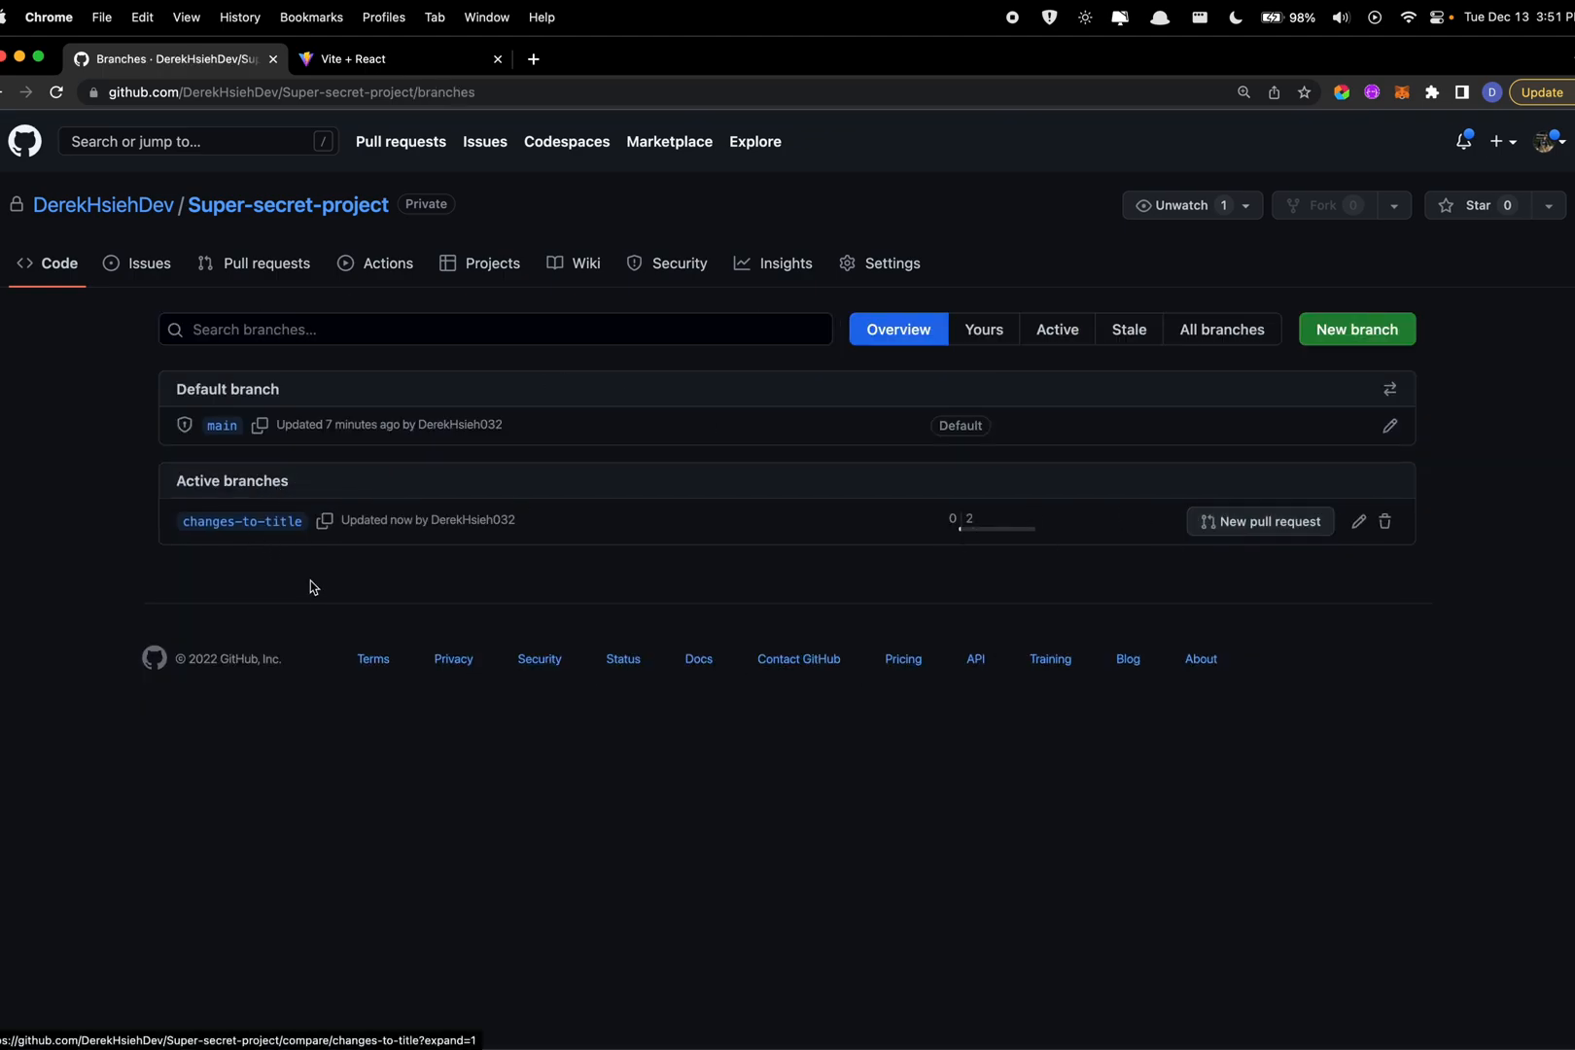
pyautogui.moveTo(566, 536)
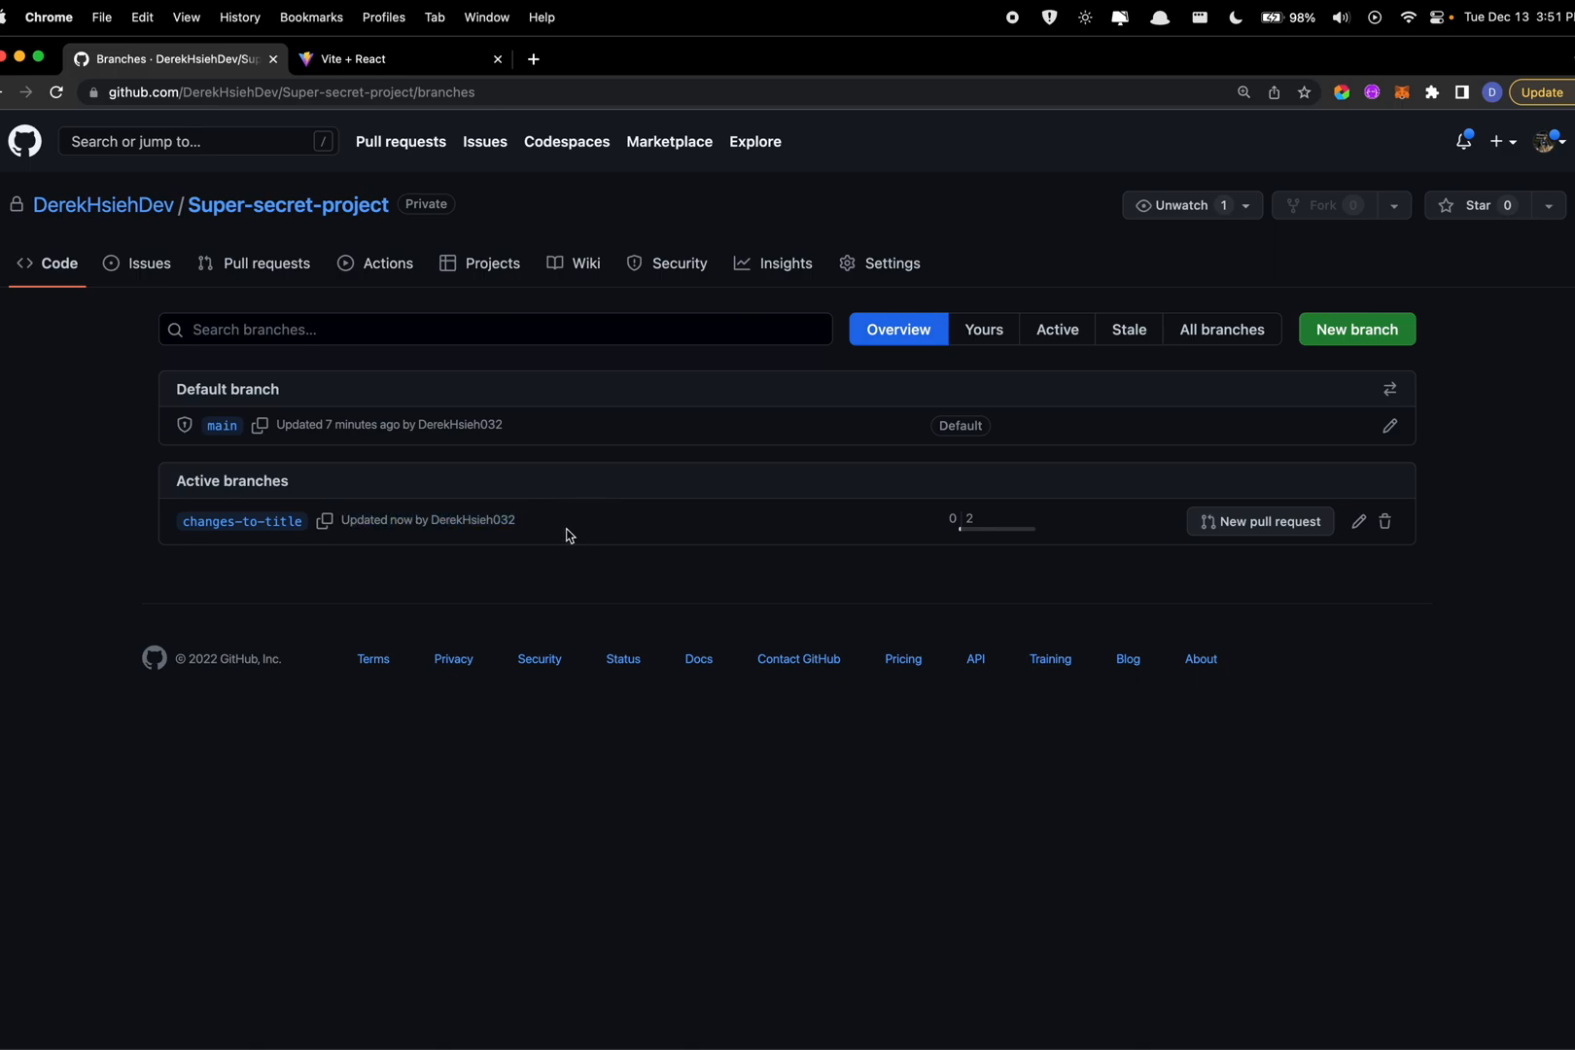
pyautogui.moveTo(242, 520)
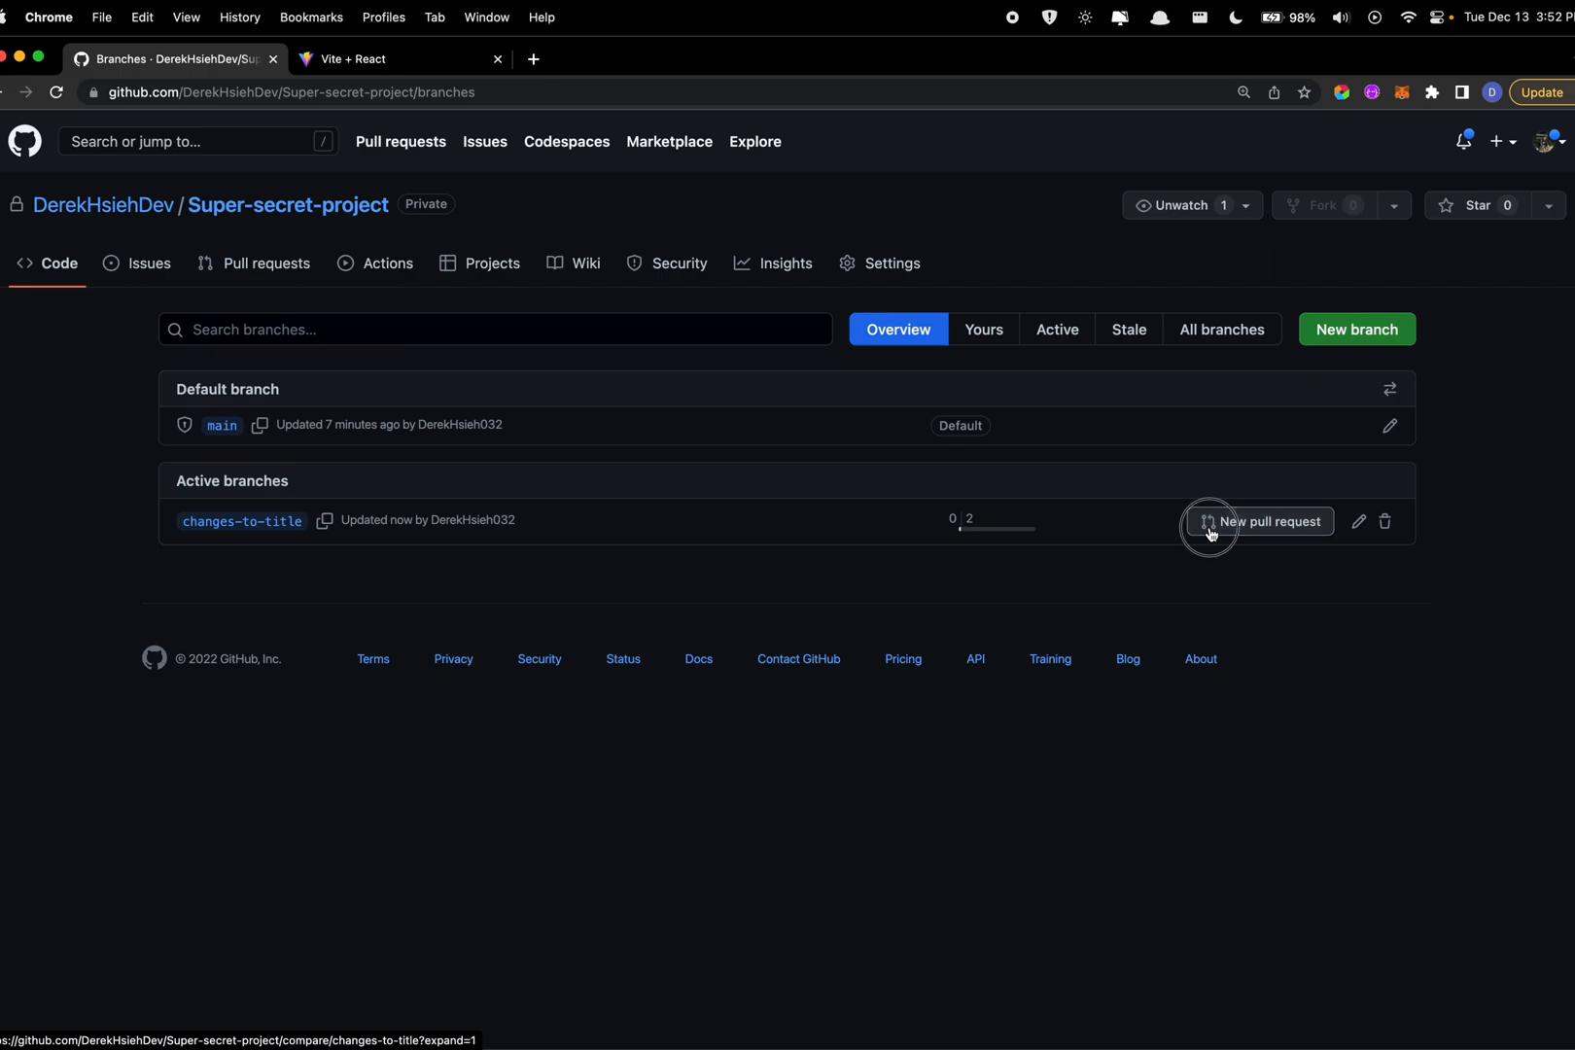
# Open the changes-to-title pull request form and fill in the title 'Changes to title'
pyautogui.click(1268, 521)
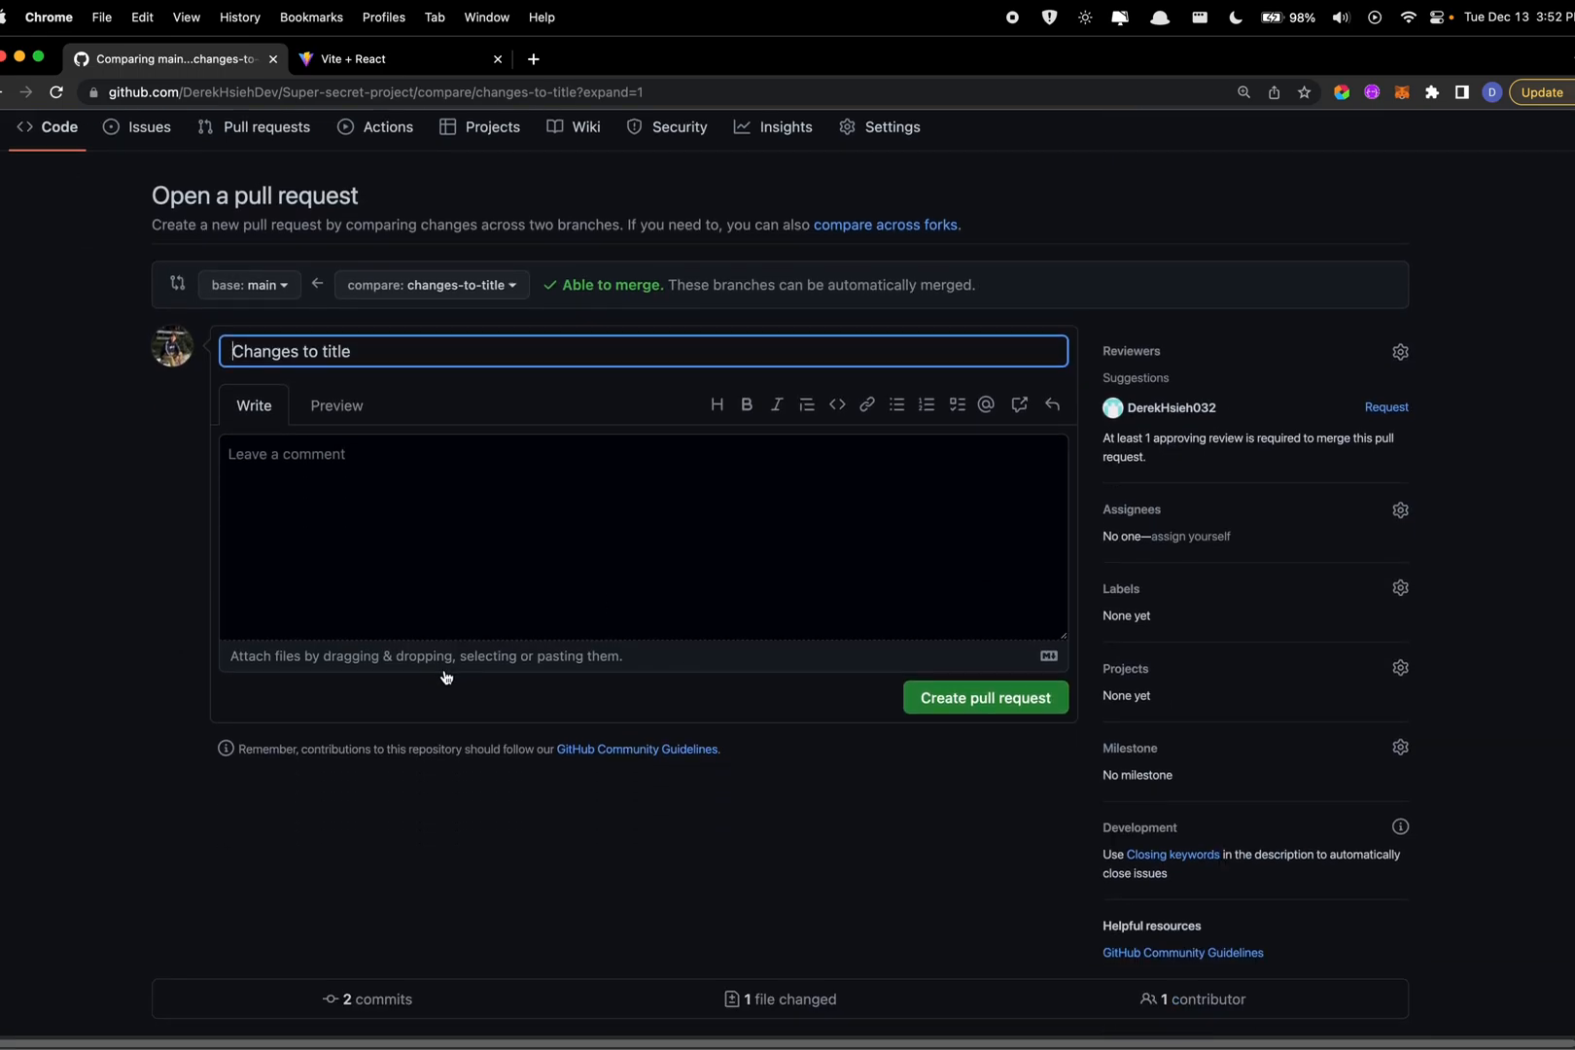
pyautogui.scroll(-3)
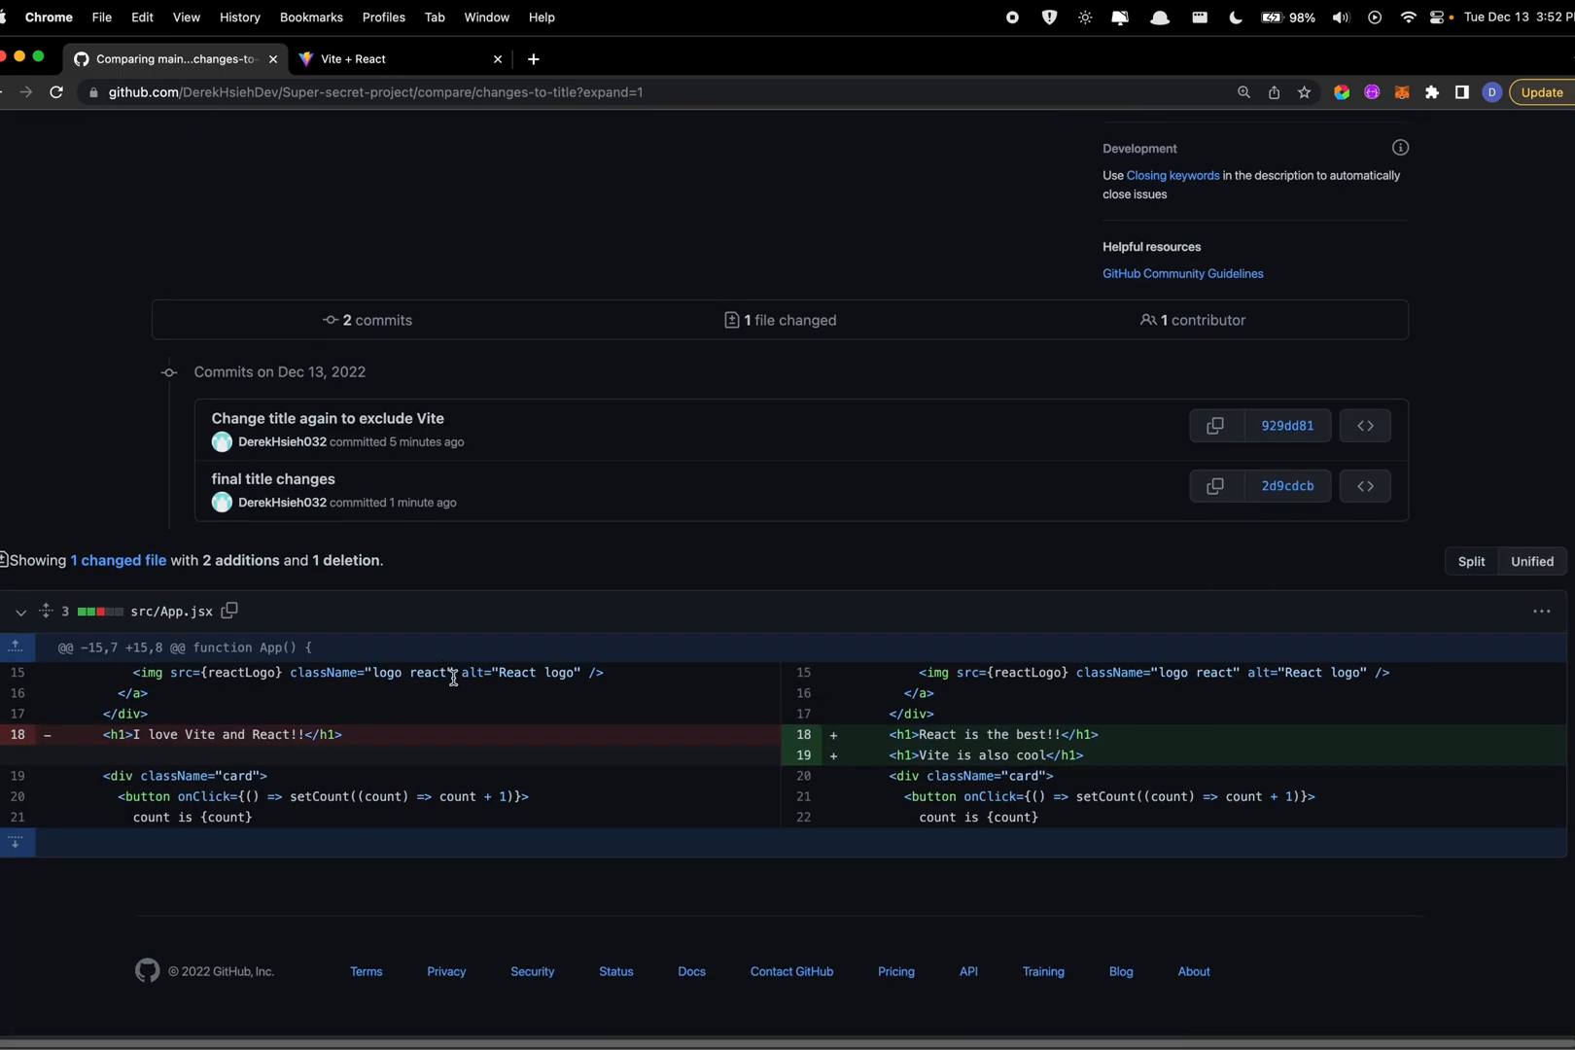
pyautogui.moveTo(201, 761)
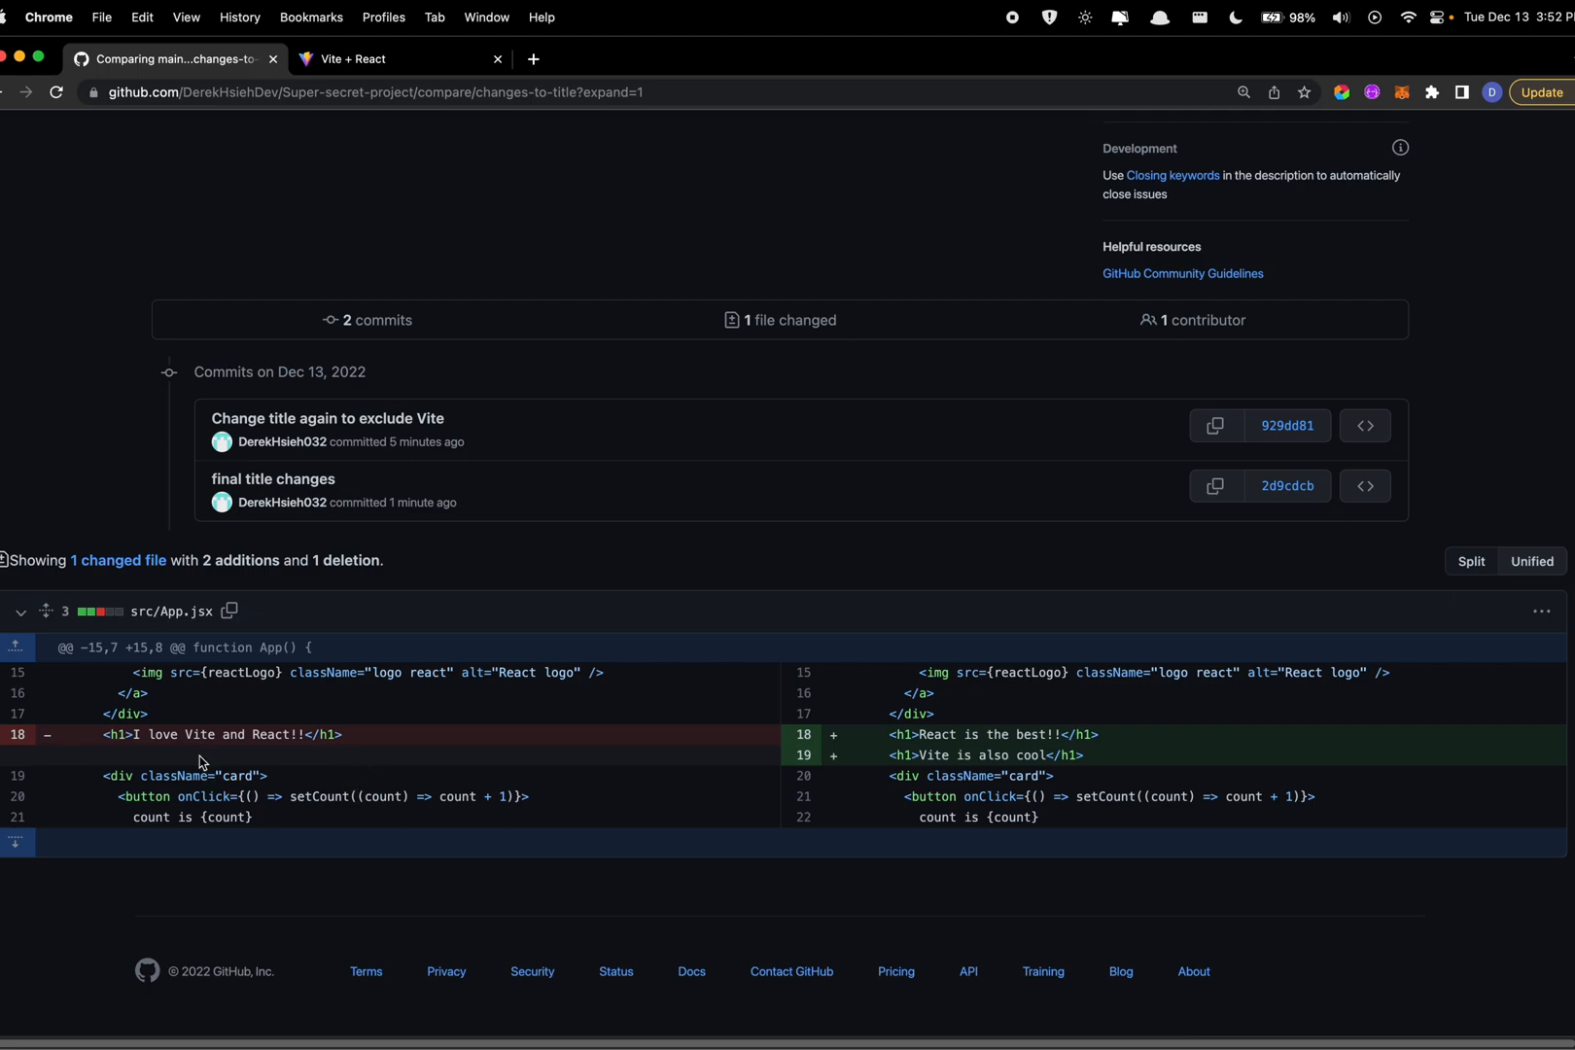
pyautogui.moveTo(111, 757)
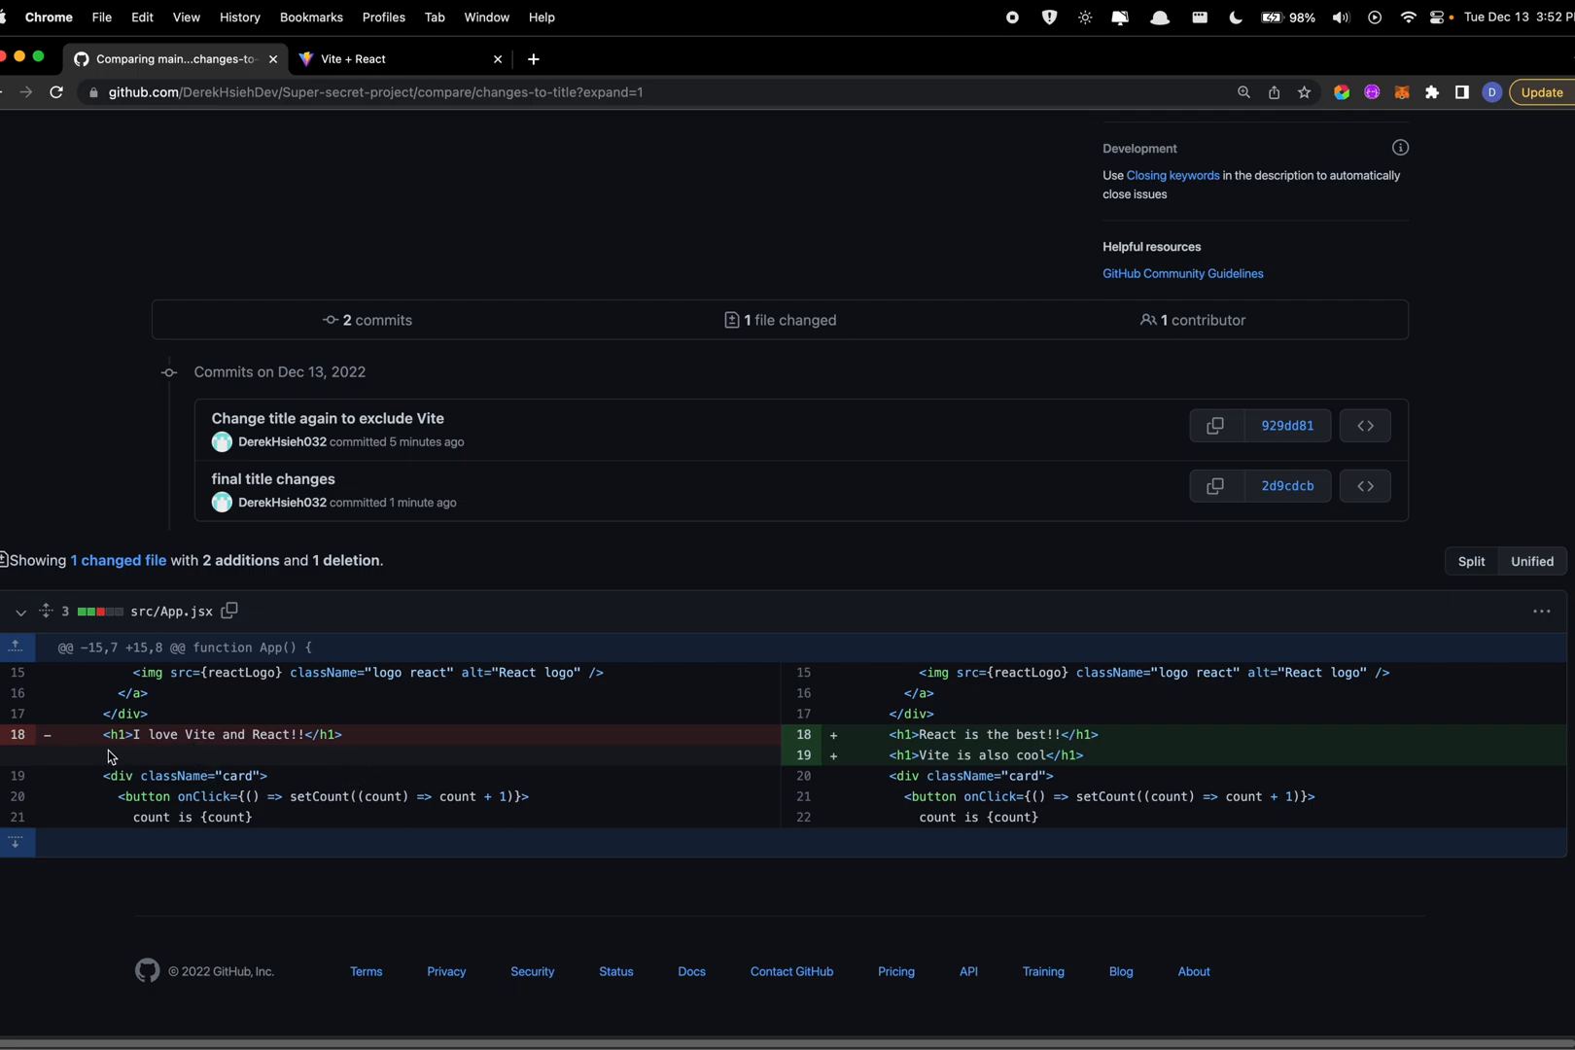
pyautogui.moveTo(1039, 781)
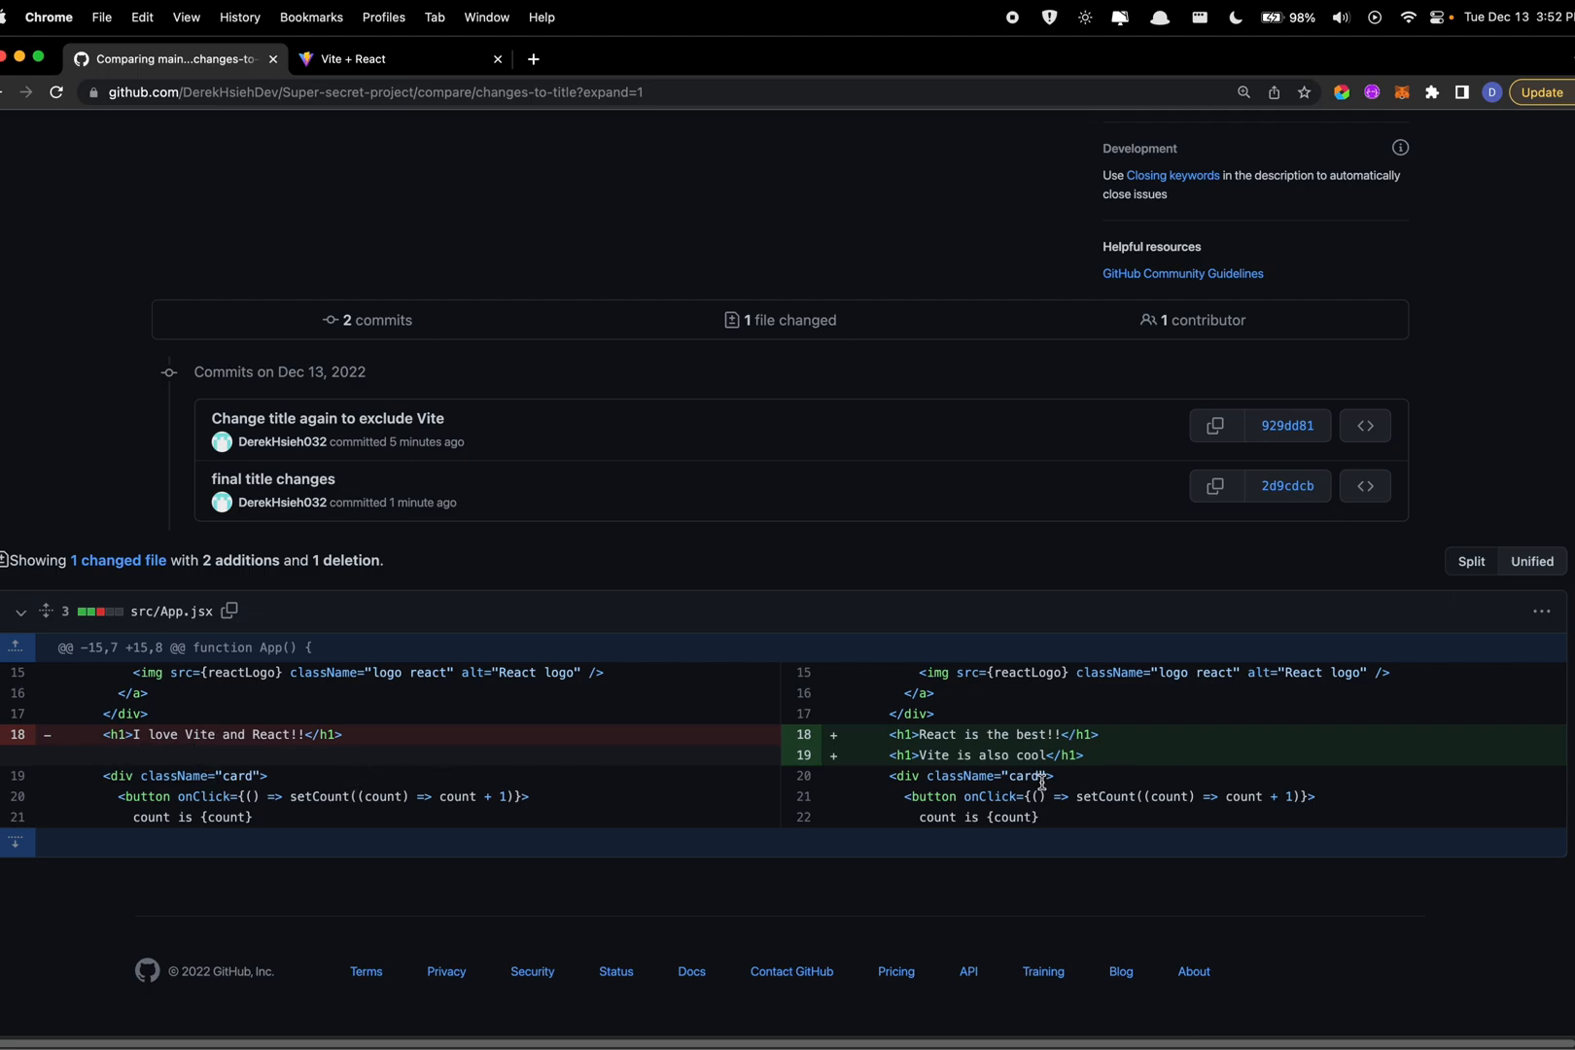
pyautogui.moveTo(1264, 558)
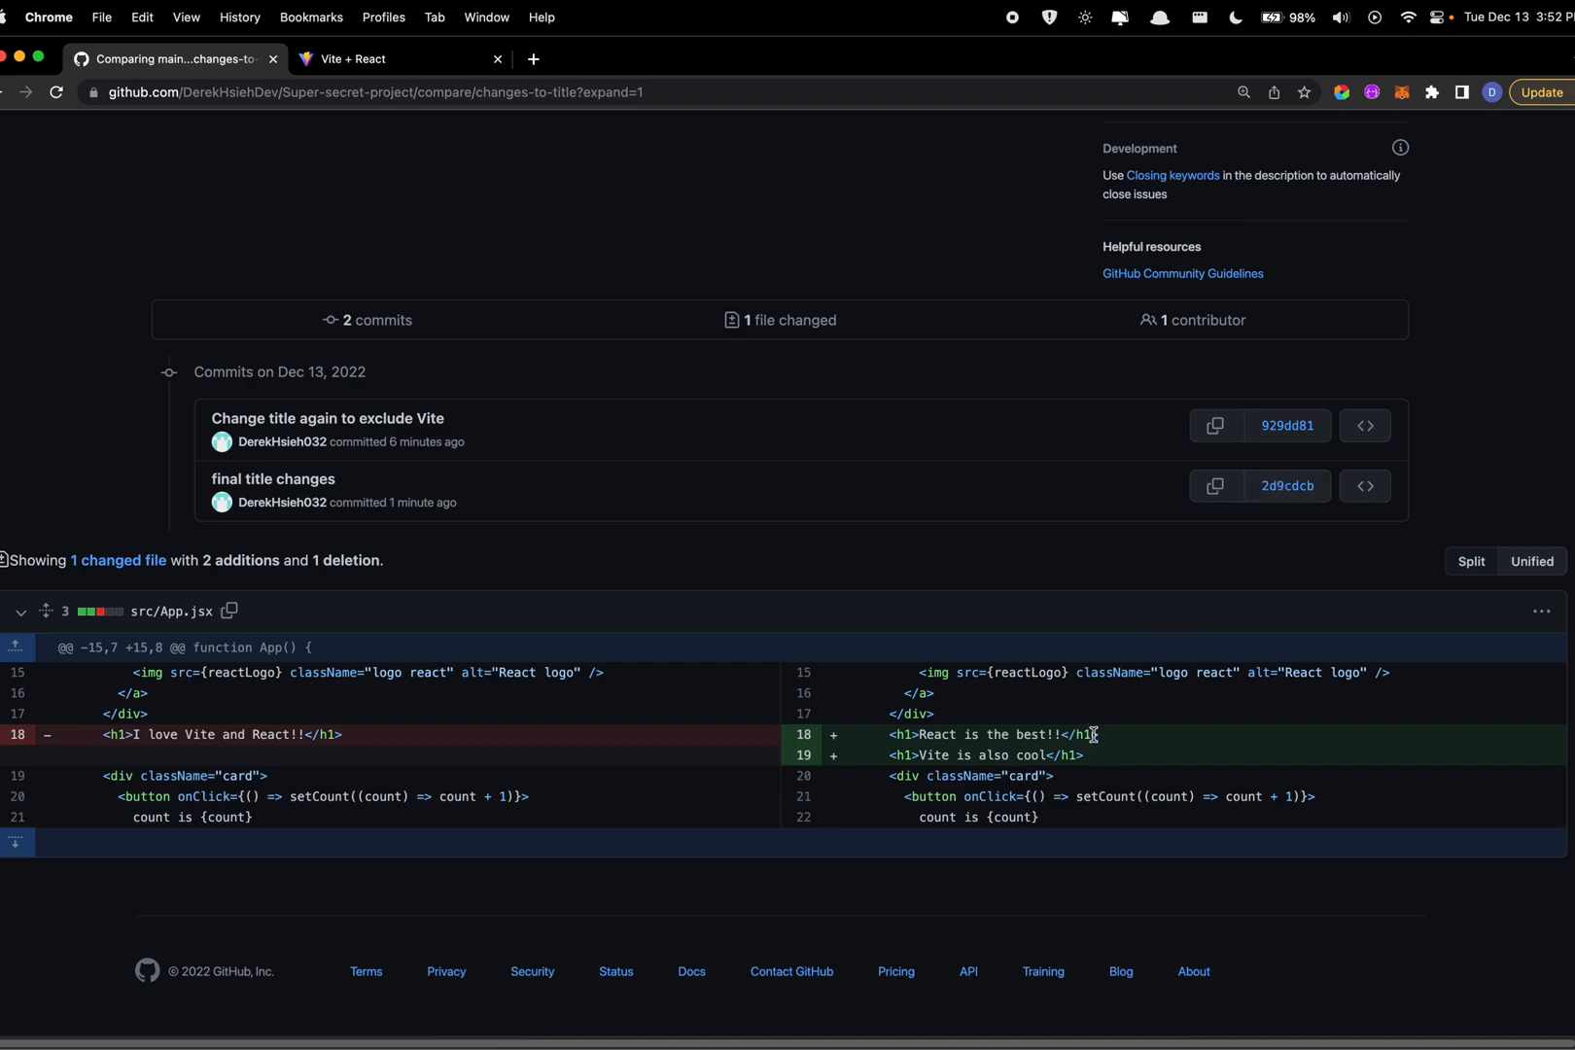
pyautogui.moveTo(1094, 734); pyautogui.dragTo(889, 755)
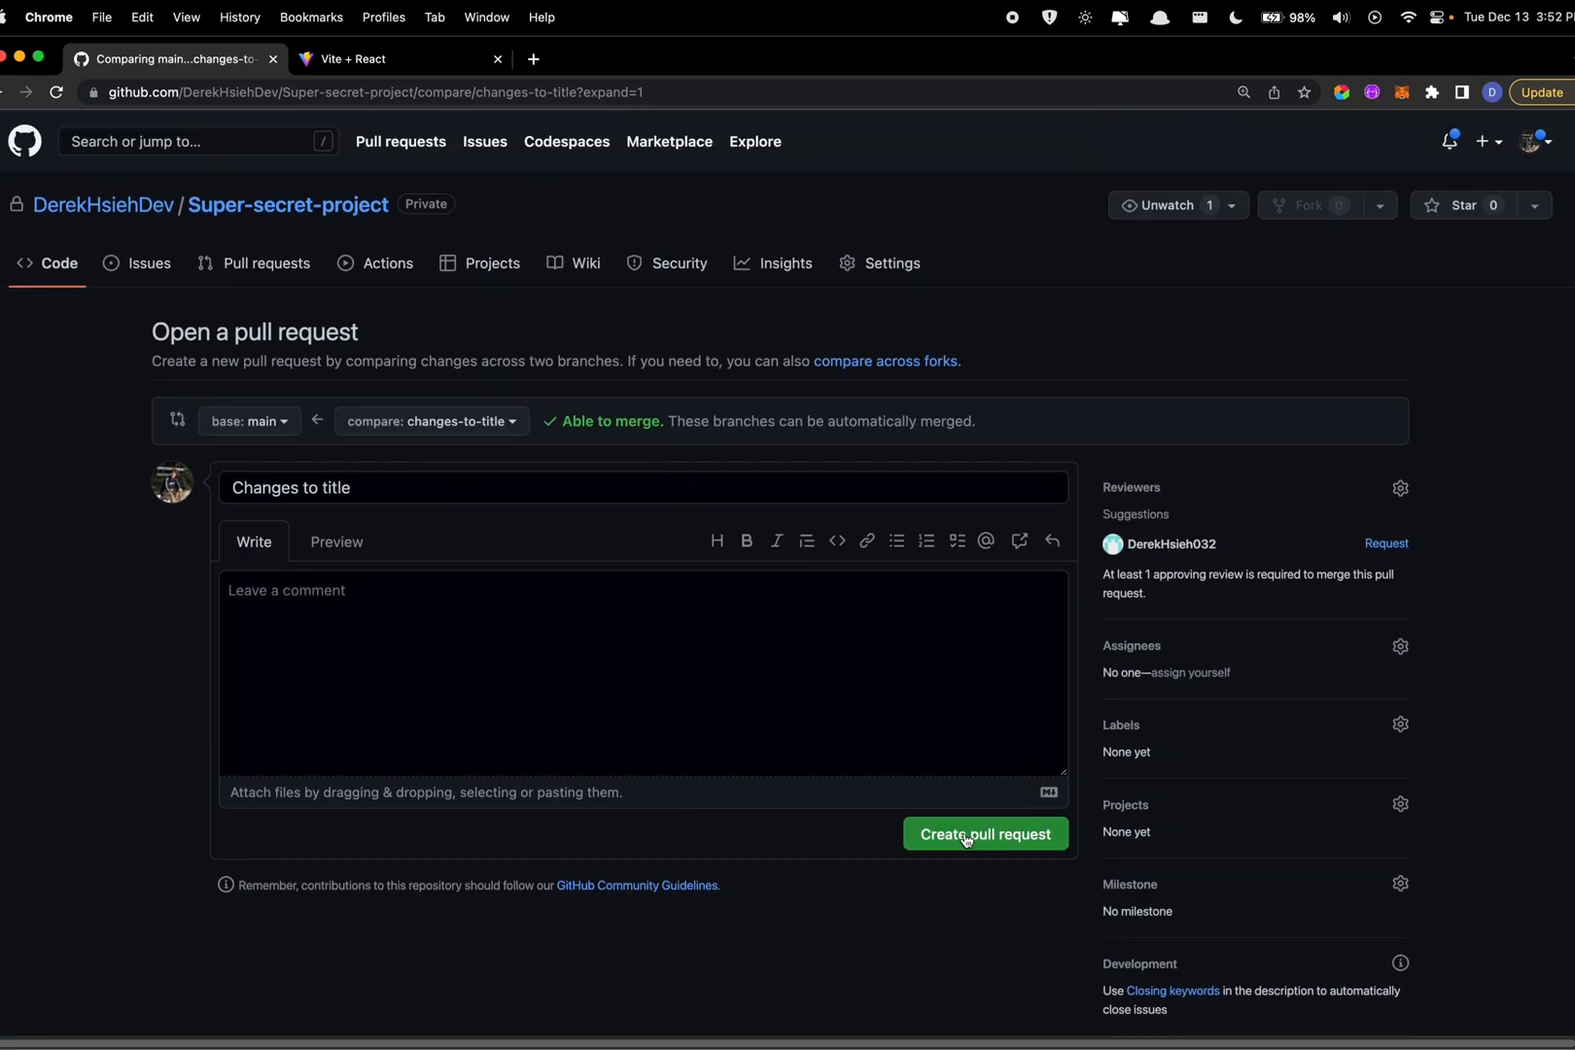
# Create pull request #1 'Changes to title' from changes-to-title into main
pyautogui.click(984, 834)
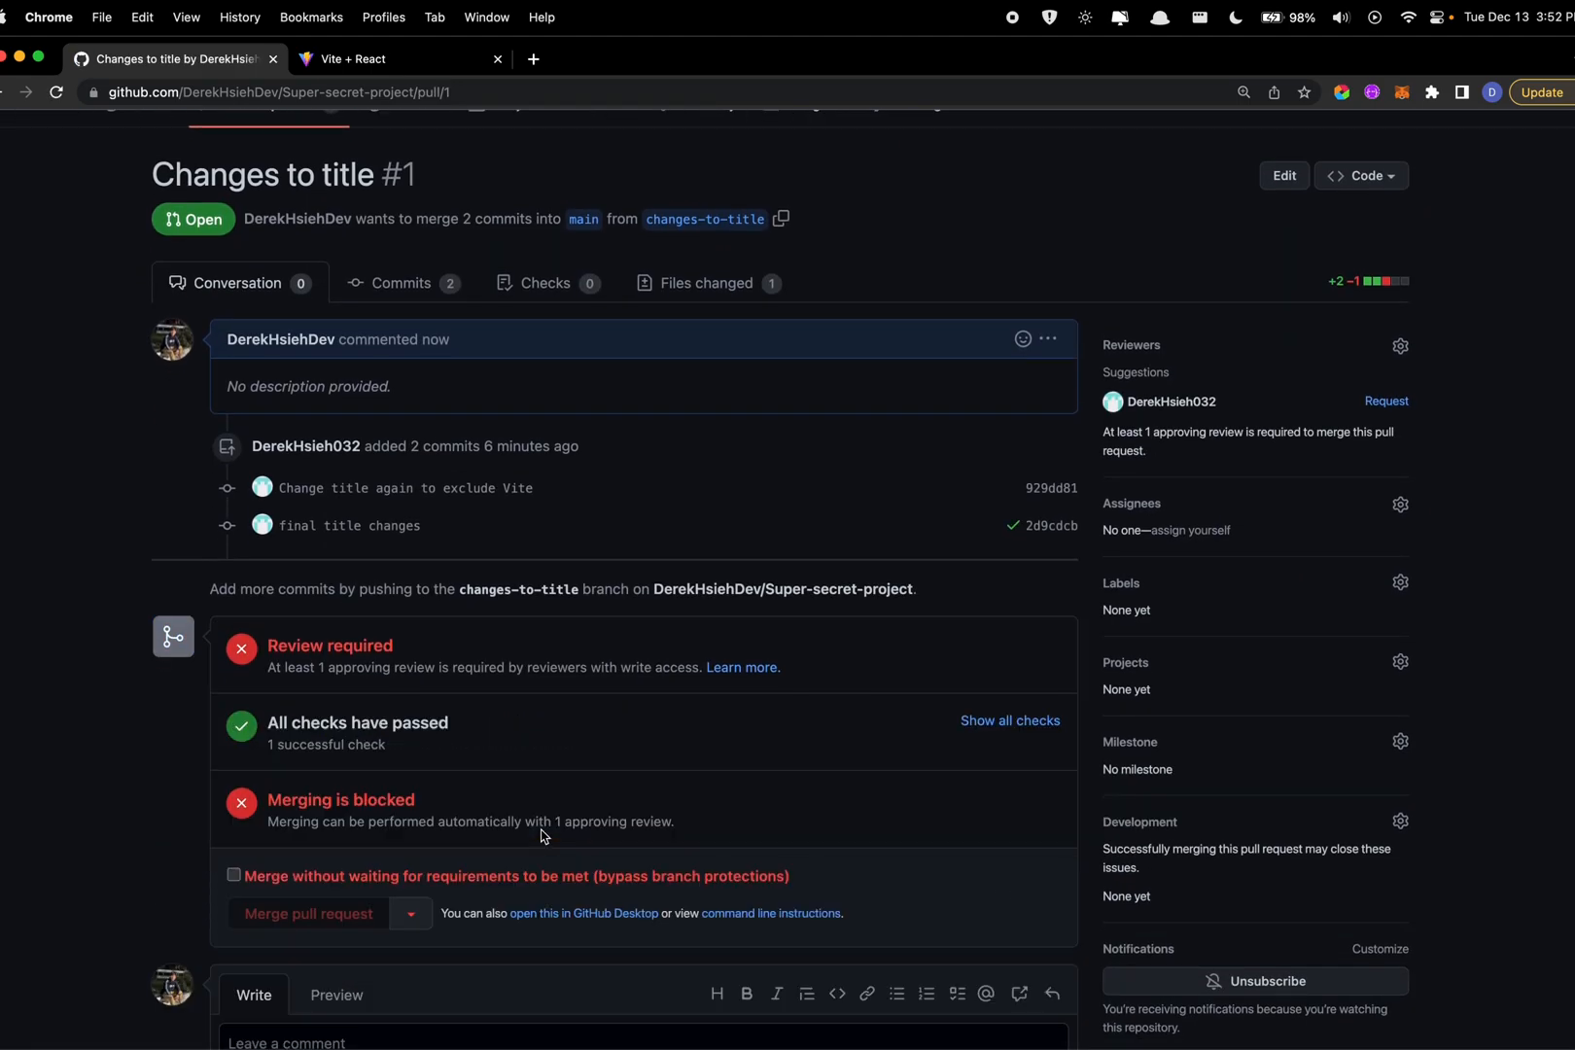
pyautogui.scroll(-3)
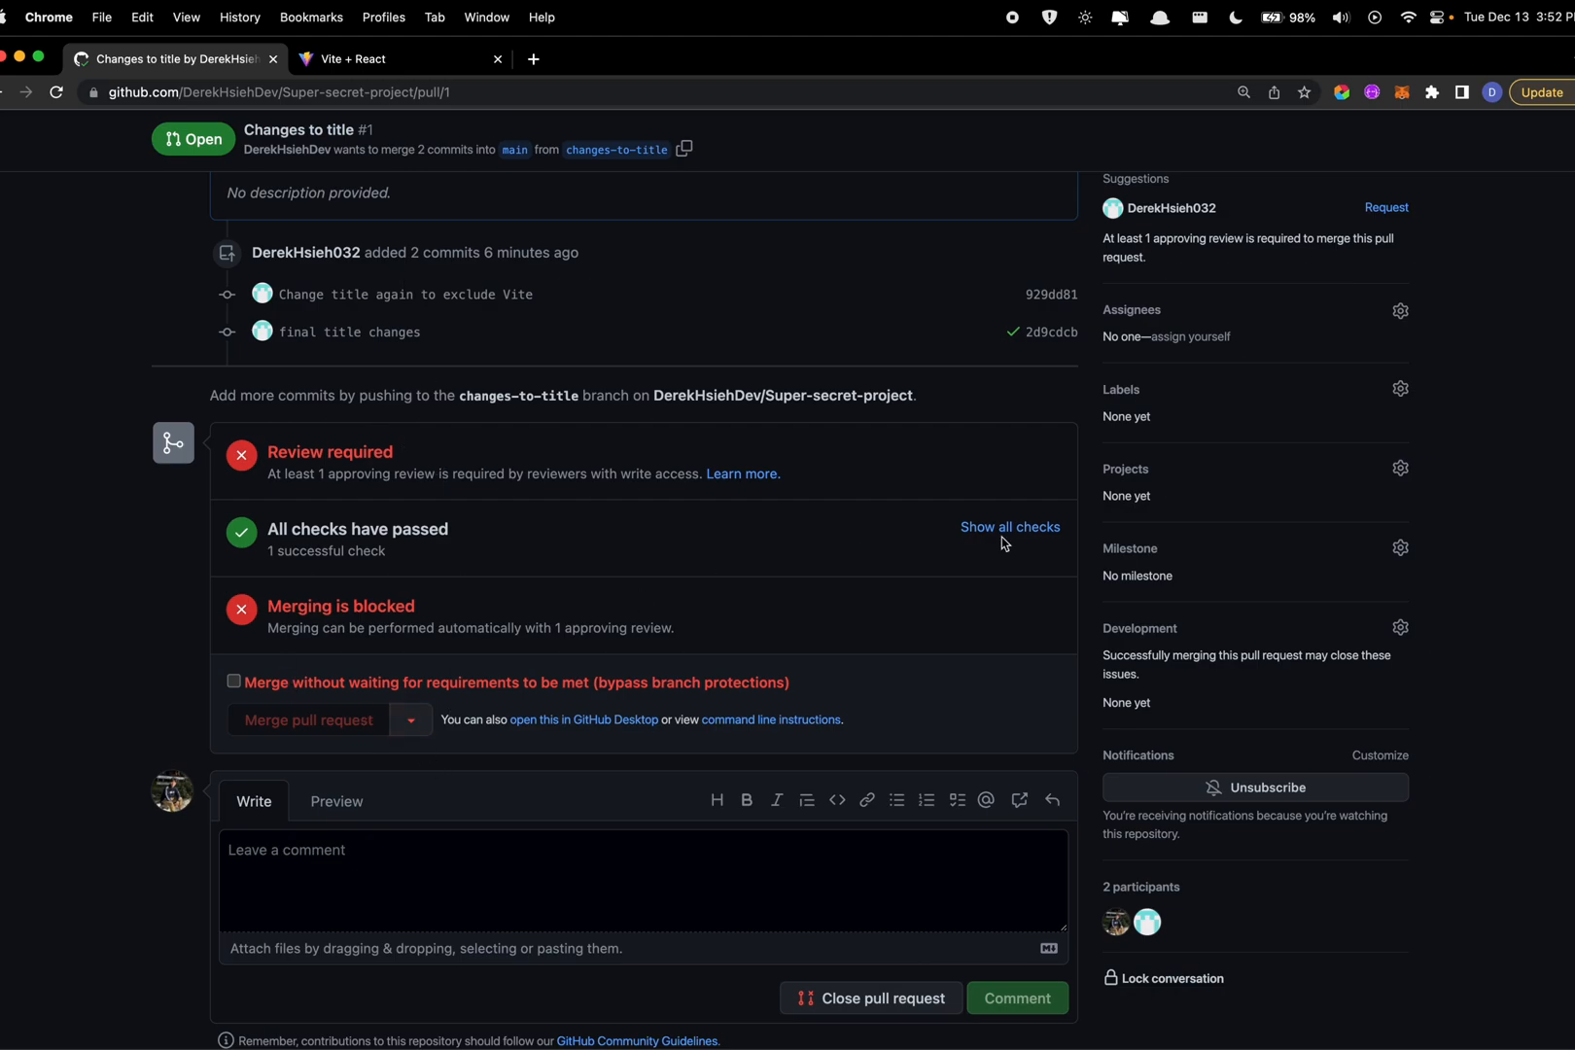
pyautogui.moveTo(275, 399)
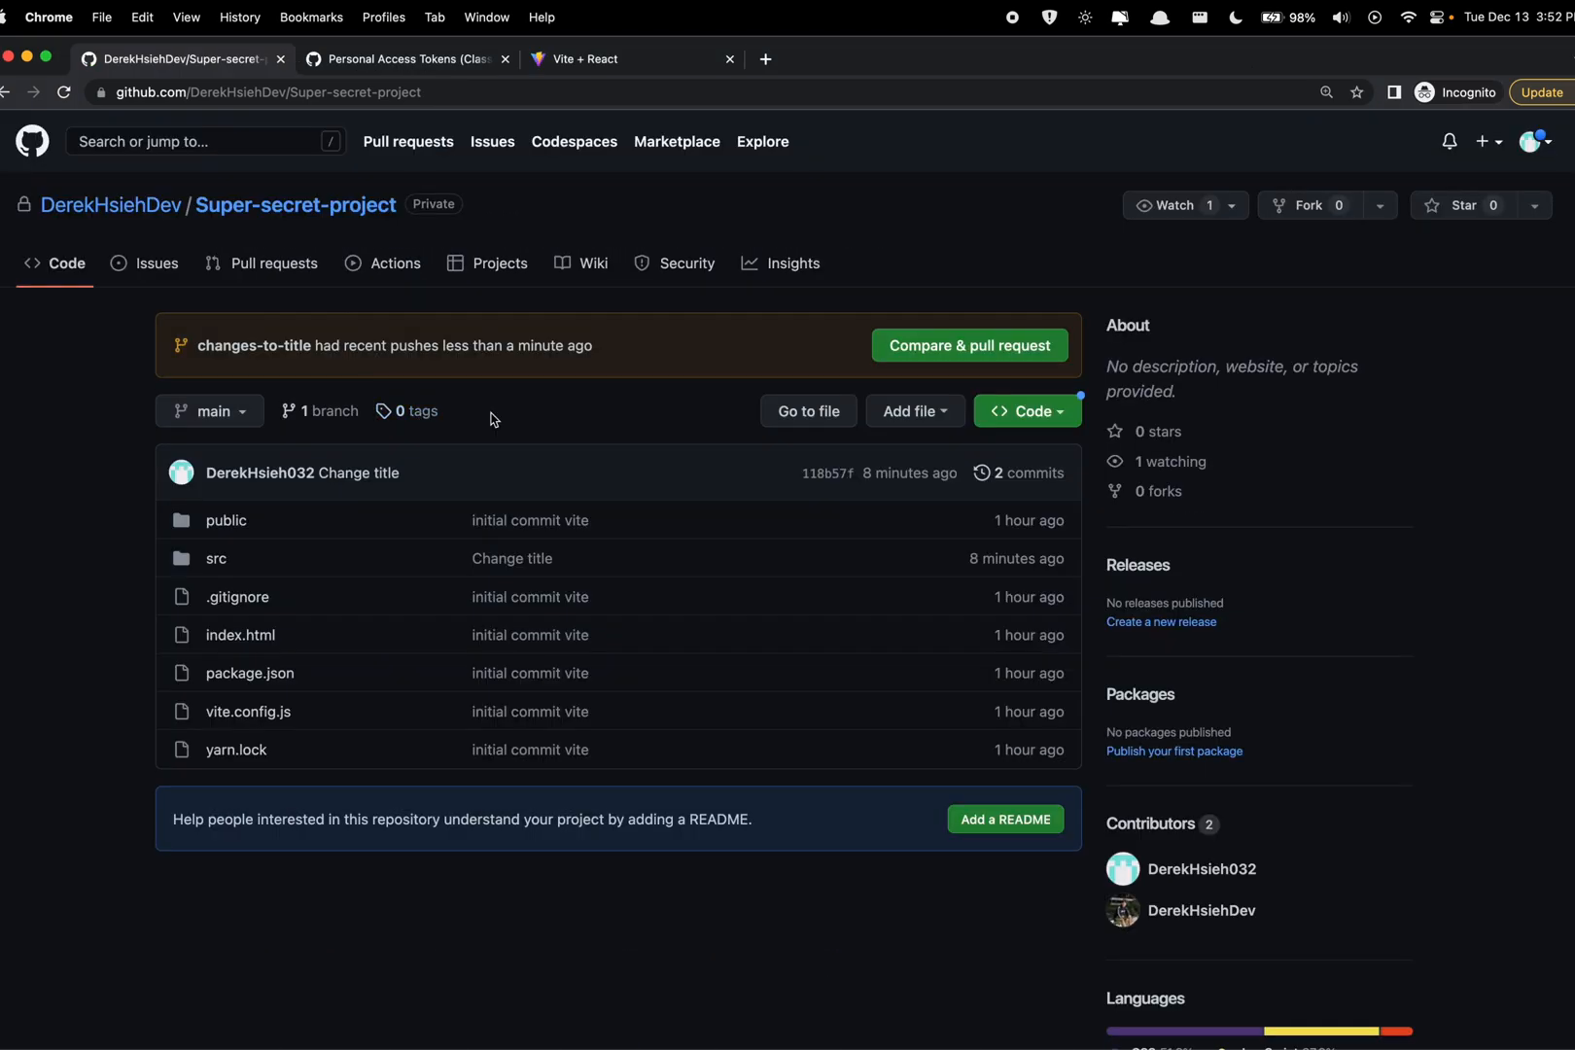
# From the second account, open pull request #1 and submit an approving review
pyautogui.click(967, 344)
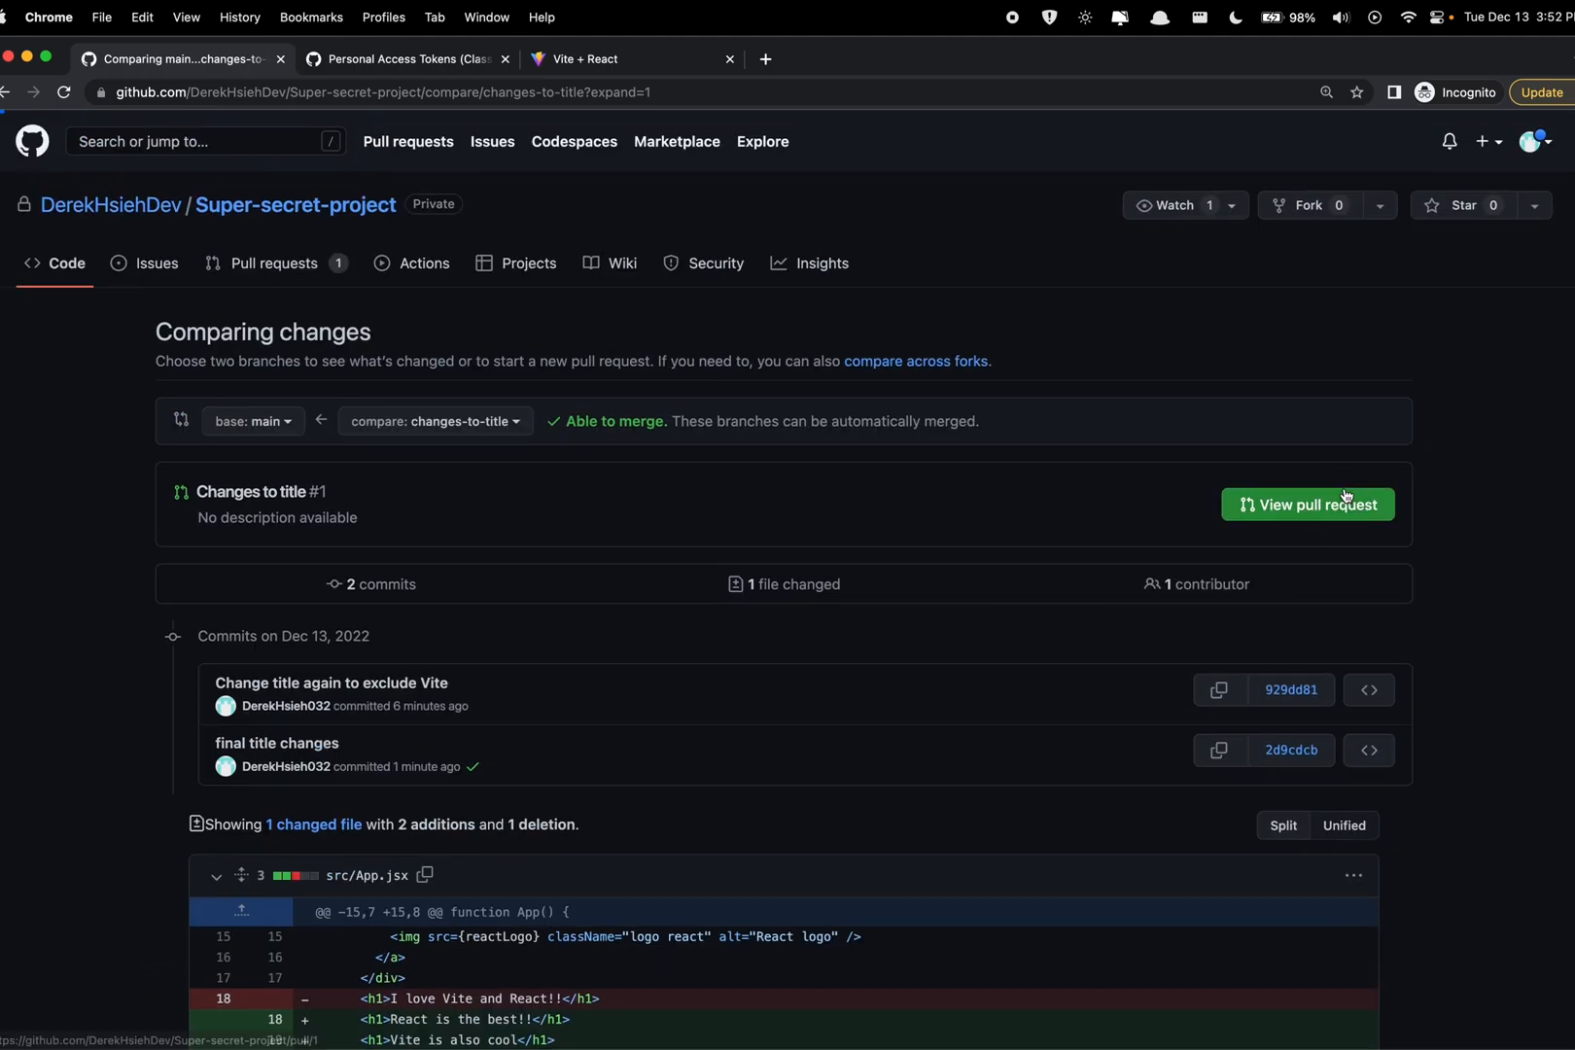
pyautogui.click(1306, 504)
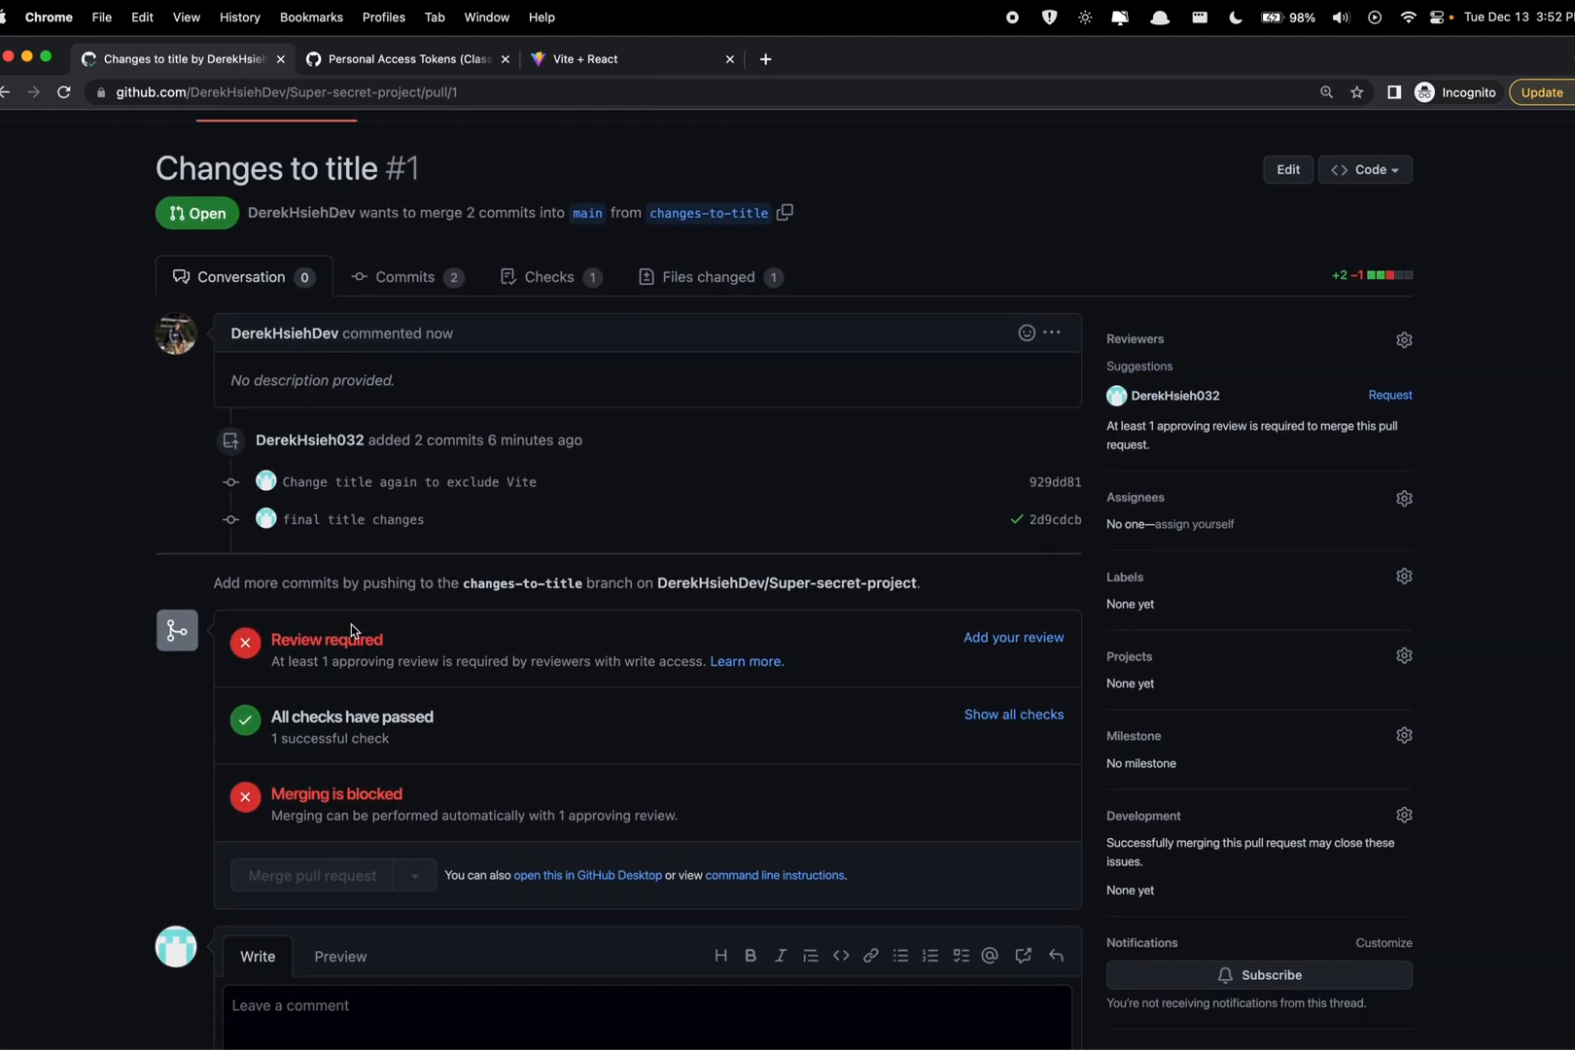
pyautogui.scroll(-3)
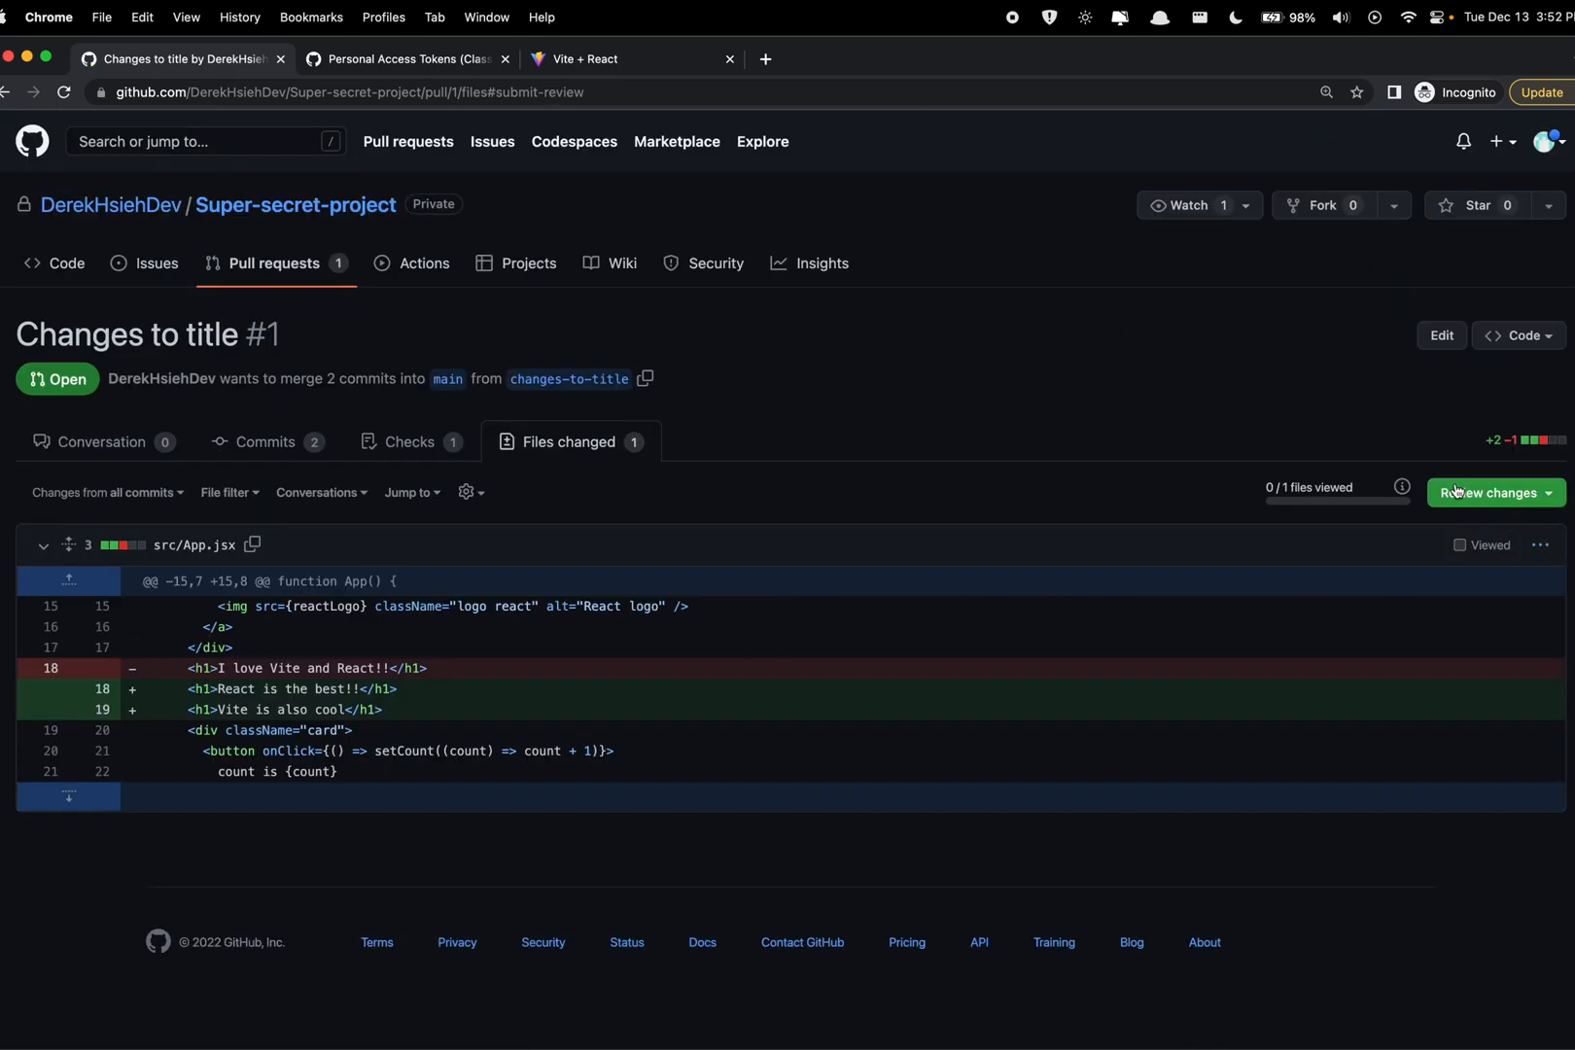
pyautogui.click(1493, 492)
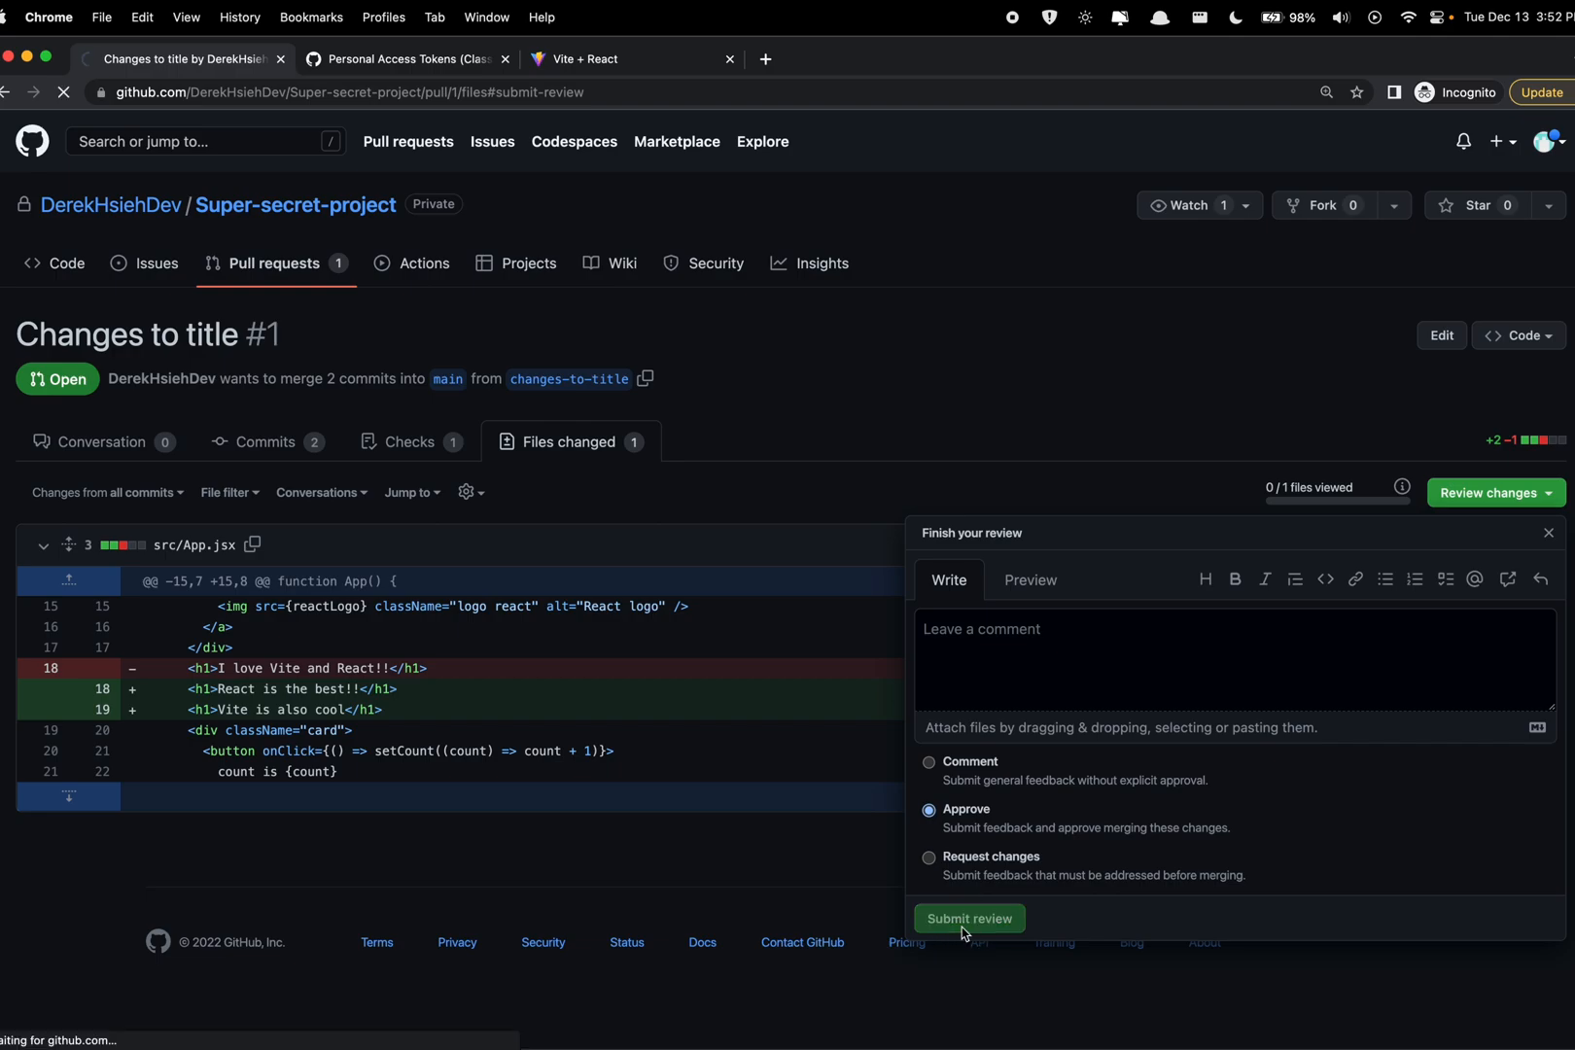
pyautogui.click(967, 917)
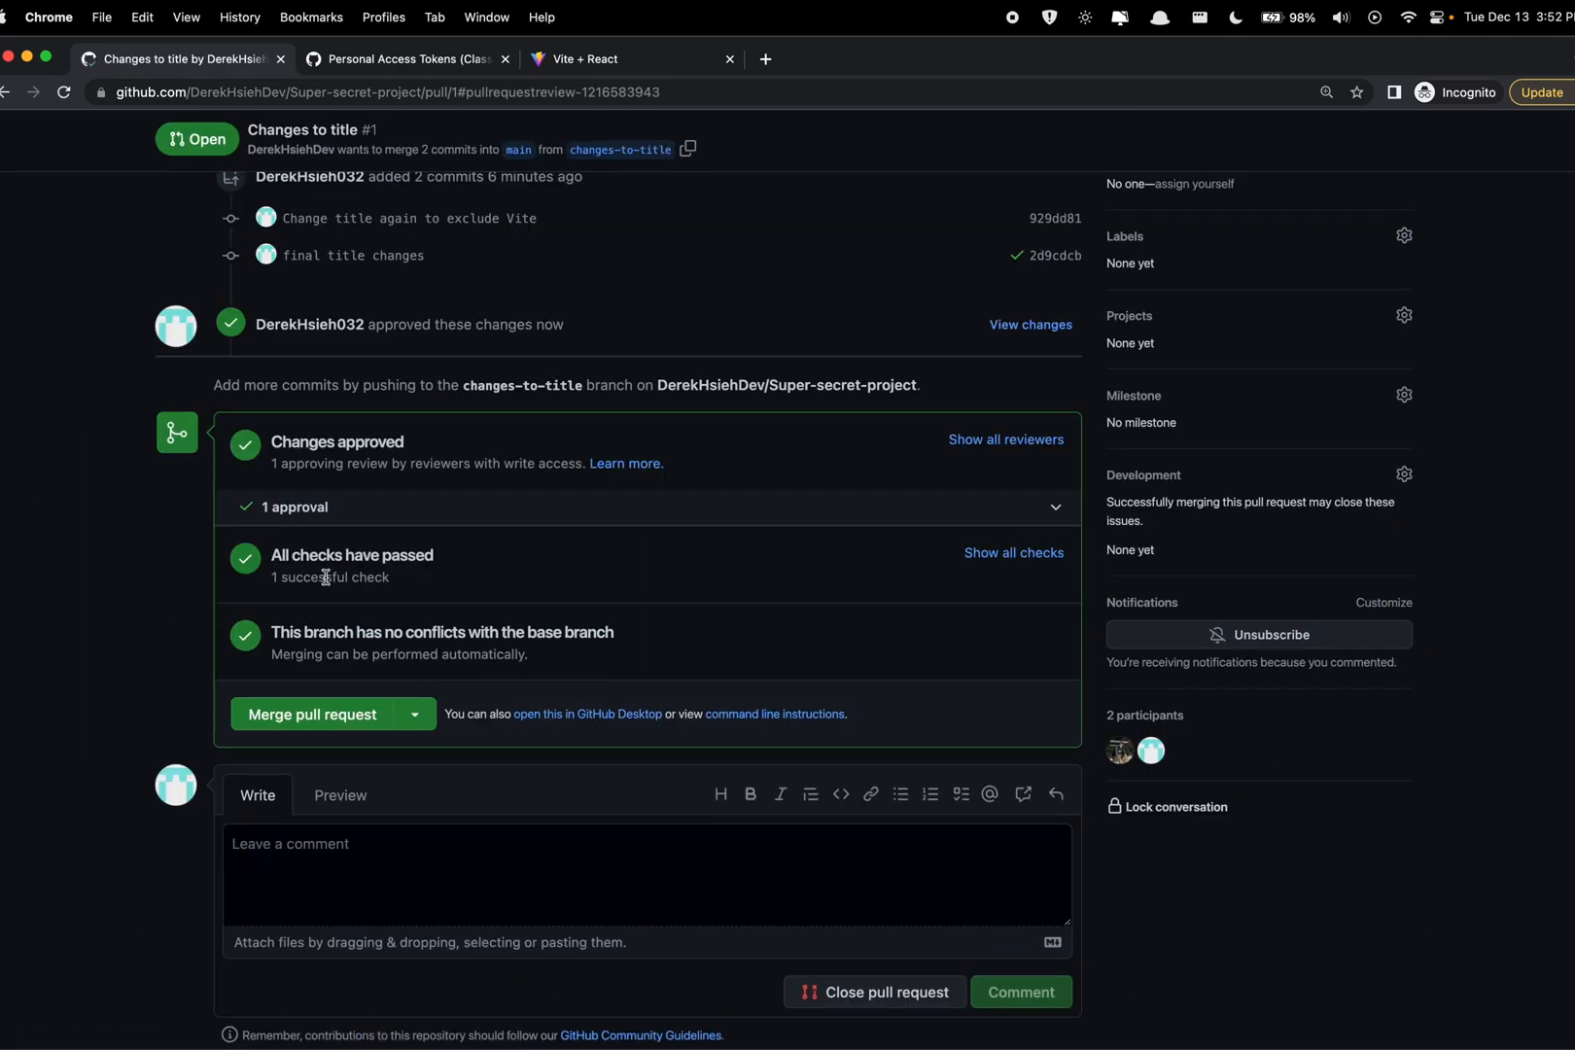
# Merge and confirm pull request #1 into main, then return to the Code overview
pyautogui.click(309, 714)
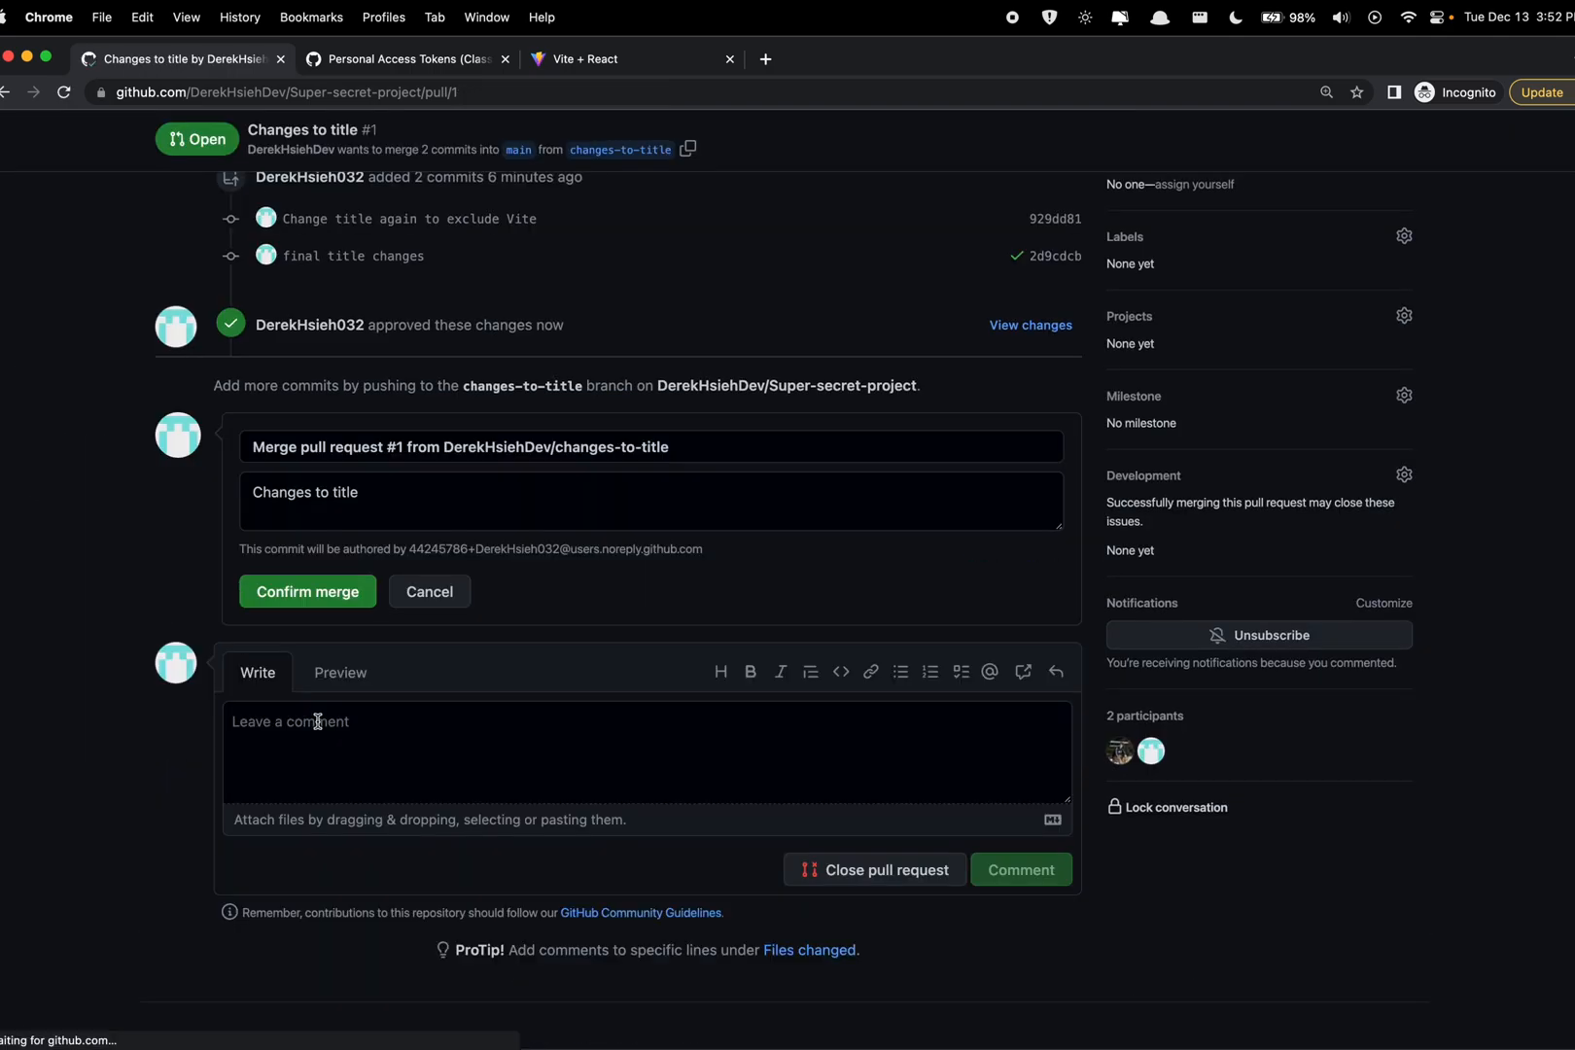
pyautogui.click(306, 591)
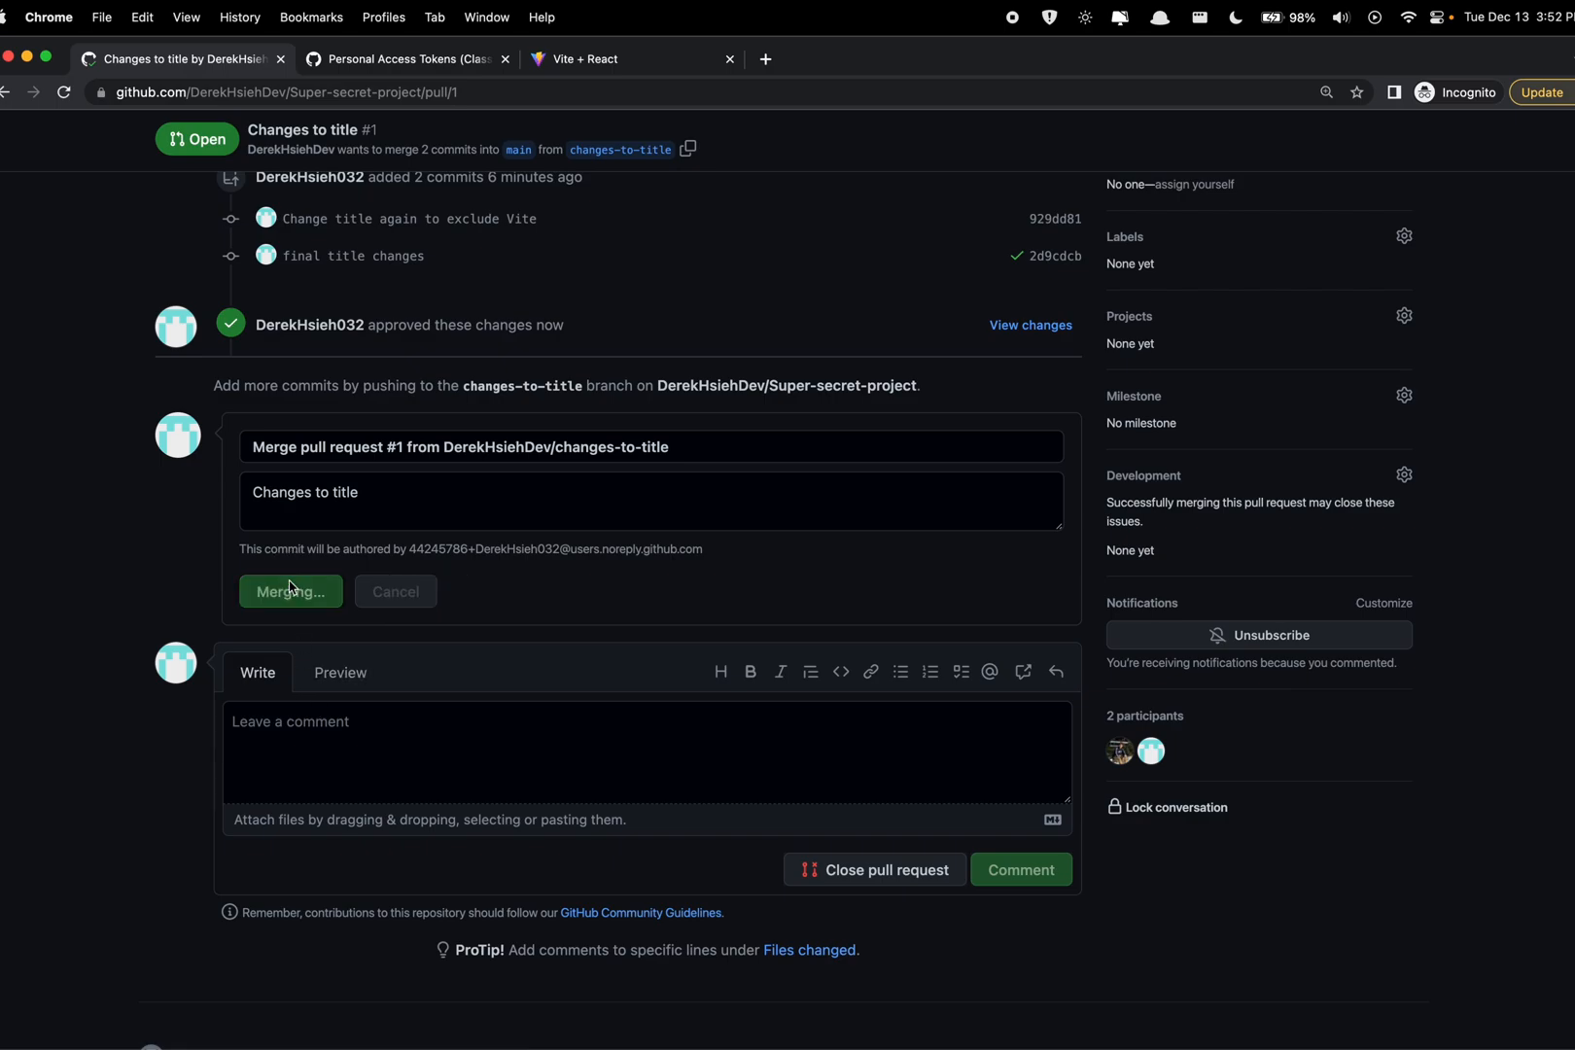
pyautogui.click(291, 591)
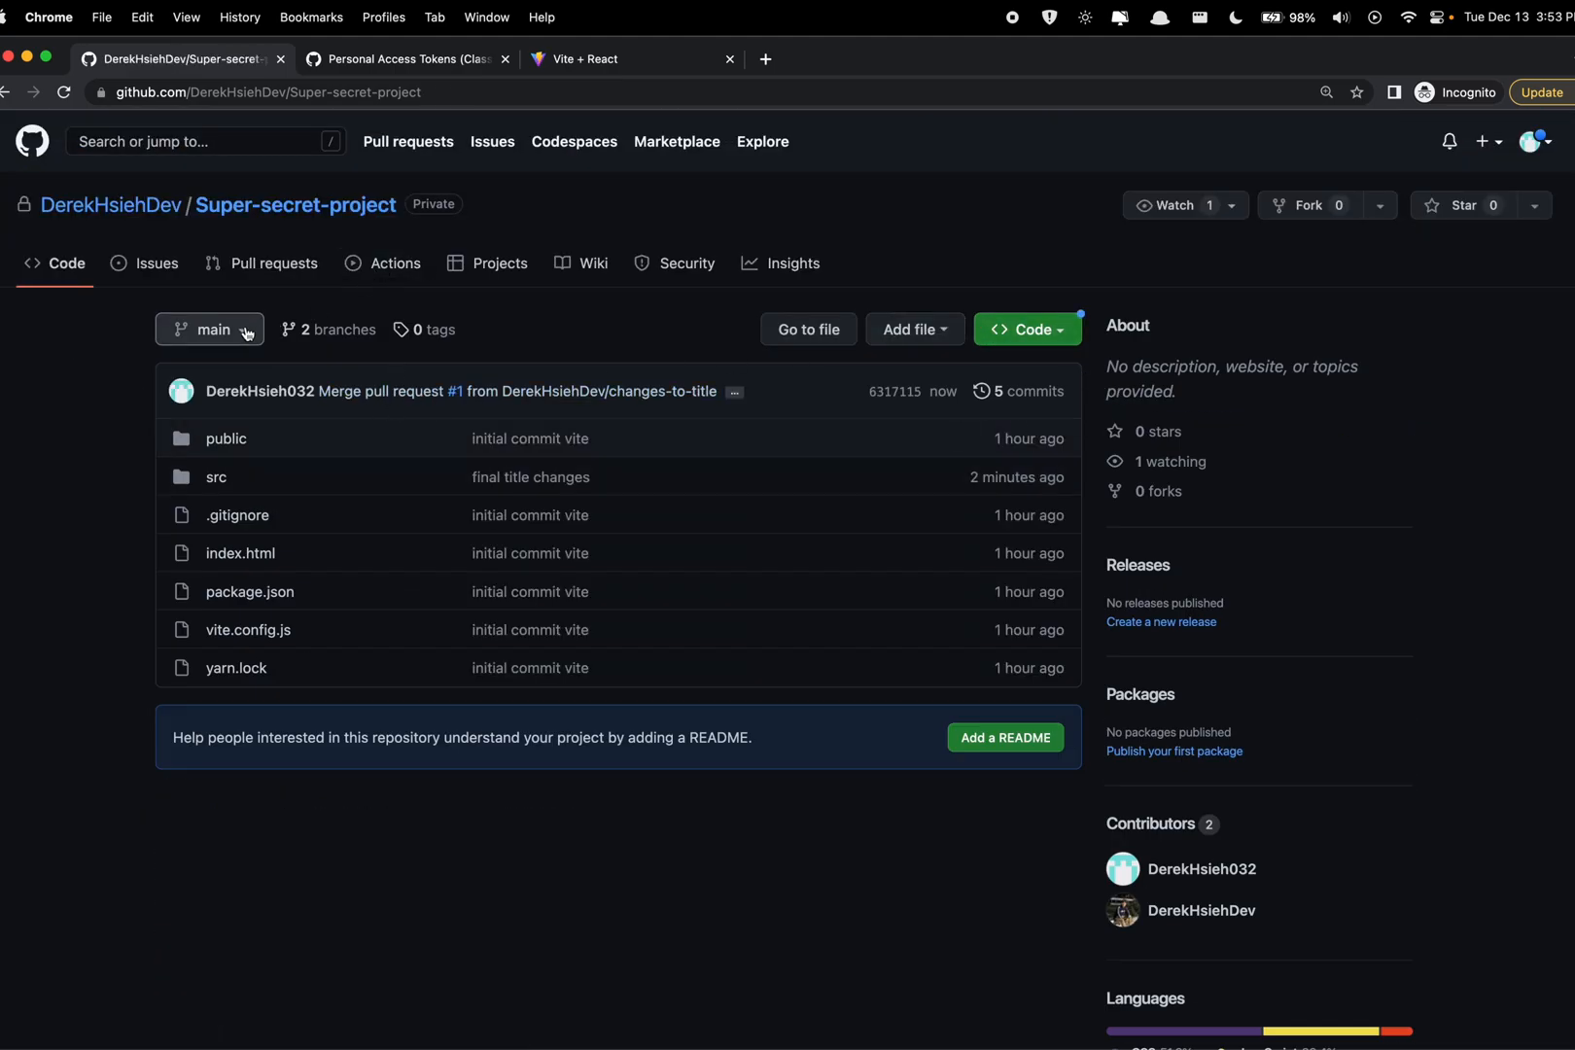
pyautogui.moveTo(211, 328)
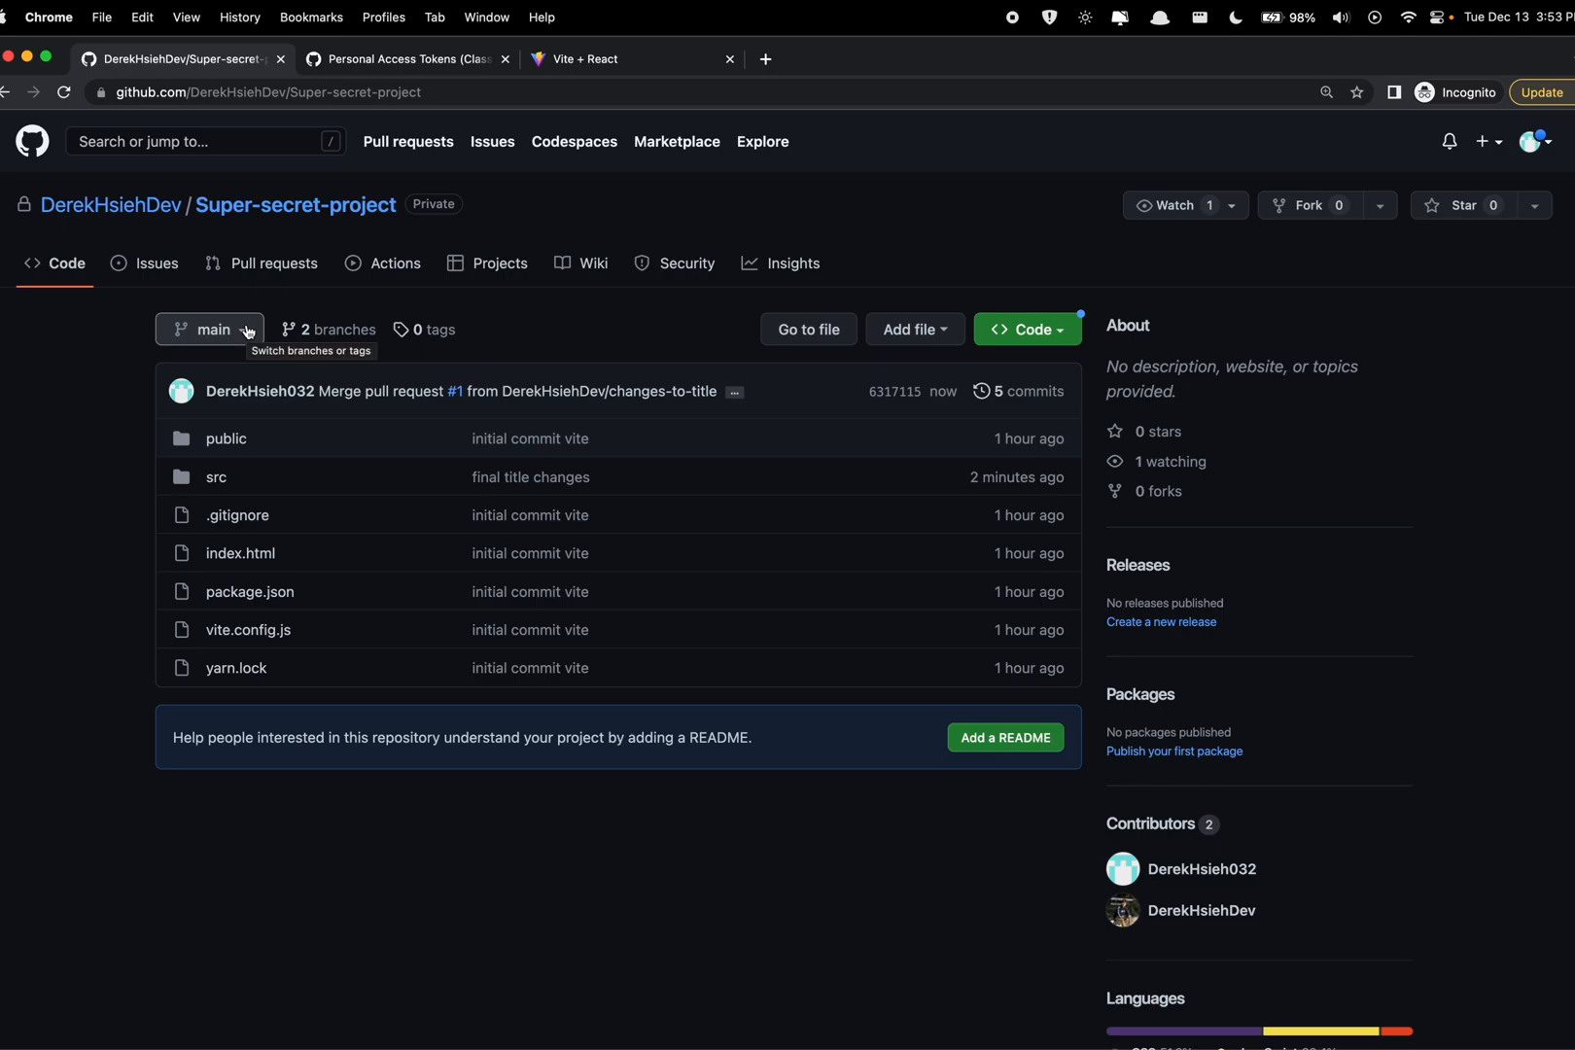
pyautogui.moveTo(624, 343)
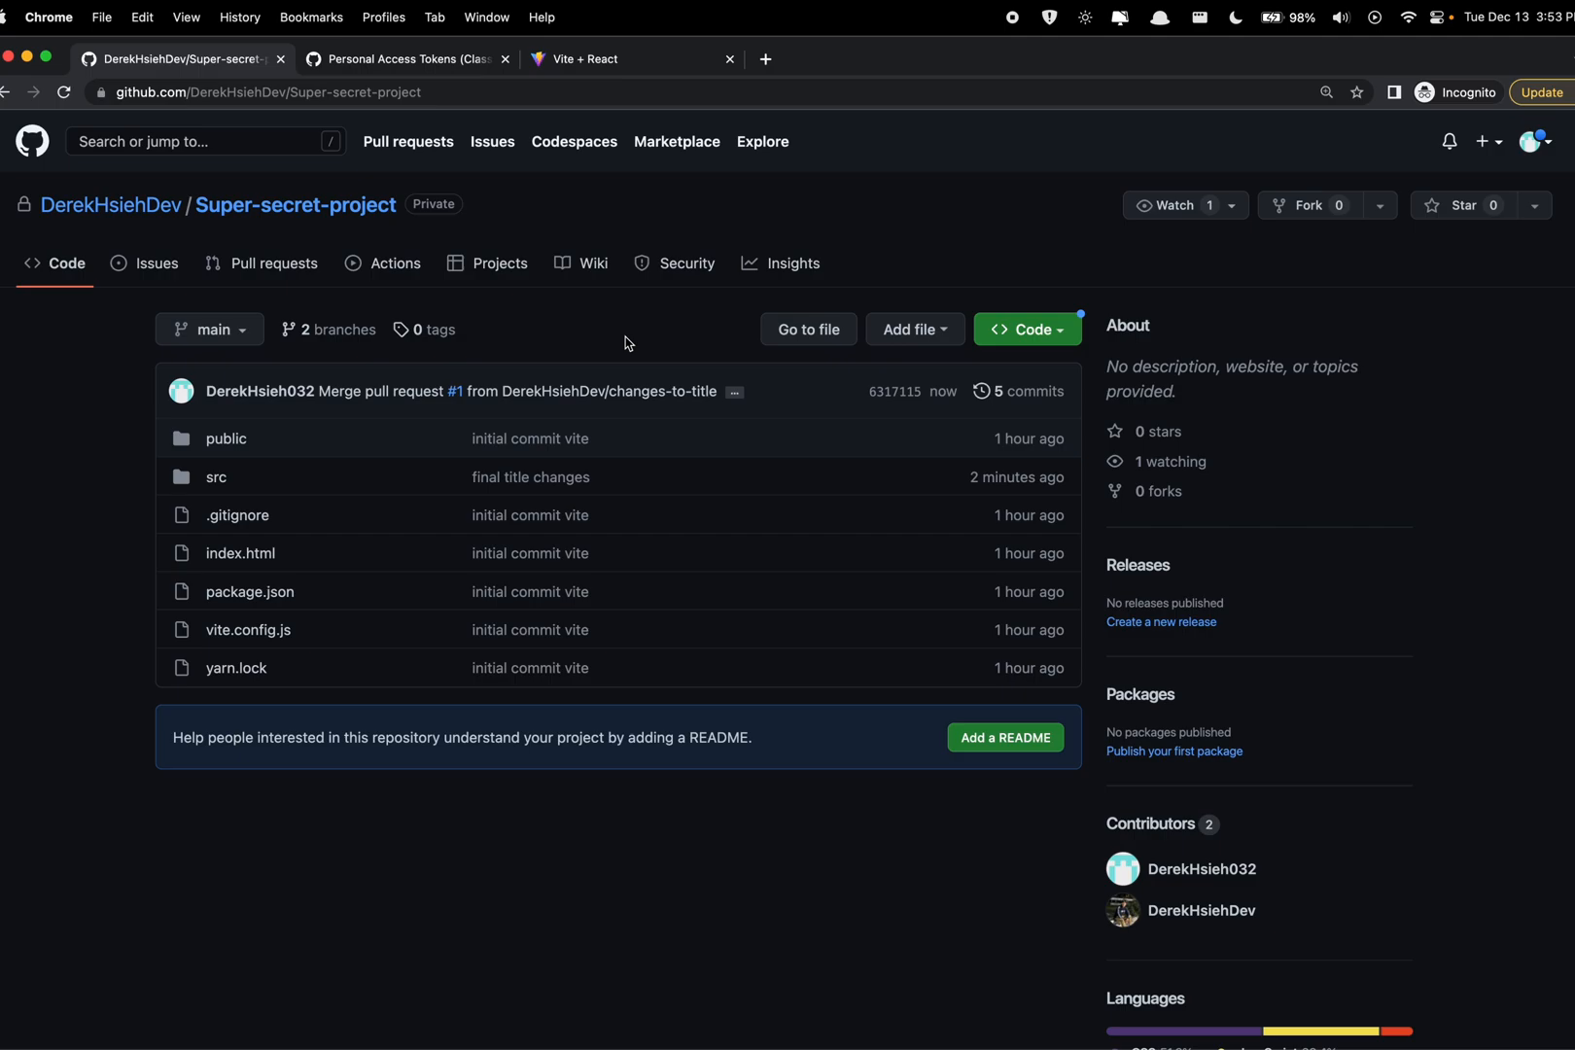
pyautogui.moveTo(634, 367)
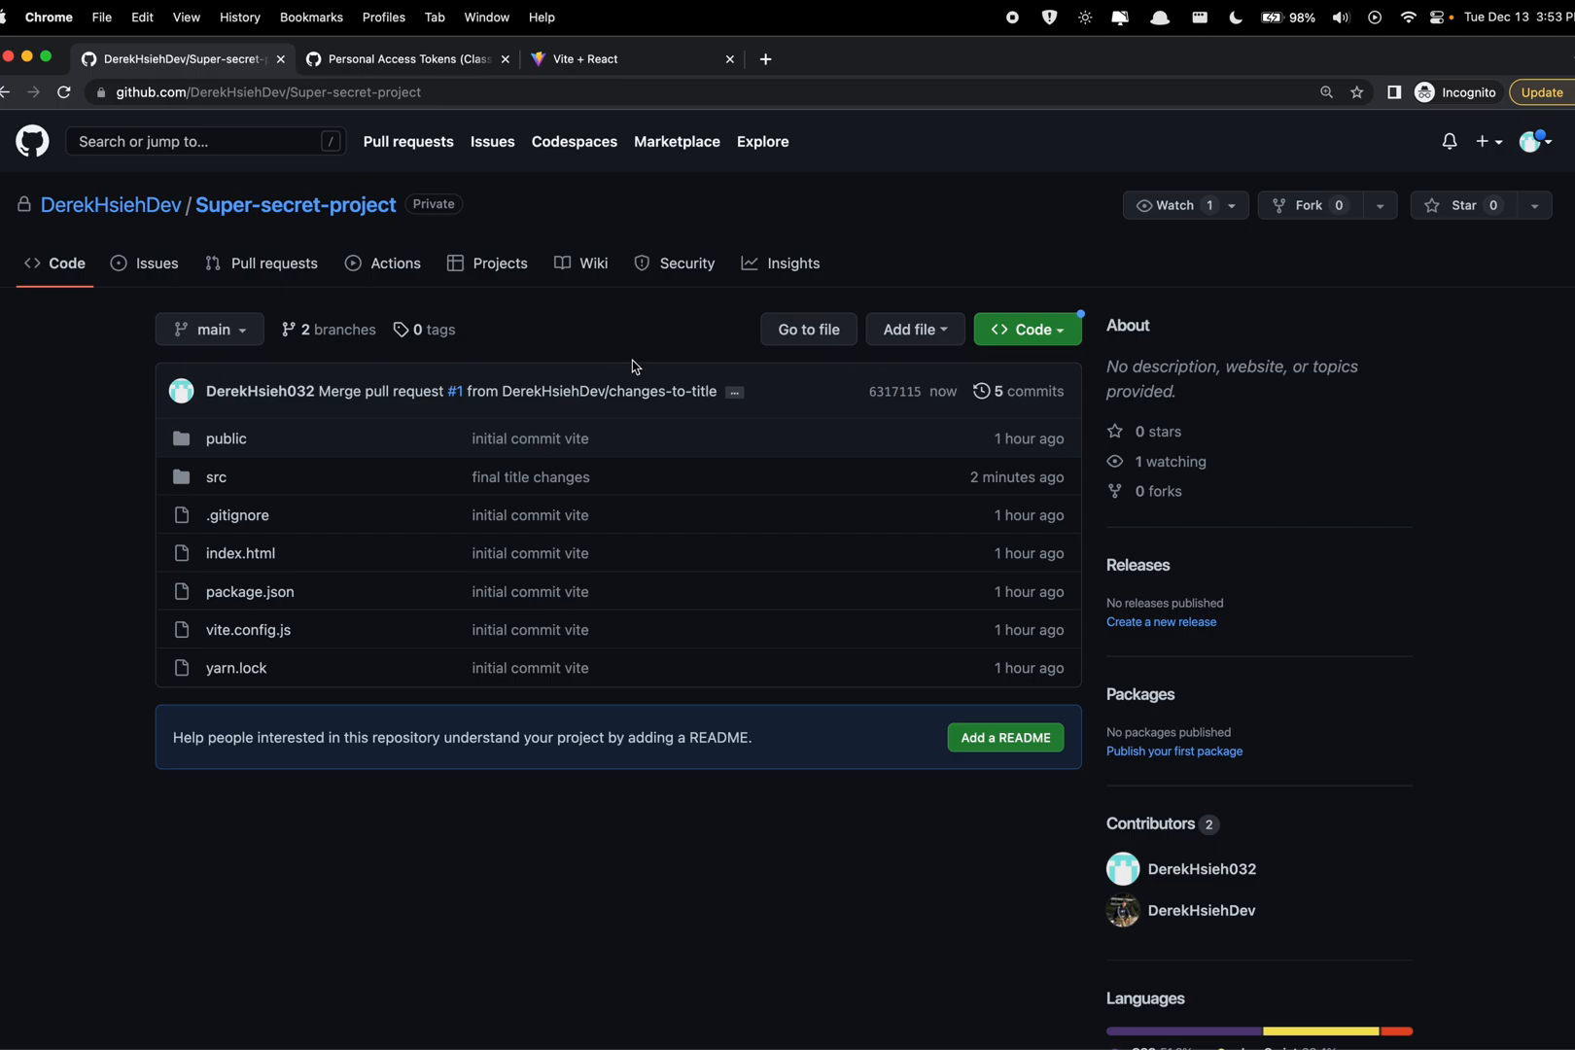
pyautogui.moveTo(848, 361)
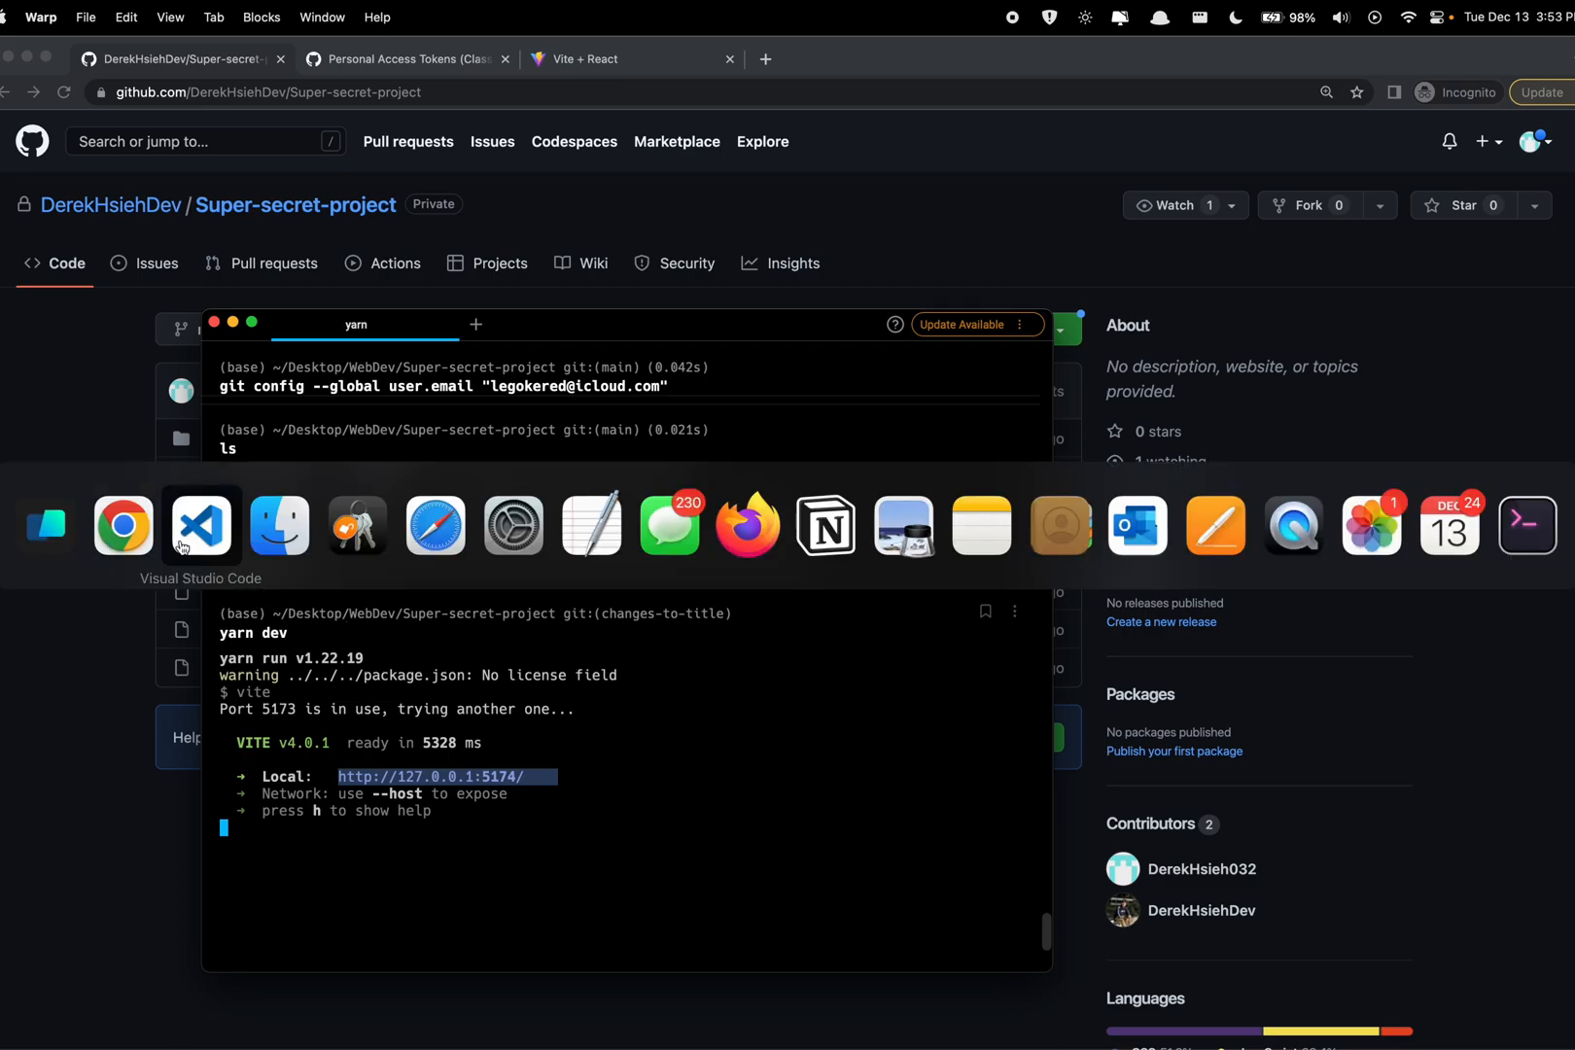
# Open a second Warp session in Super-secret-project on changes-to-title
pyautogui.click(475, 324)
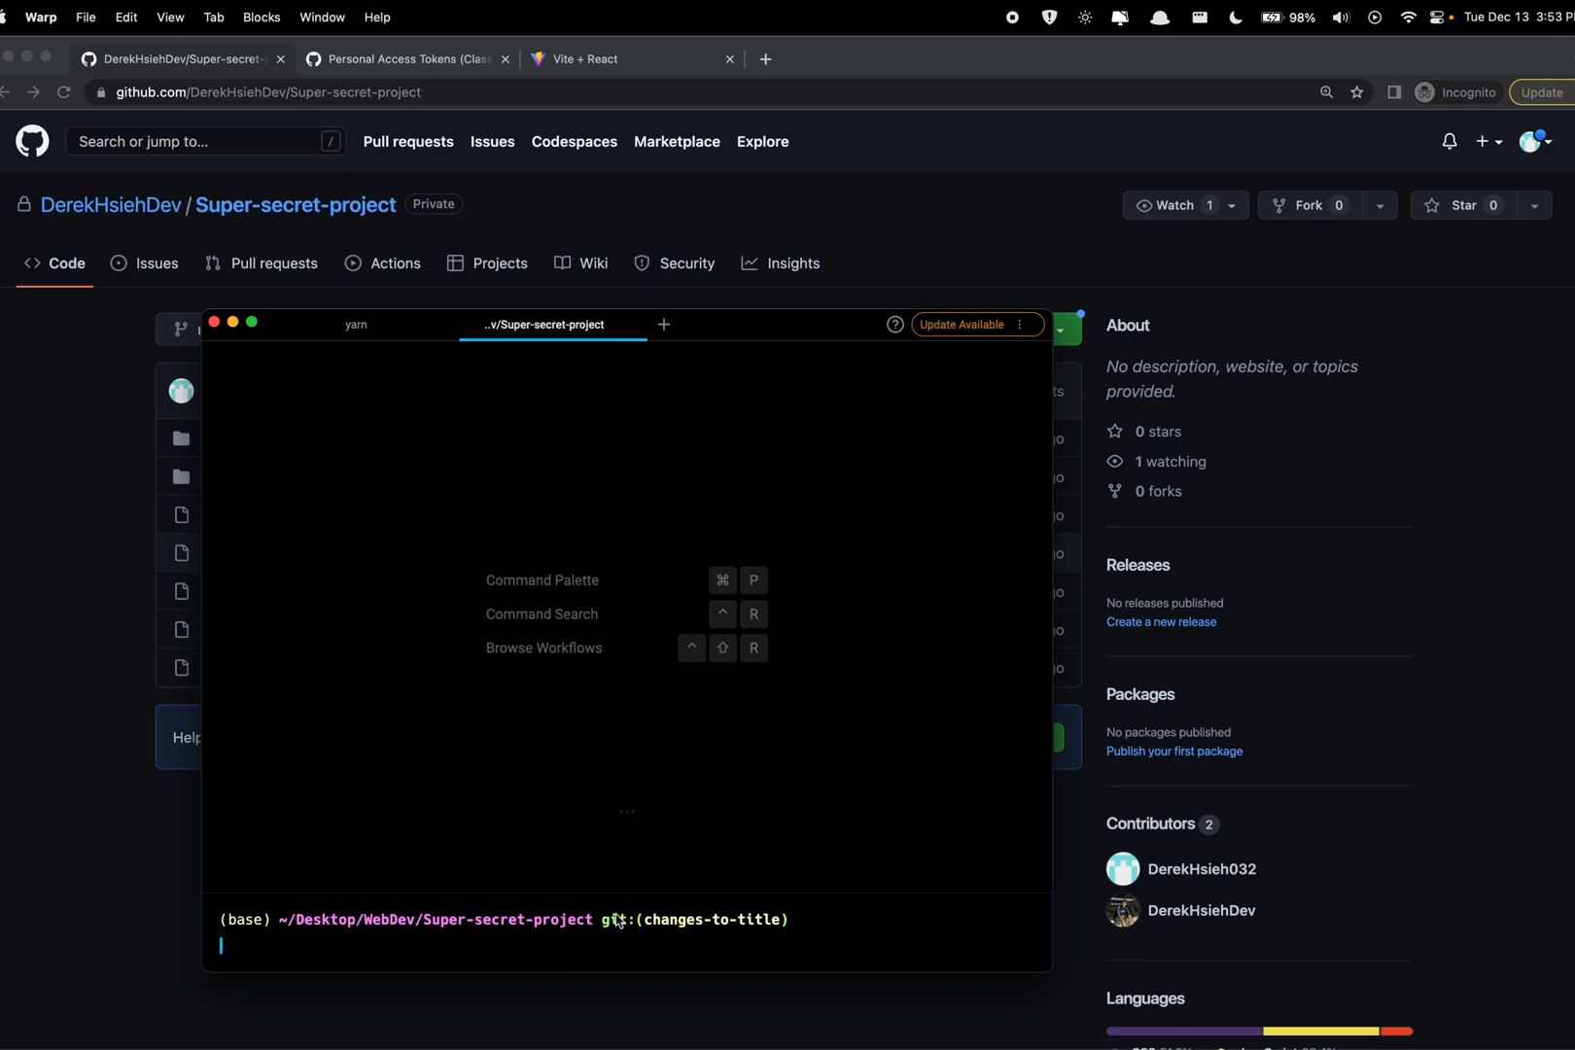
pyautogui.moveTo(662, 917)
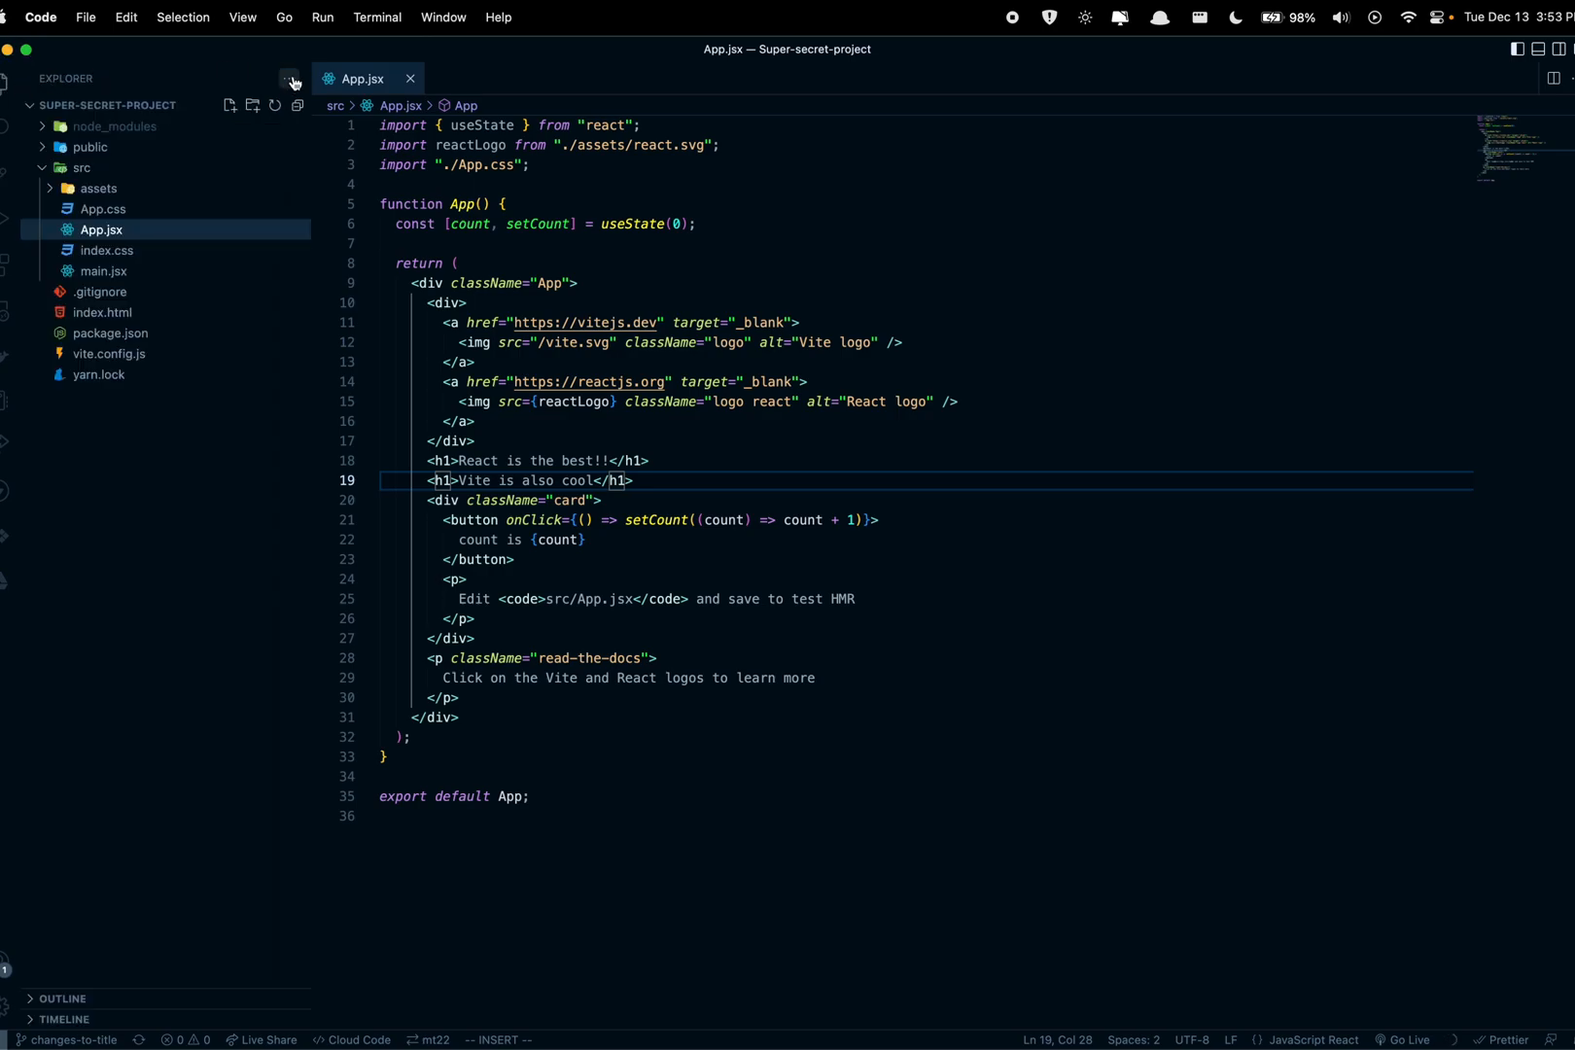
pyautogui.moveTo(289, 79)
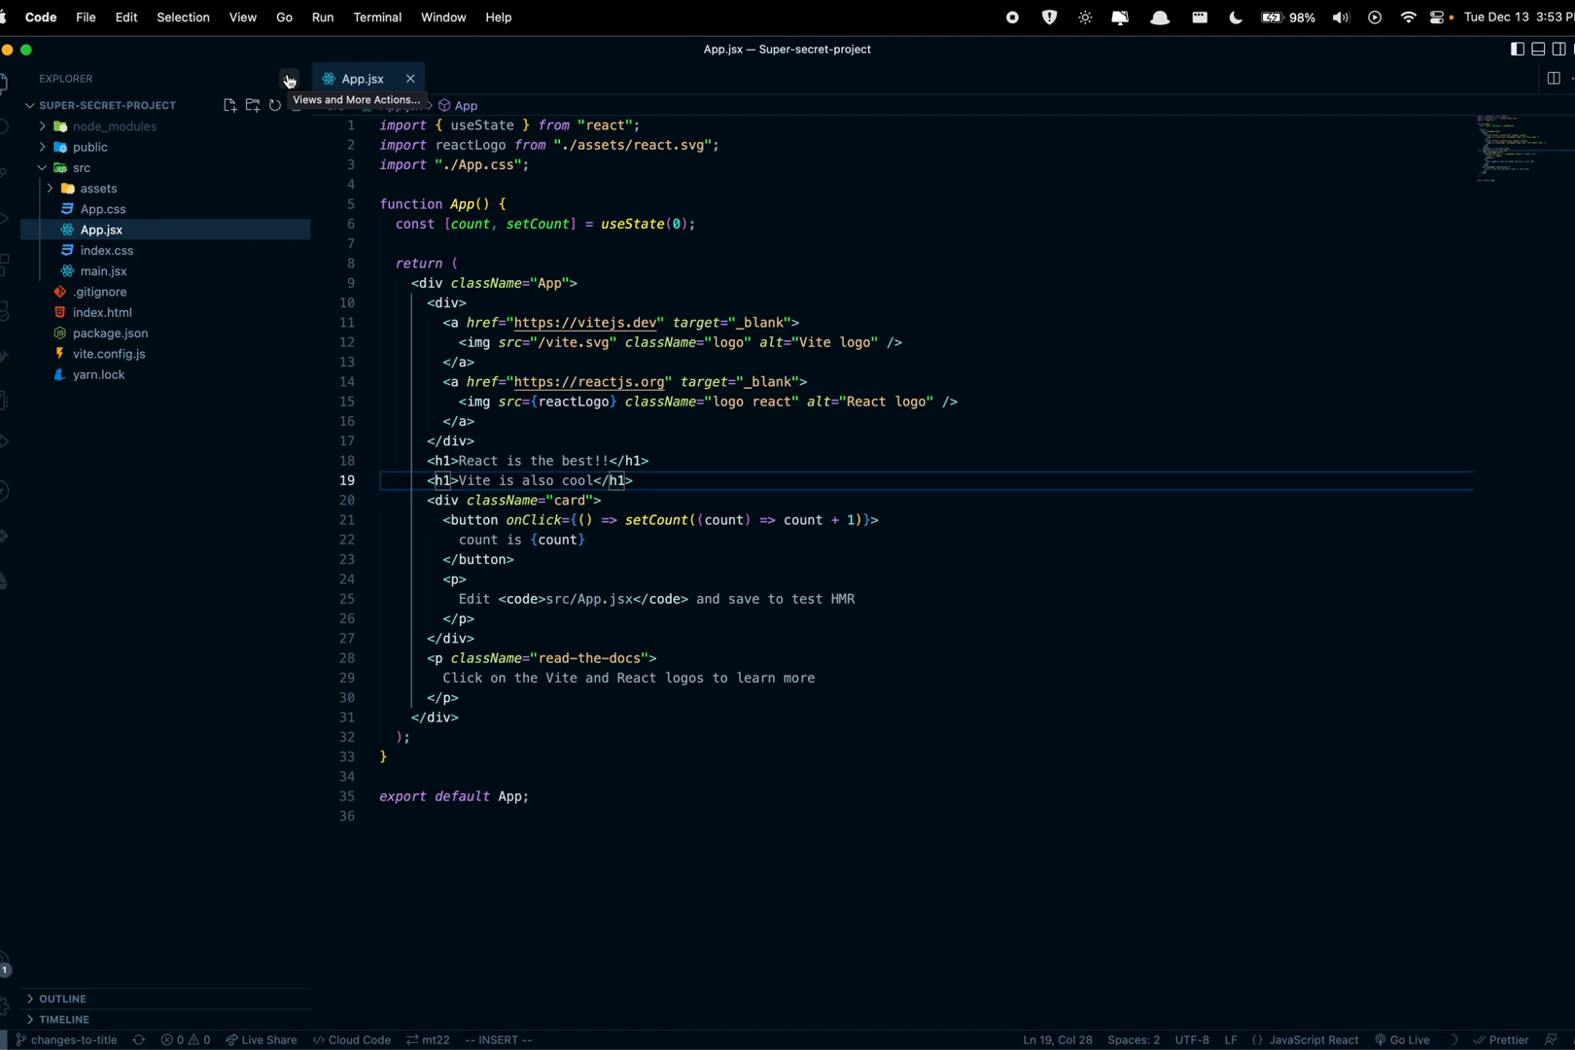
# Check out the main branch from the Source Control menu in VS Code
pyautogui.click(289, 79)
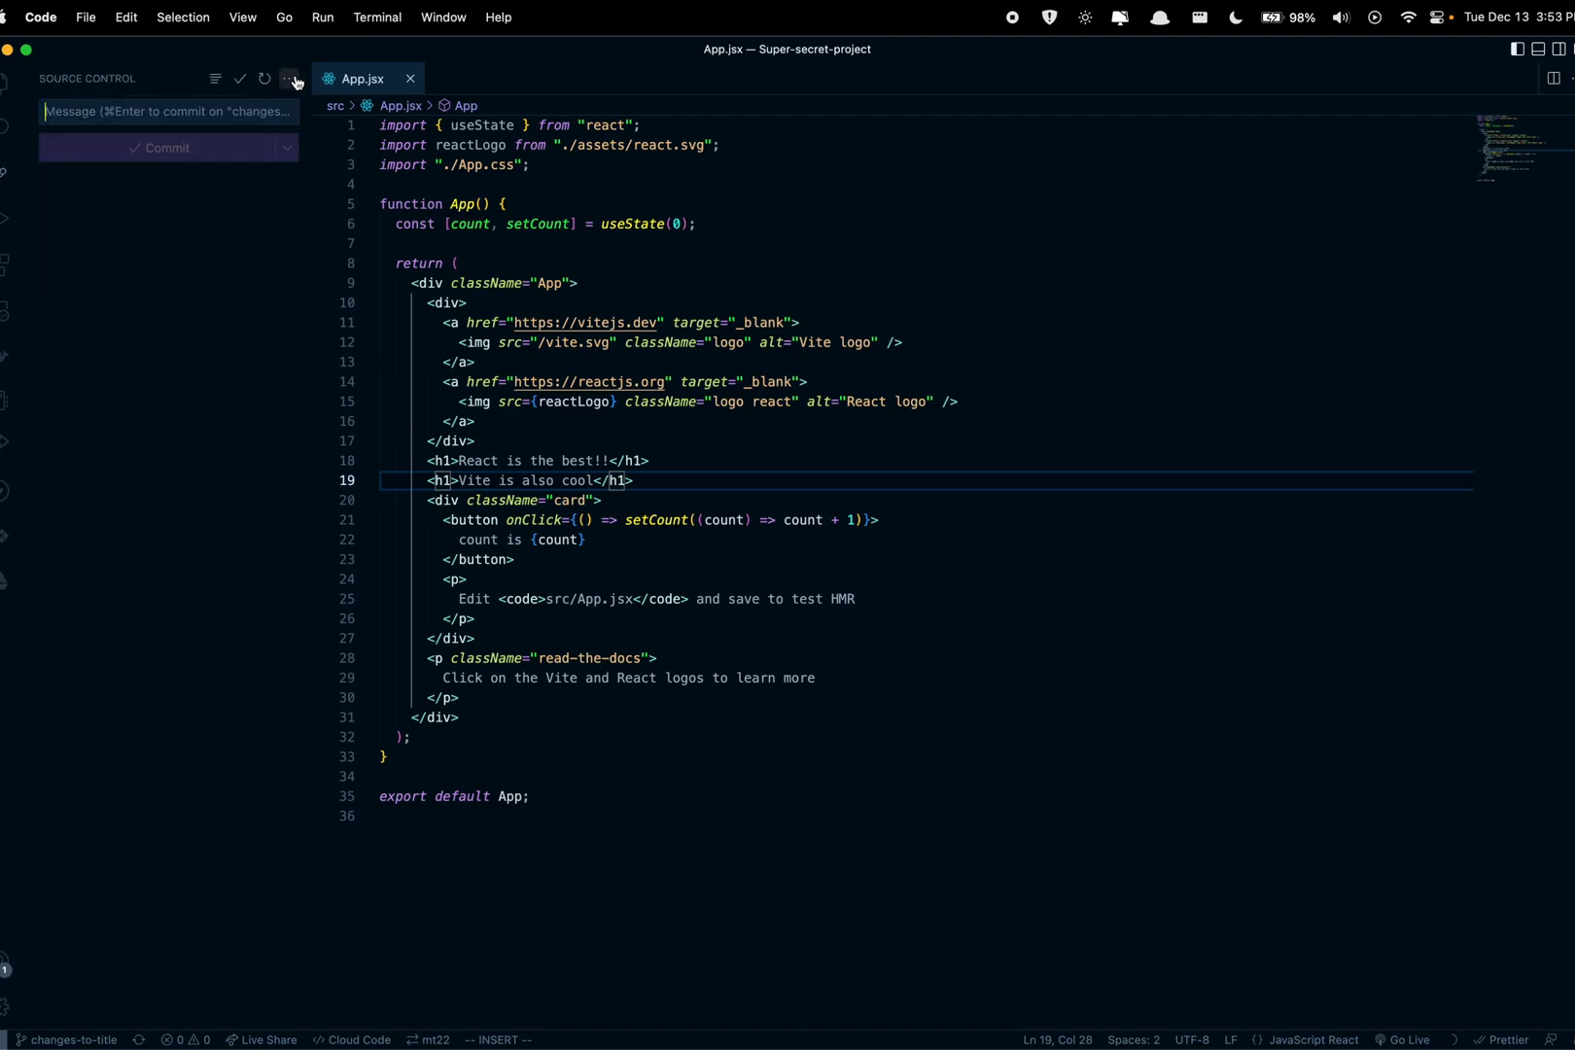
pyautogui.click(291, 79)
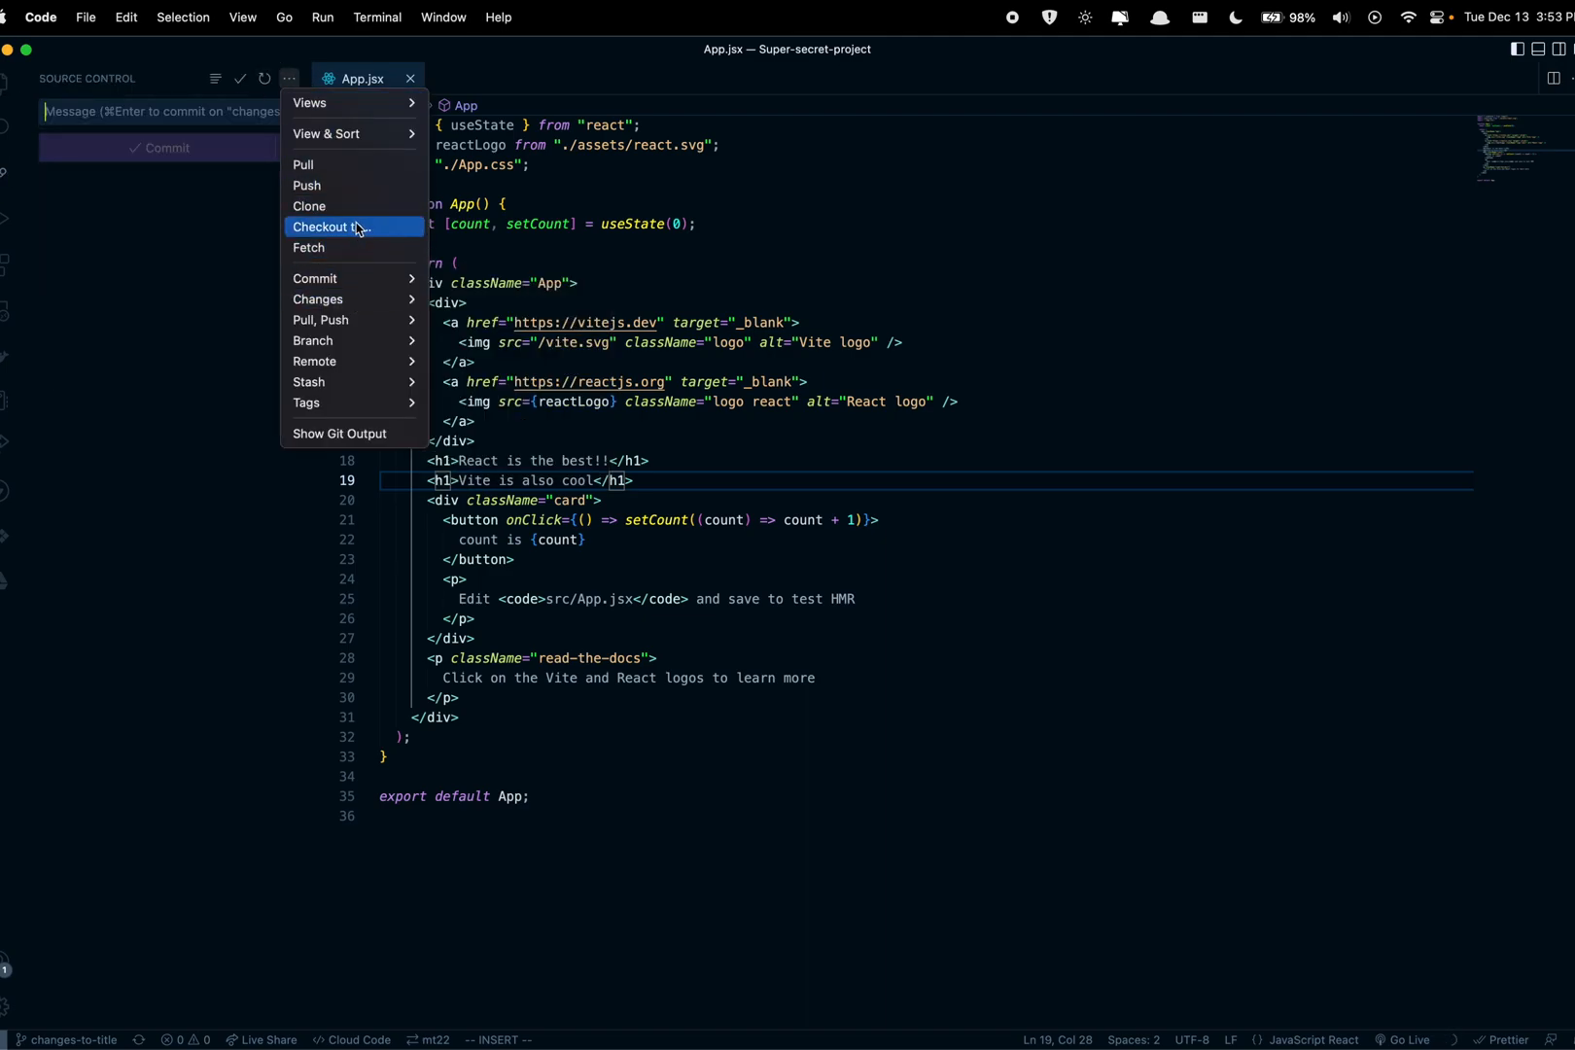
pyautogui.click(331, 227)
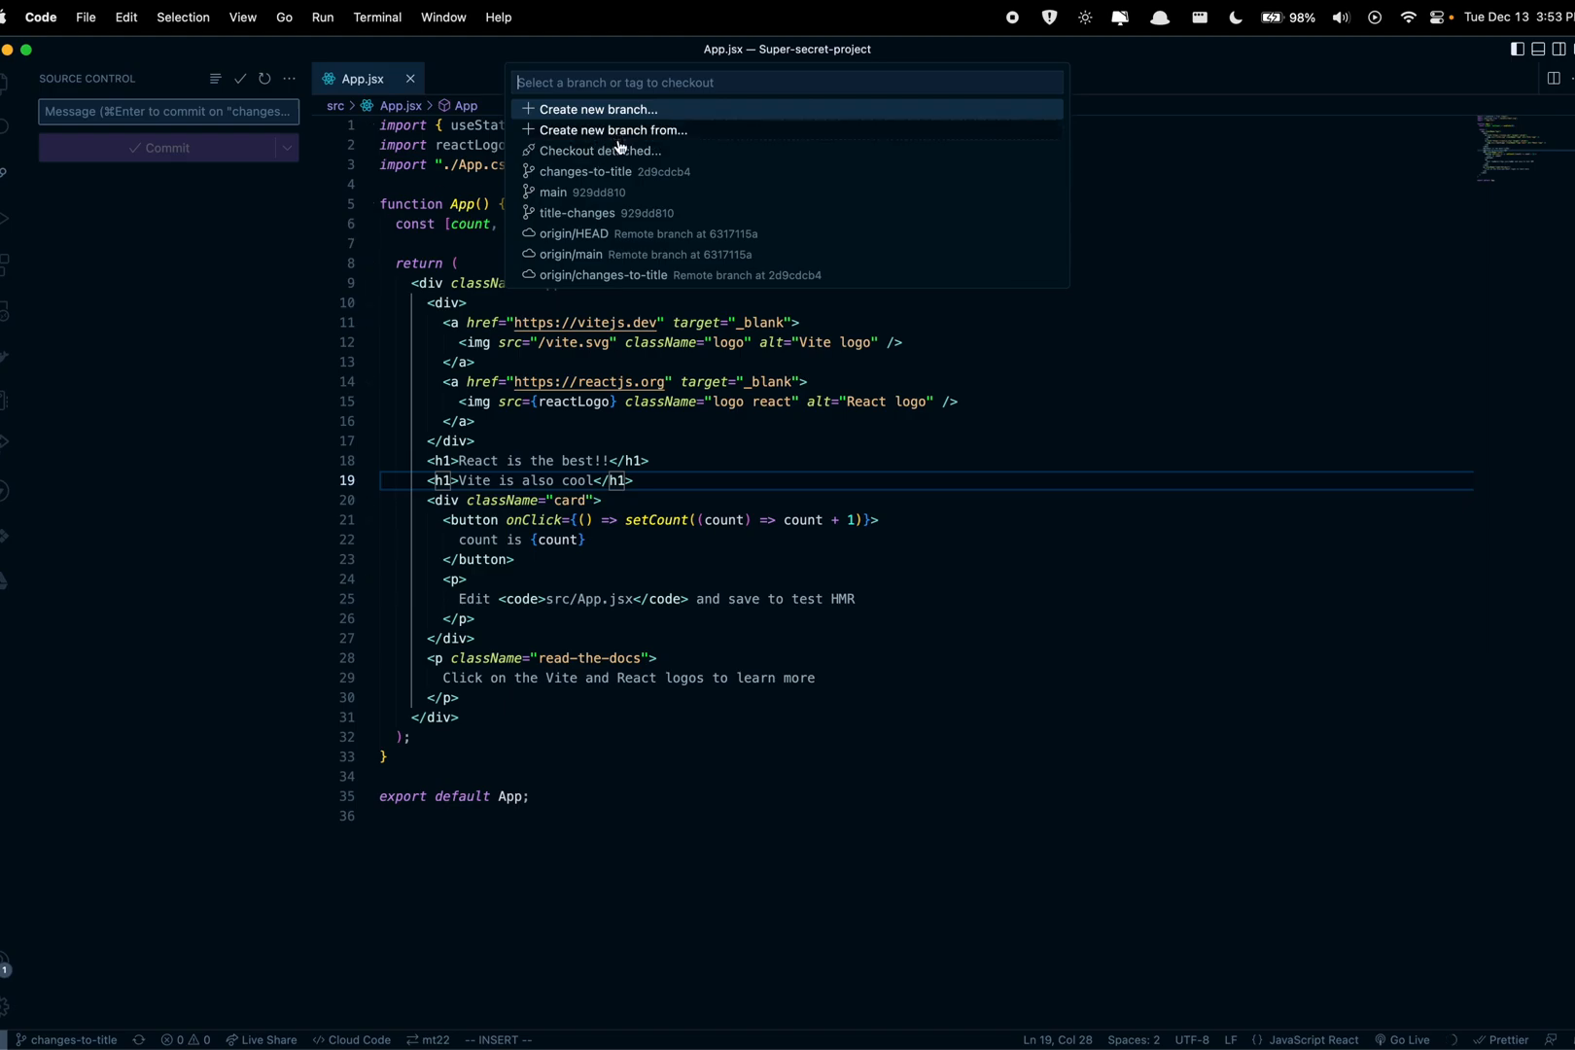
pyautogui.click(553, 191)
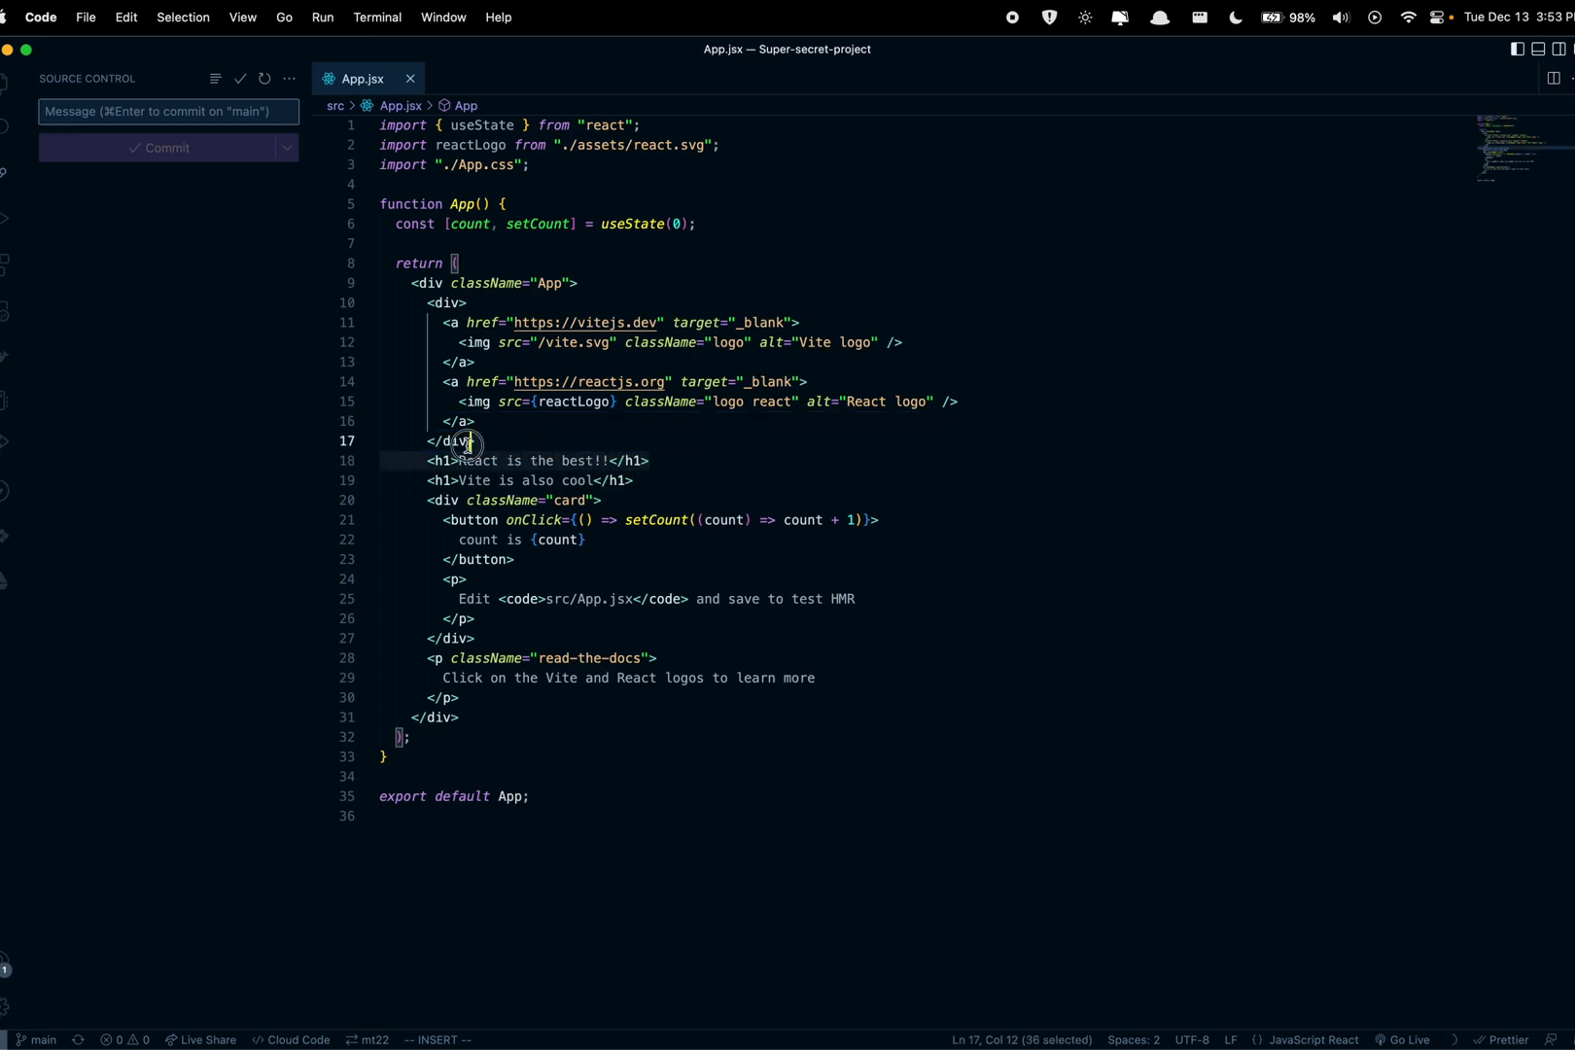
pyautogui.click(122, 523)
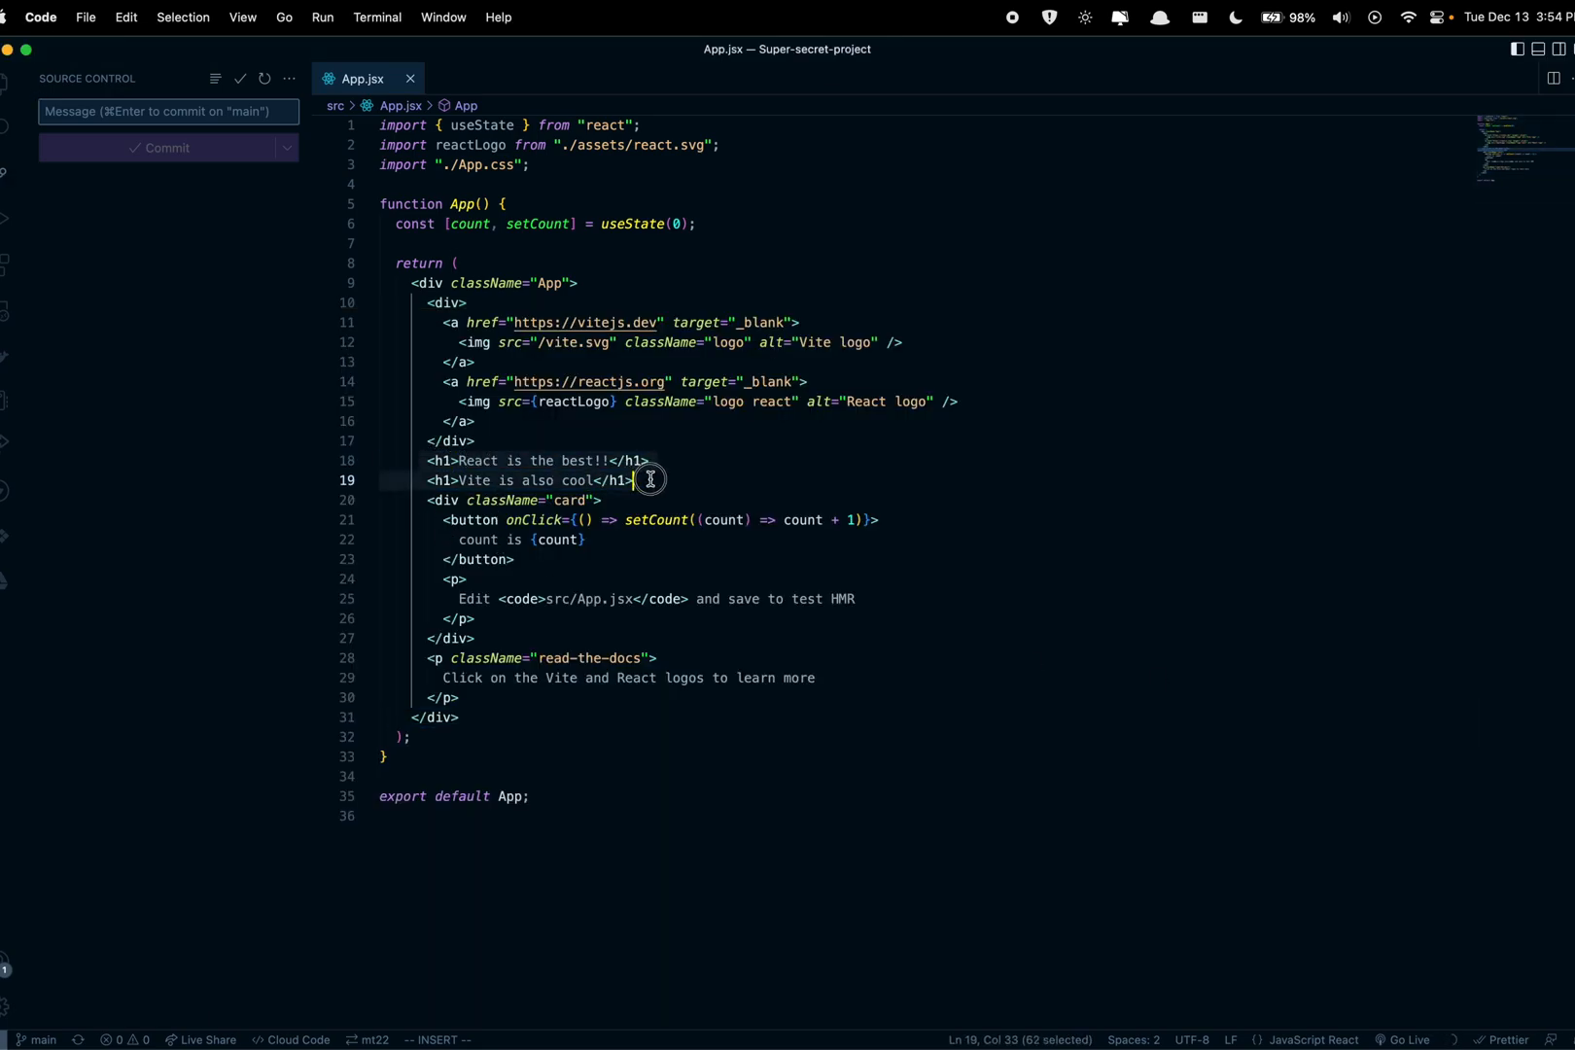
pyautogui.moveTo(201, 524)
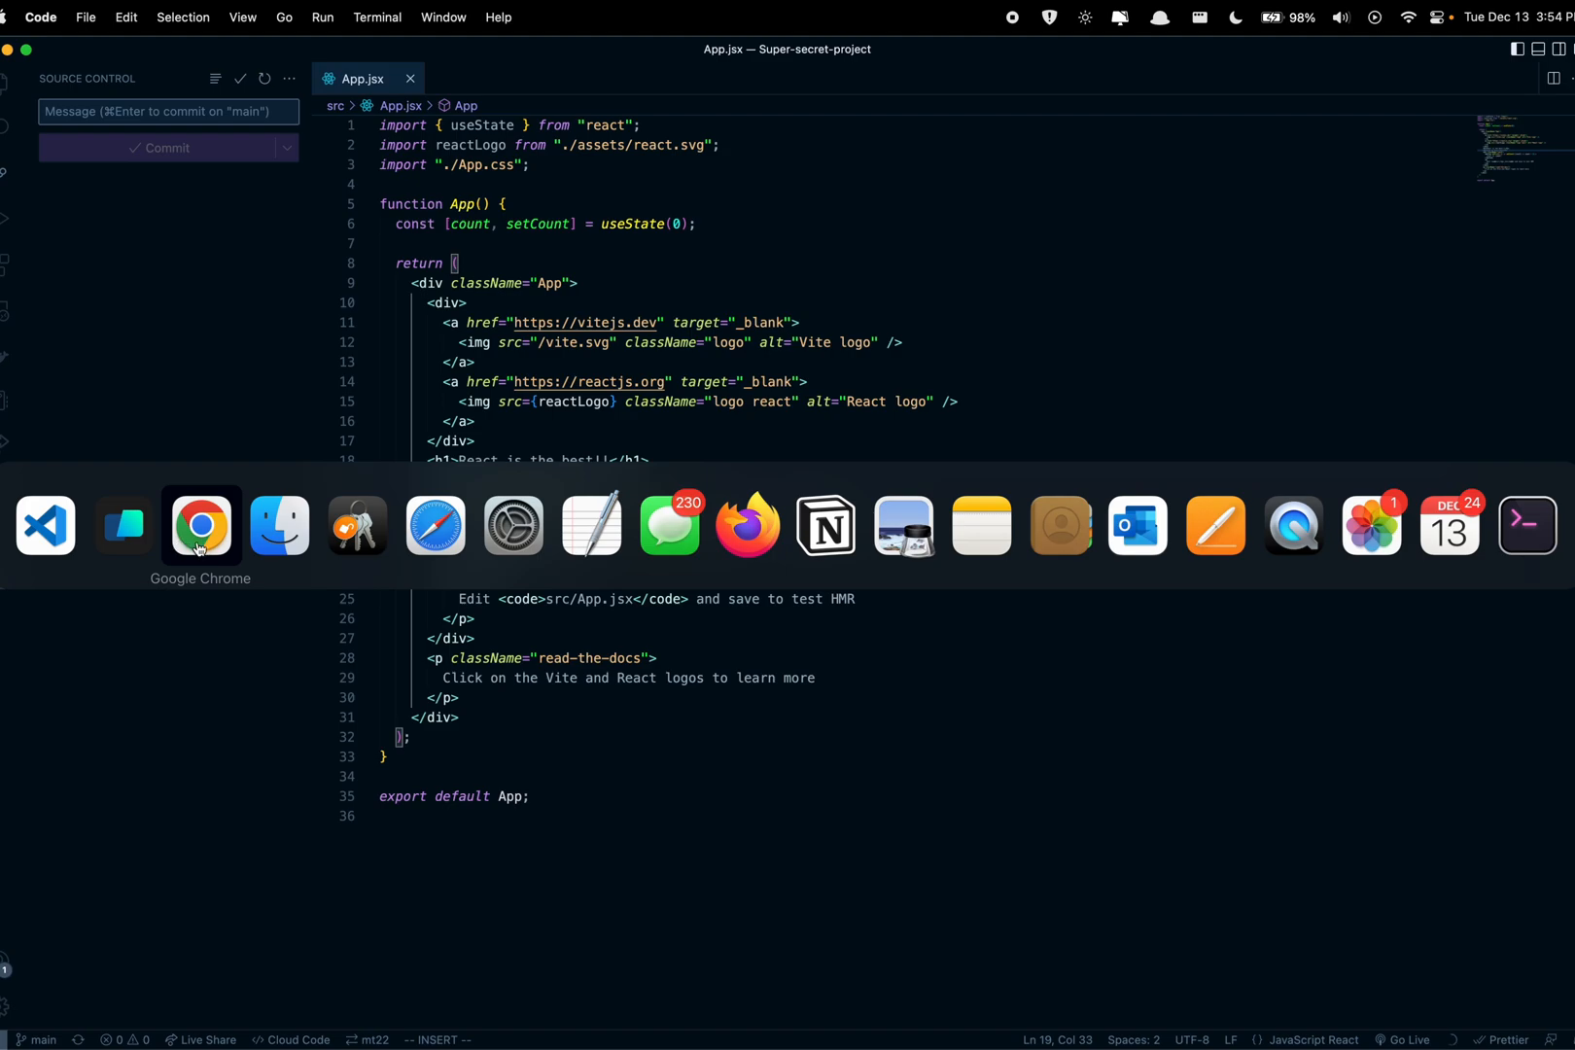
pyautogui.click(201, 524)
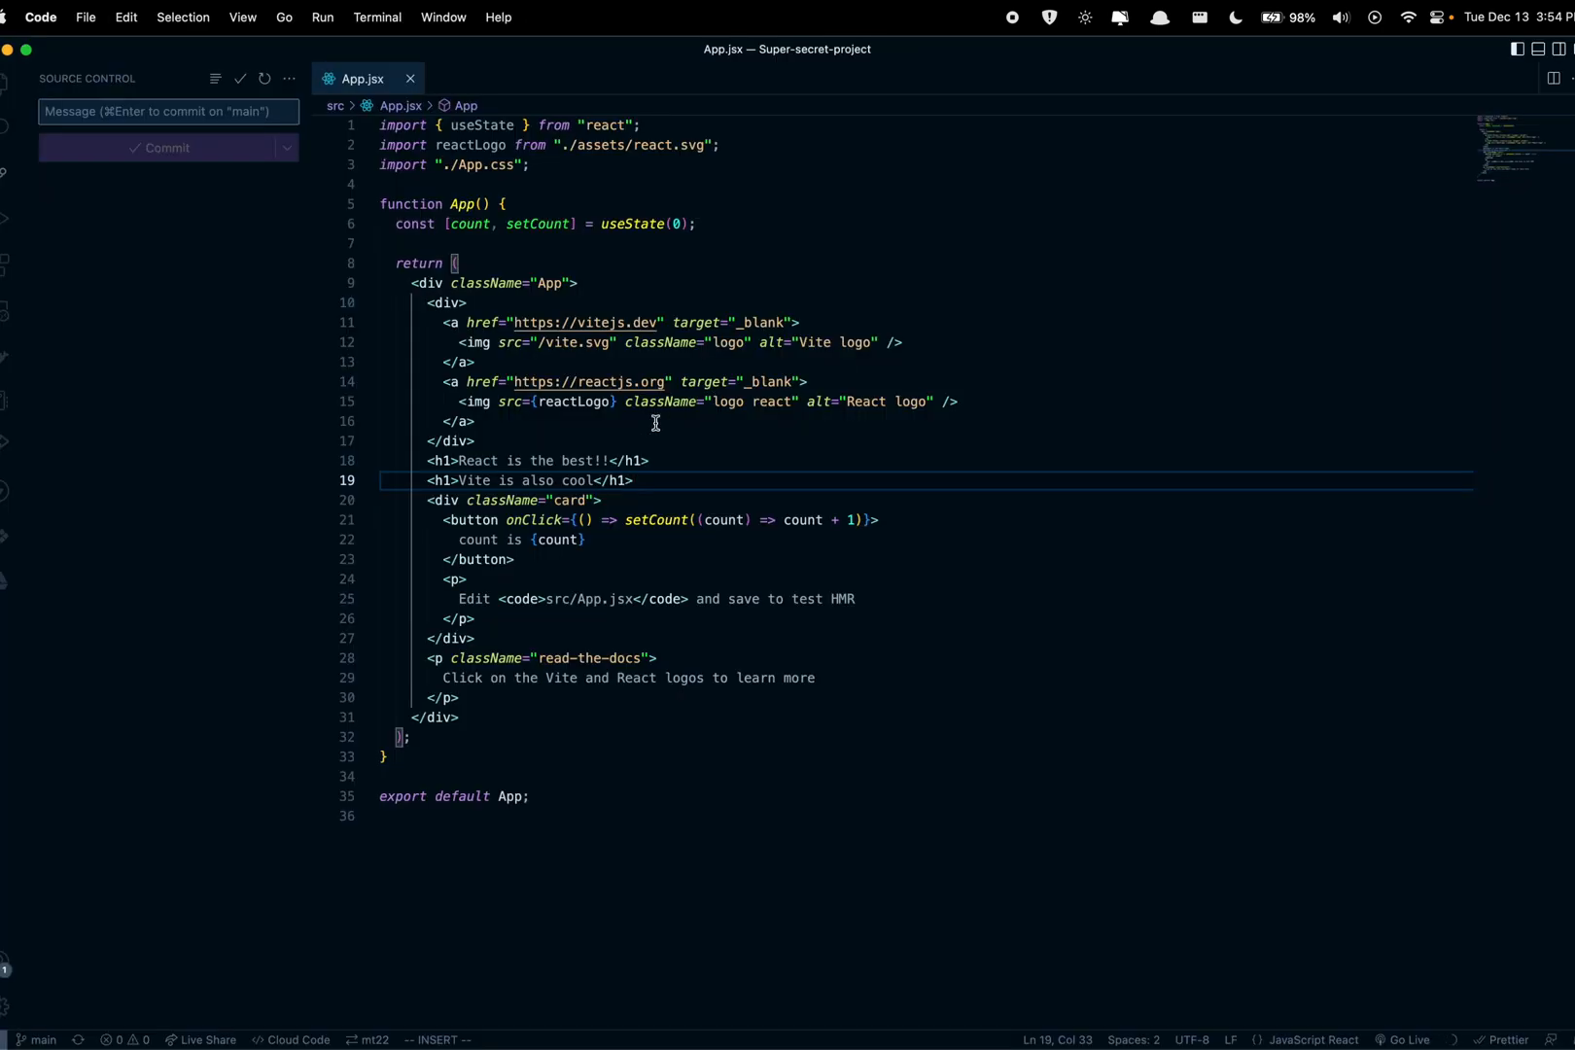
pyautogui.moveTo(661, 401)
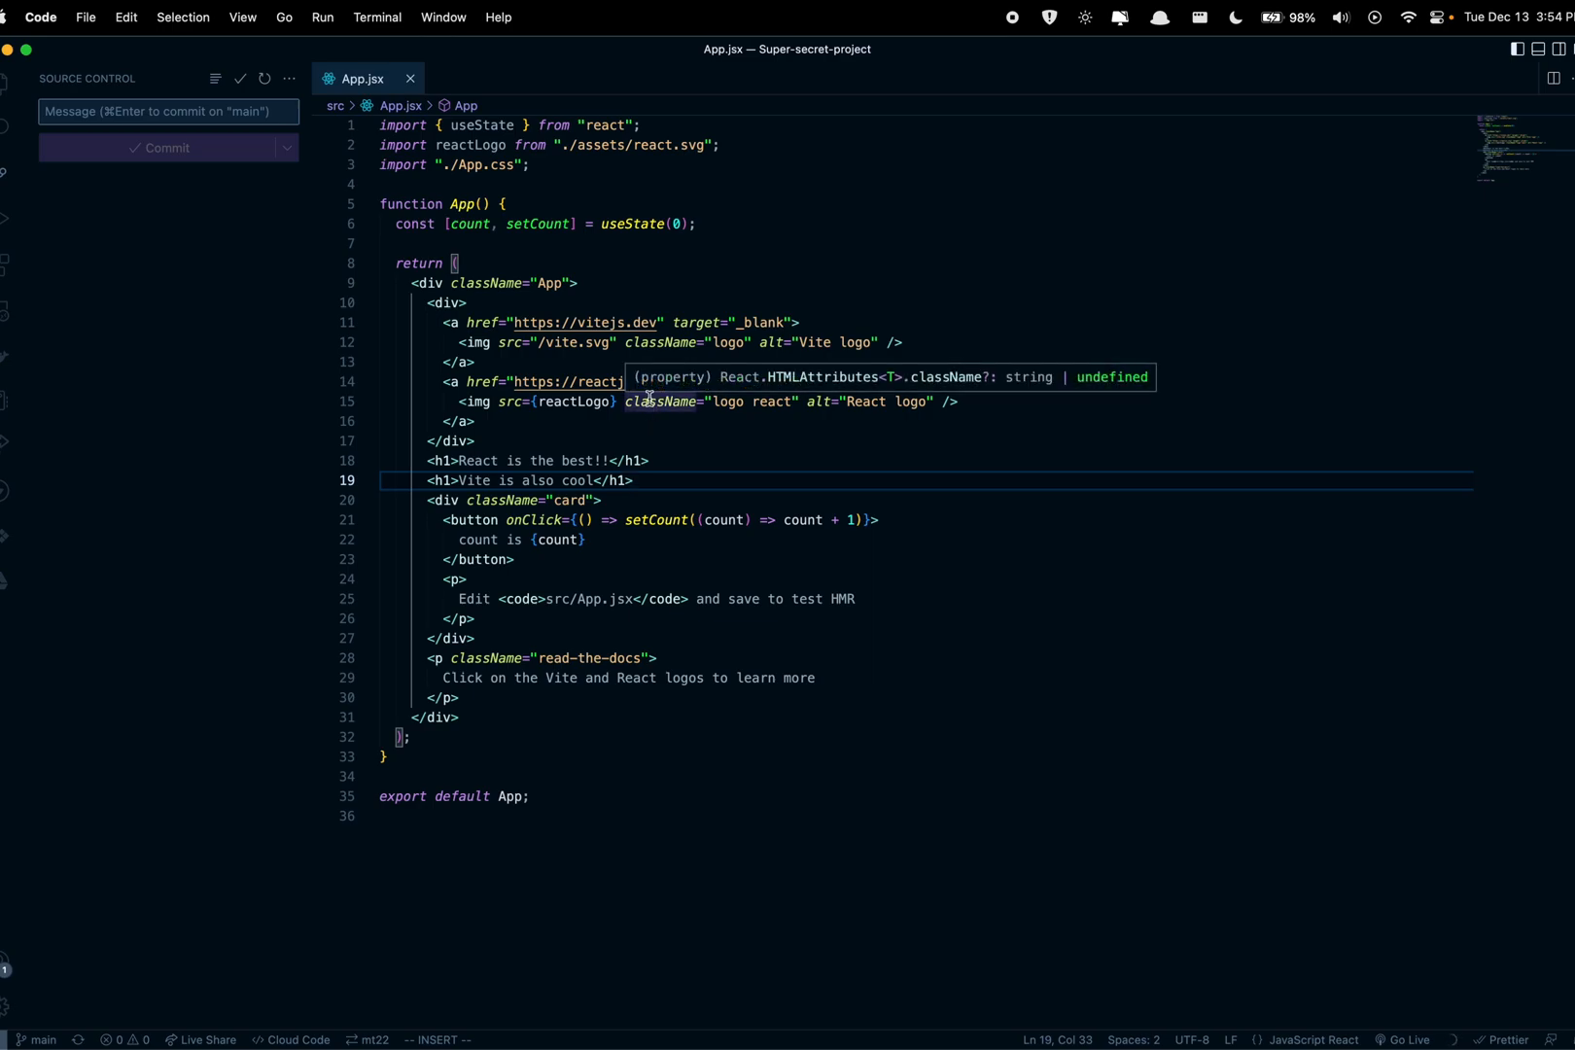
pyautogui.moveTo(719, 473)
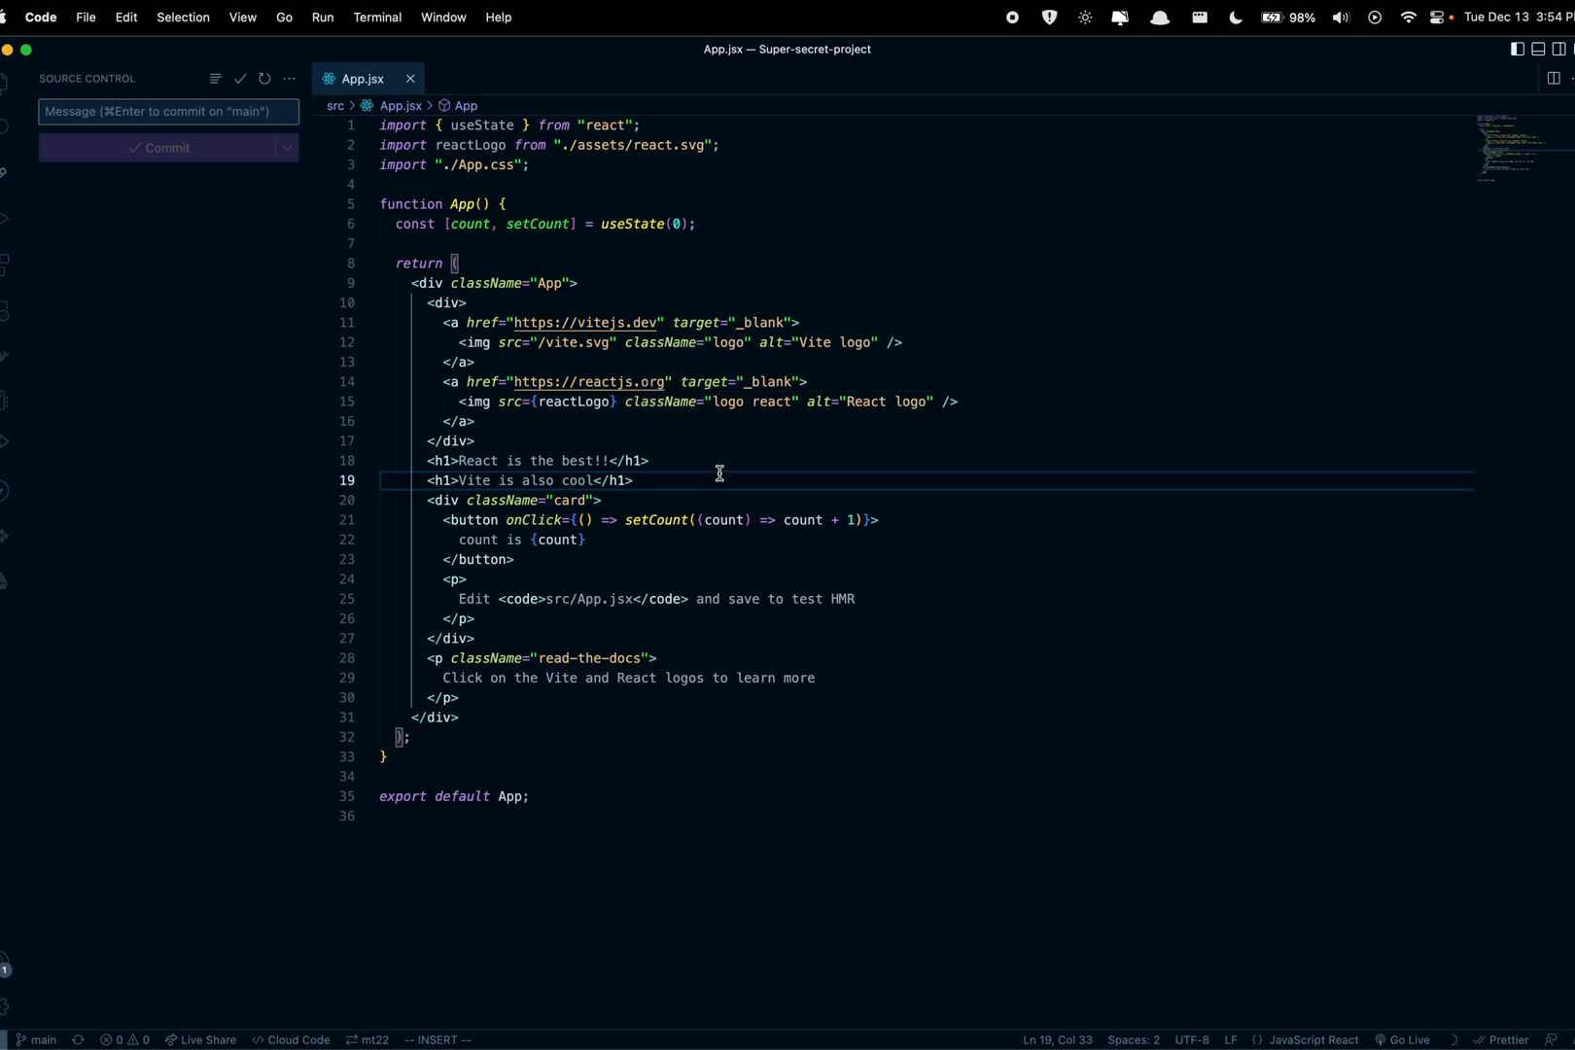